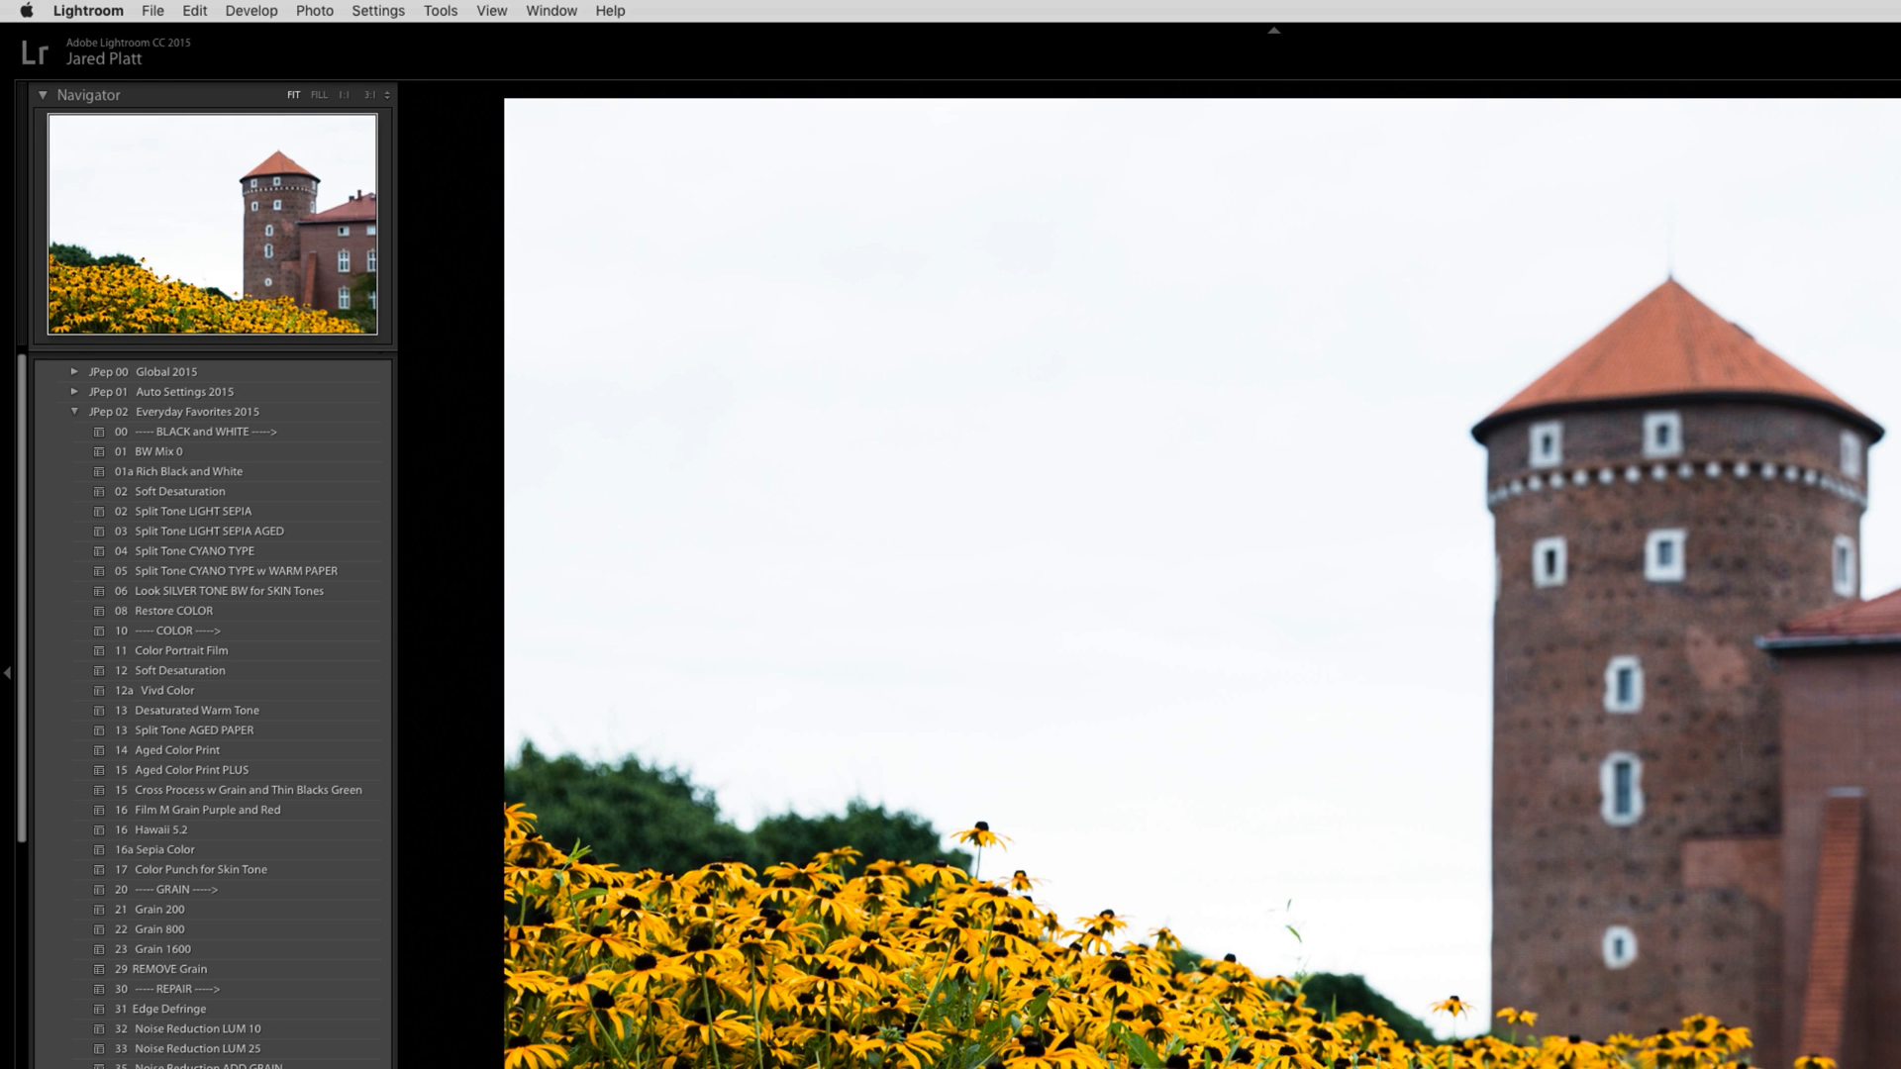
pyautogui.moveTo(198, 631)
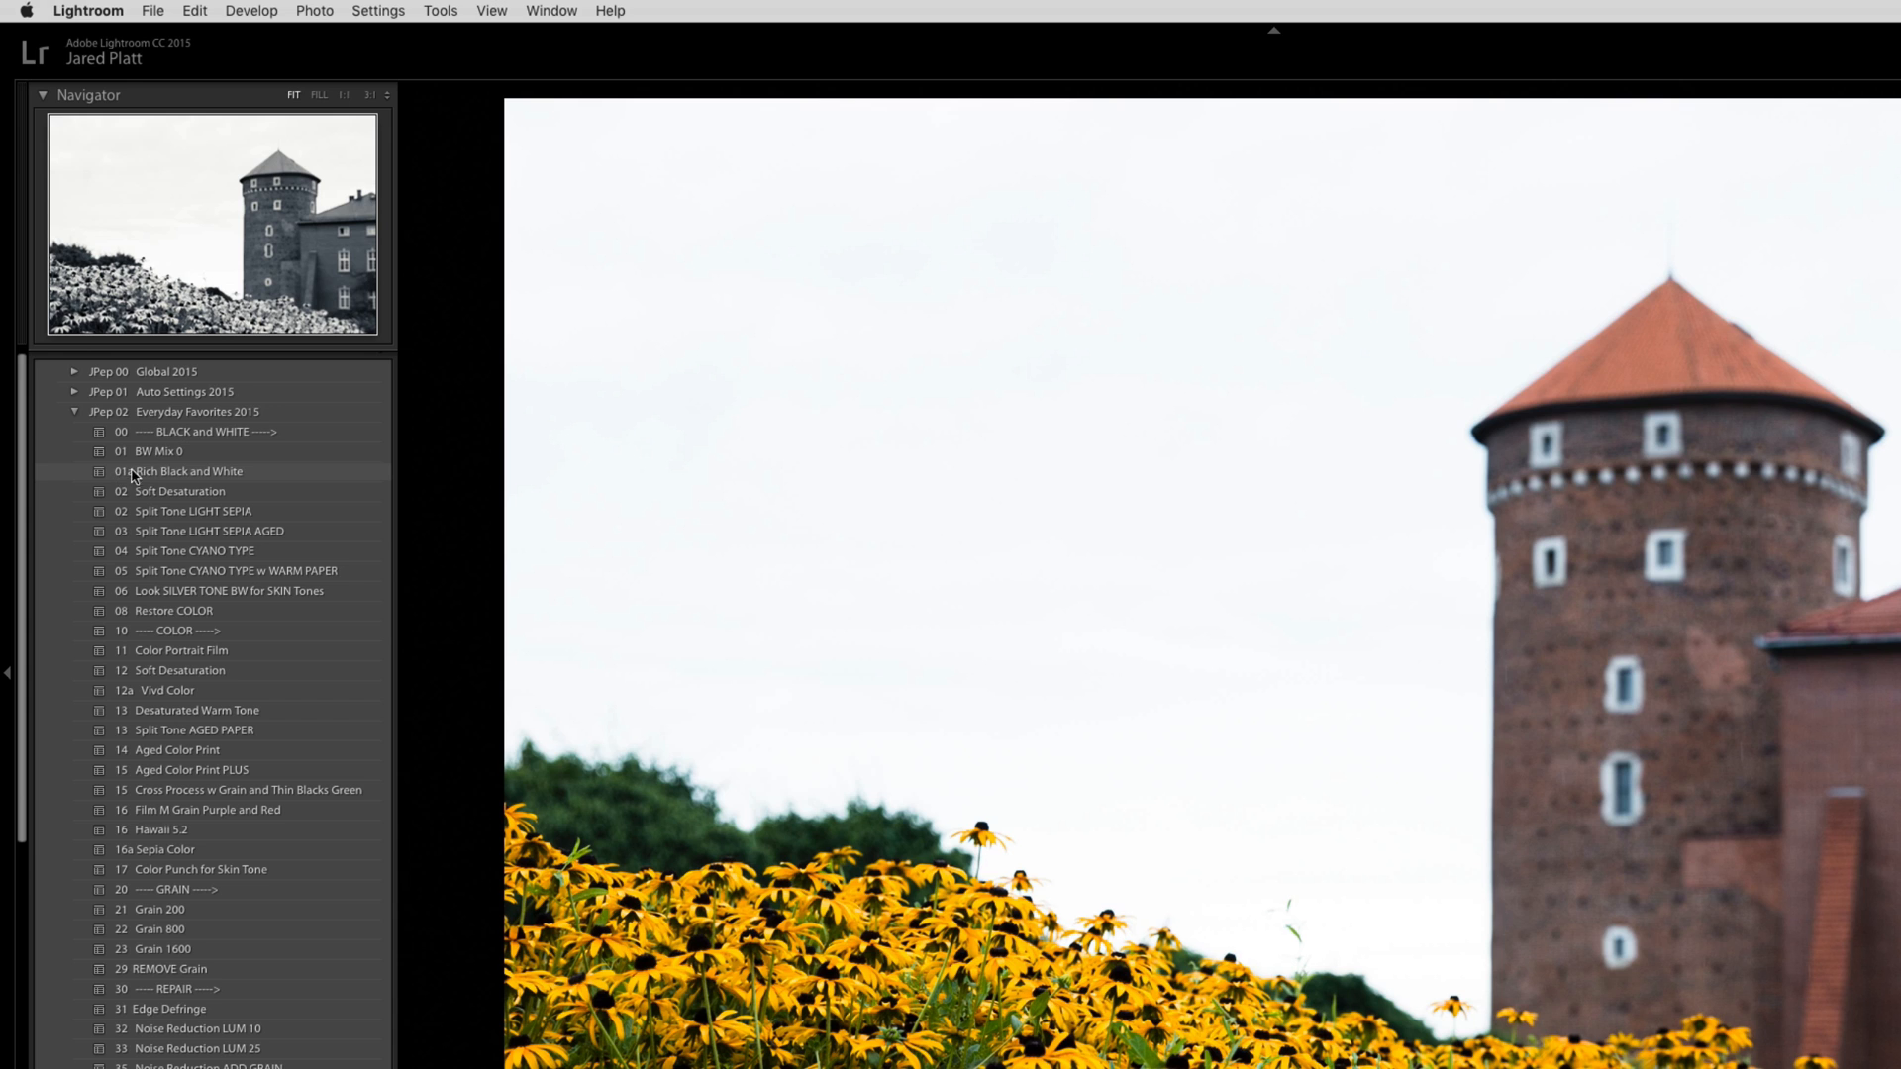
# - Browse the brush Effect presets, load Exposure, and review the list again without choosing
pyautogui.click(187, 471)
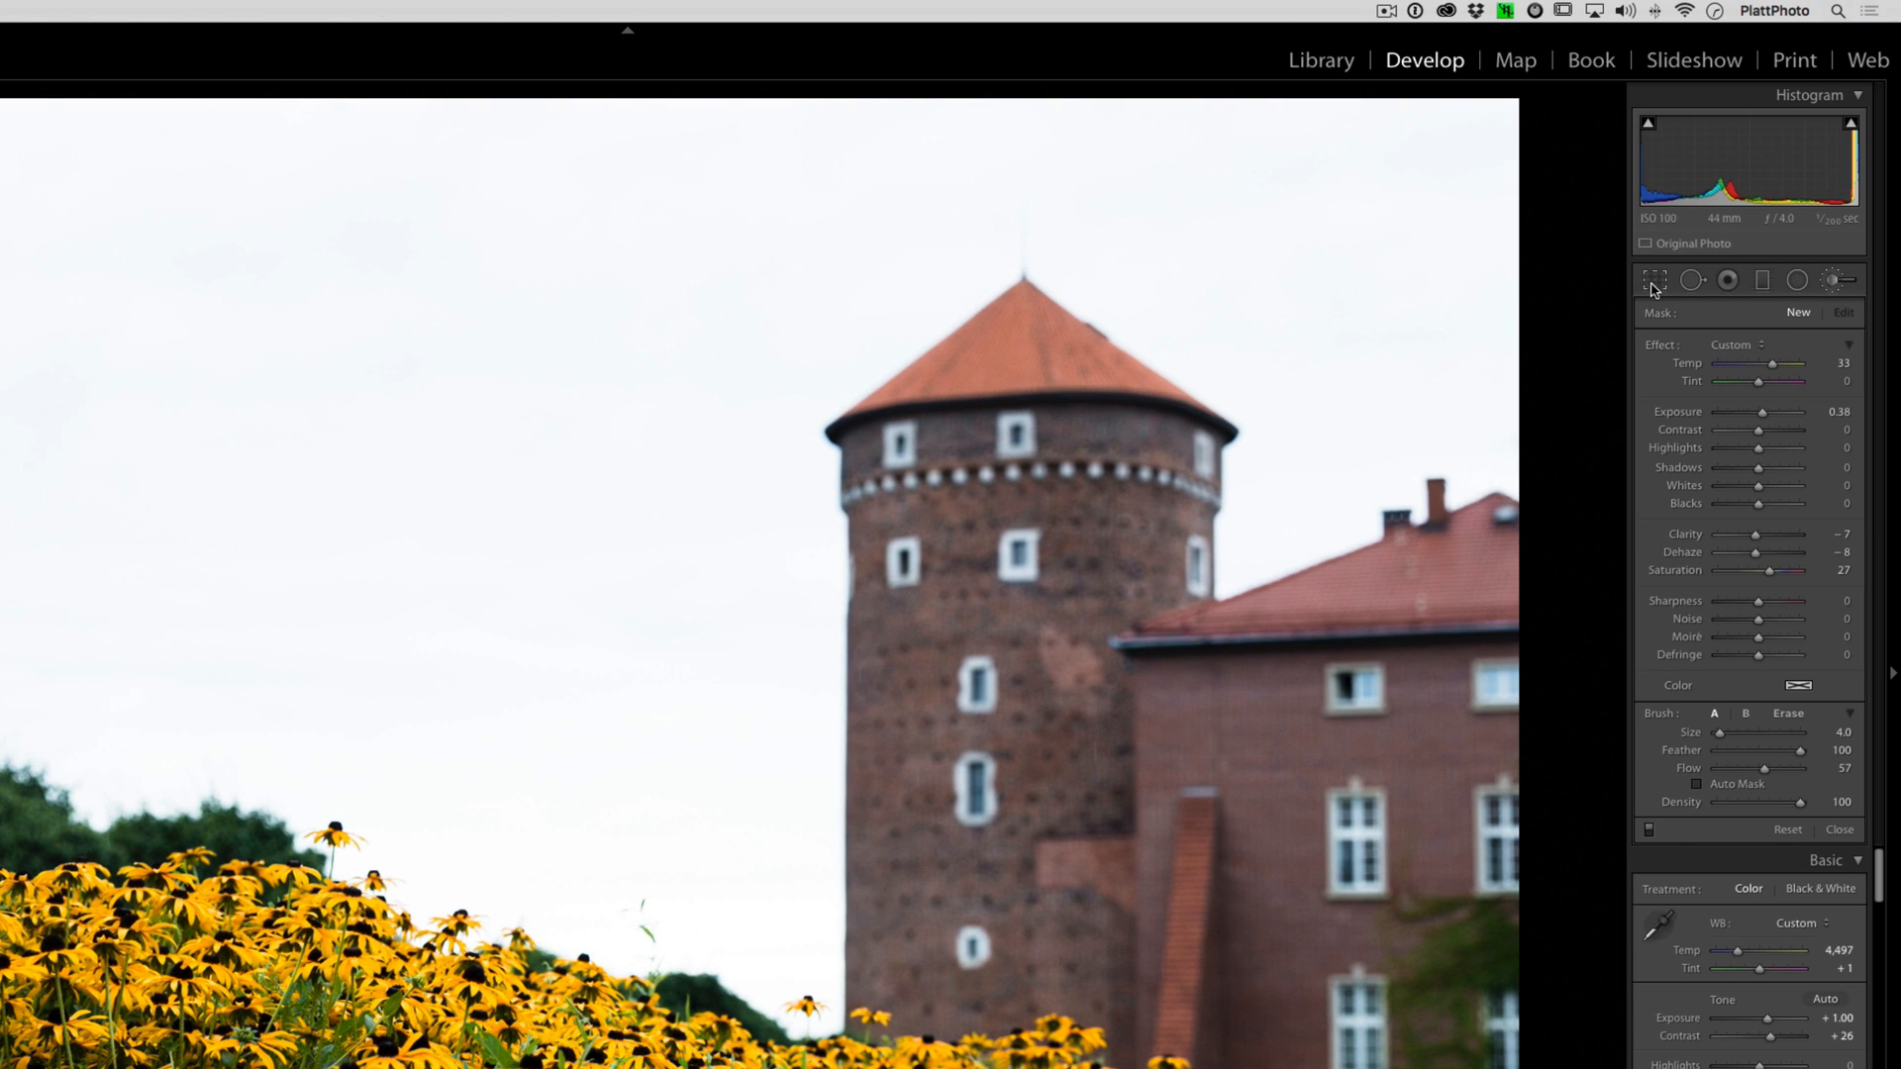
pyautogui.moveTo(1838, 298)
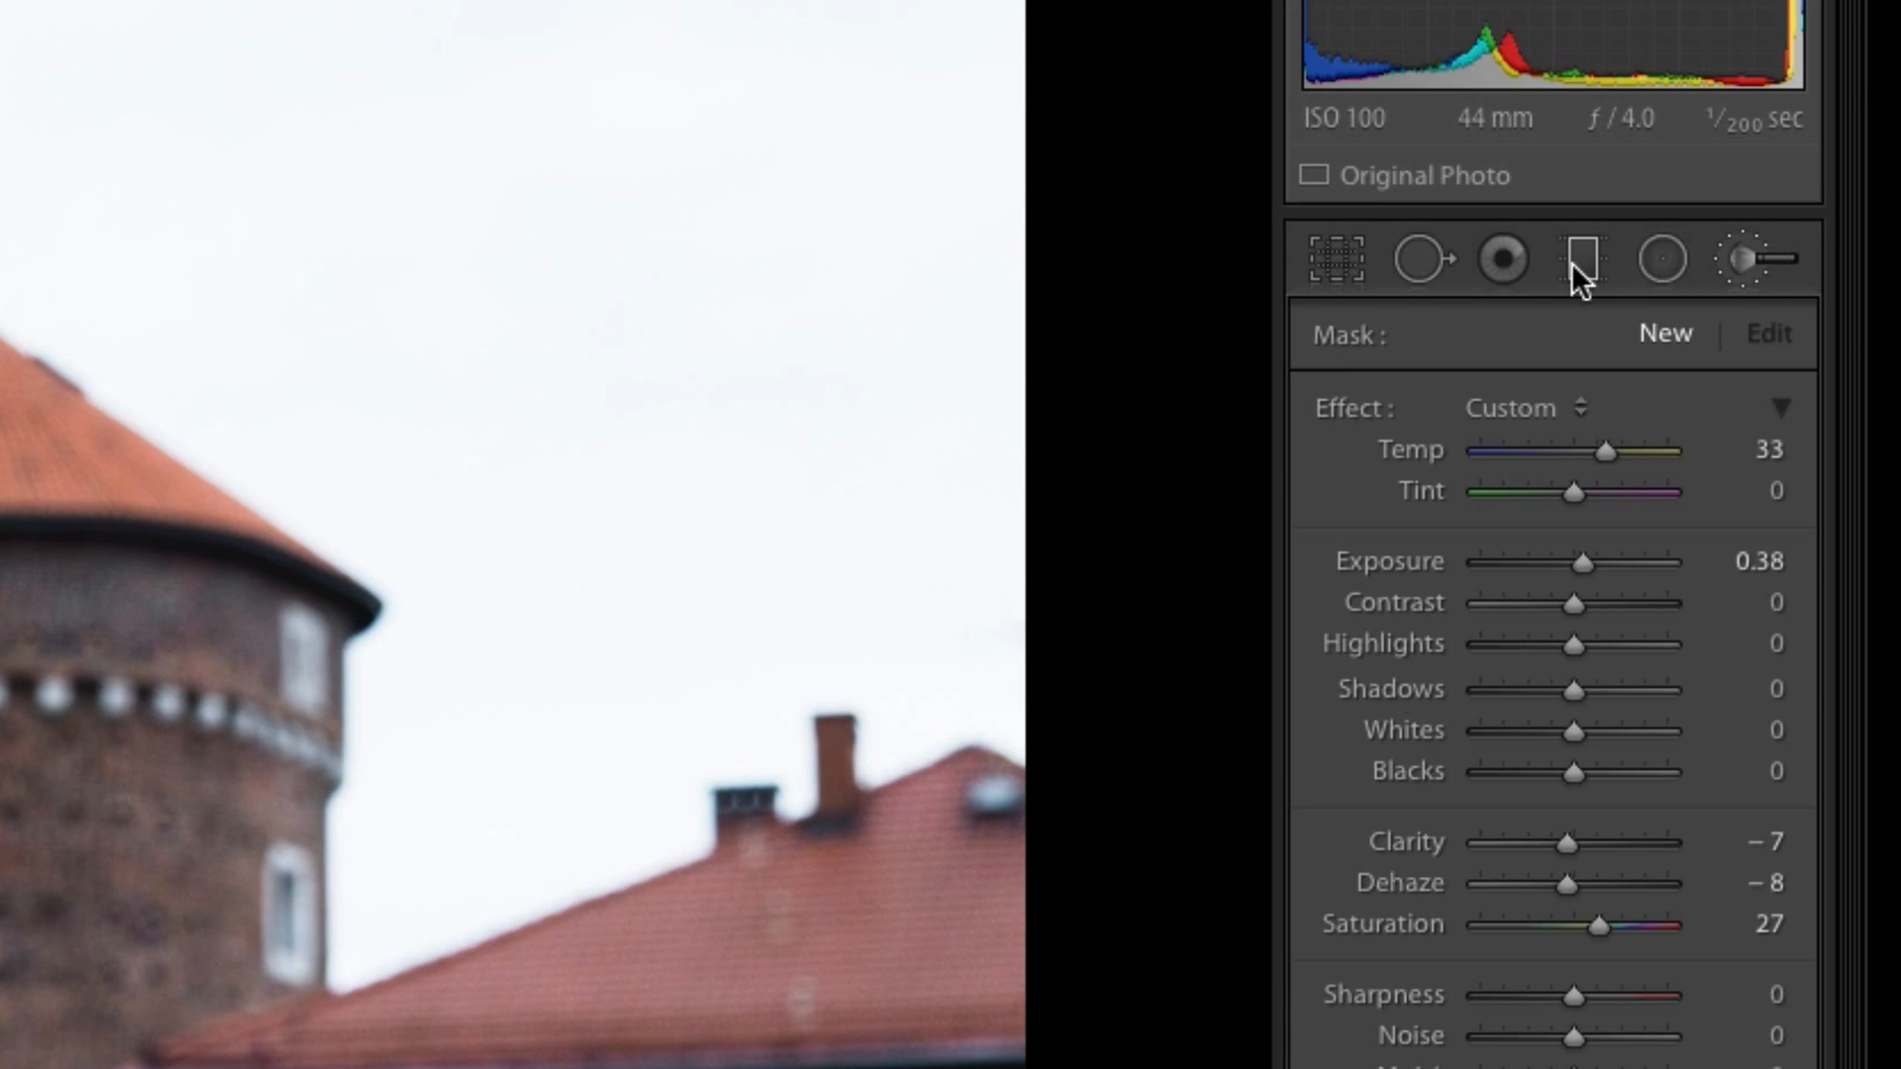
pyautogui.moveTo(1588, 273)
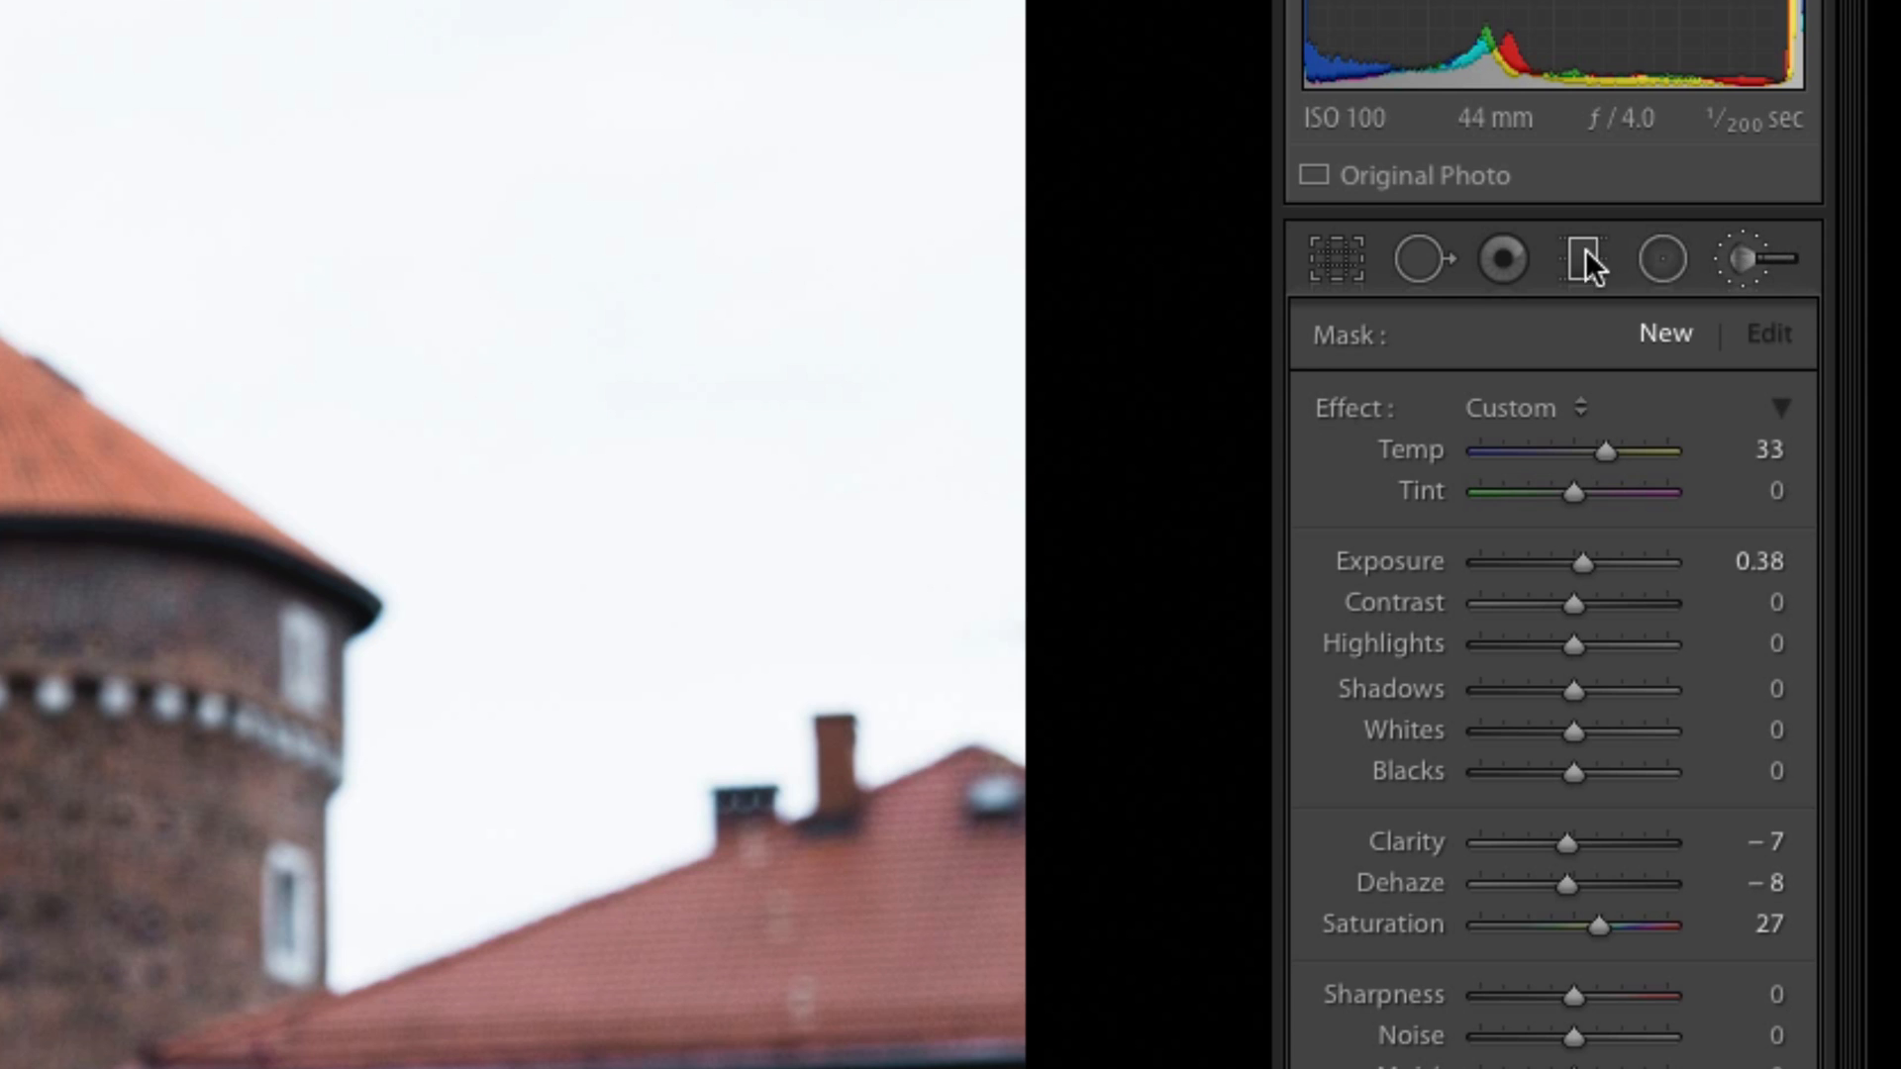
pyautogui.moveTo(1765, 269)
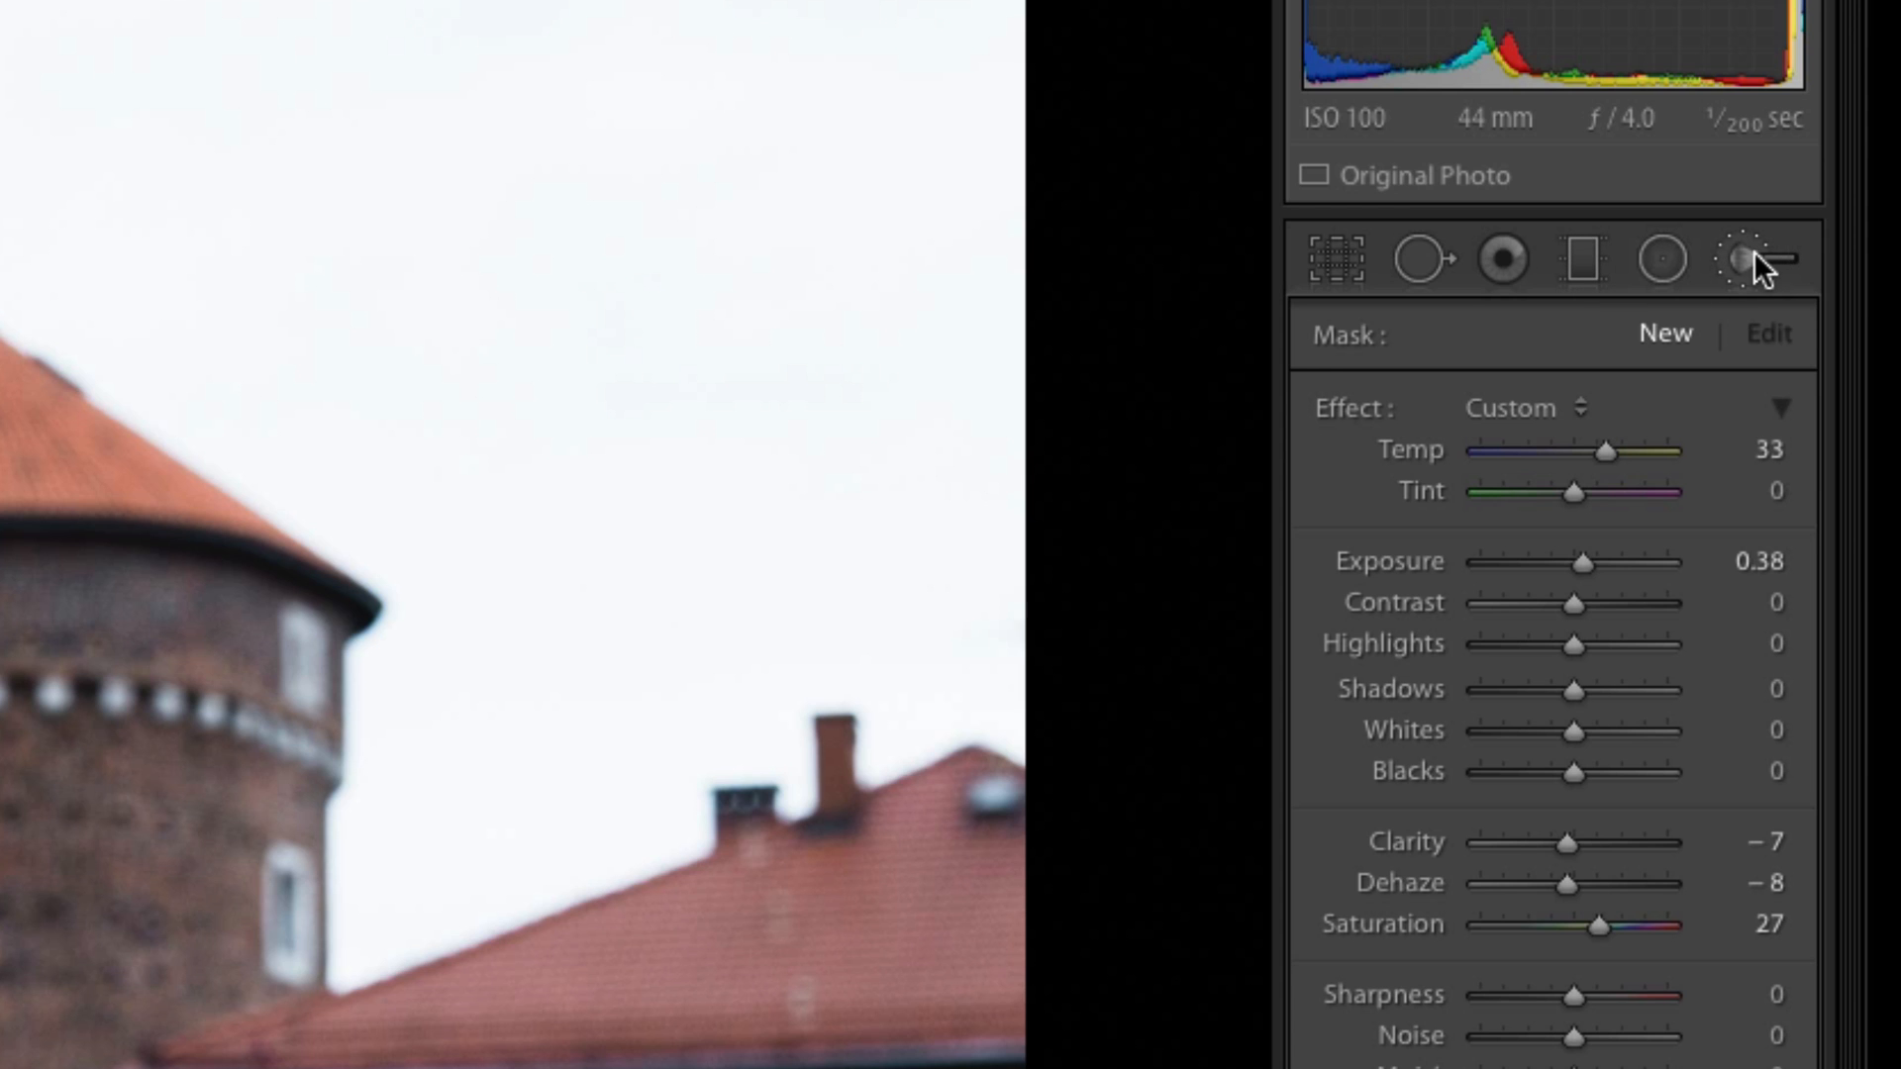
pyautogui.moveTo(1716, 273)
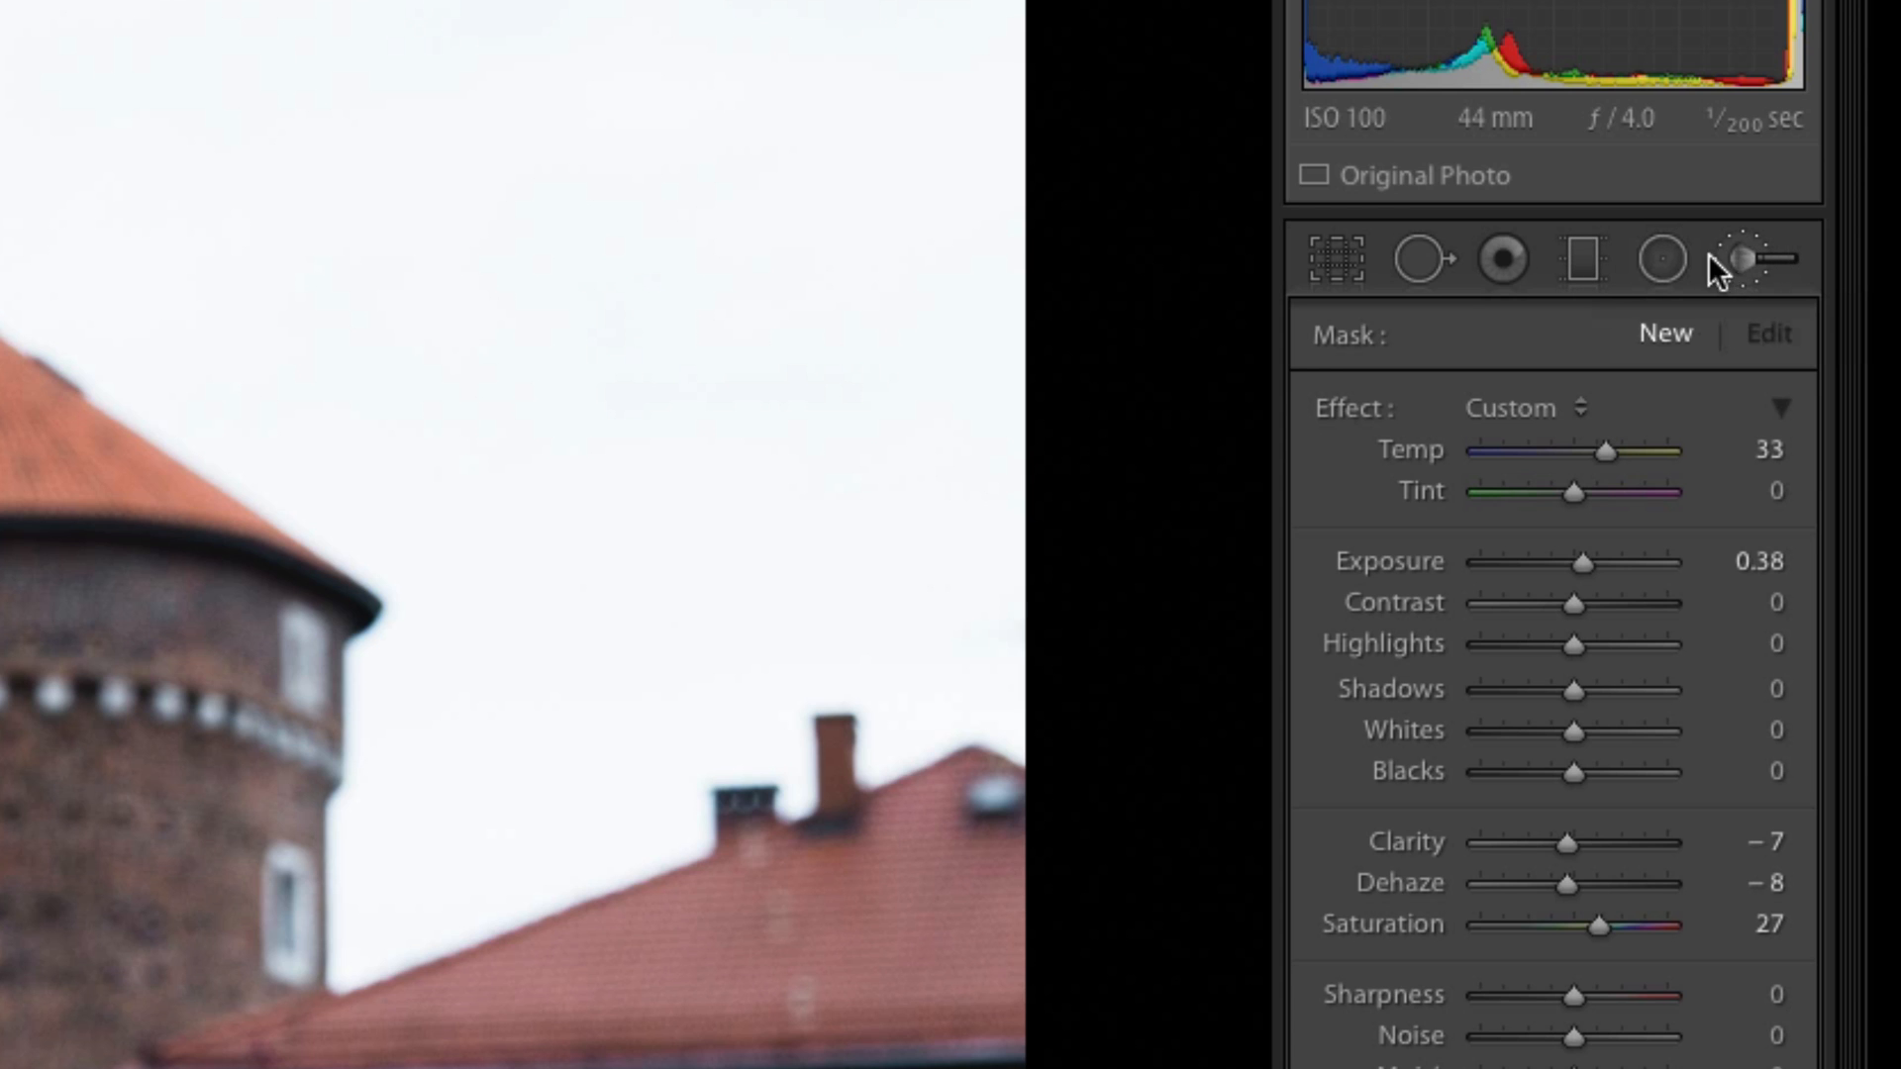
pyautogui.moveTo(1663, 287)
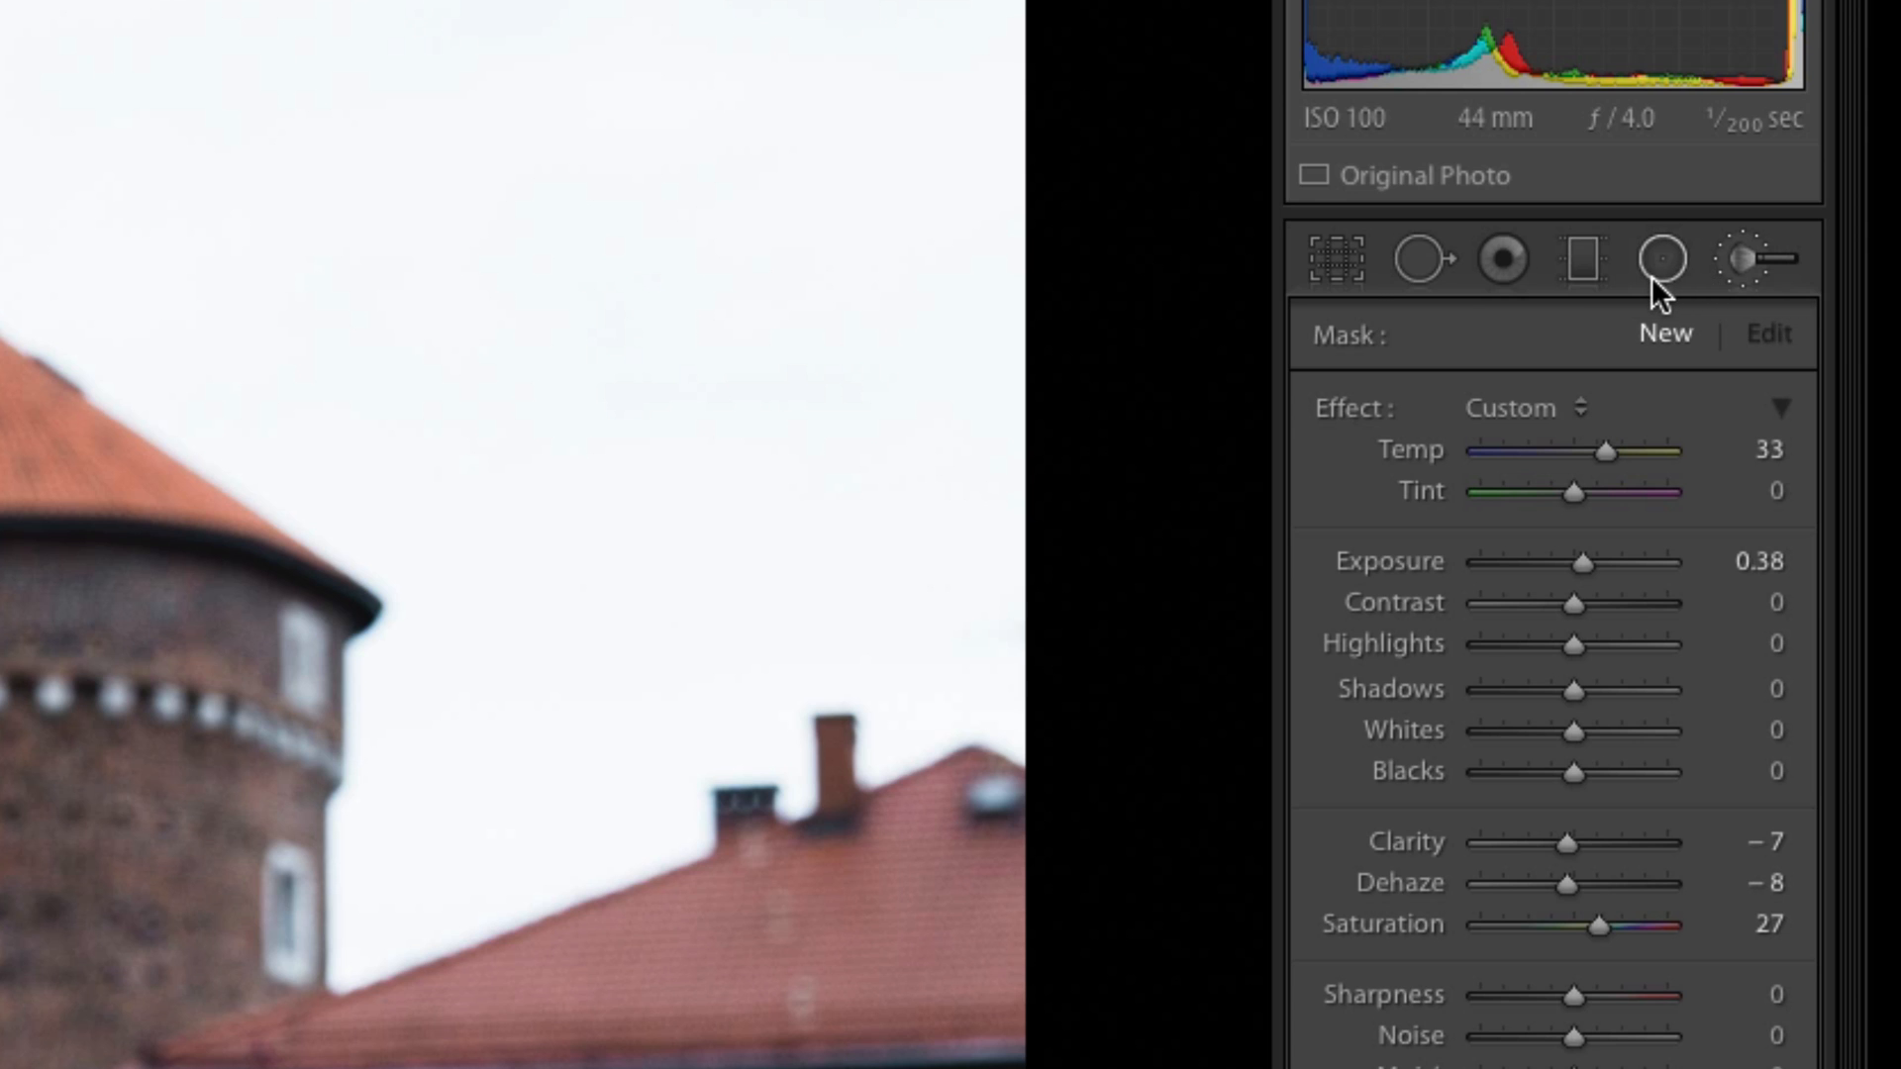
pyautogui.moveTo(1662, 258)
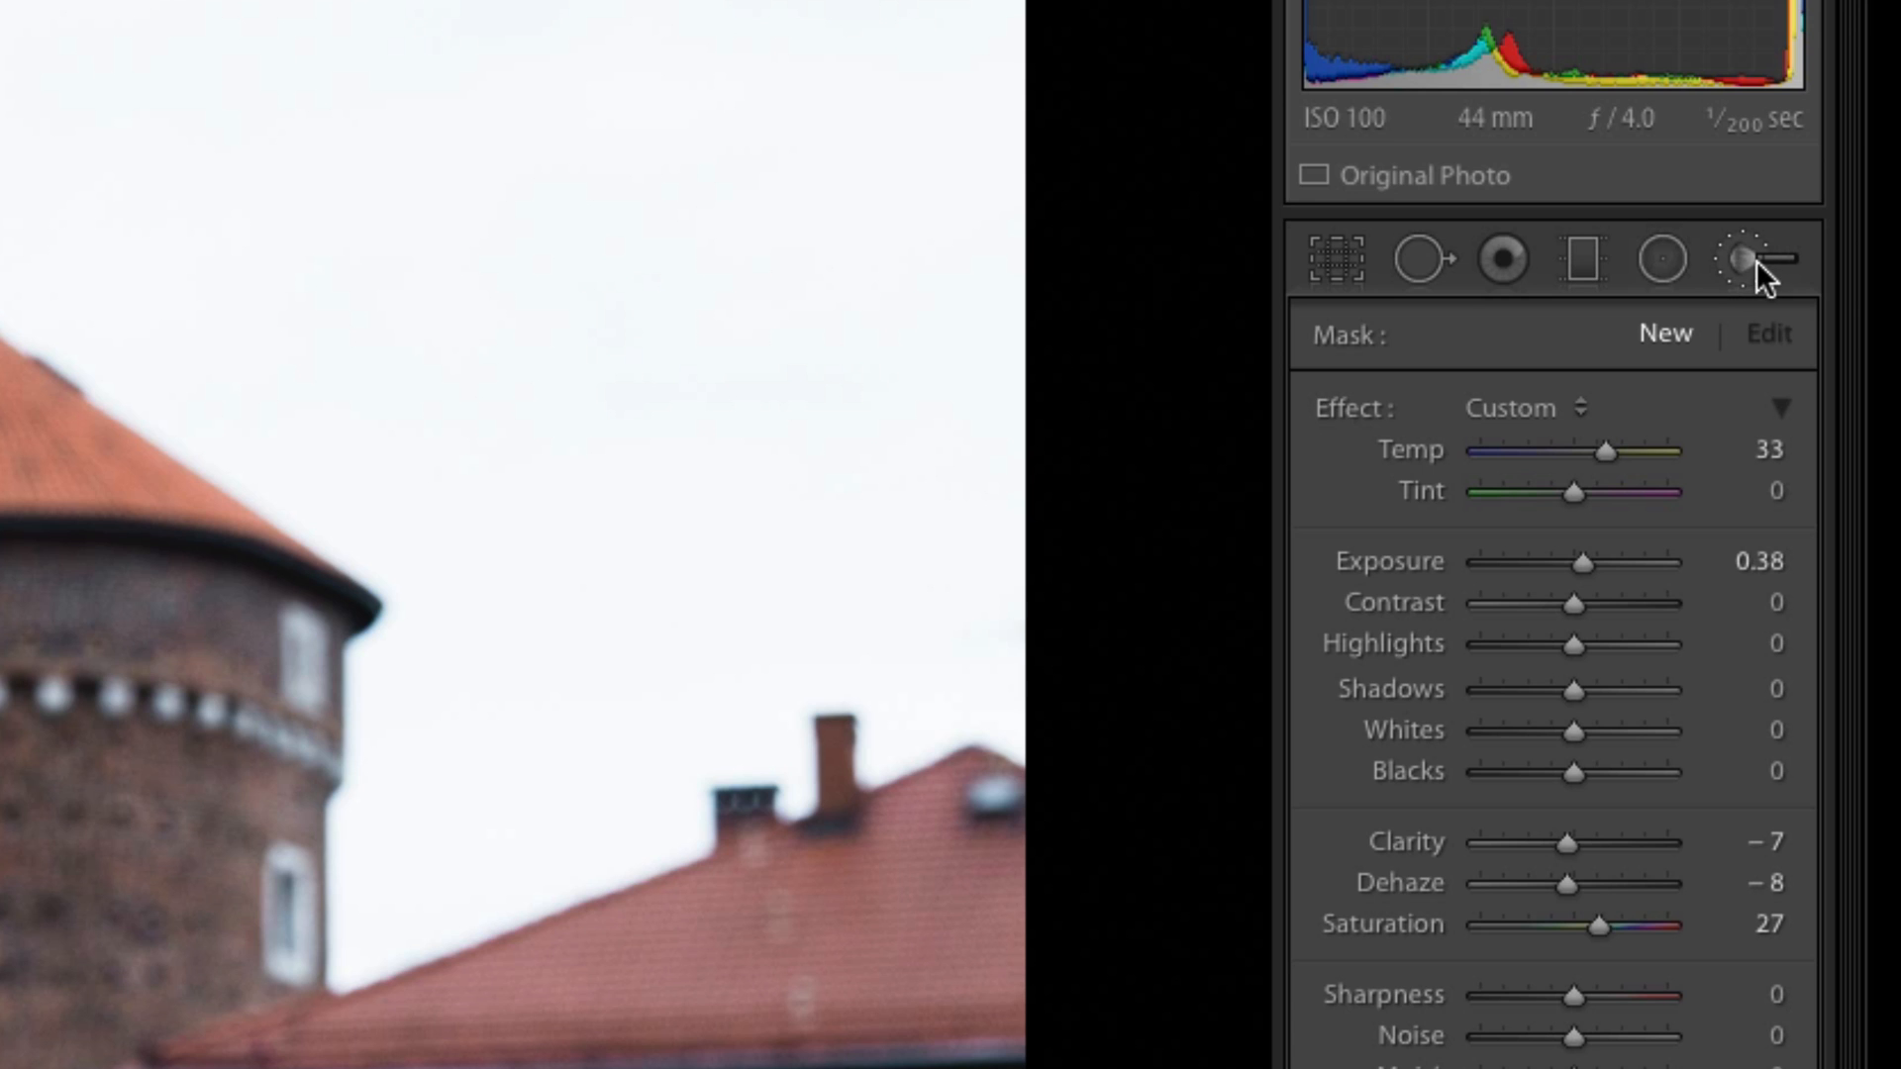
pyautogui.moveTo(1745, 307)
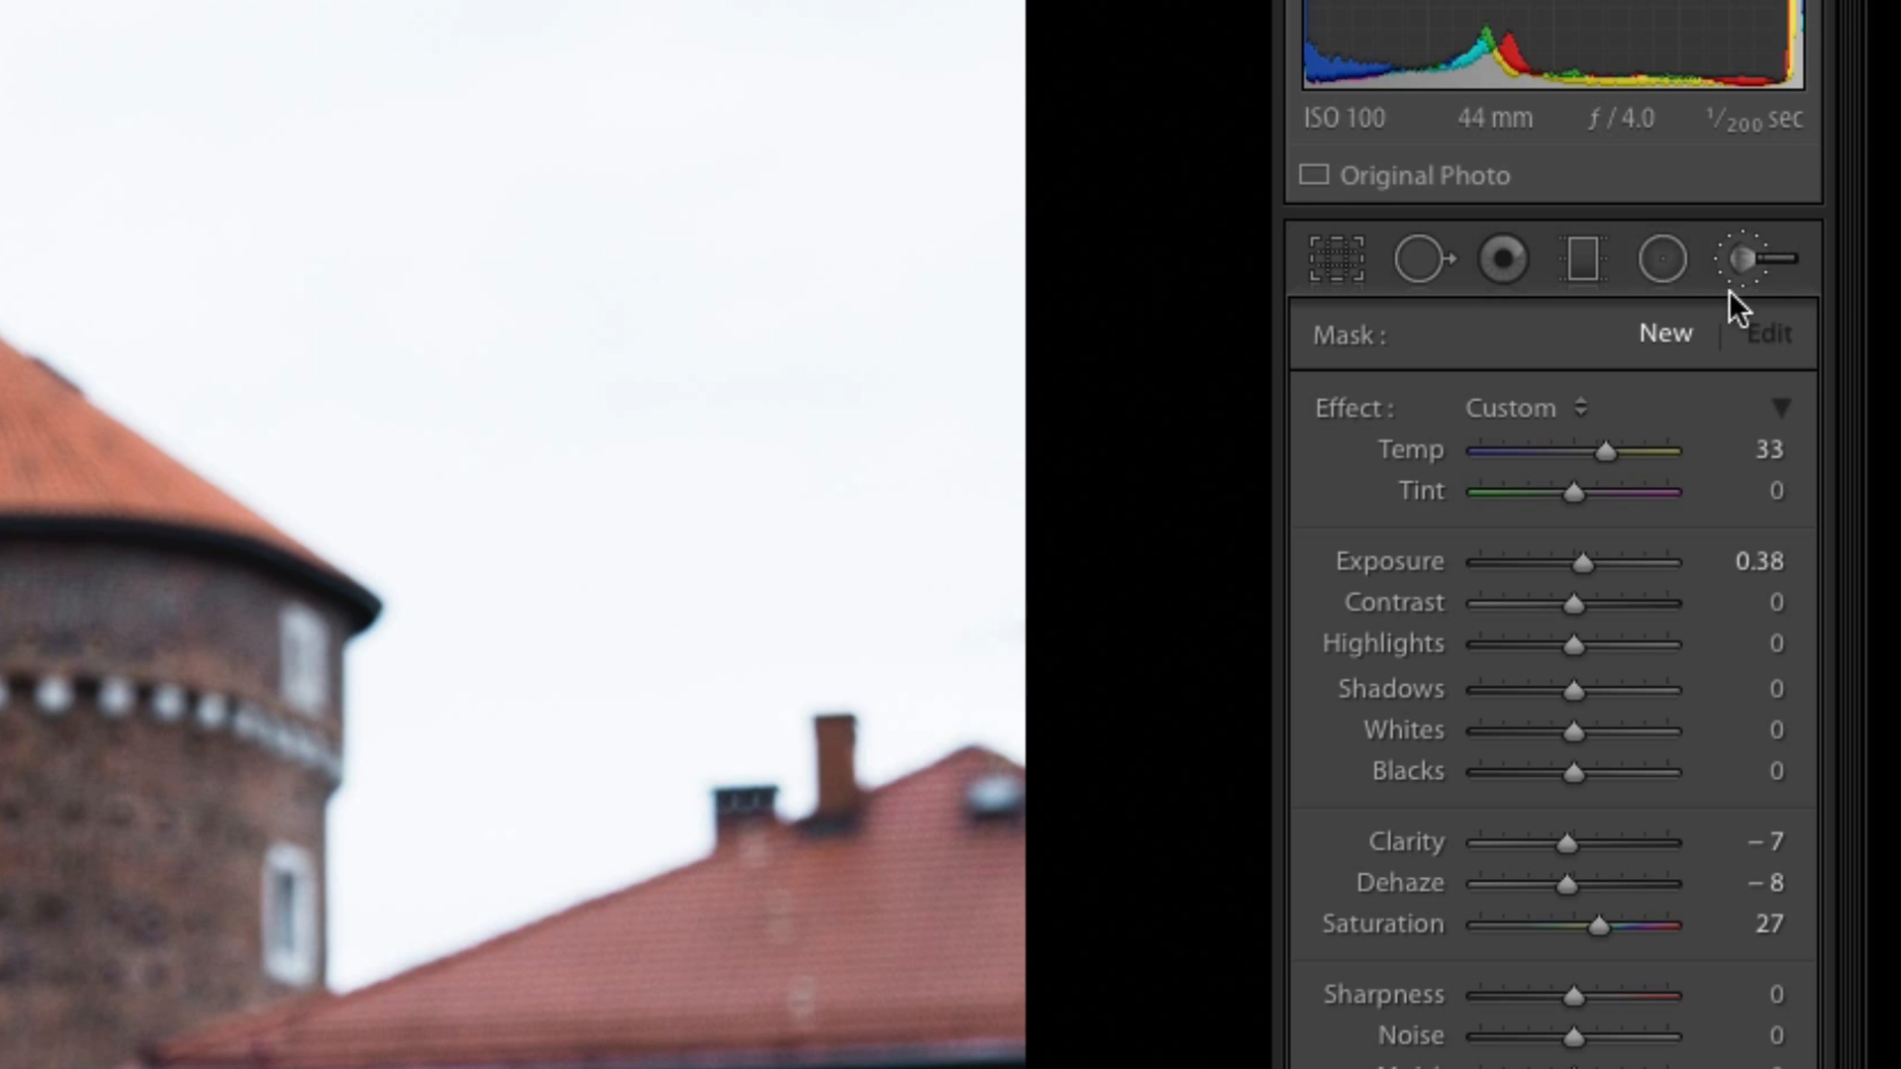
pyautogui.moveTo(1664, 362)
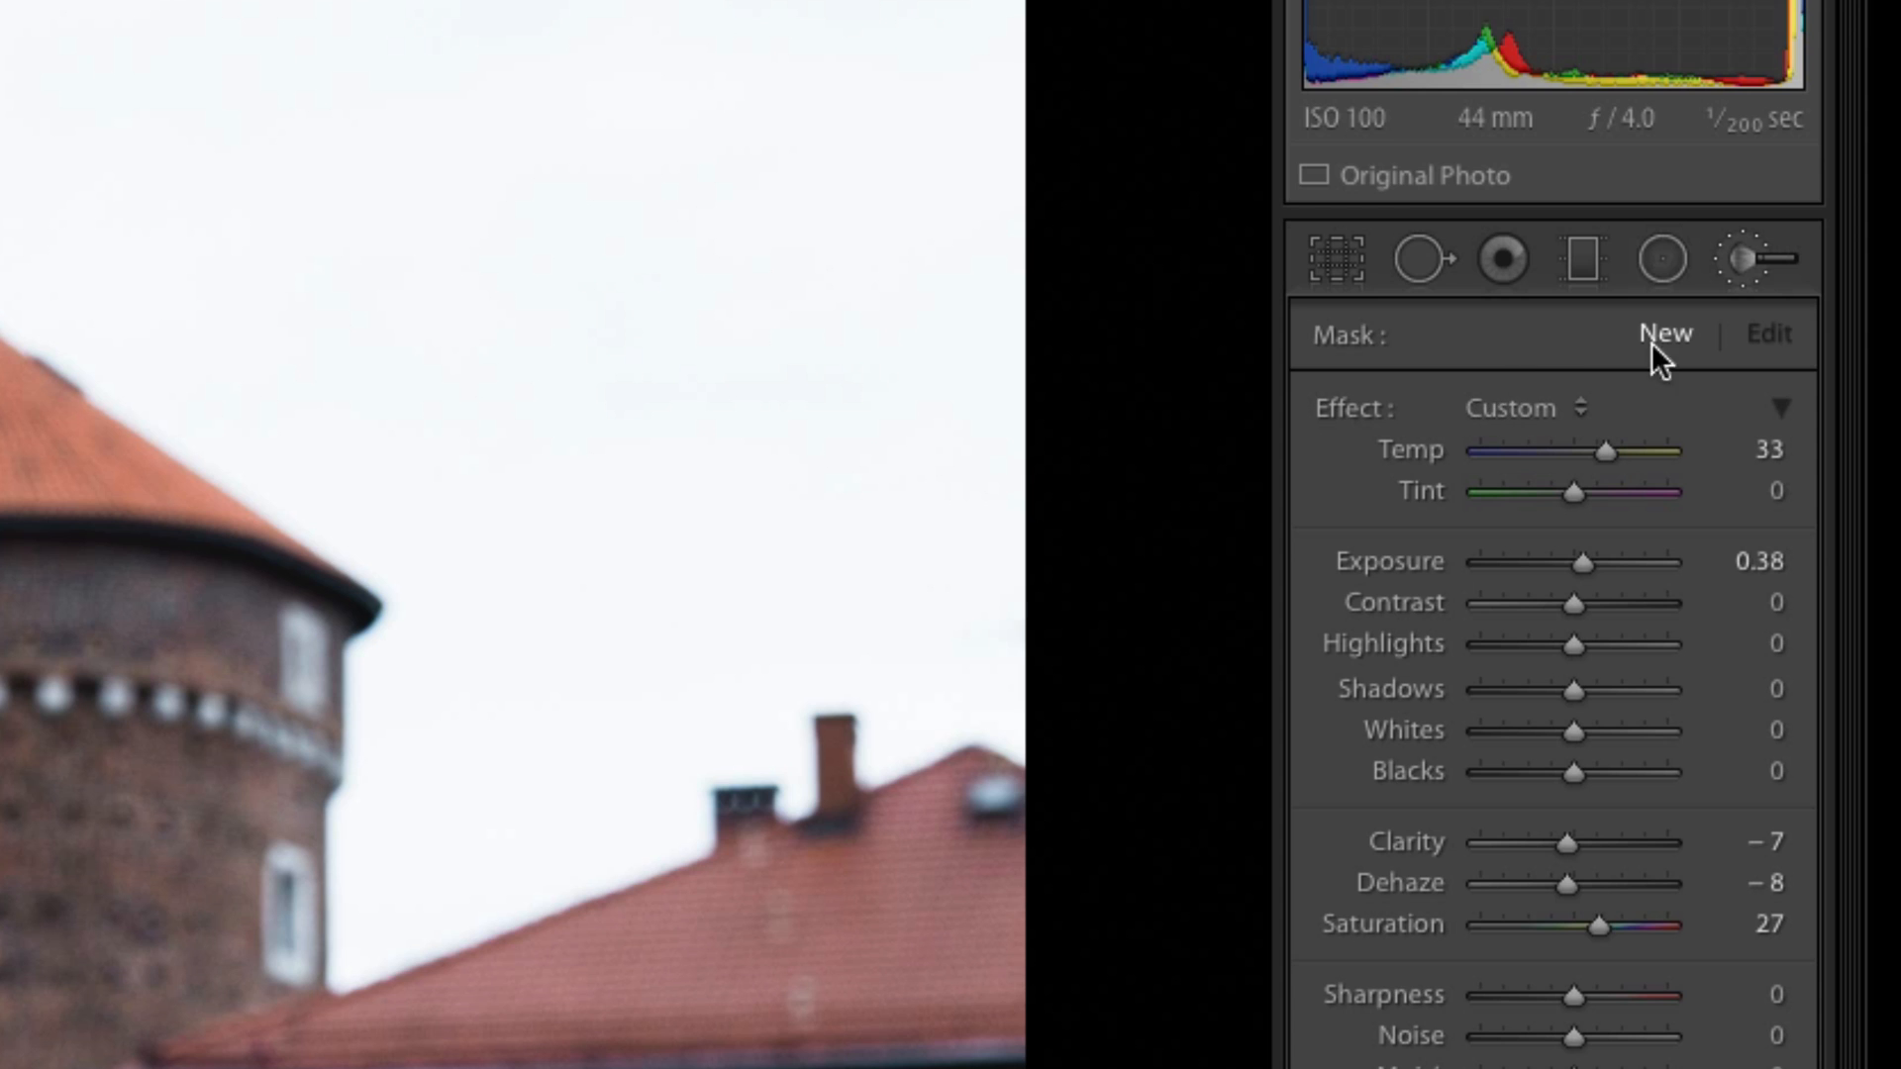
pyautogui.moveTo(1421, 487)
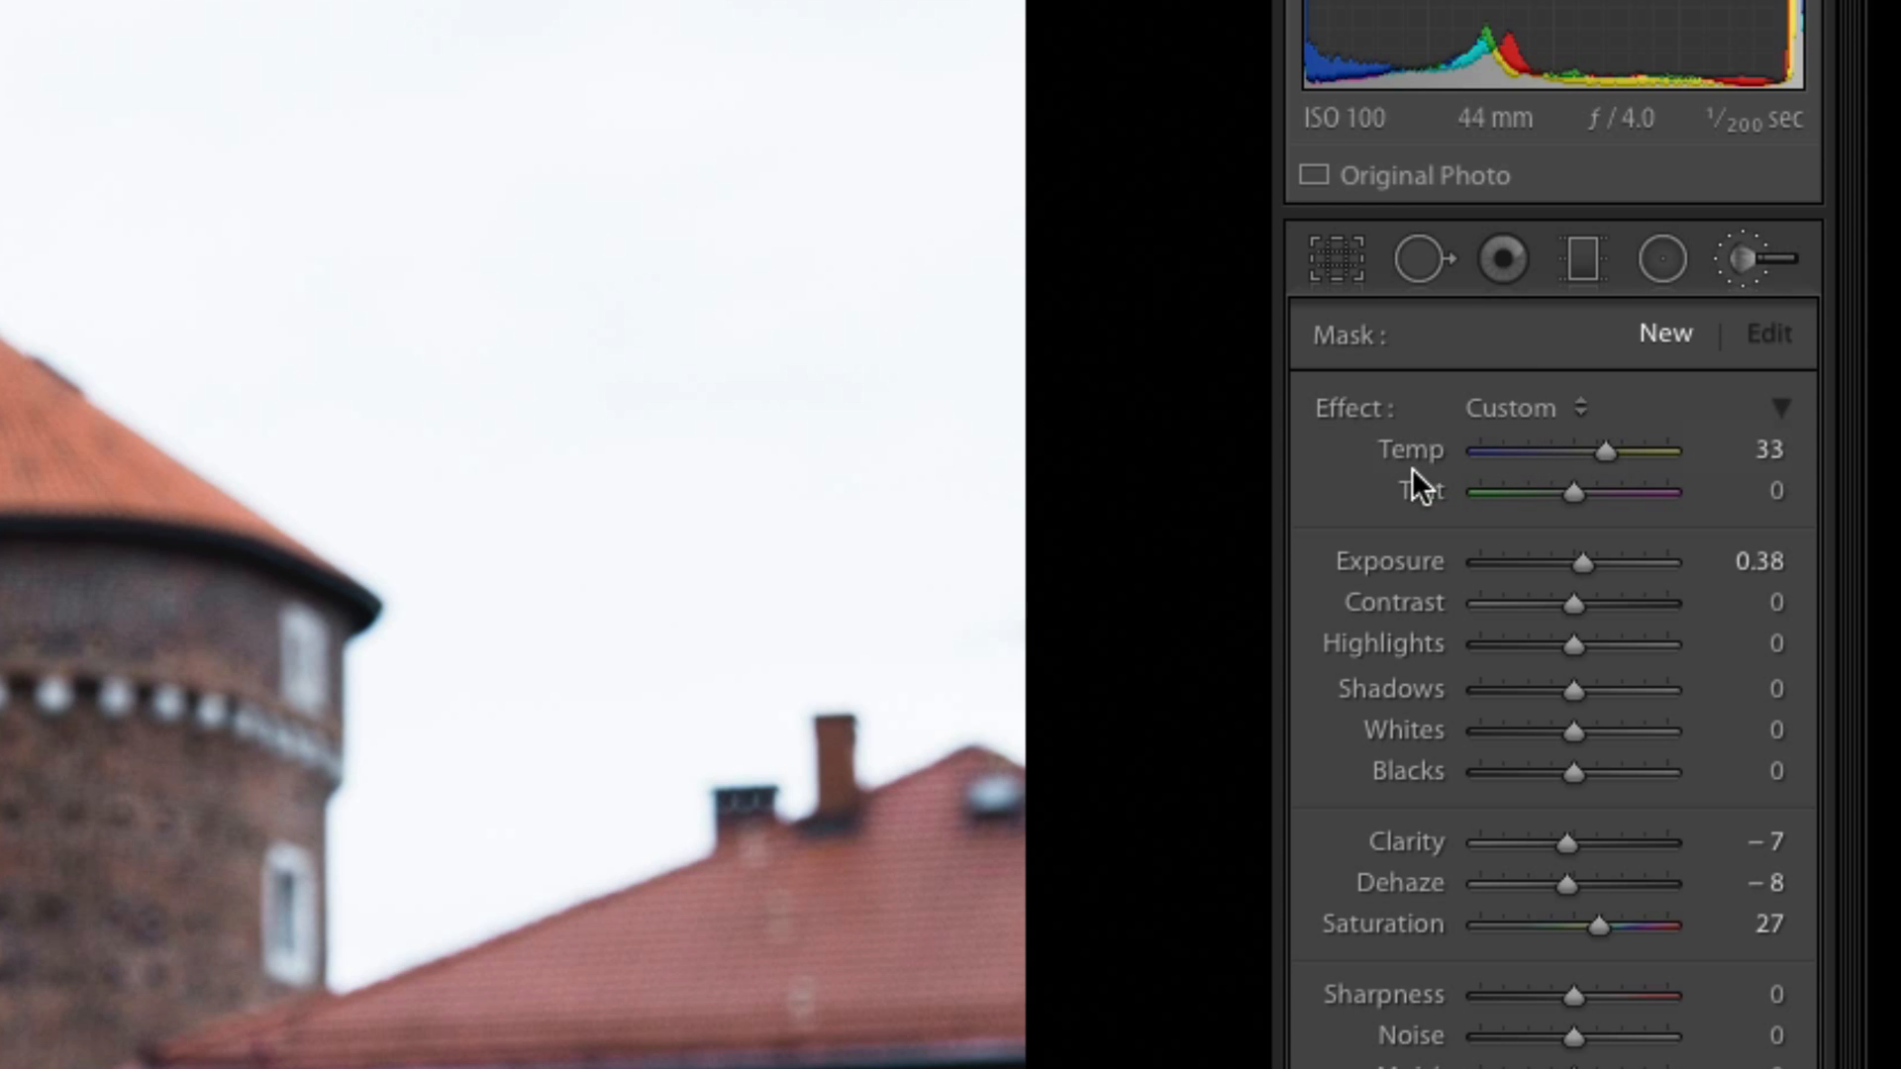
pyautogui.moveTo(1401, 432)
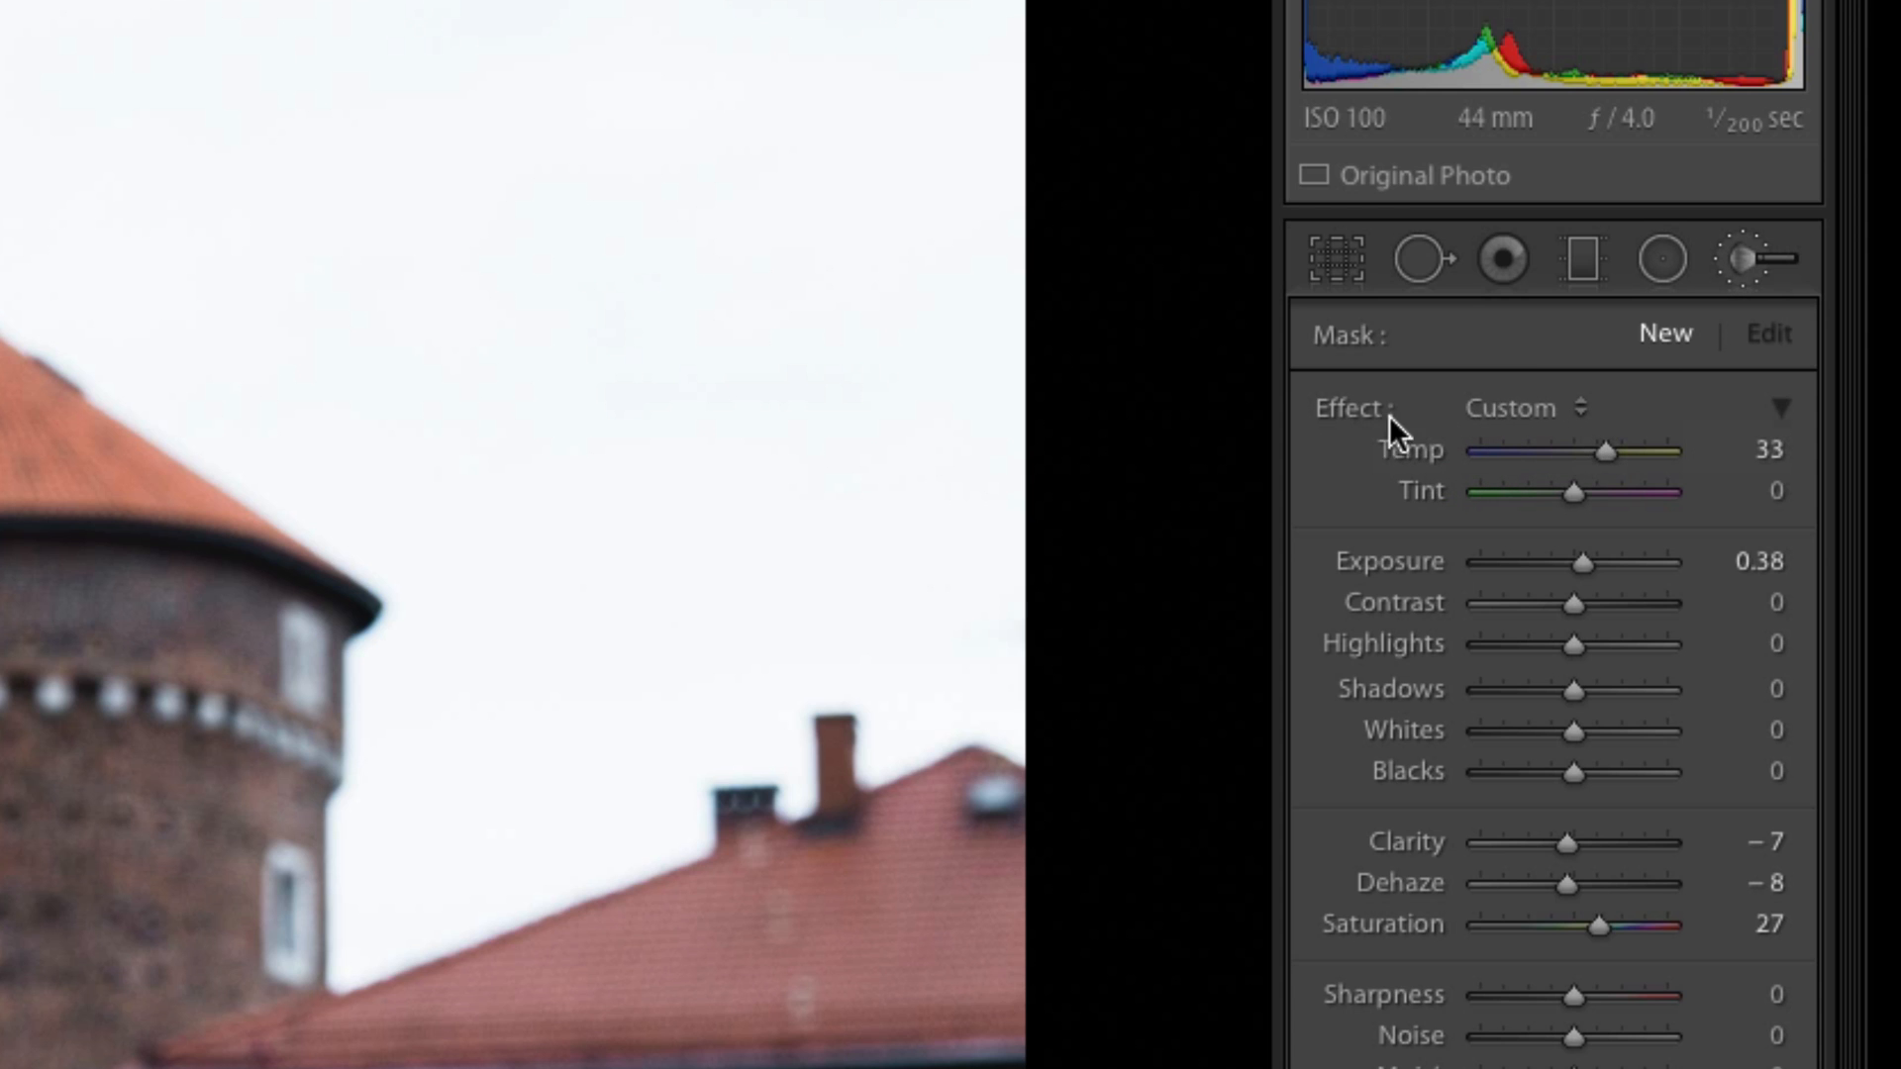
pyautogui.moveTo(1322, 437)
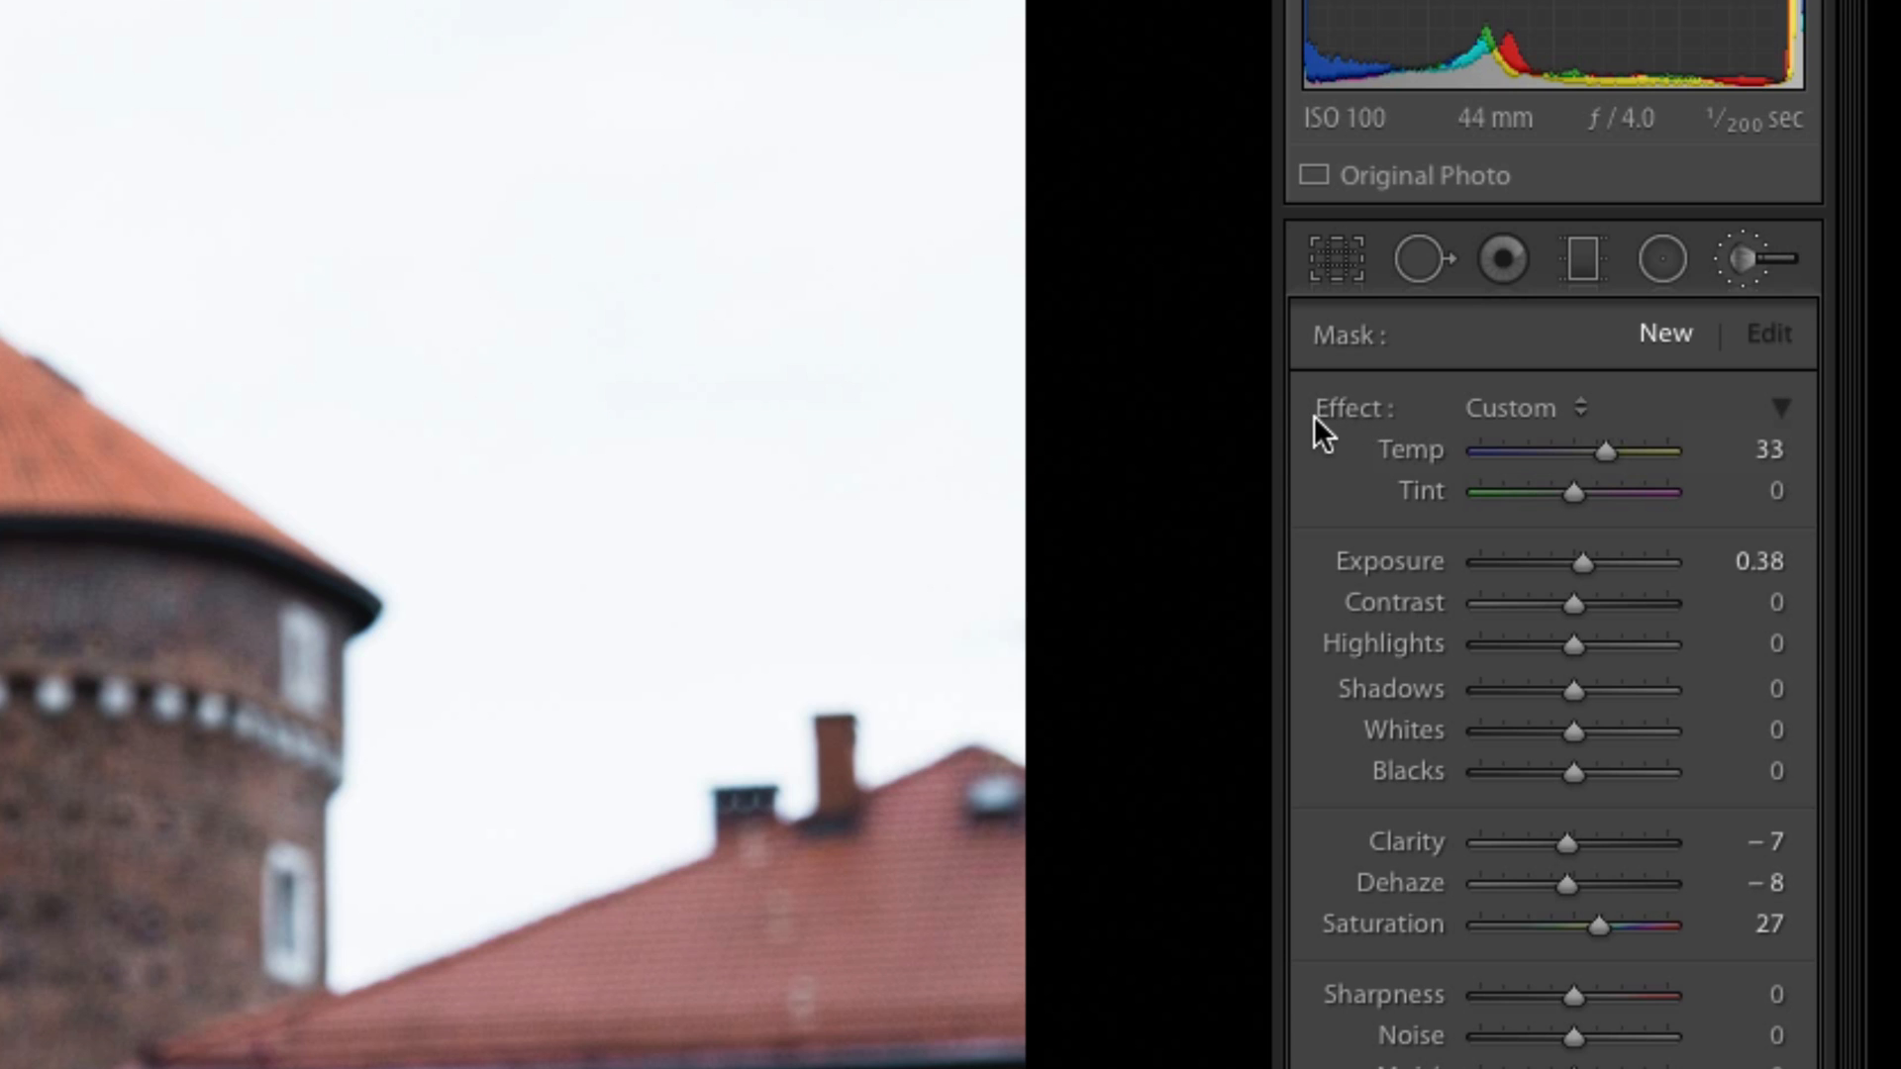
pyautogui.moveTo(1504, 437)
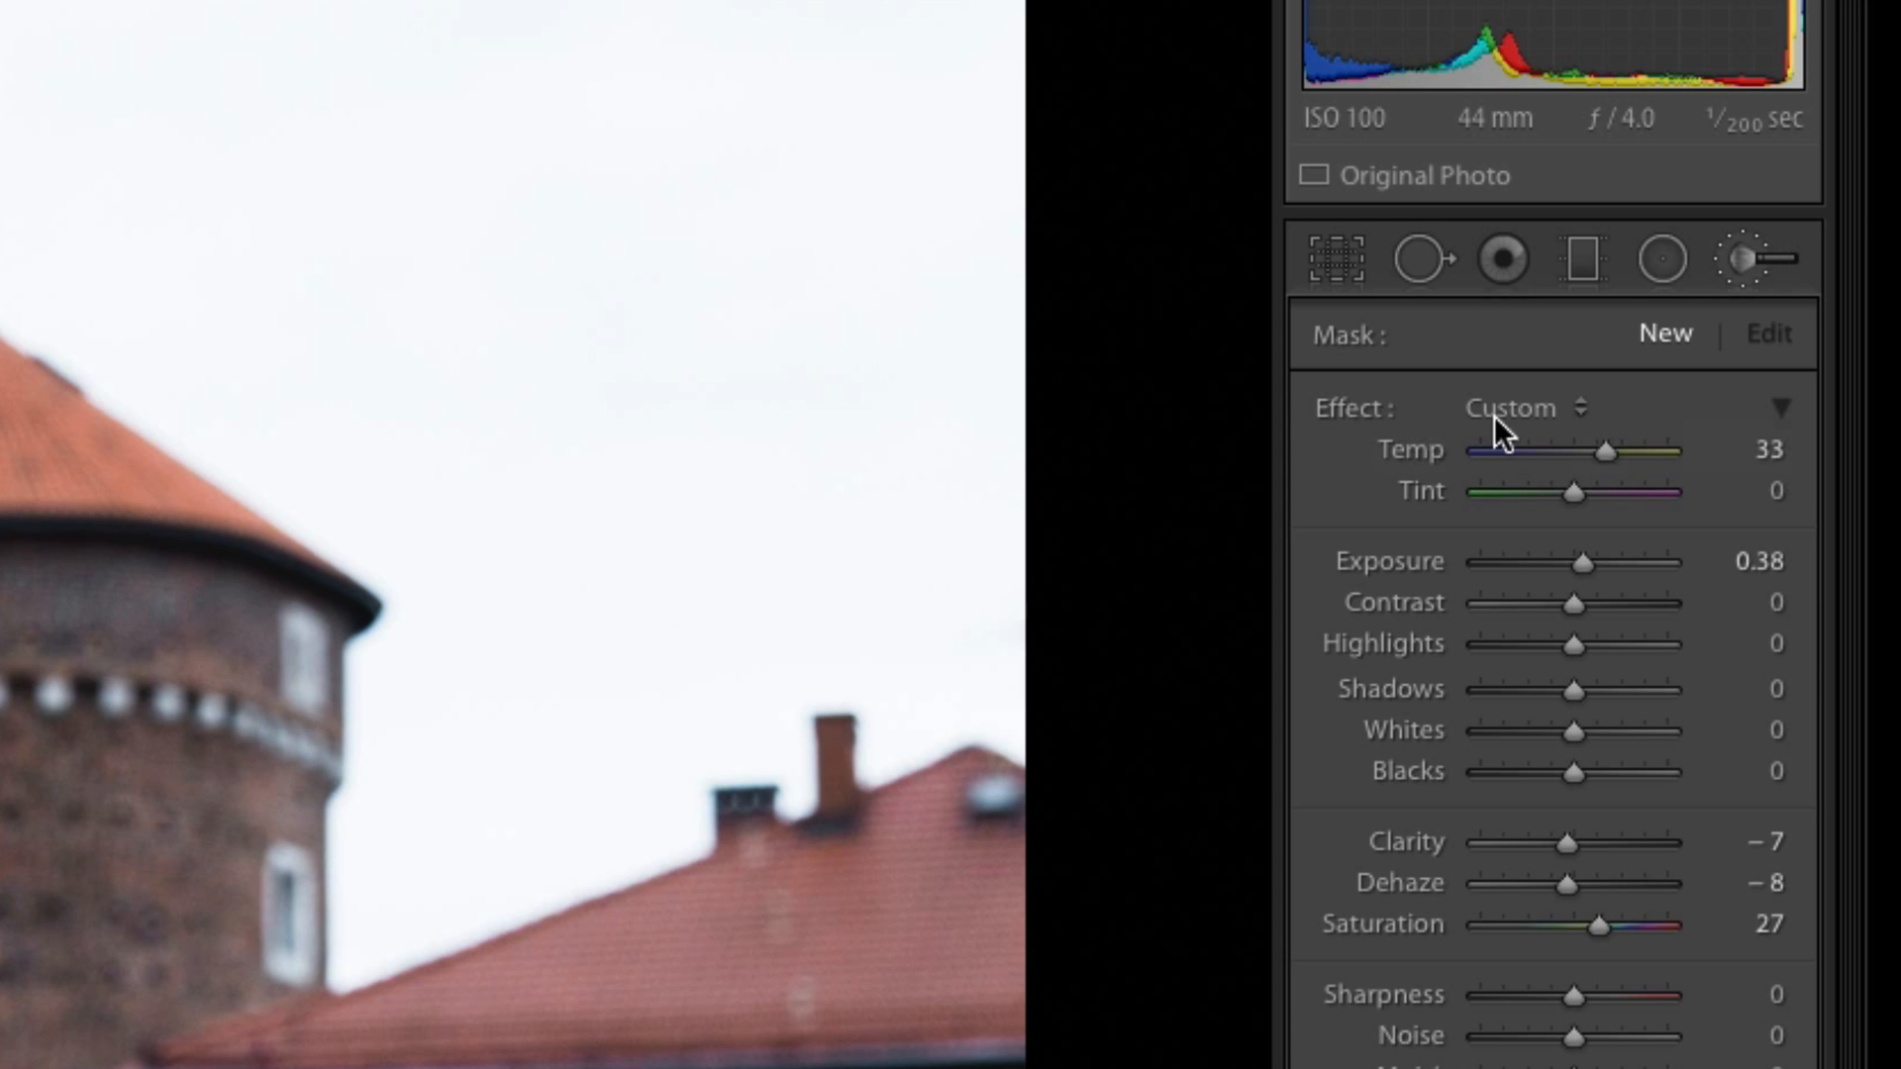
pyautogui.click(1525, 406)
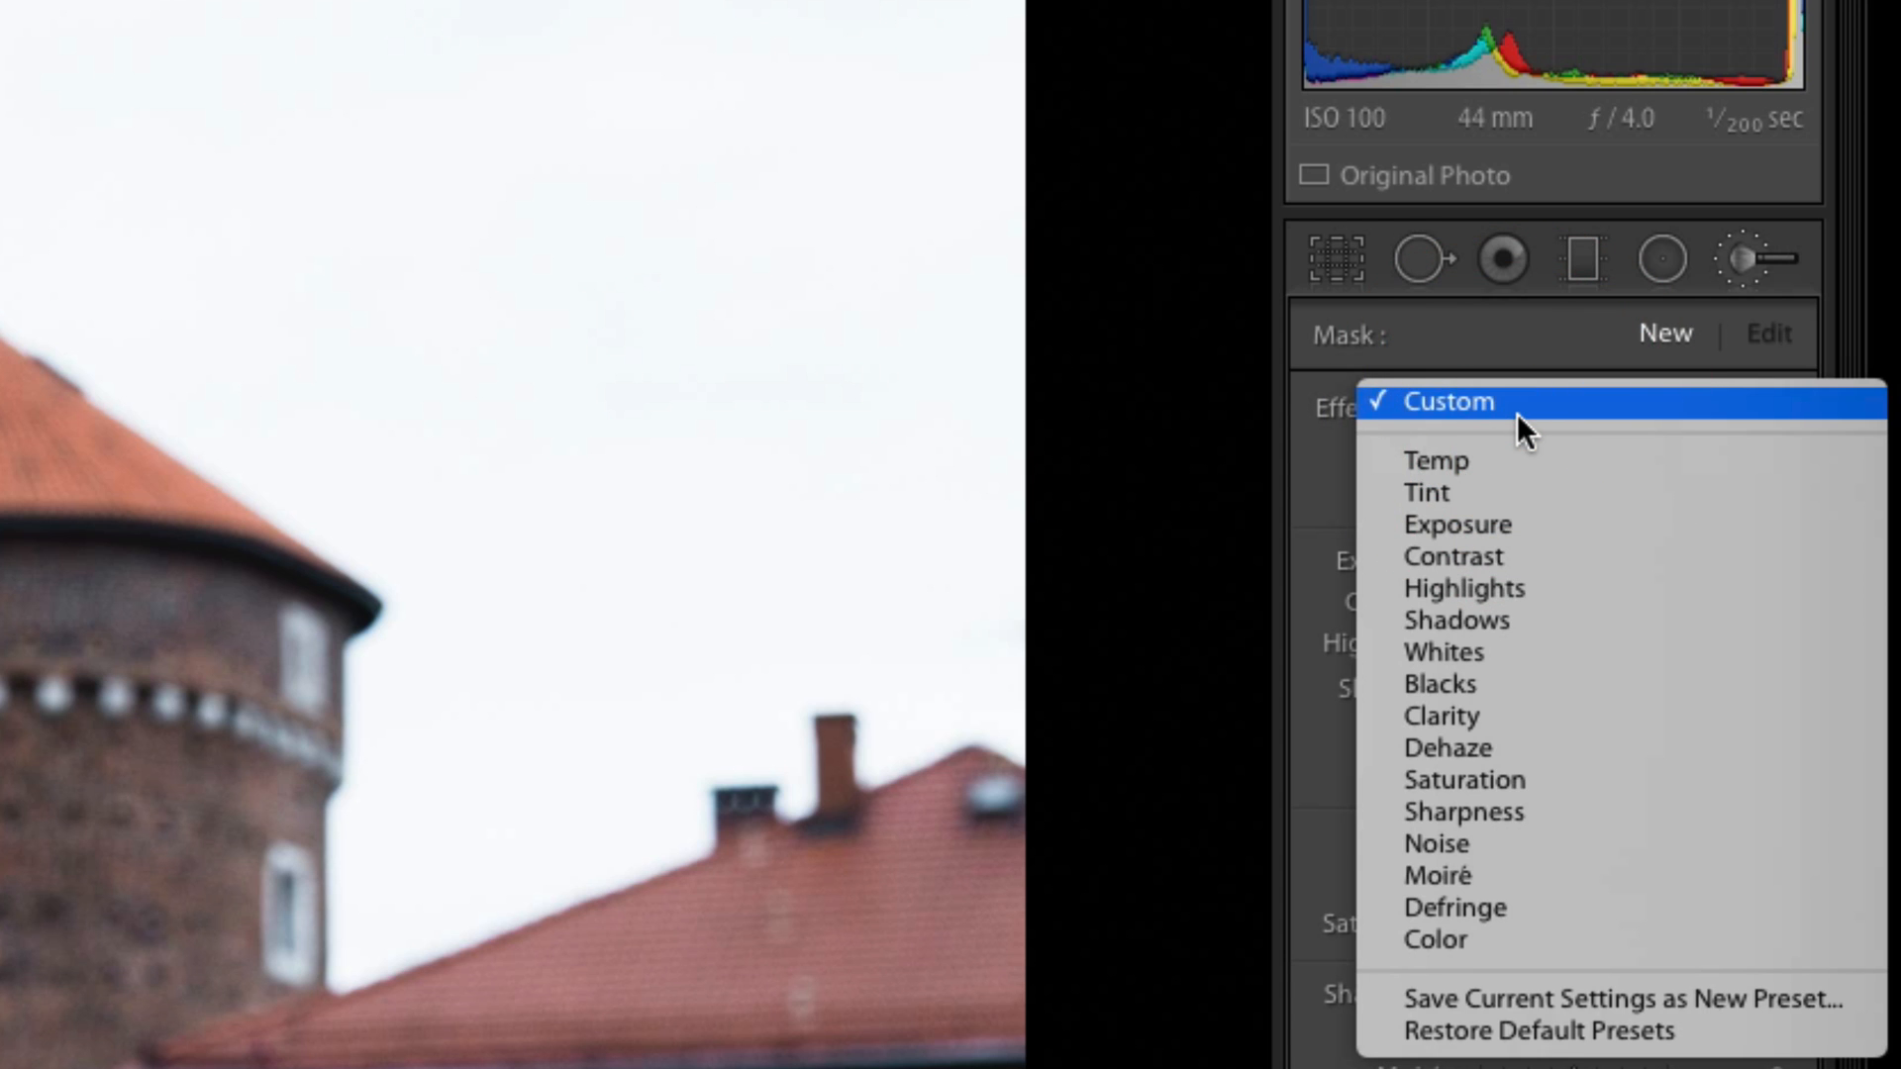
pyautogui.moveTo(1540, 509)
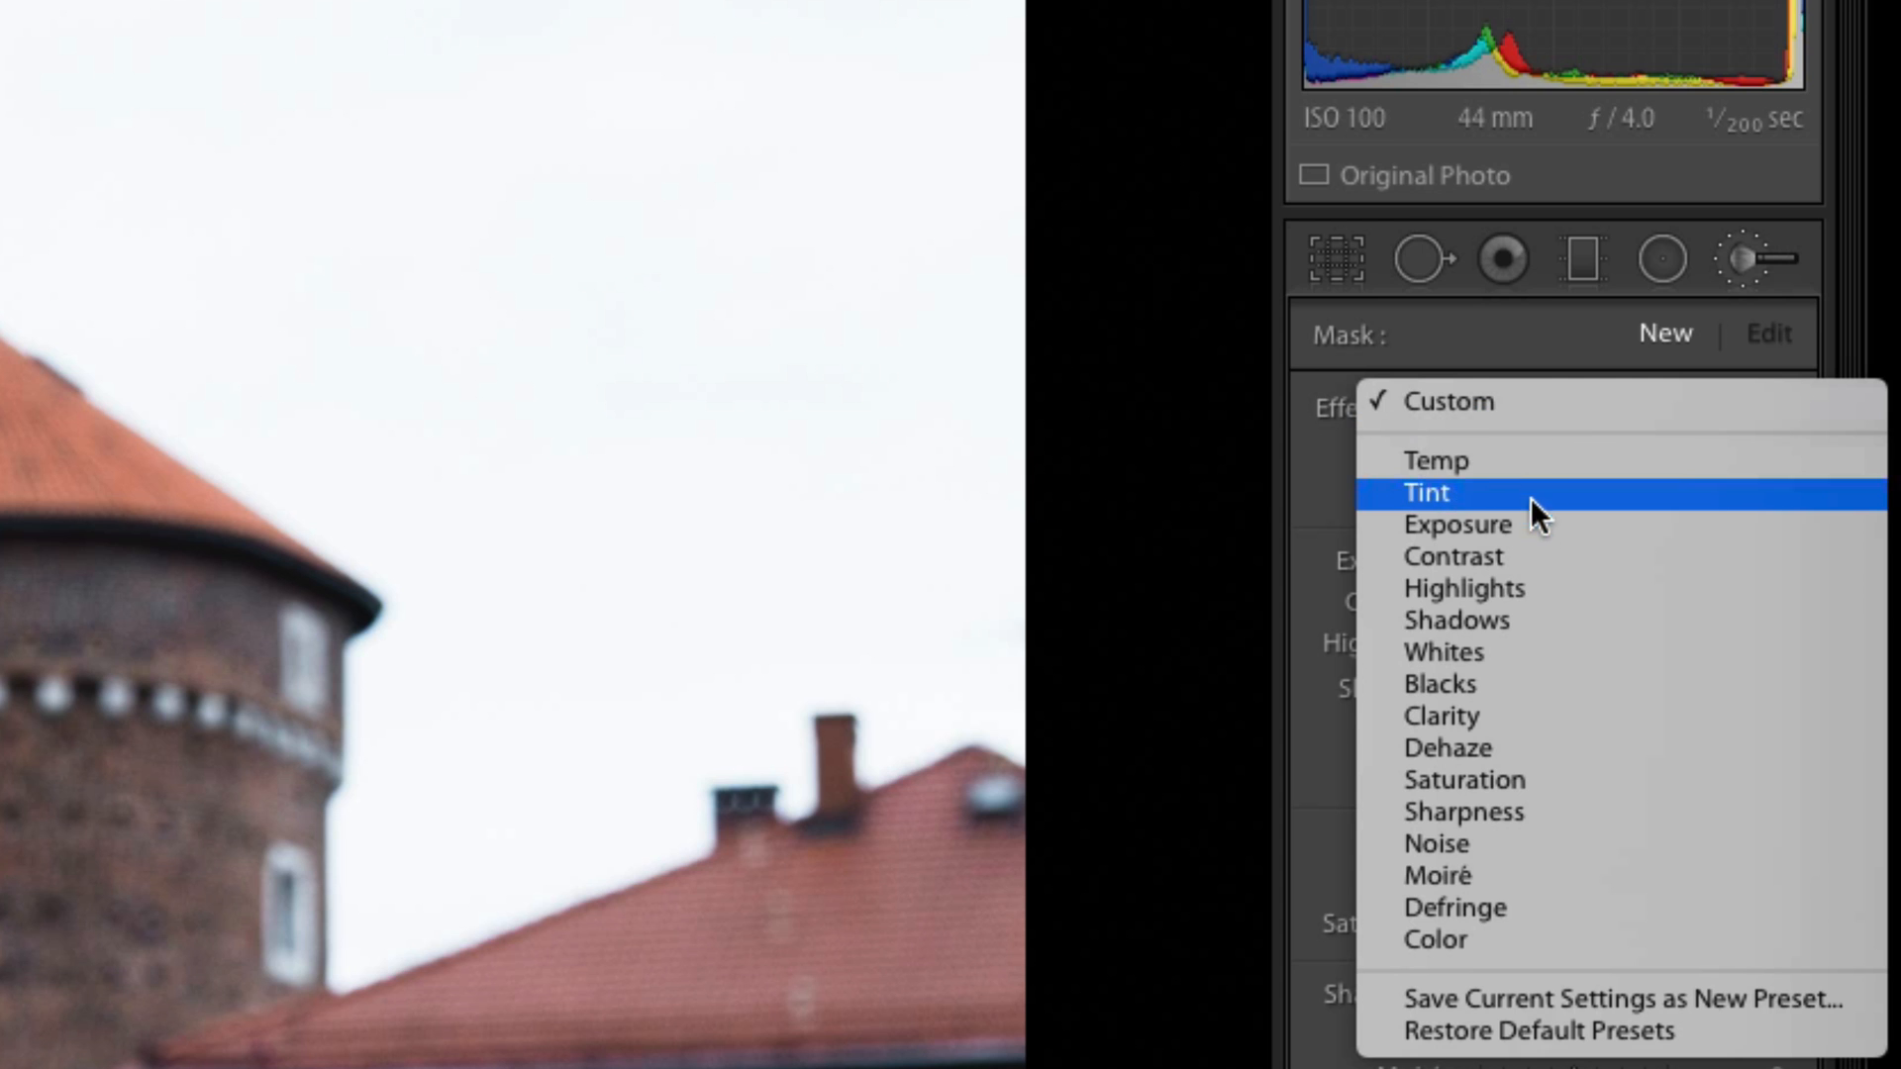
pyautogui.moveTo(1594, 940)
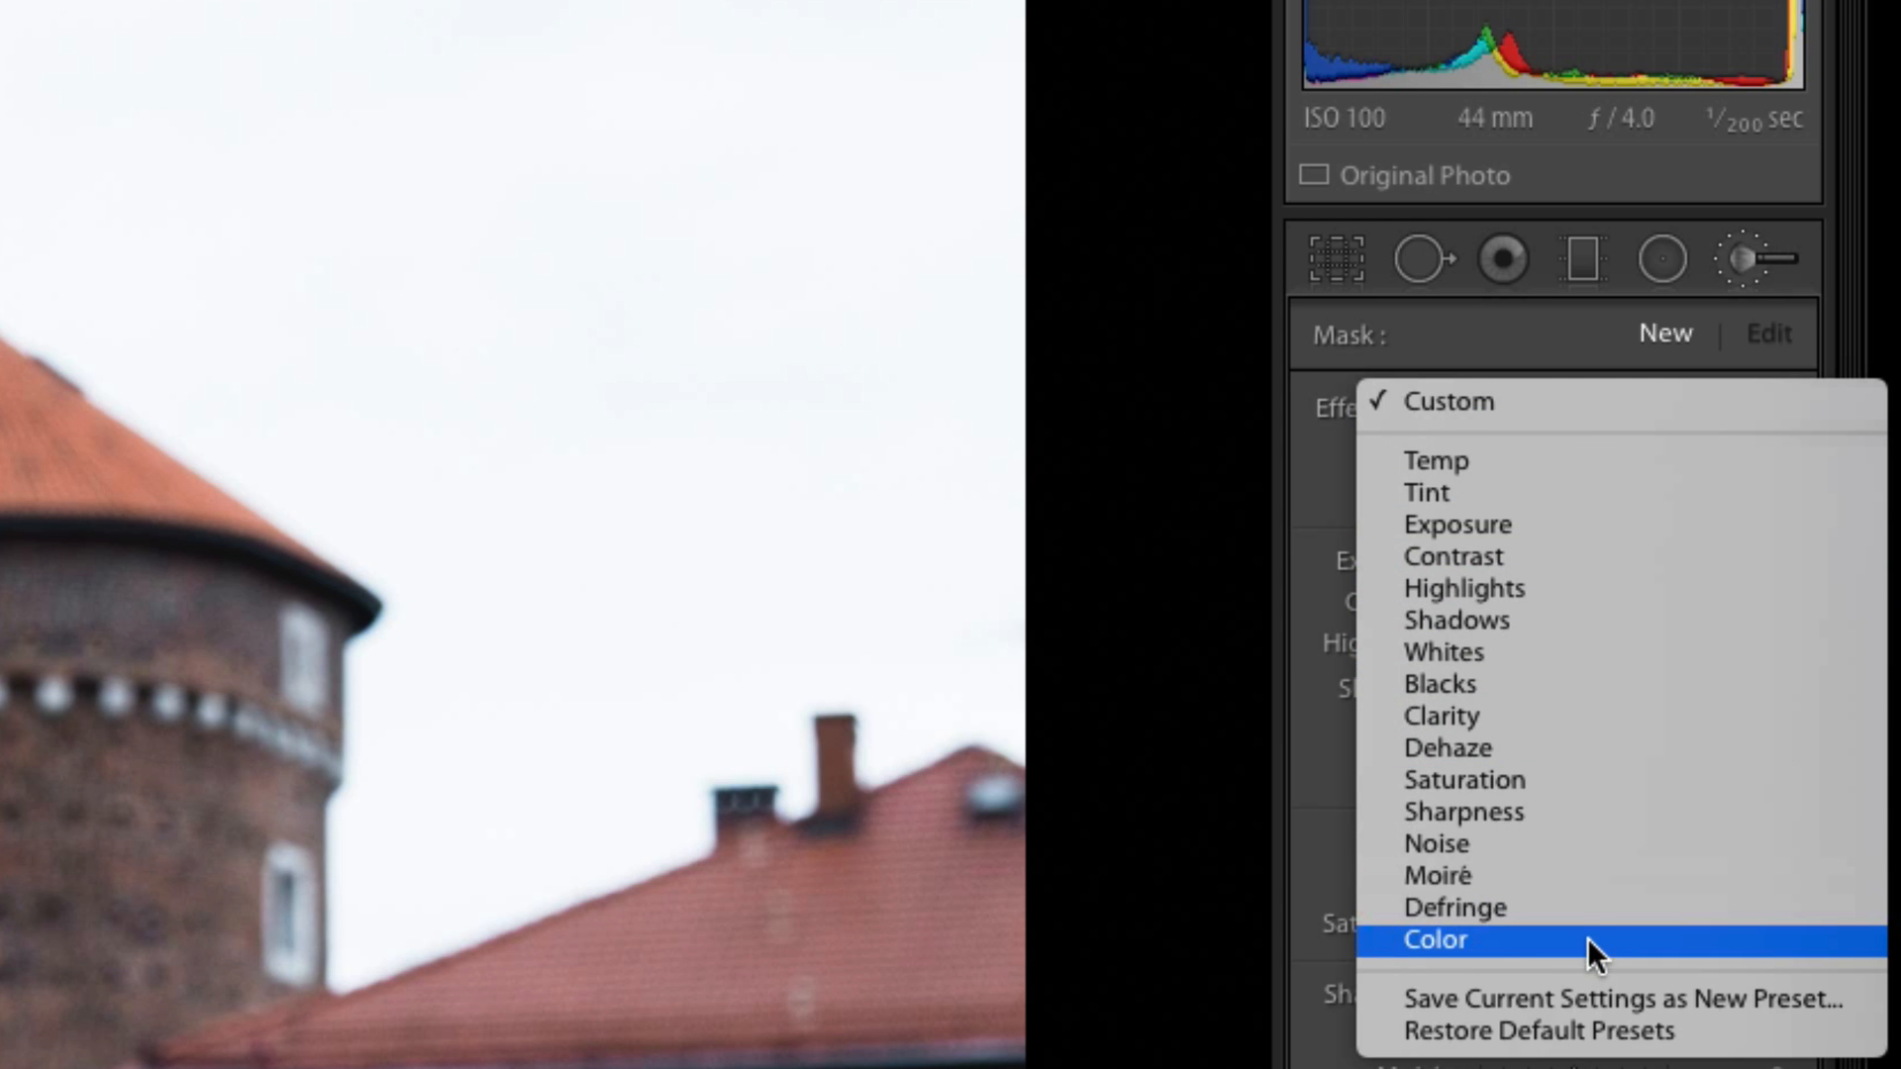
pyautogui.moveTo(1489, 401)
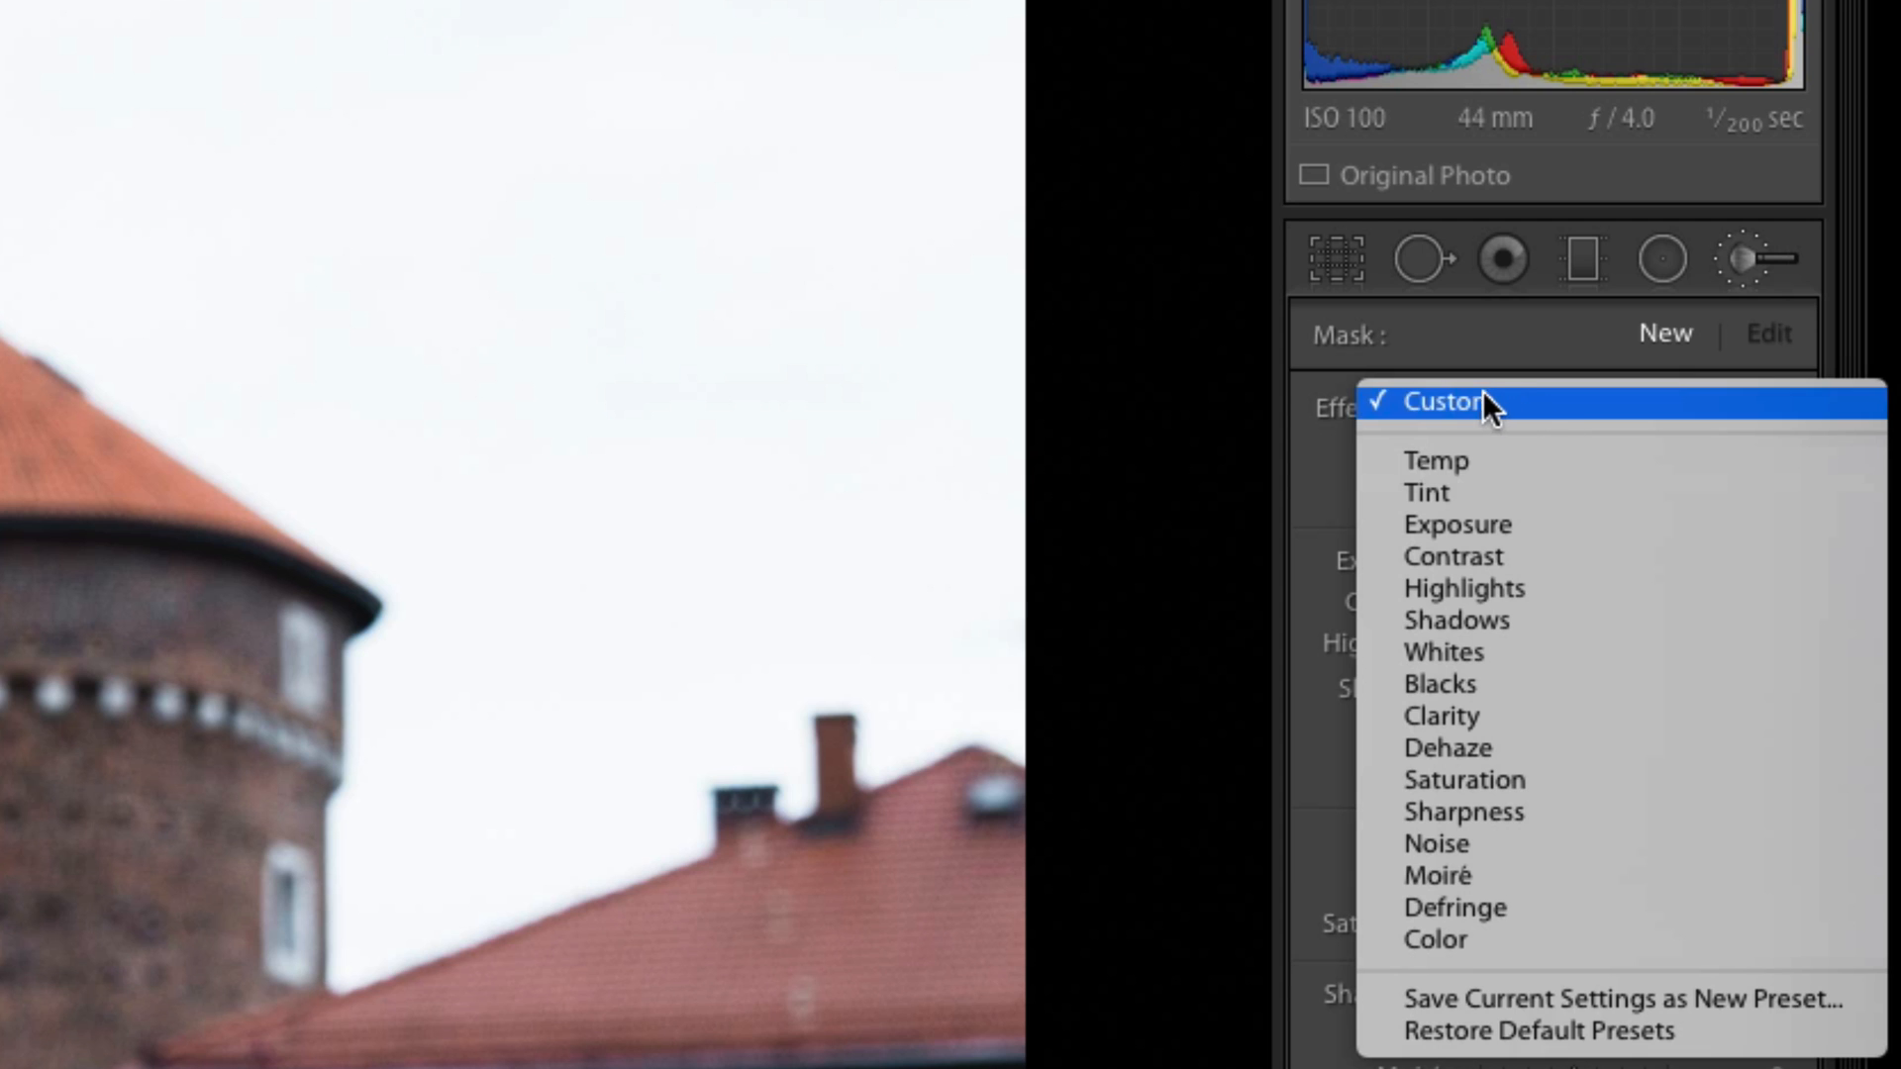
pyautogui.moveTo(1436, 843)
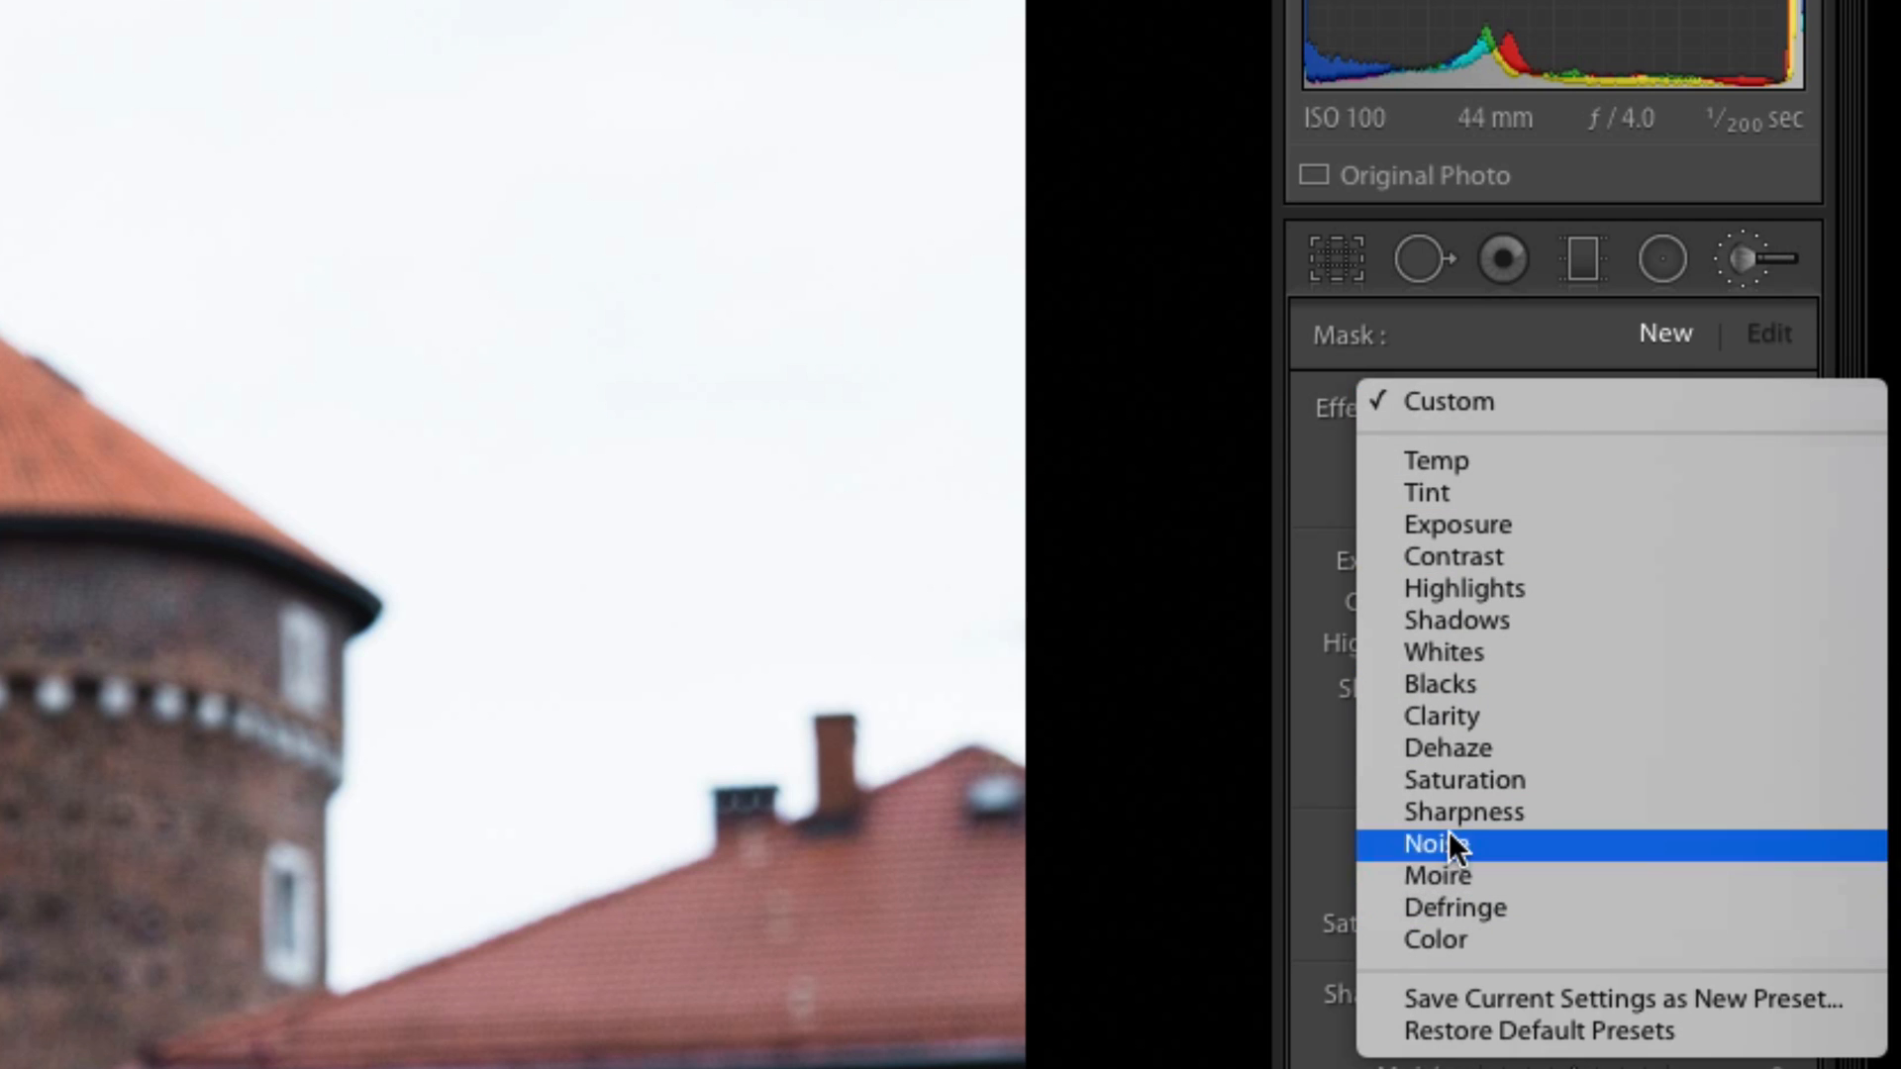
pyautogui.moveTo(1497, 524)
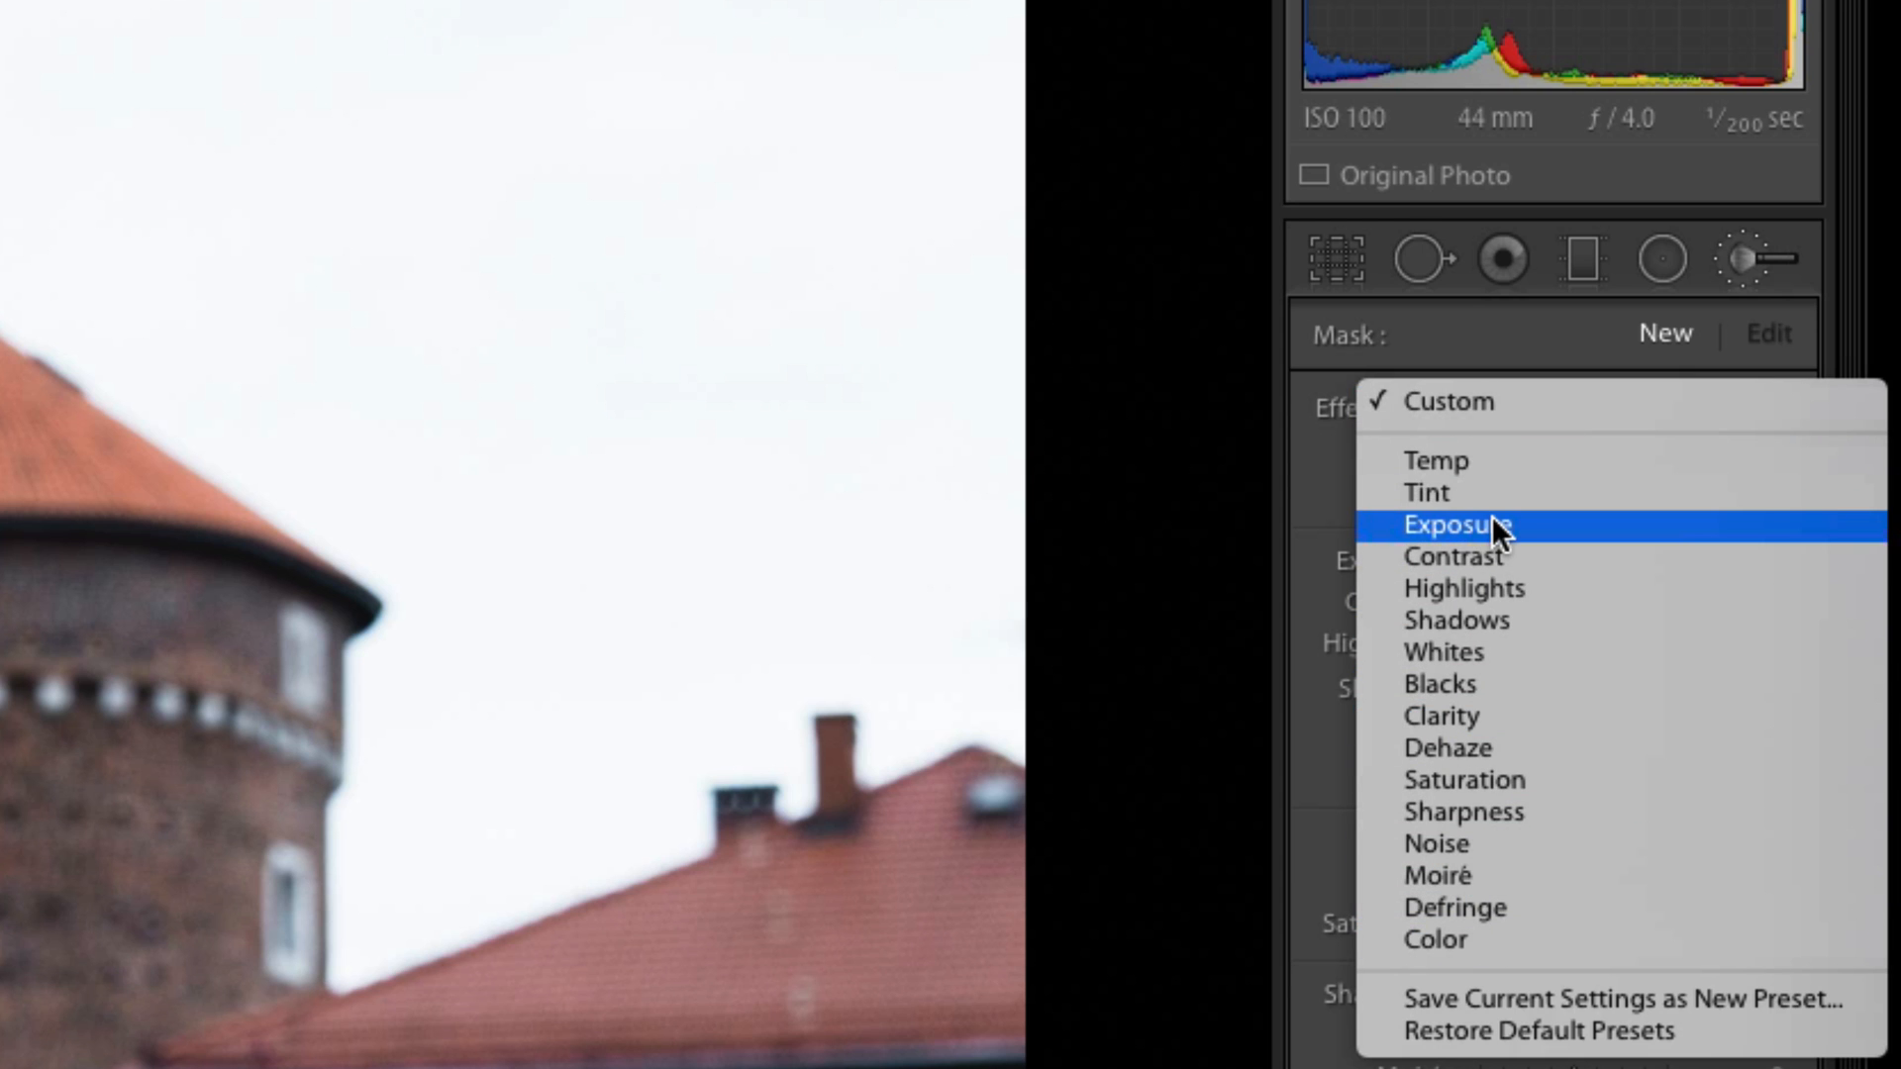
pyautogui.click(1465, 525)
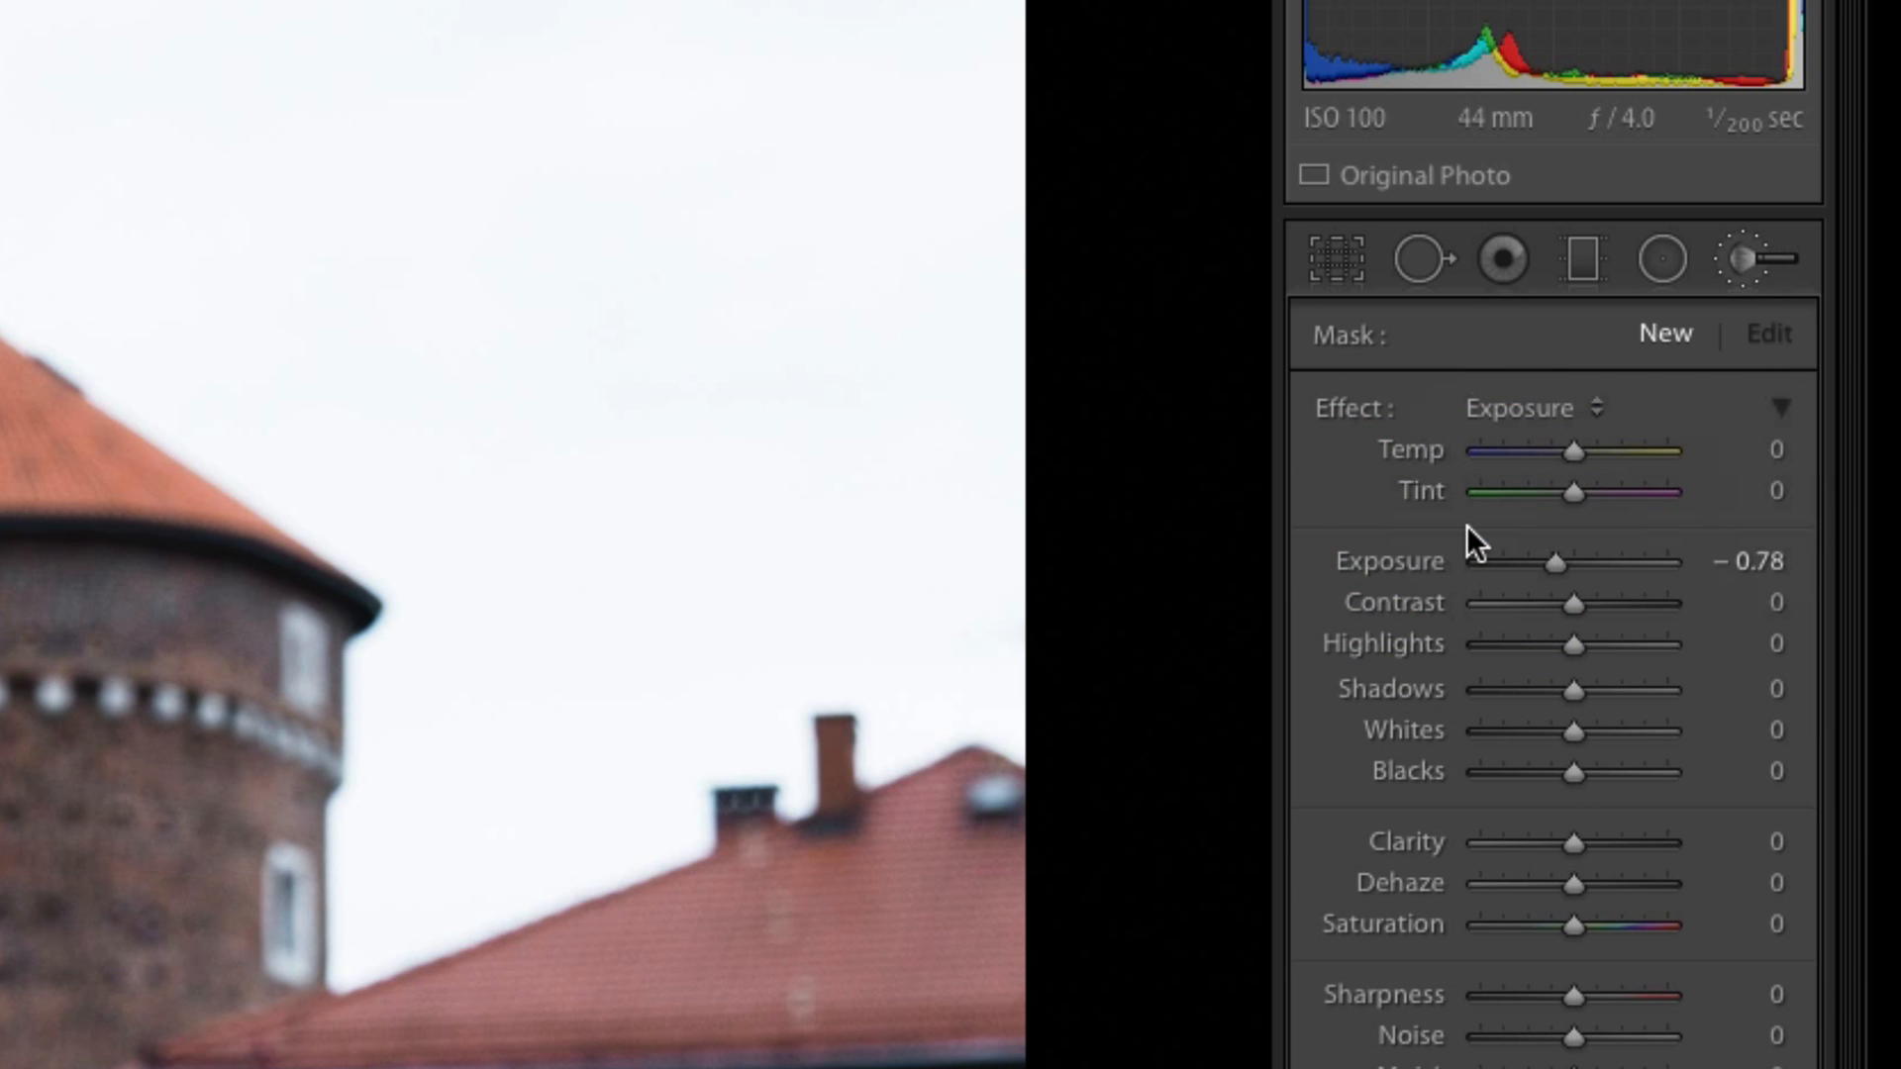
pyautogui.moveTo(1565, 571)
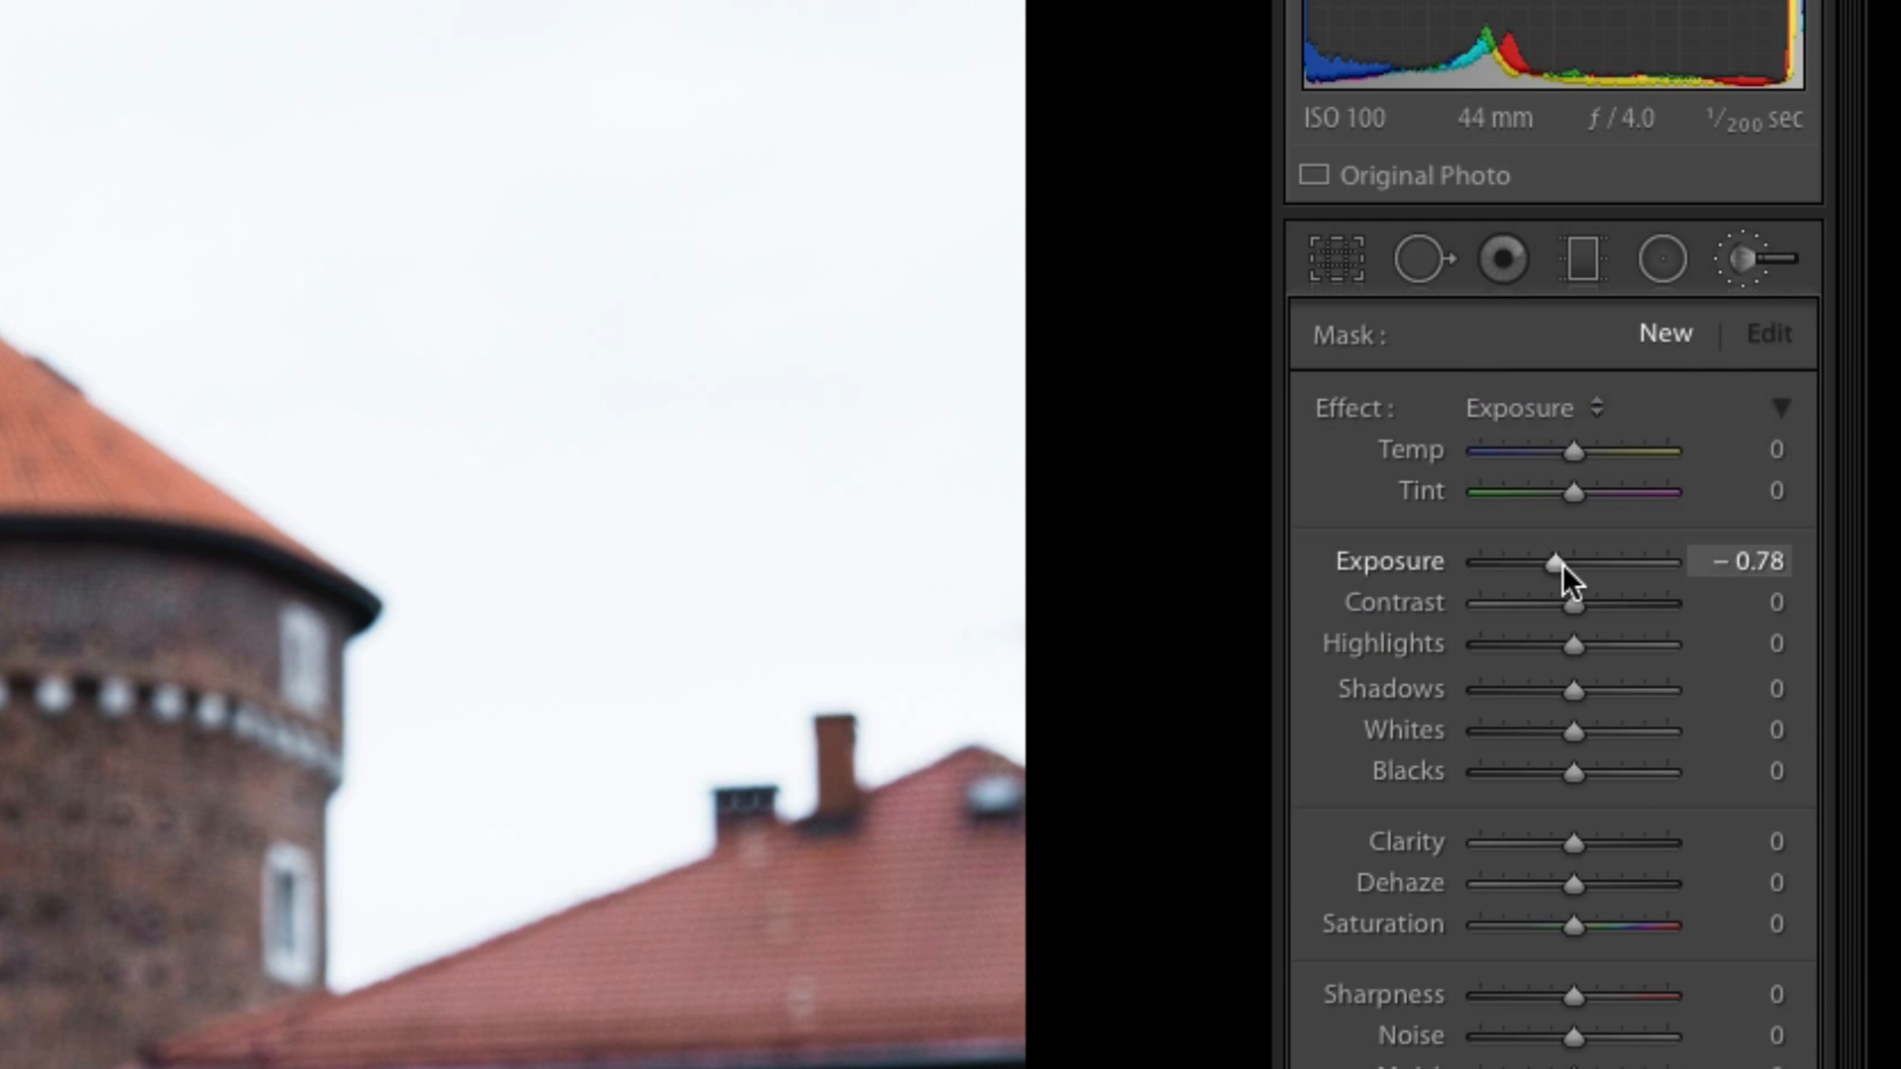
pyautogui.moveTo(1568, 583)
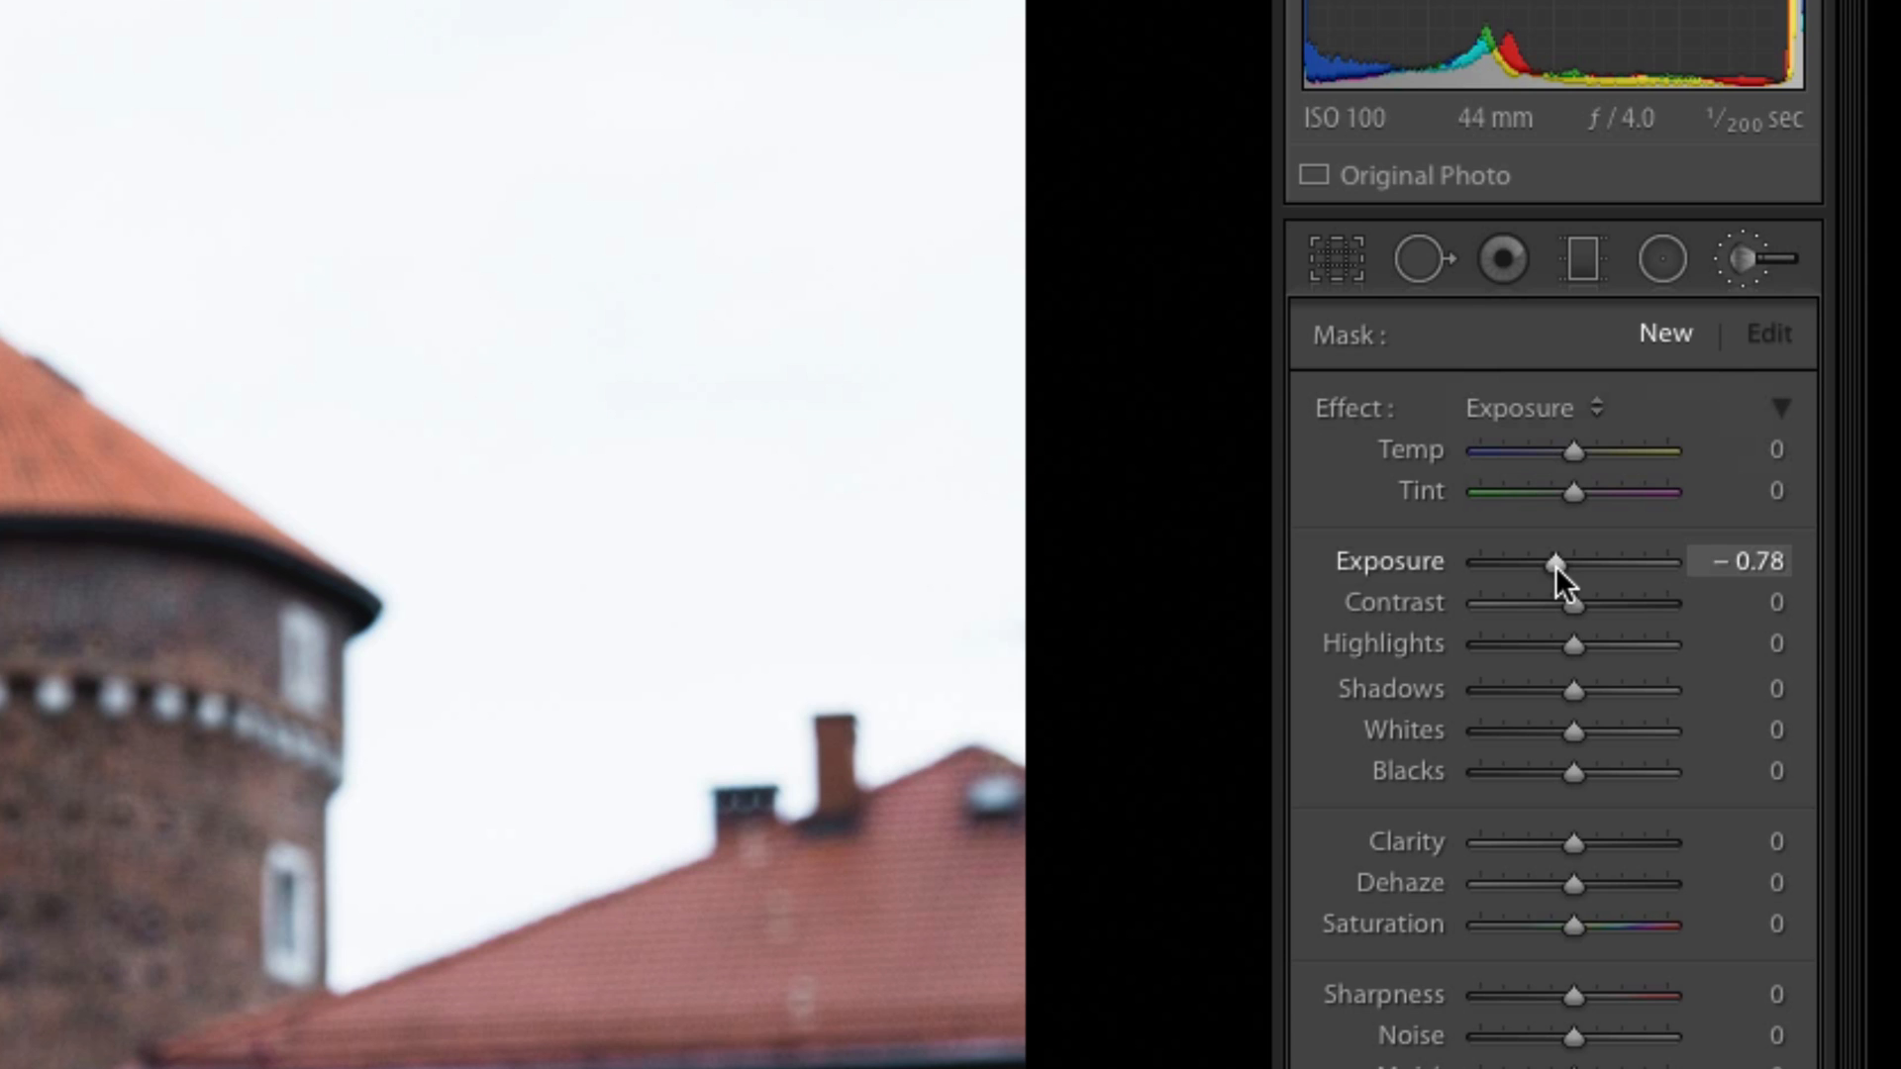
pyautogui.moveTo(1588, 950)
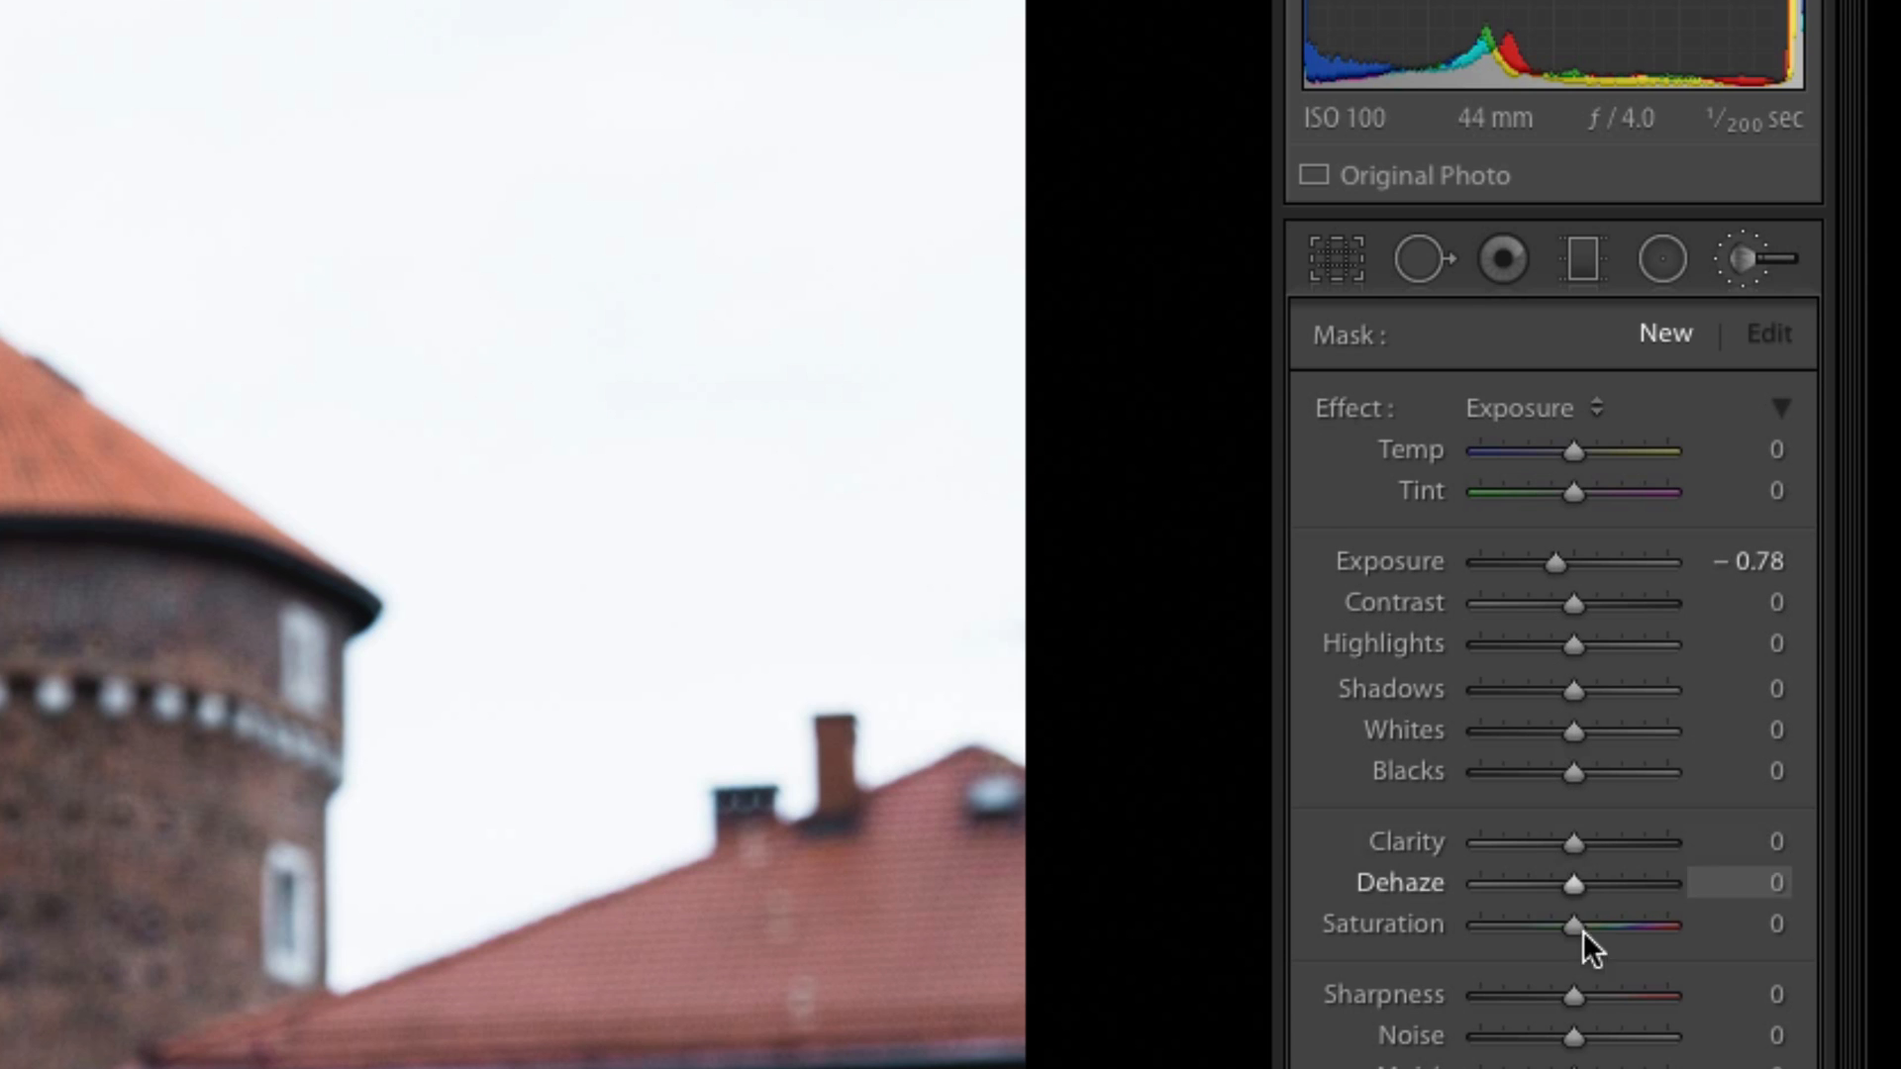
pyautogui.moveTo(1561, 485)
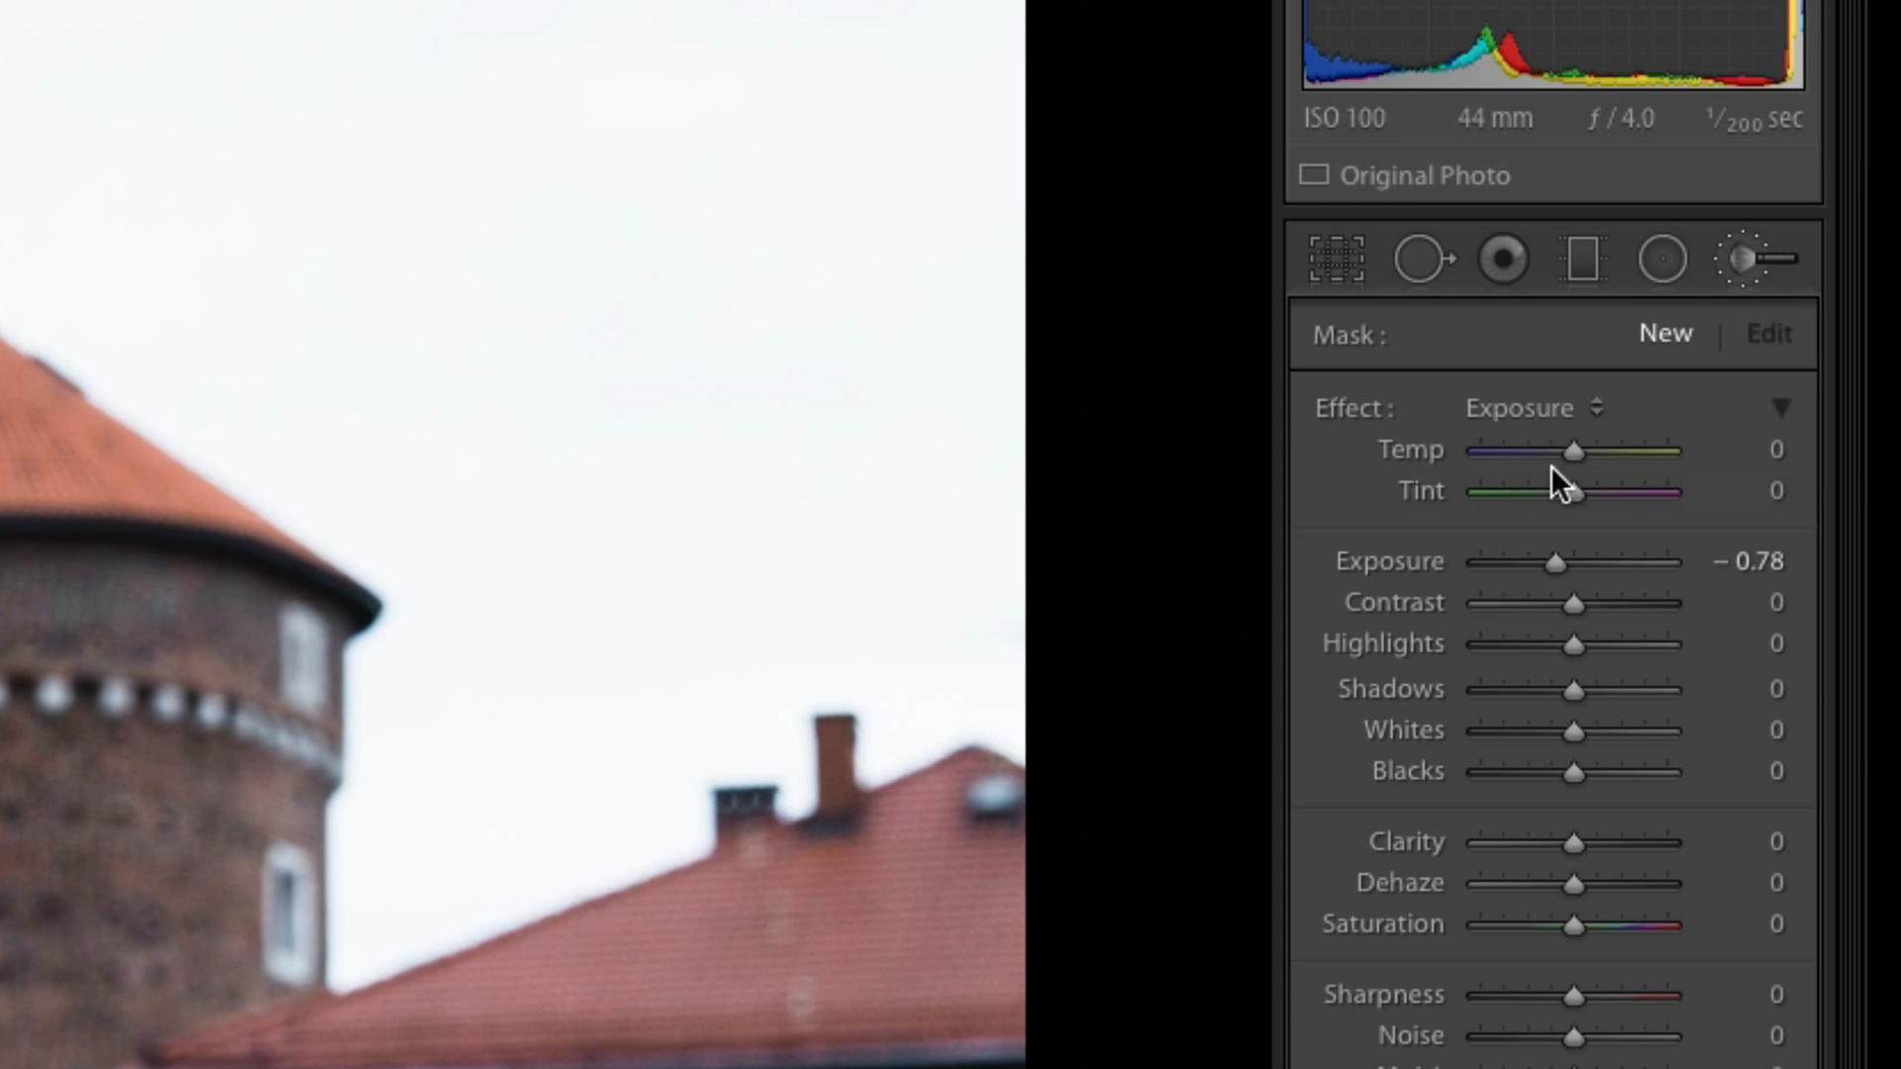
pyautogui.moveTo(1580, 258)
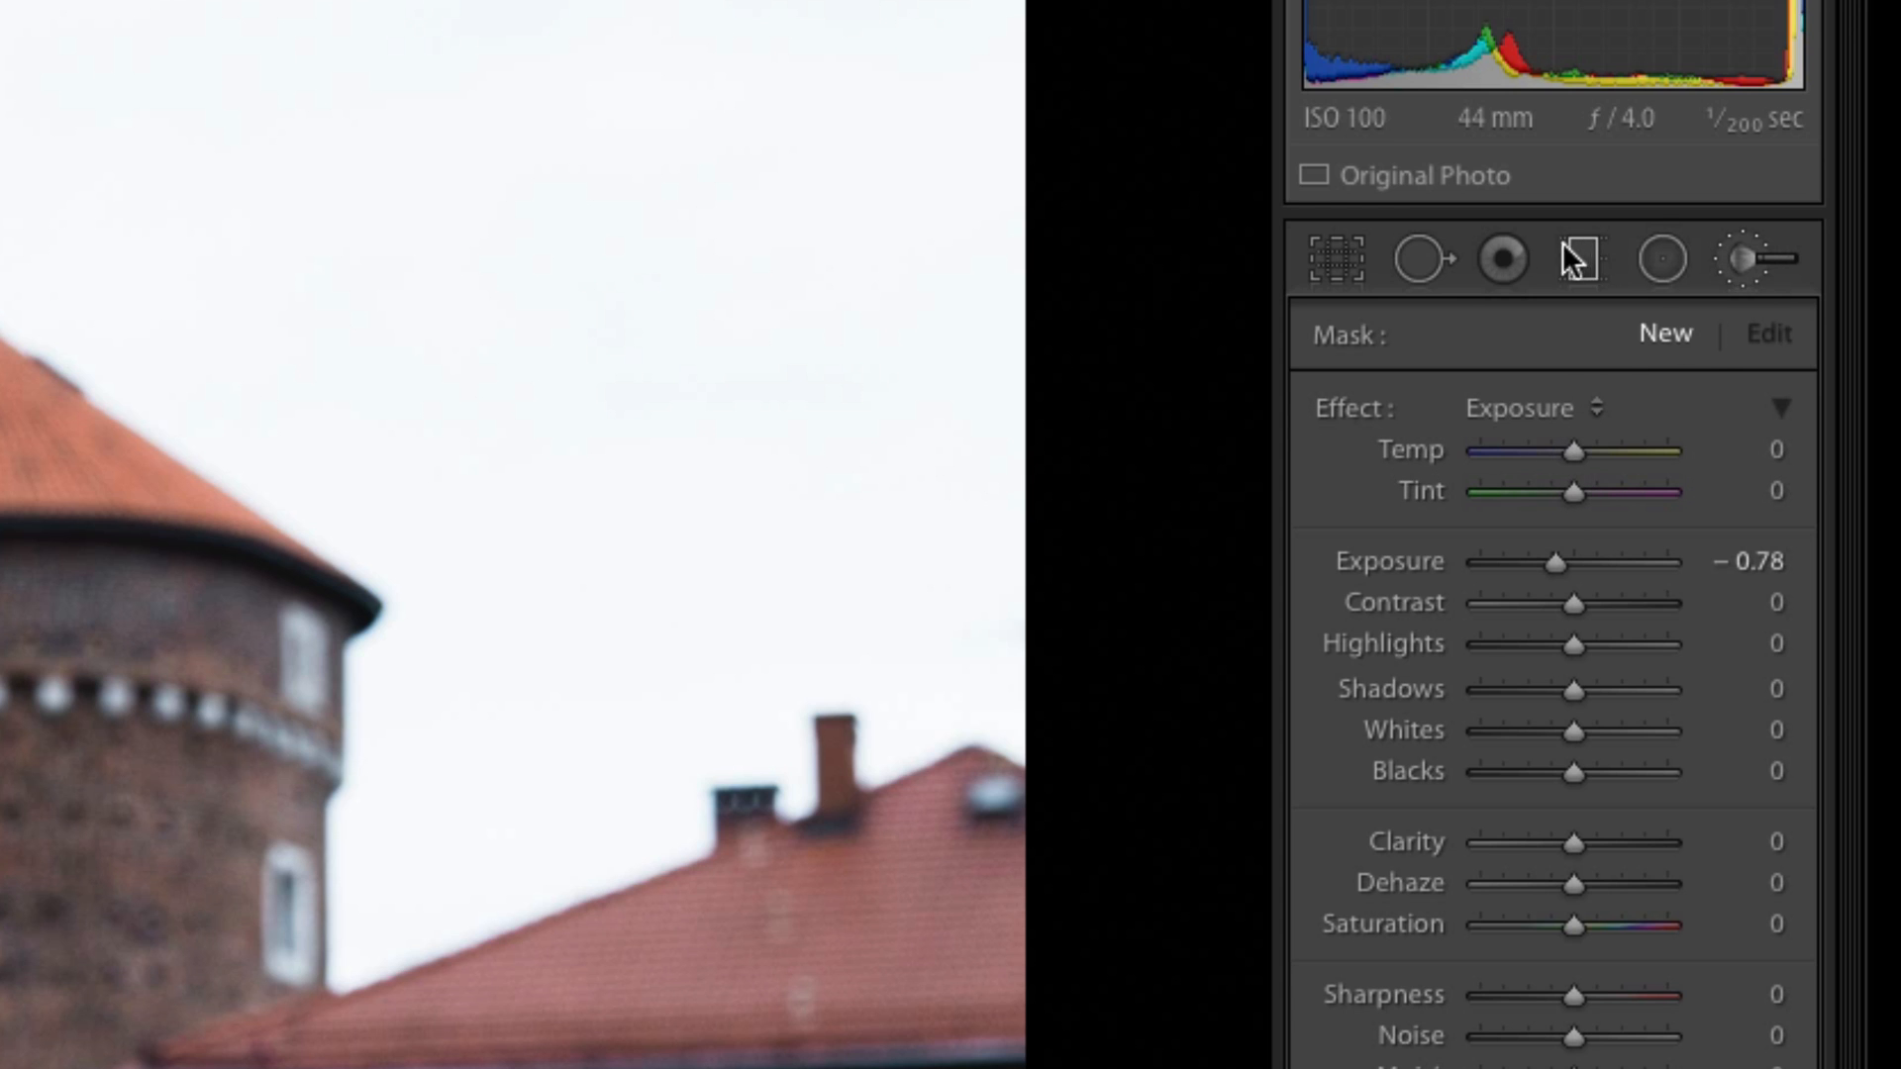
pyautogui.moveTo(1564, 424)
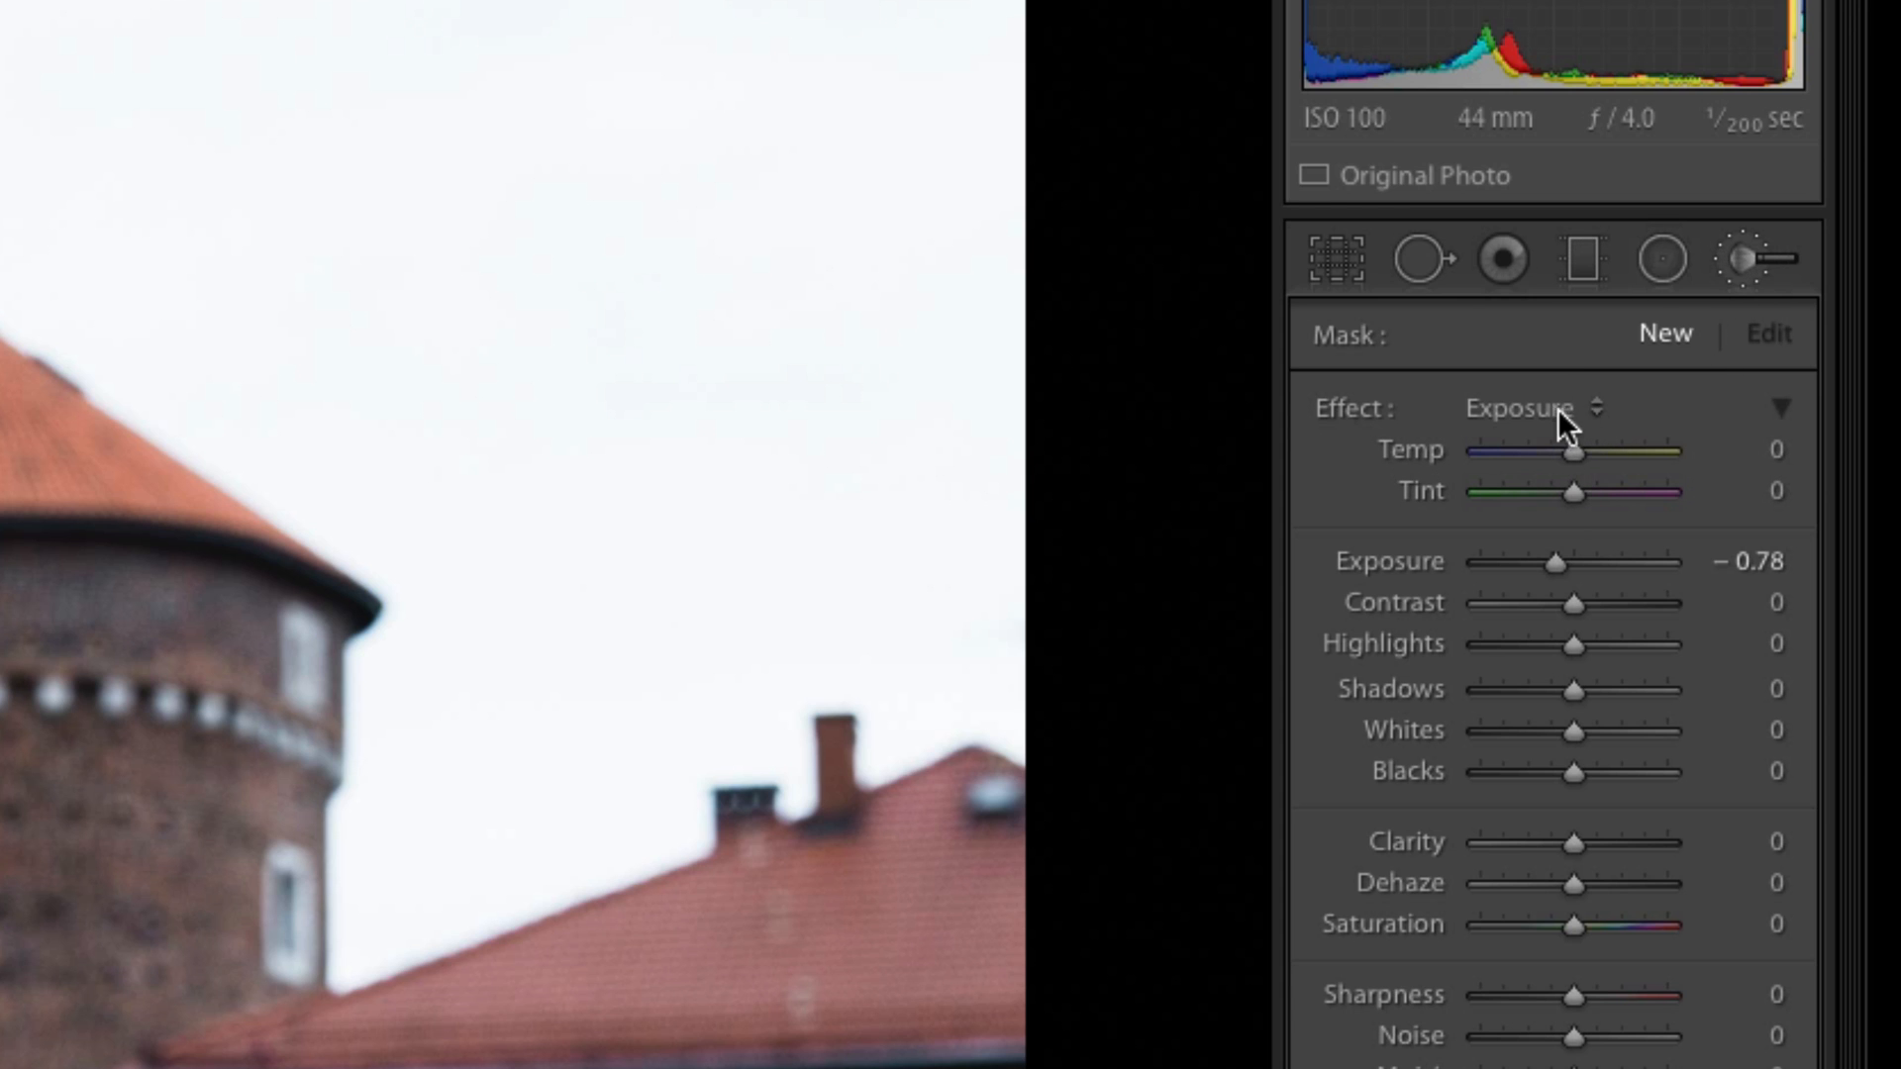
pyautogui.moveTo(1571, 855)
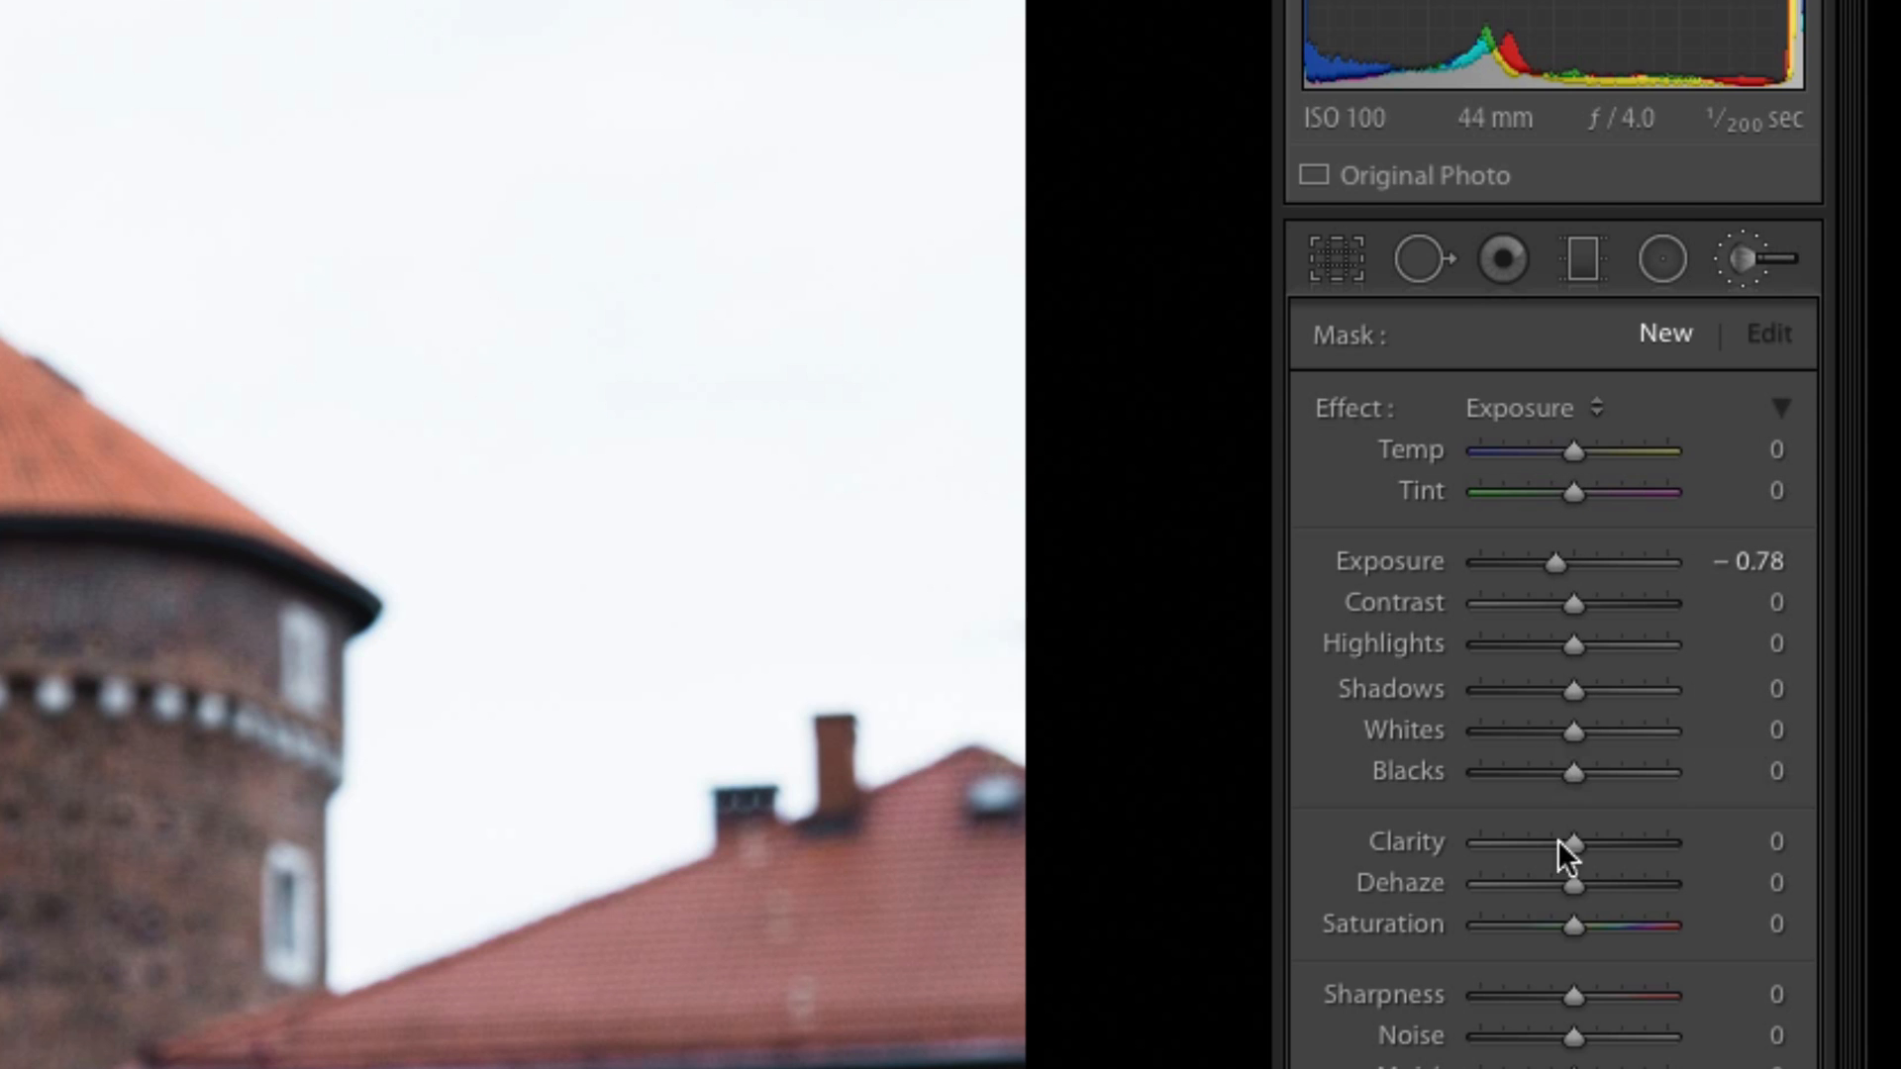
pyautogui.moveTo(1588, 612)
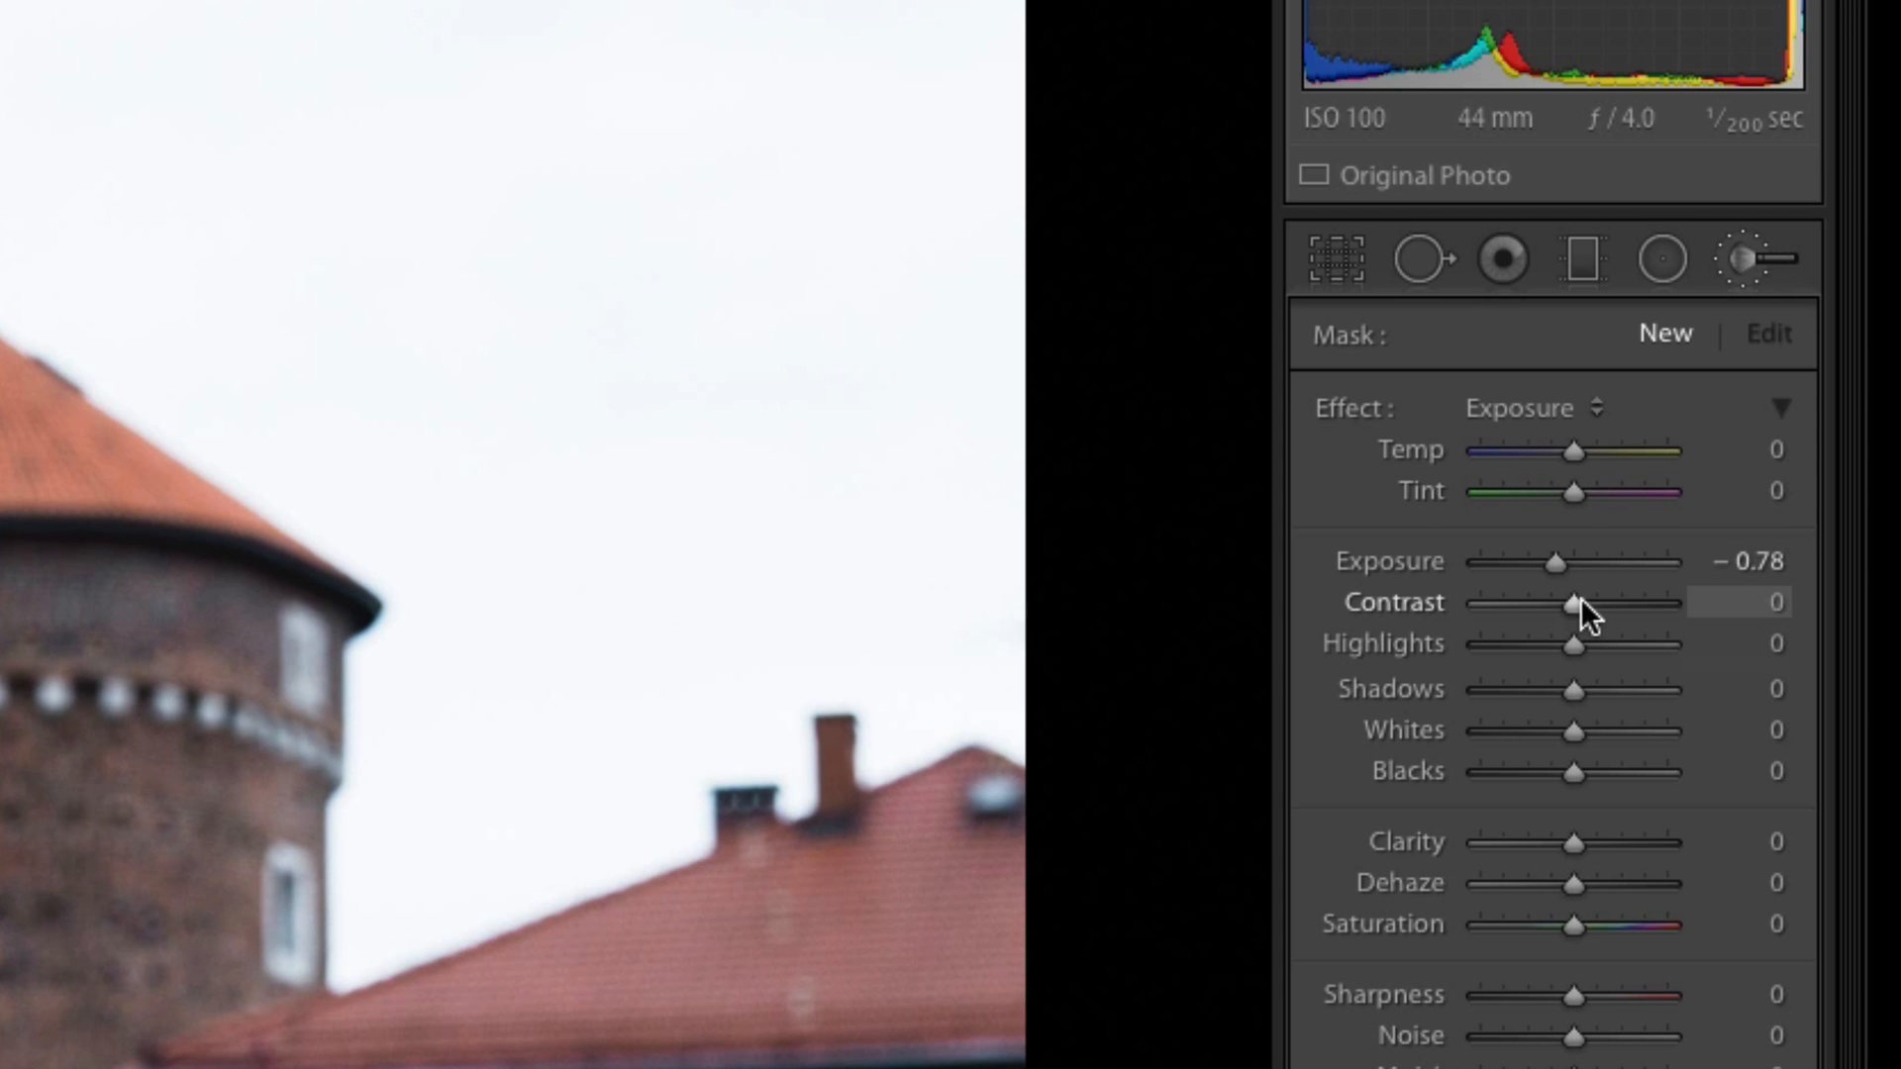
pyautogui.moveTo(1606, 625)
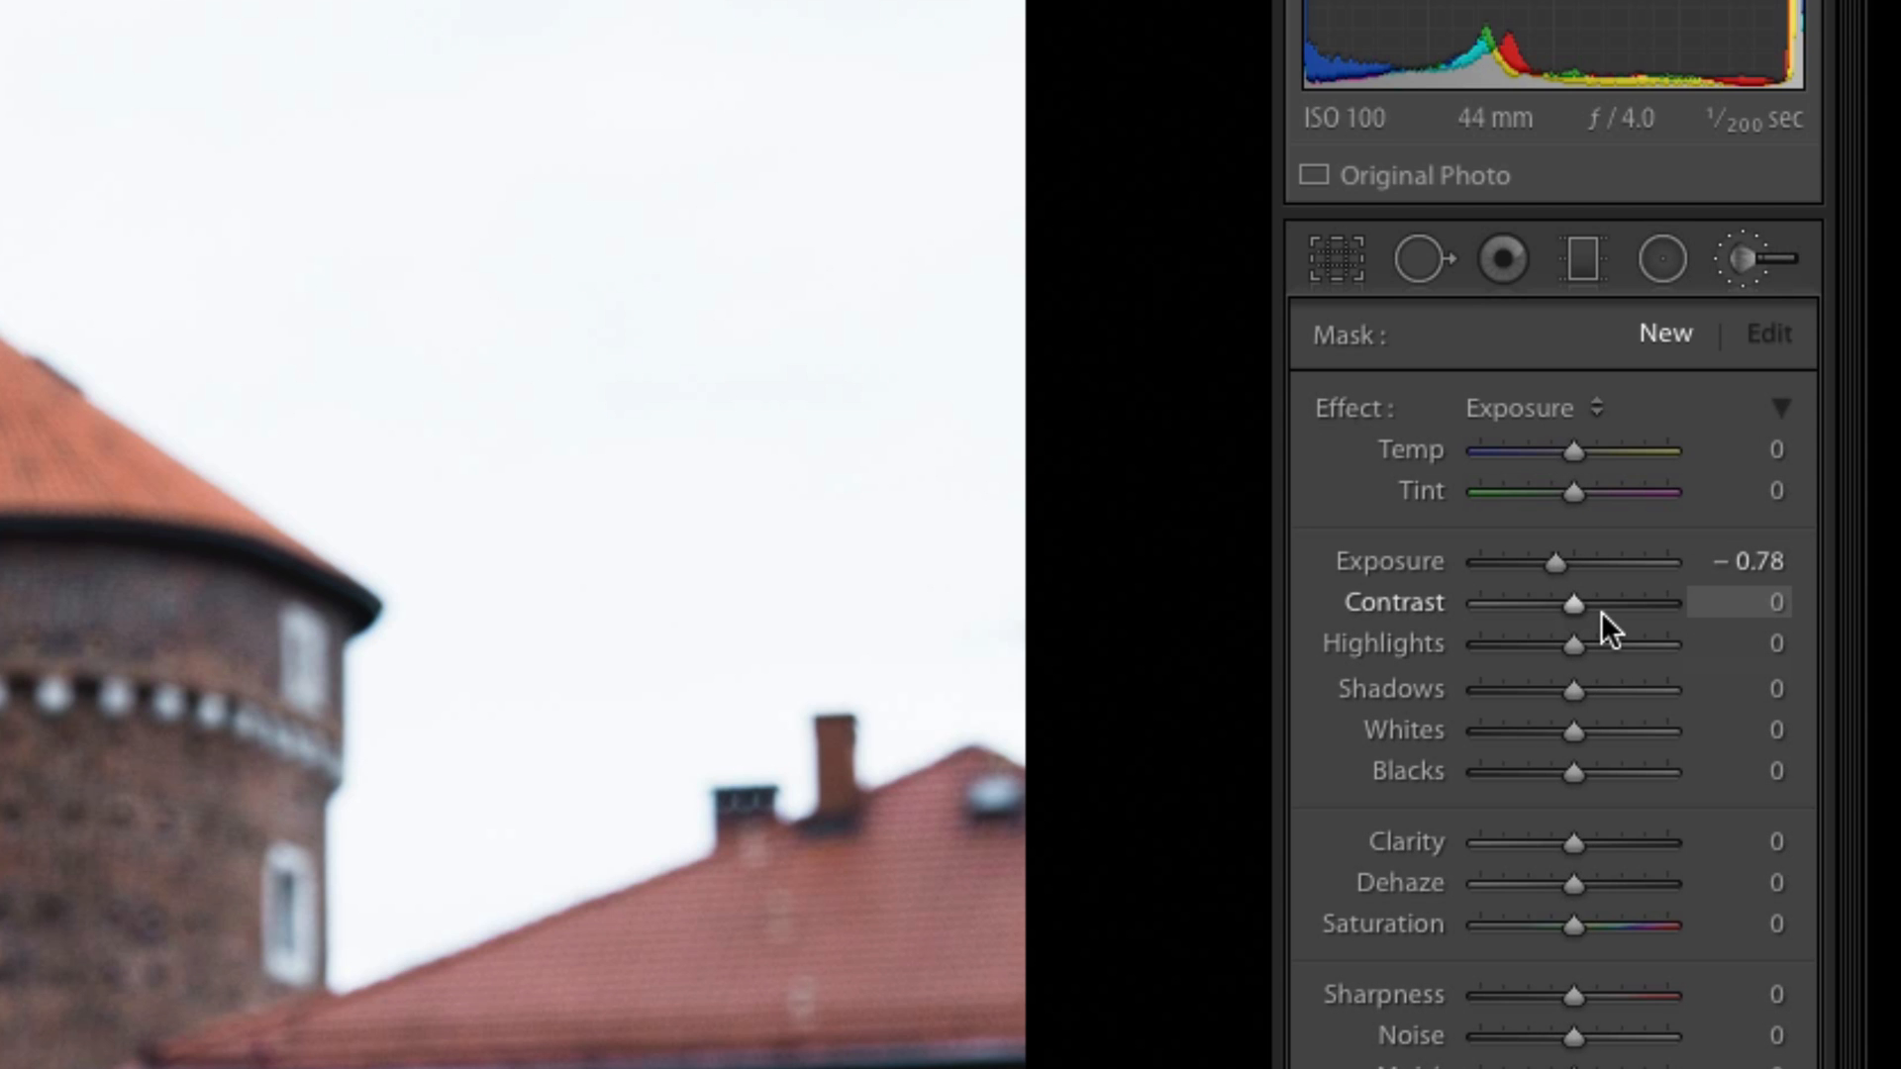
pyautogui.moveTo(487, 544)
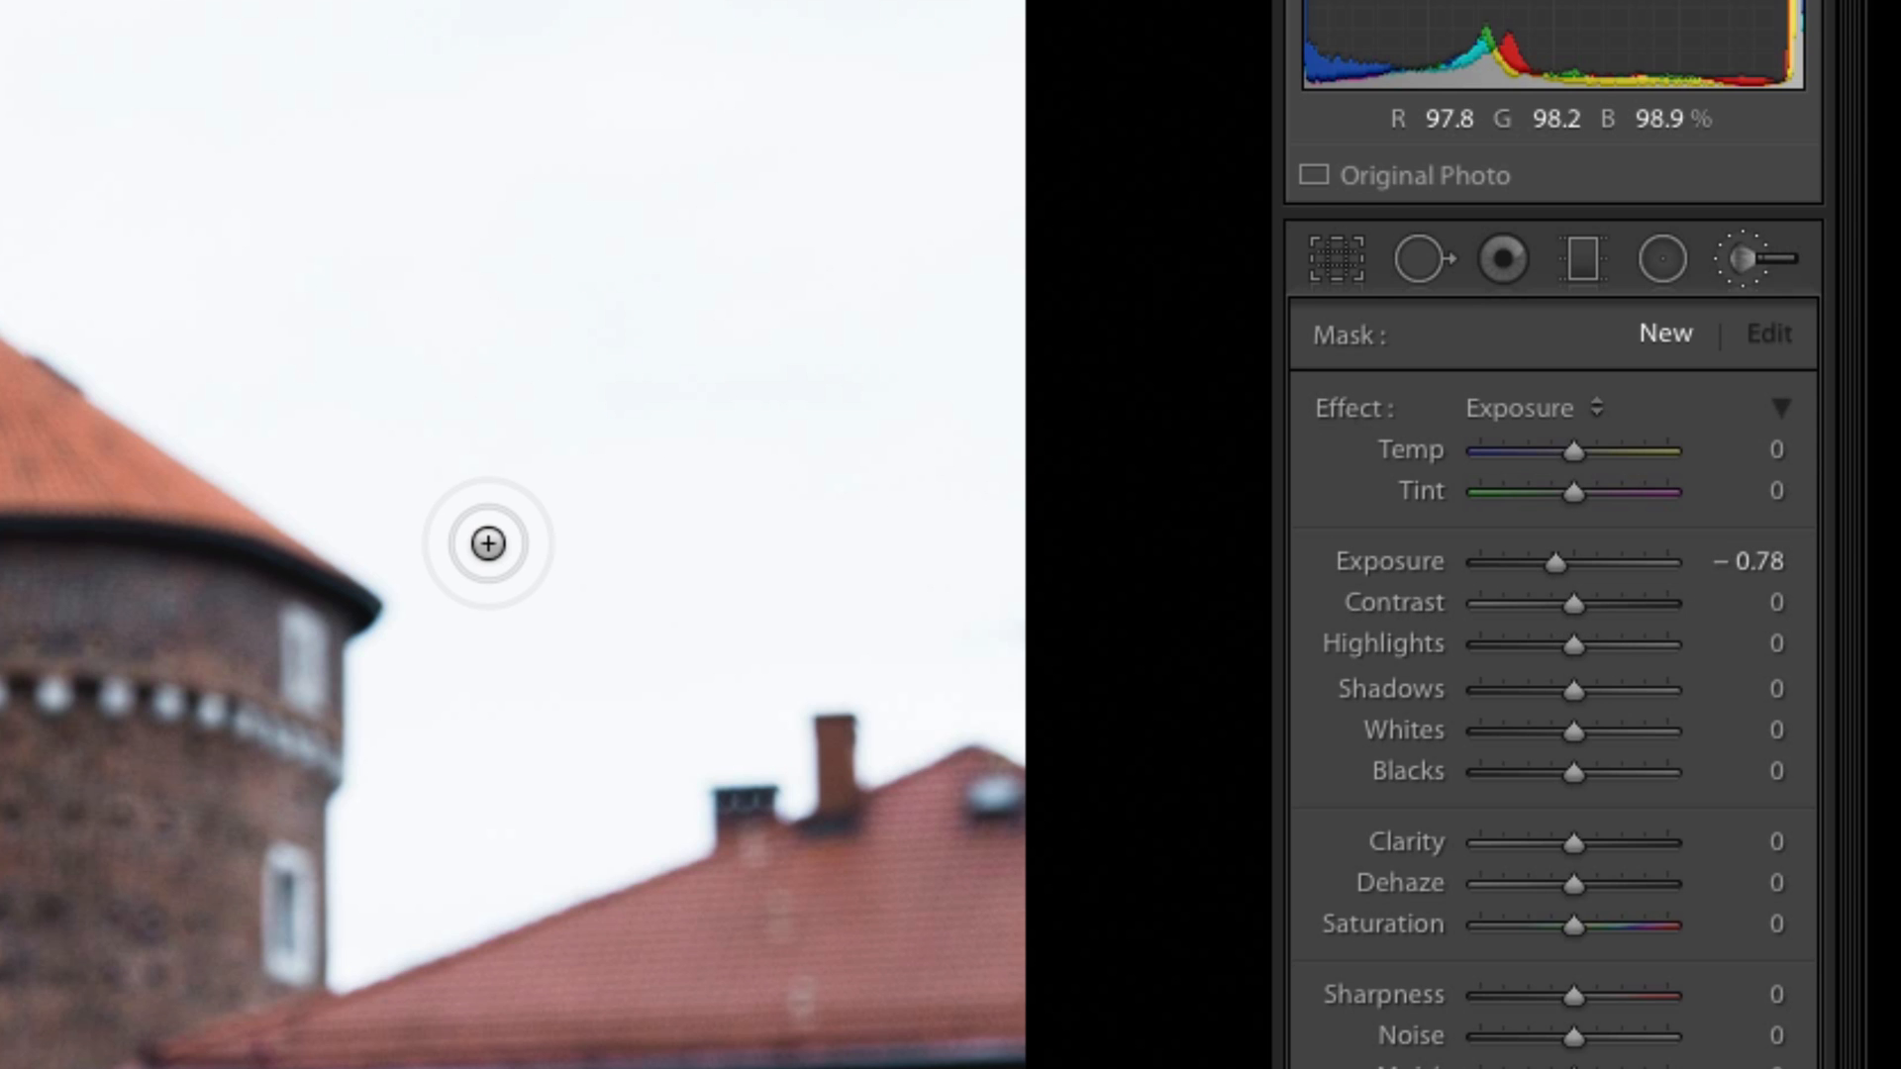
pyautogui.moveTo(1522, 431)
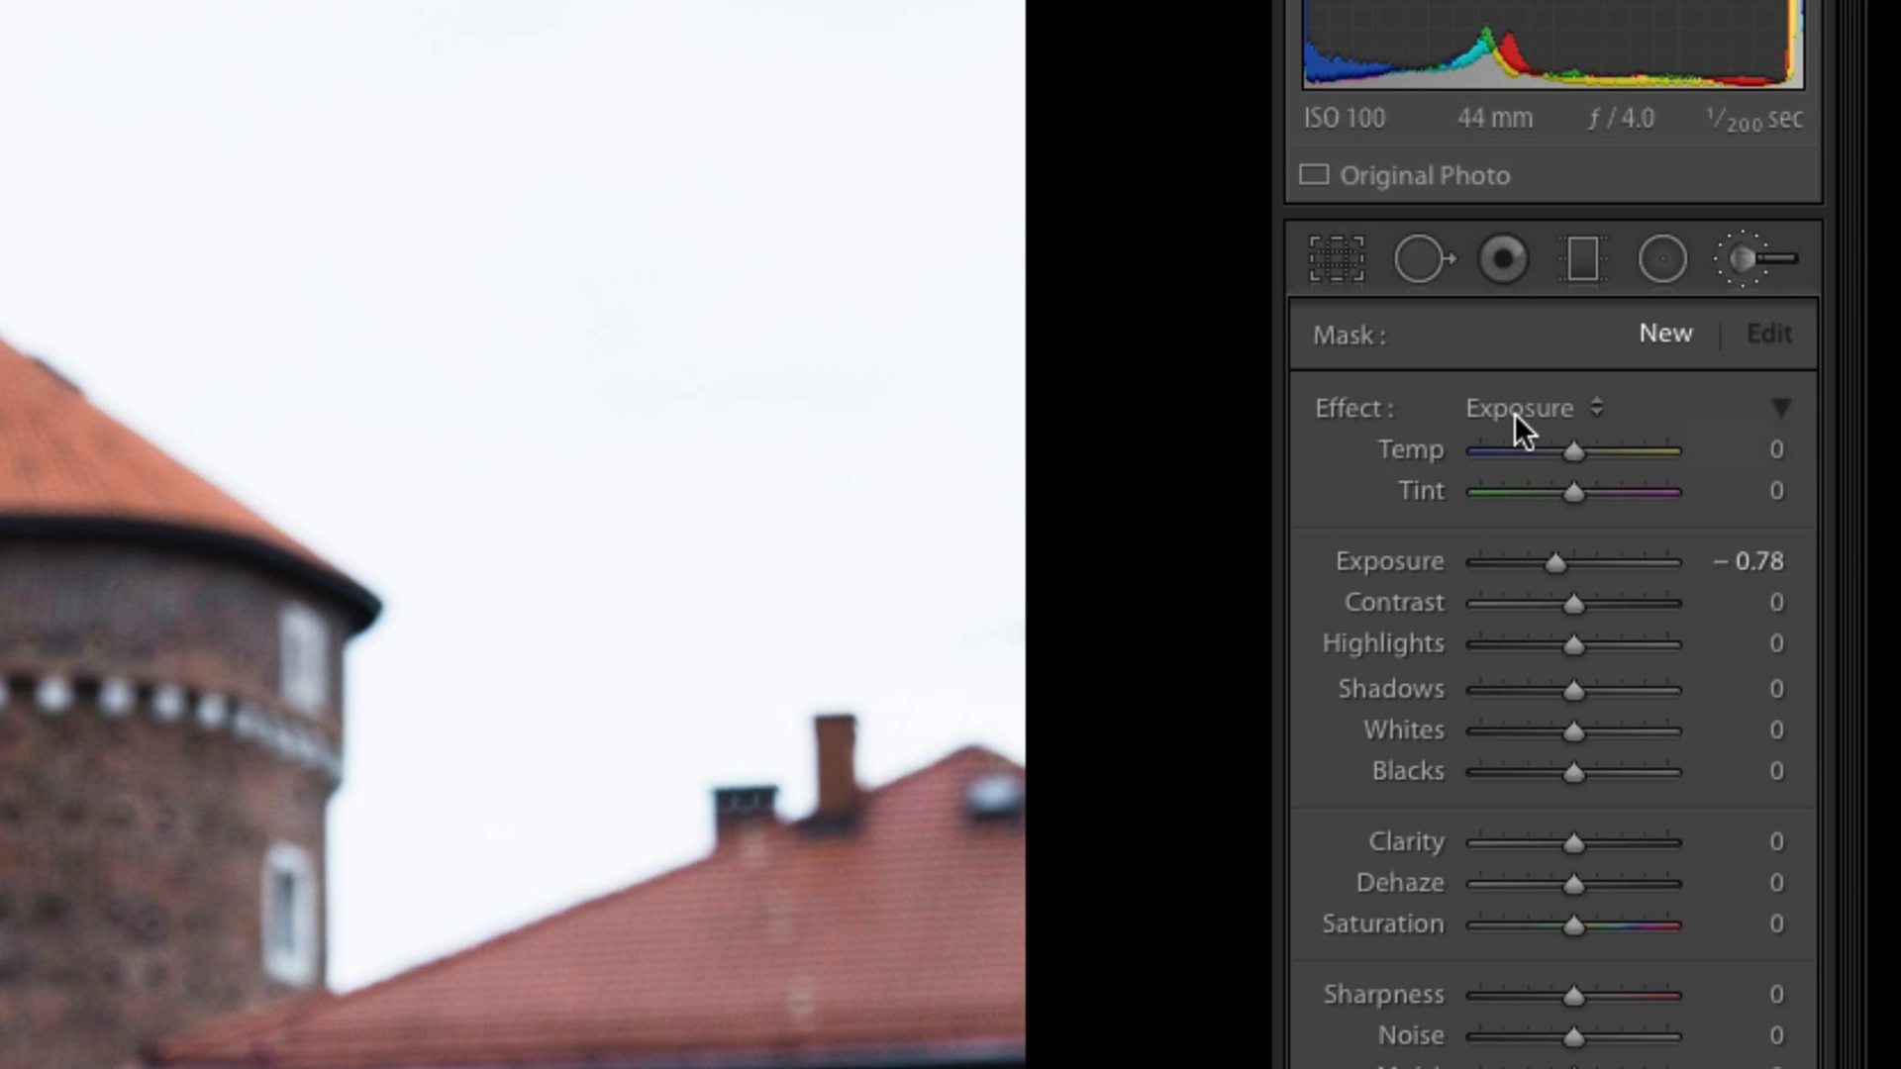
pyautogui.moveTo(1524, 436)
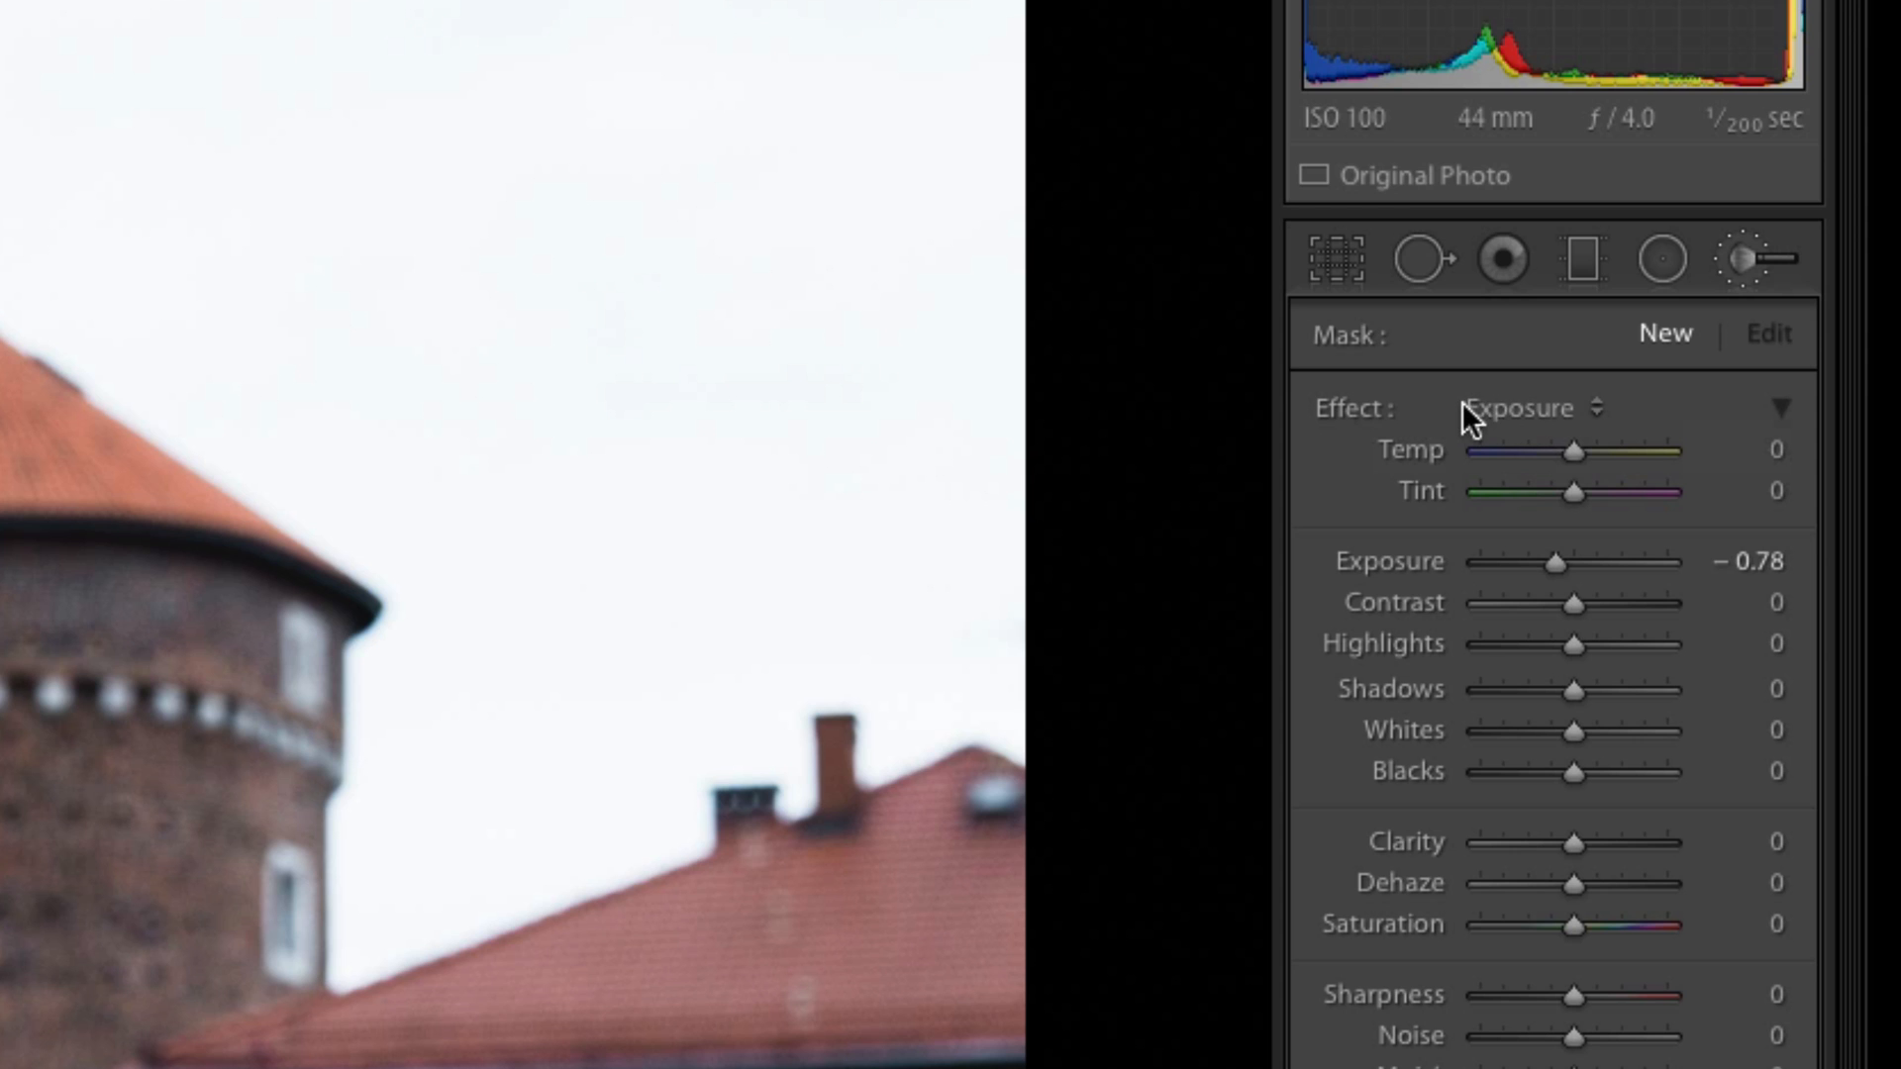
pyautogui.moveTo(1538, 425)
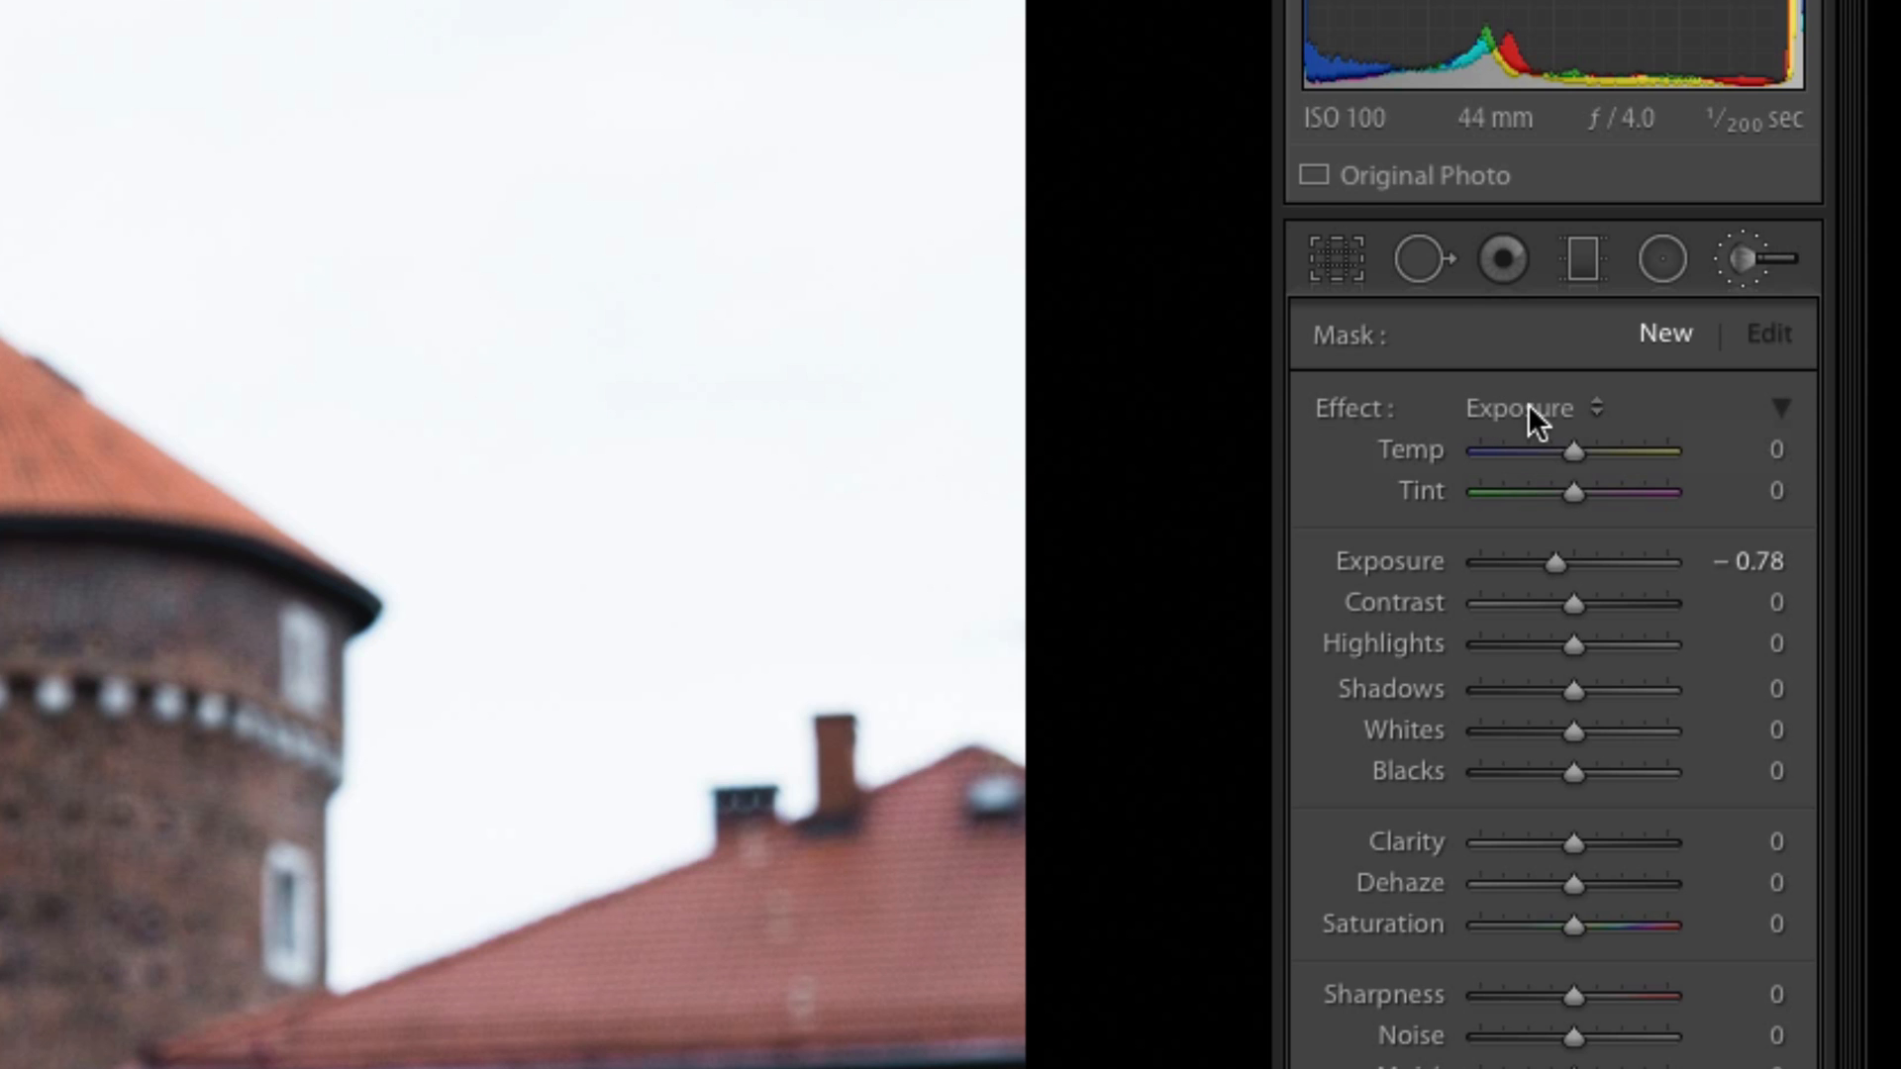
pyautogui.moveTo(1576, 1022)
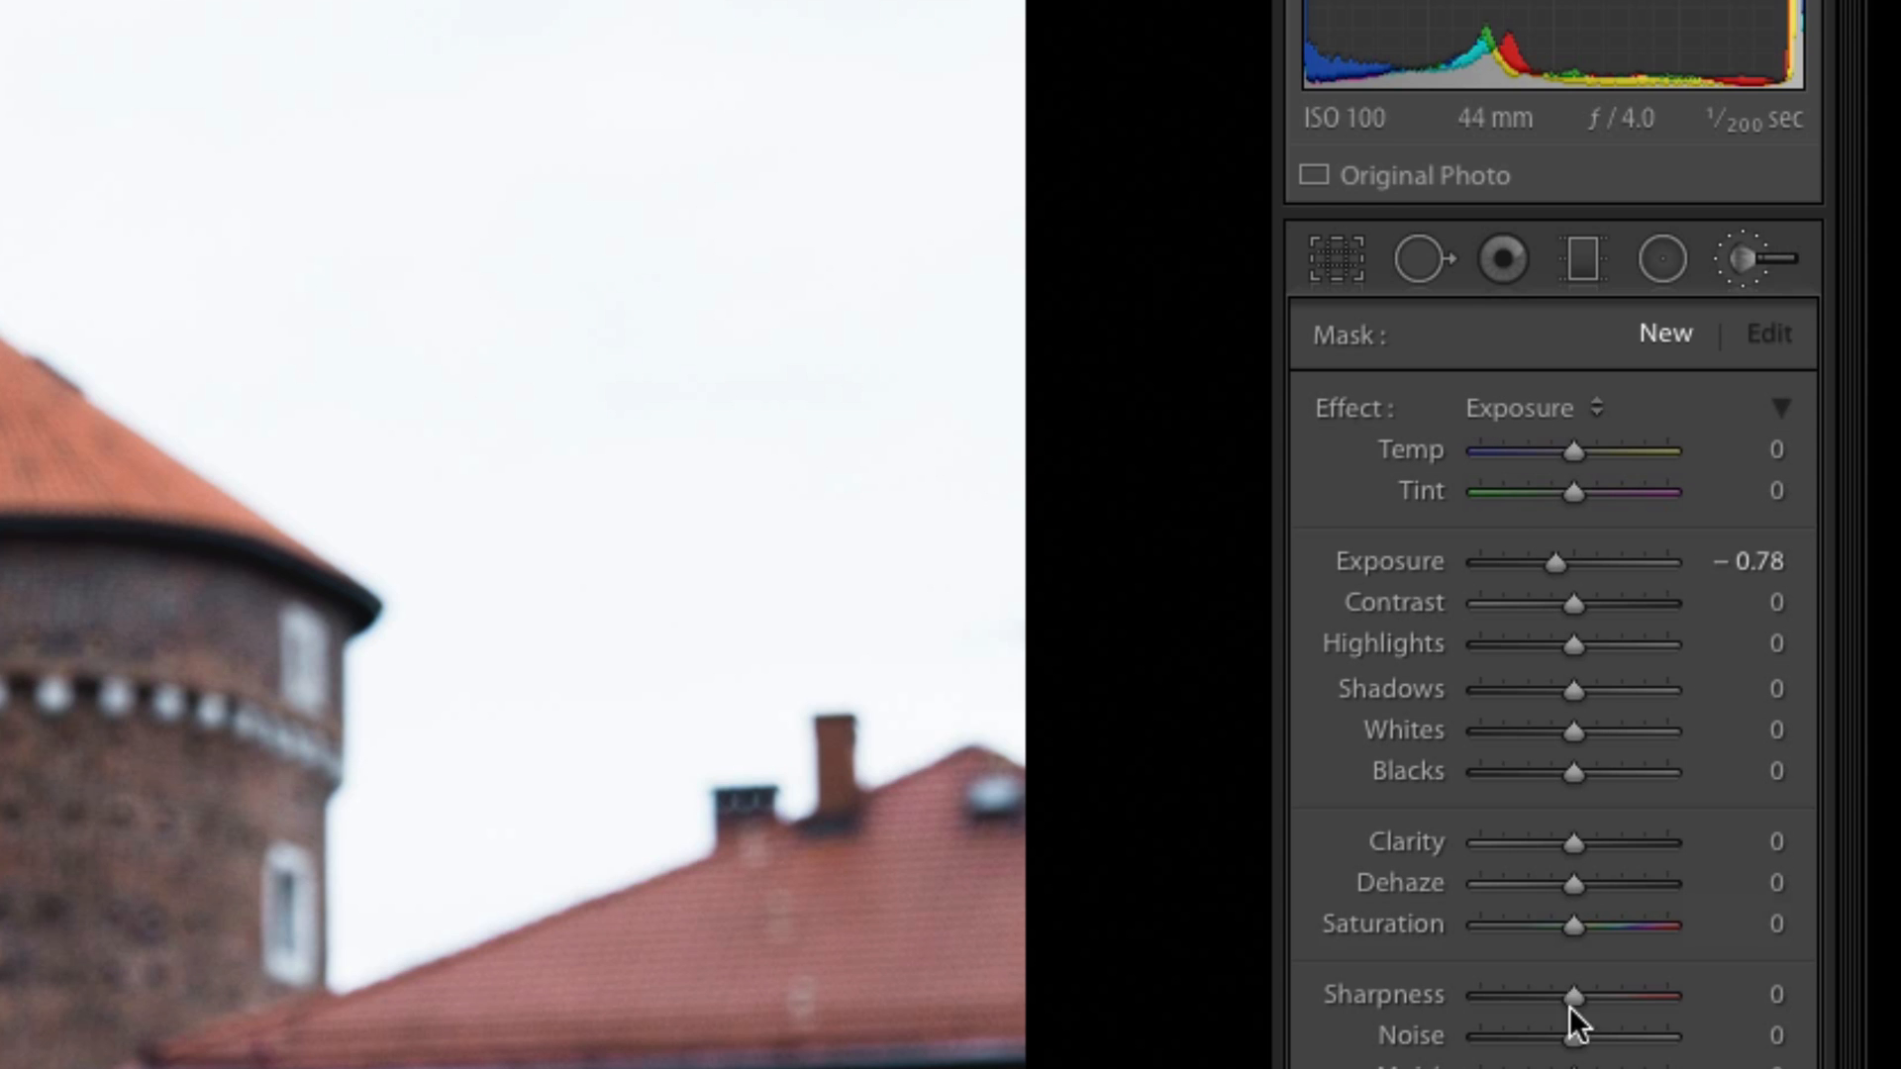
pyautogui.moveTo(1557, 418)
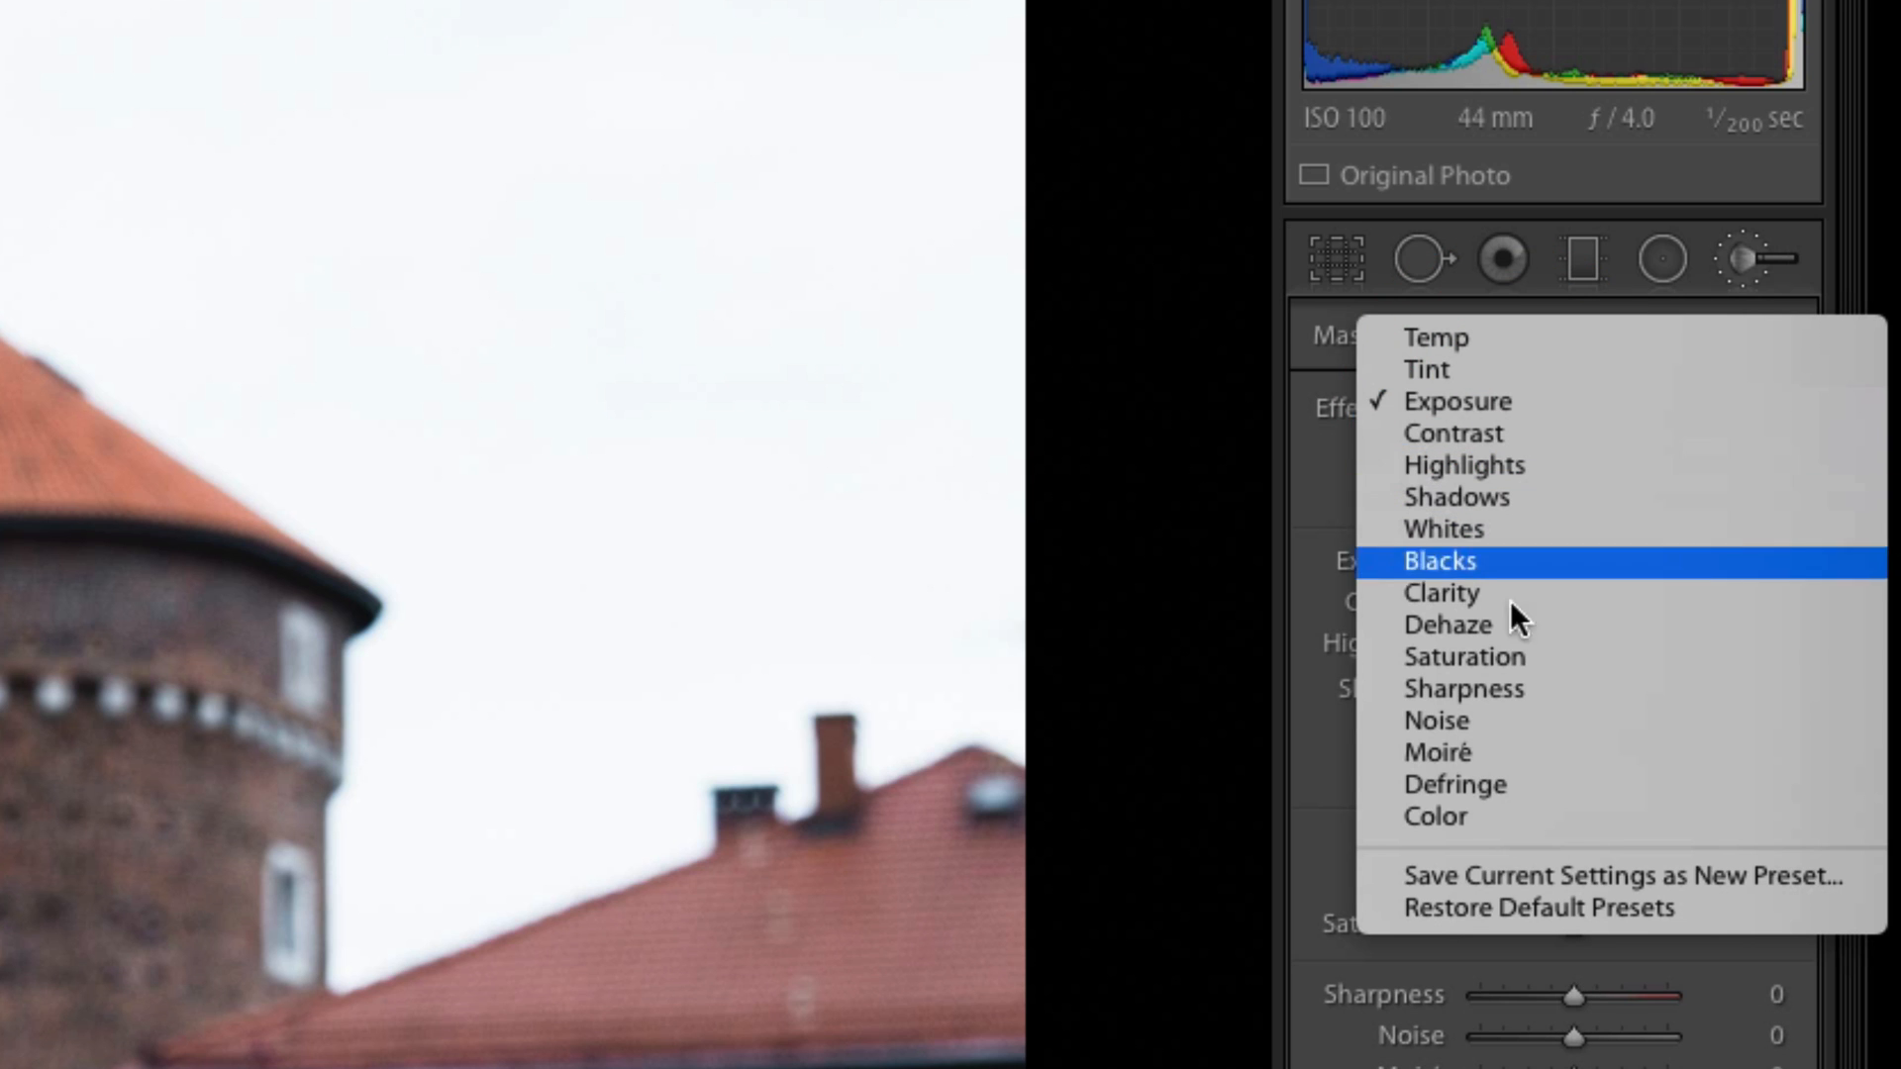
pyautogui.moveTo(1622, 897)
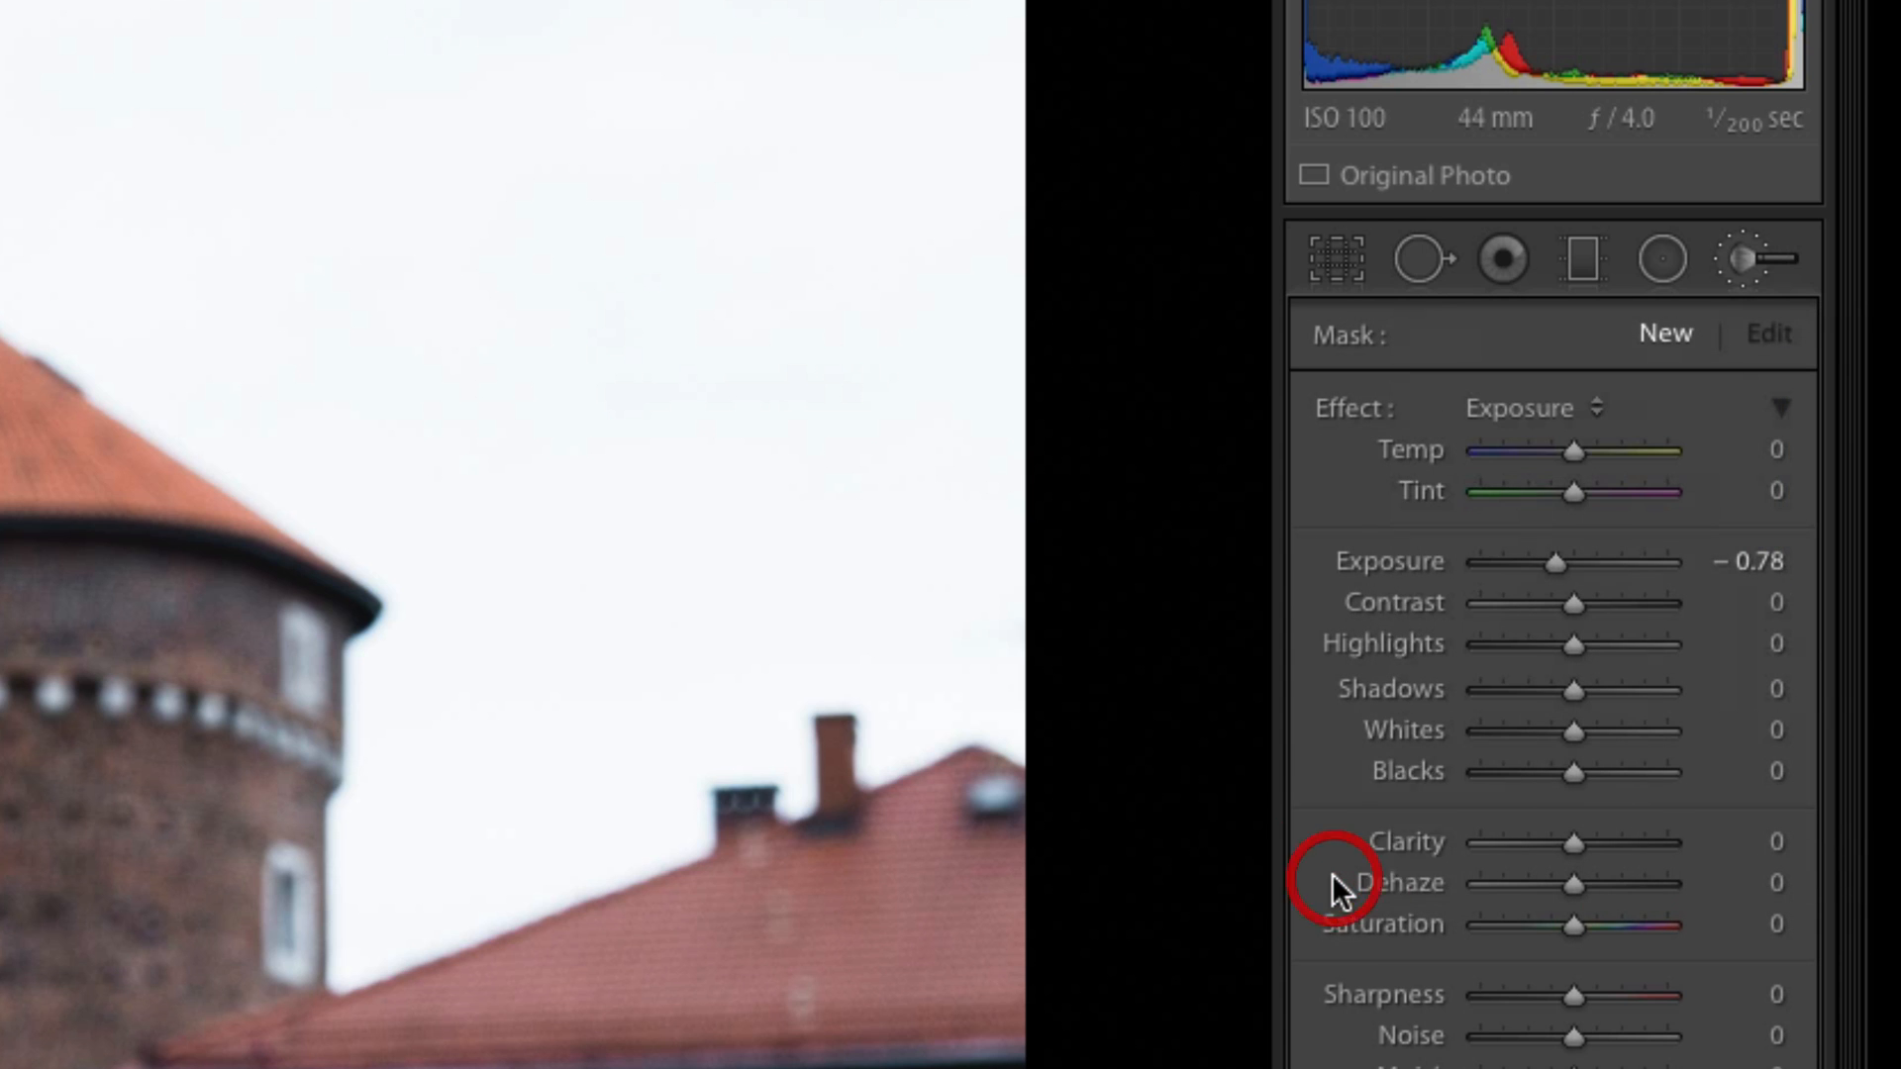
pyautogui.moveTo(1558, 418)
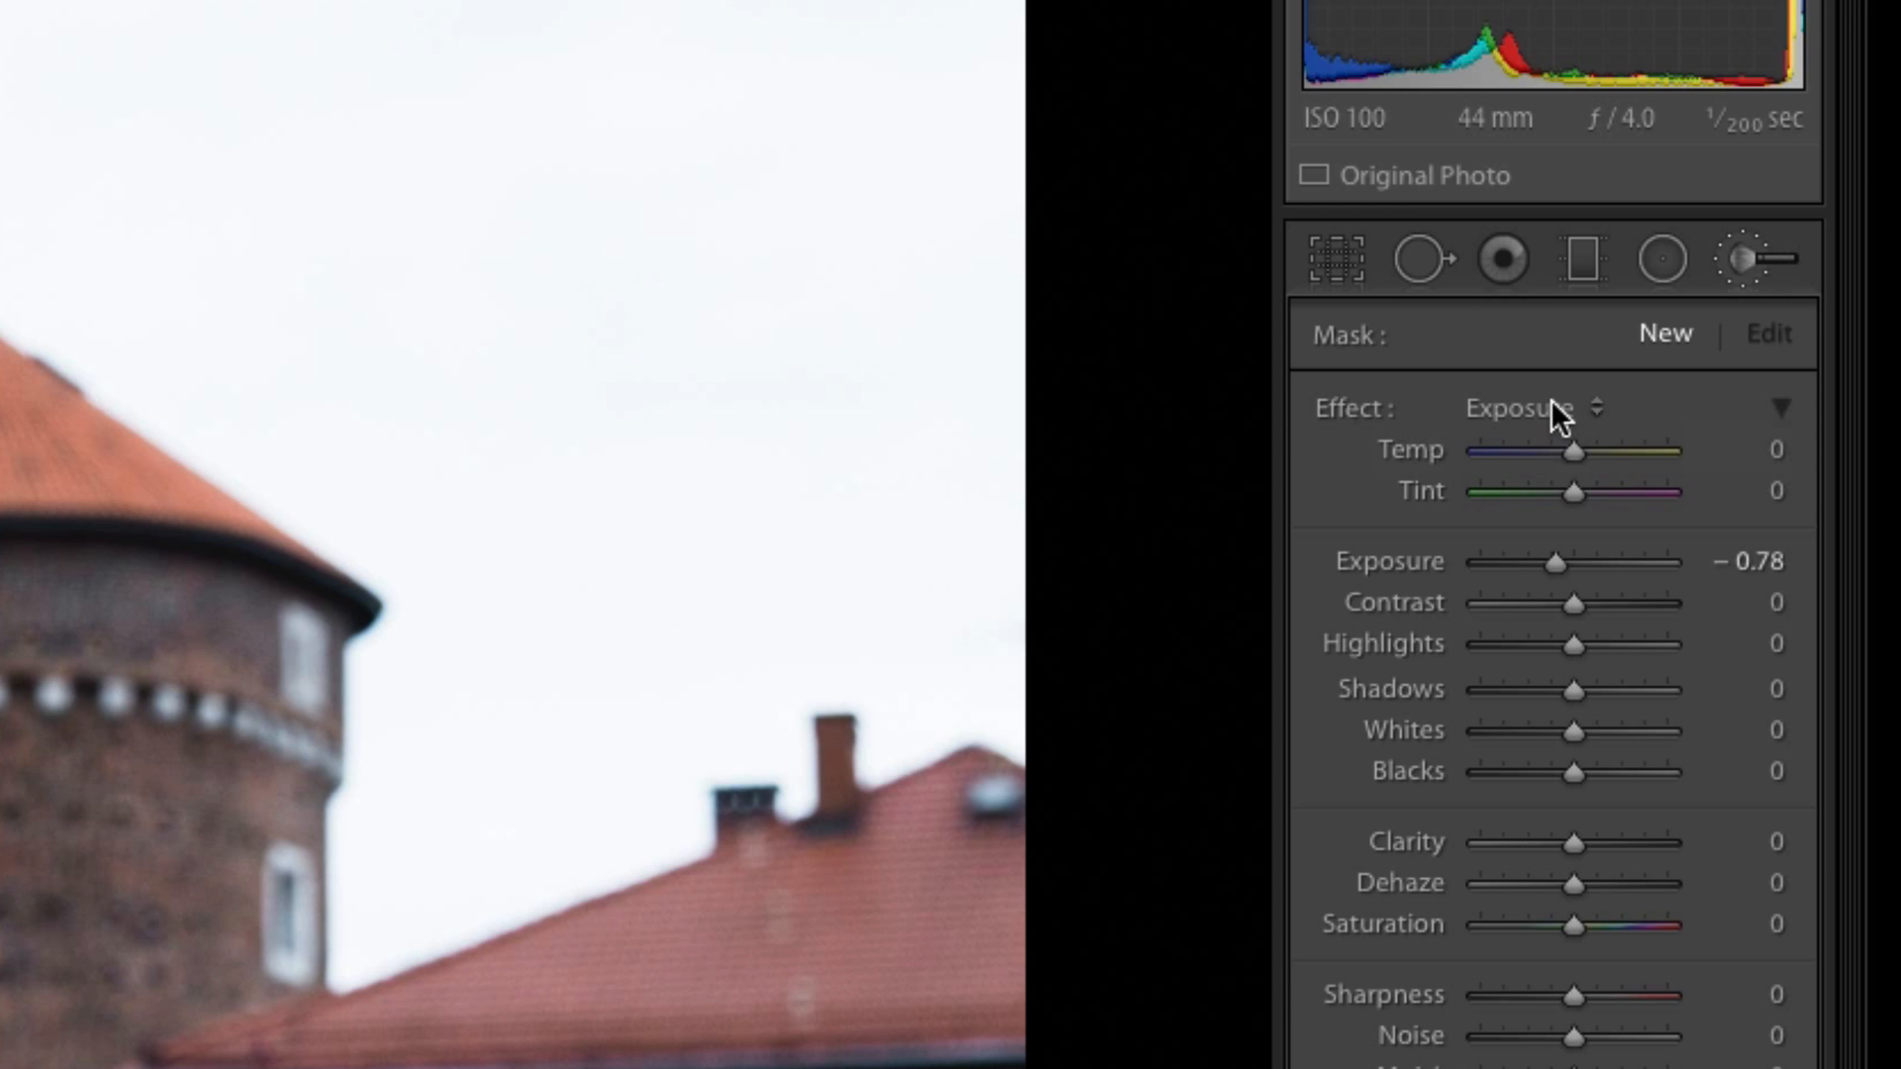
pyautogui.moveTo(1606, 418)
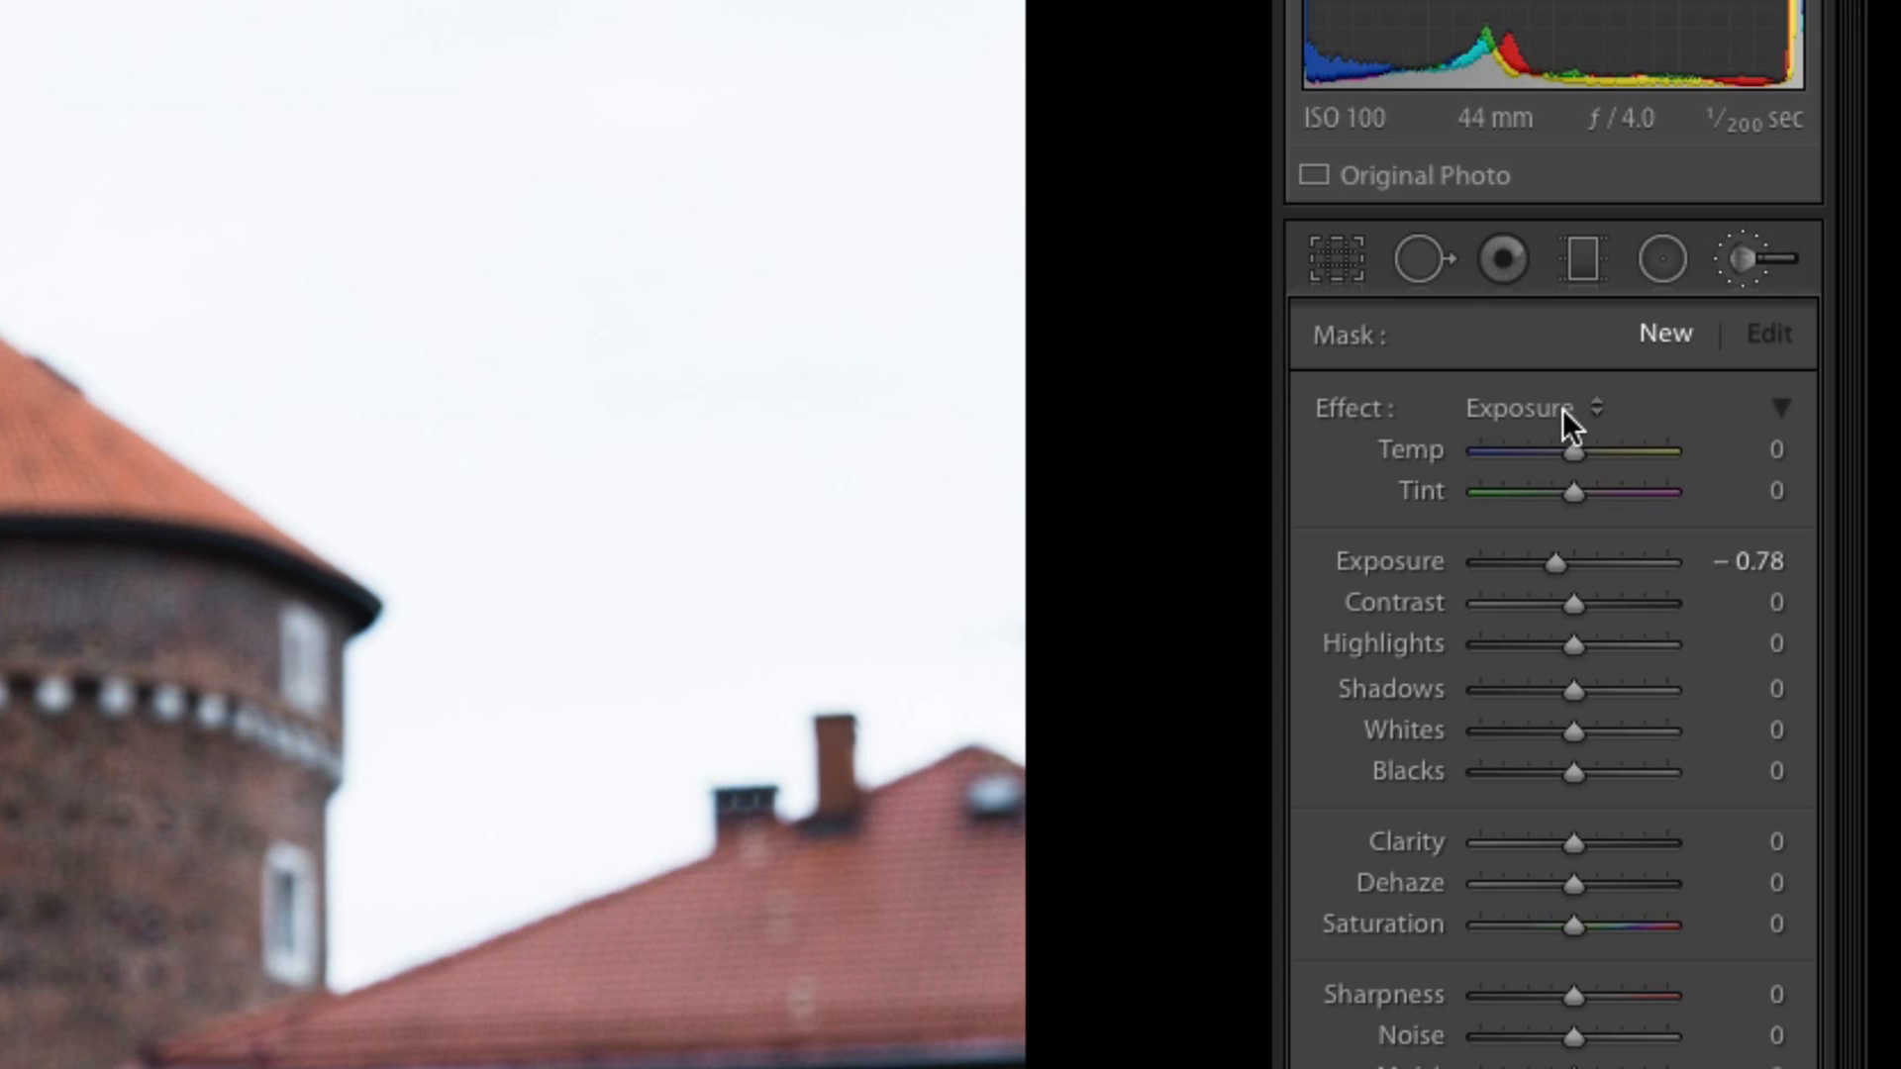
pyautogui.moveTo(1565, 431)
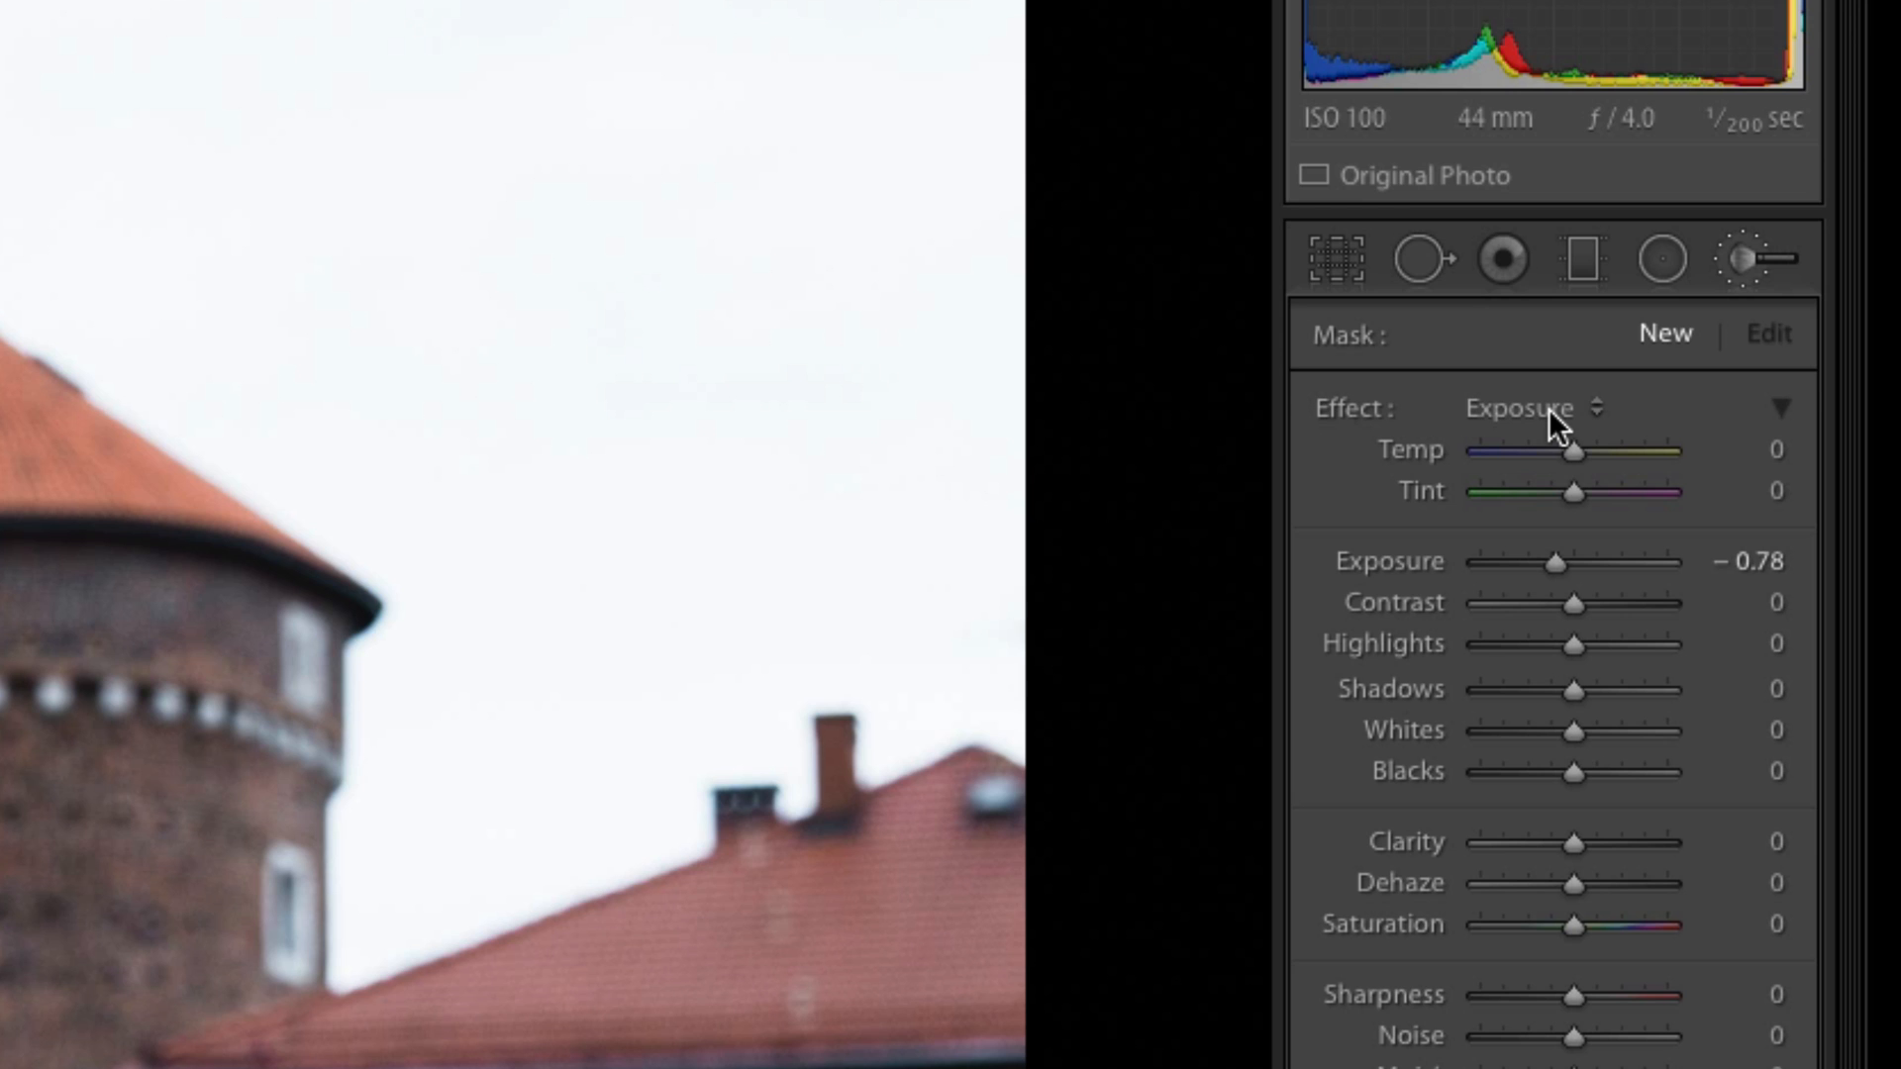
pyautogui.moveTo(1554, 422)
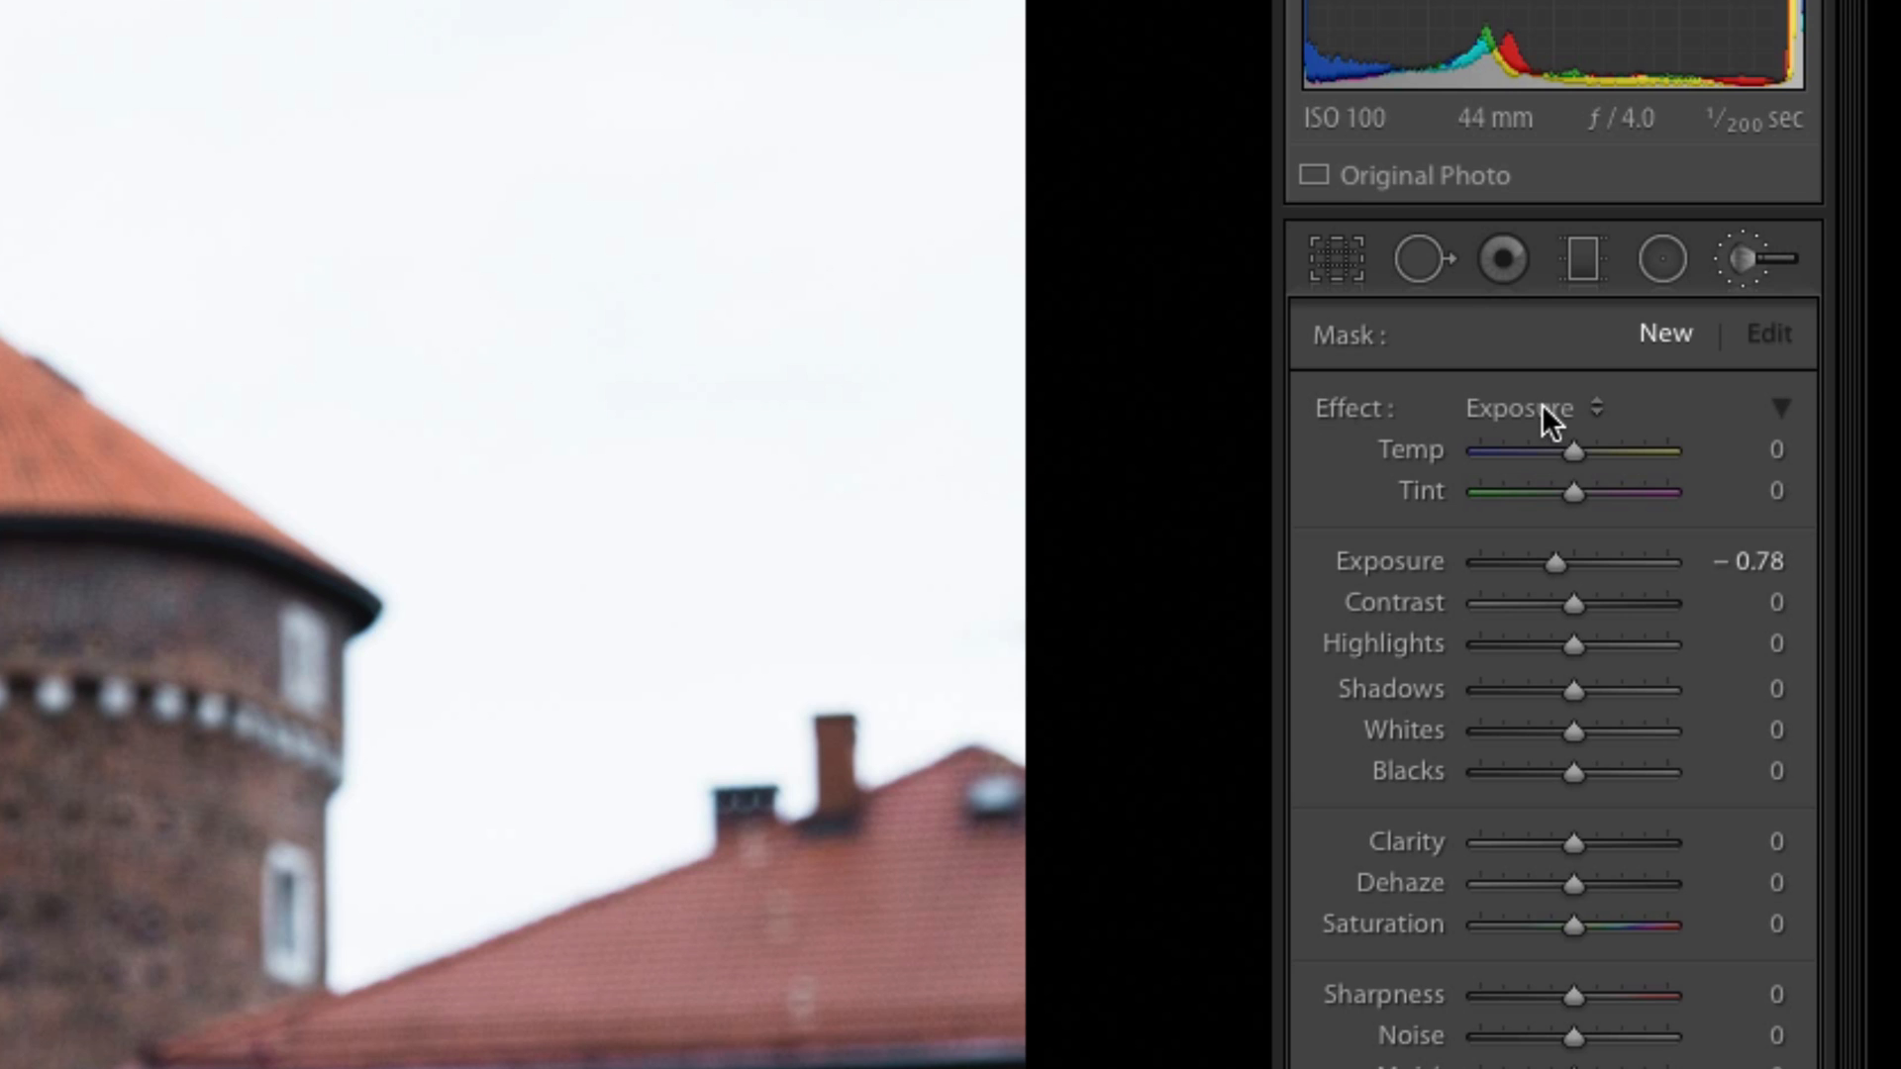
pyautogui.moveTo(1550, 427)
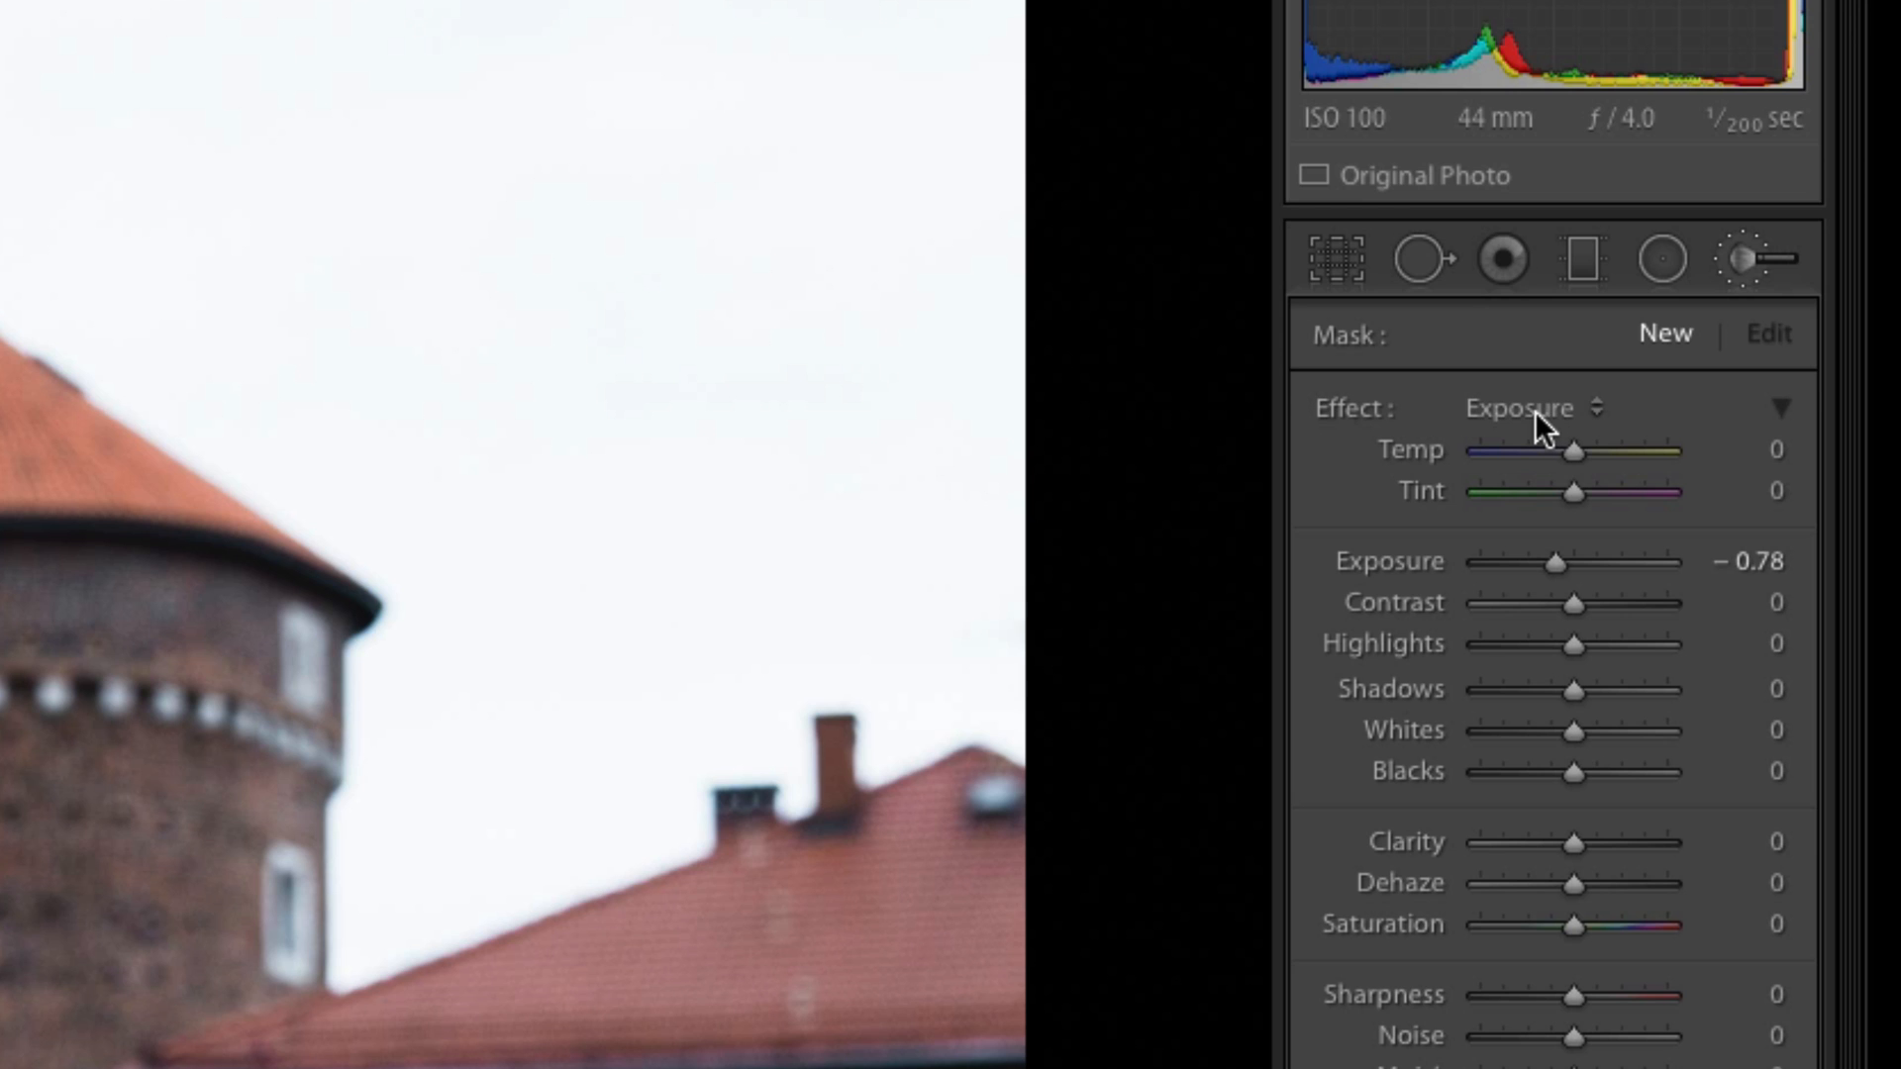
pyautogui.click(1535, 407)
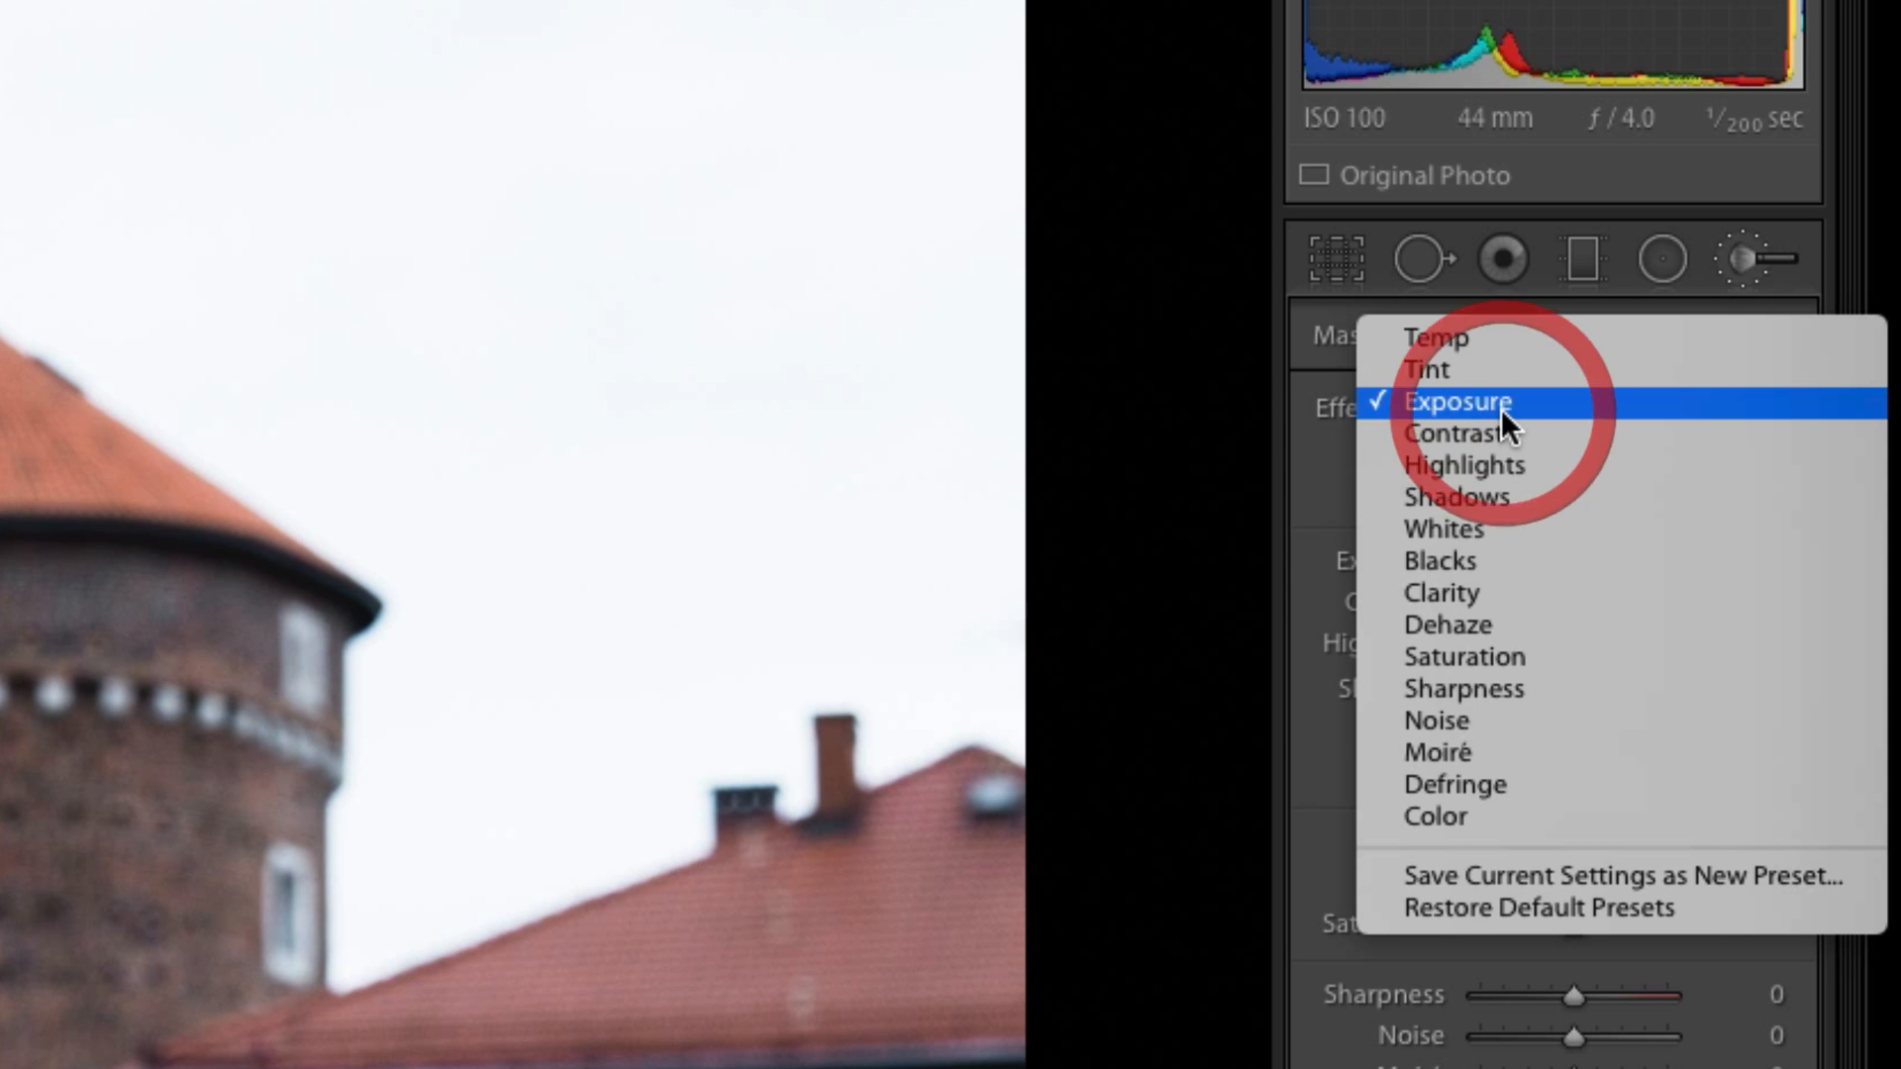
pyautogui.moveTo(1431, 907)
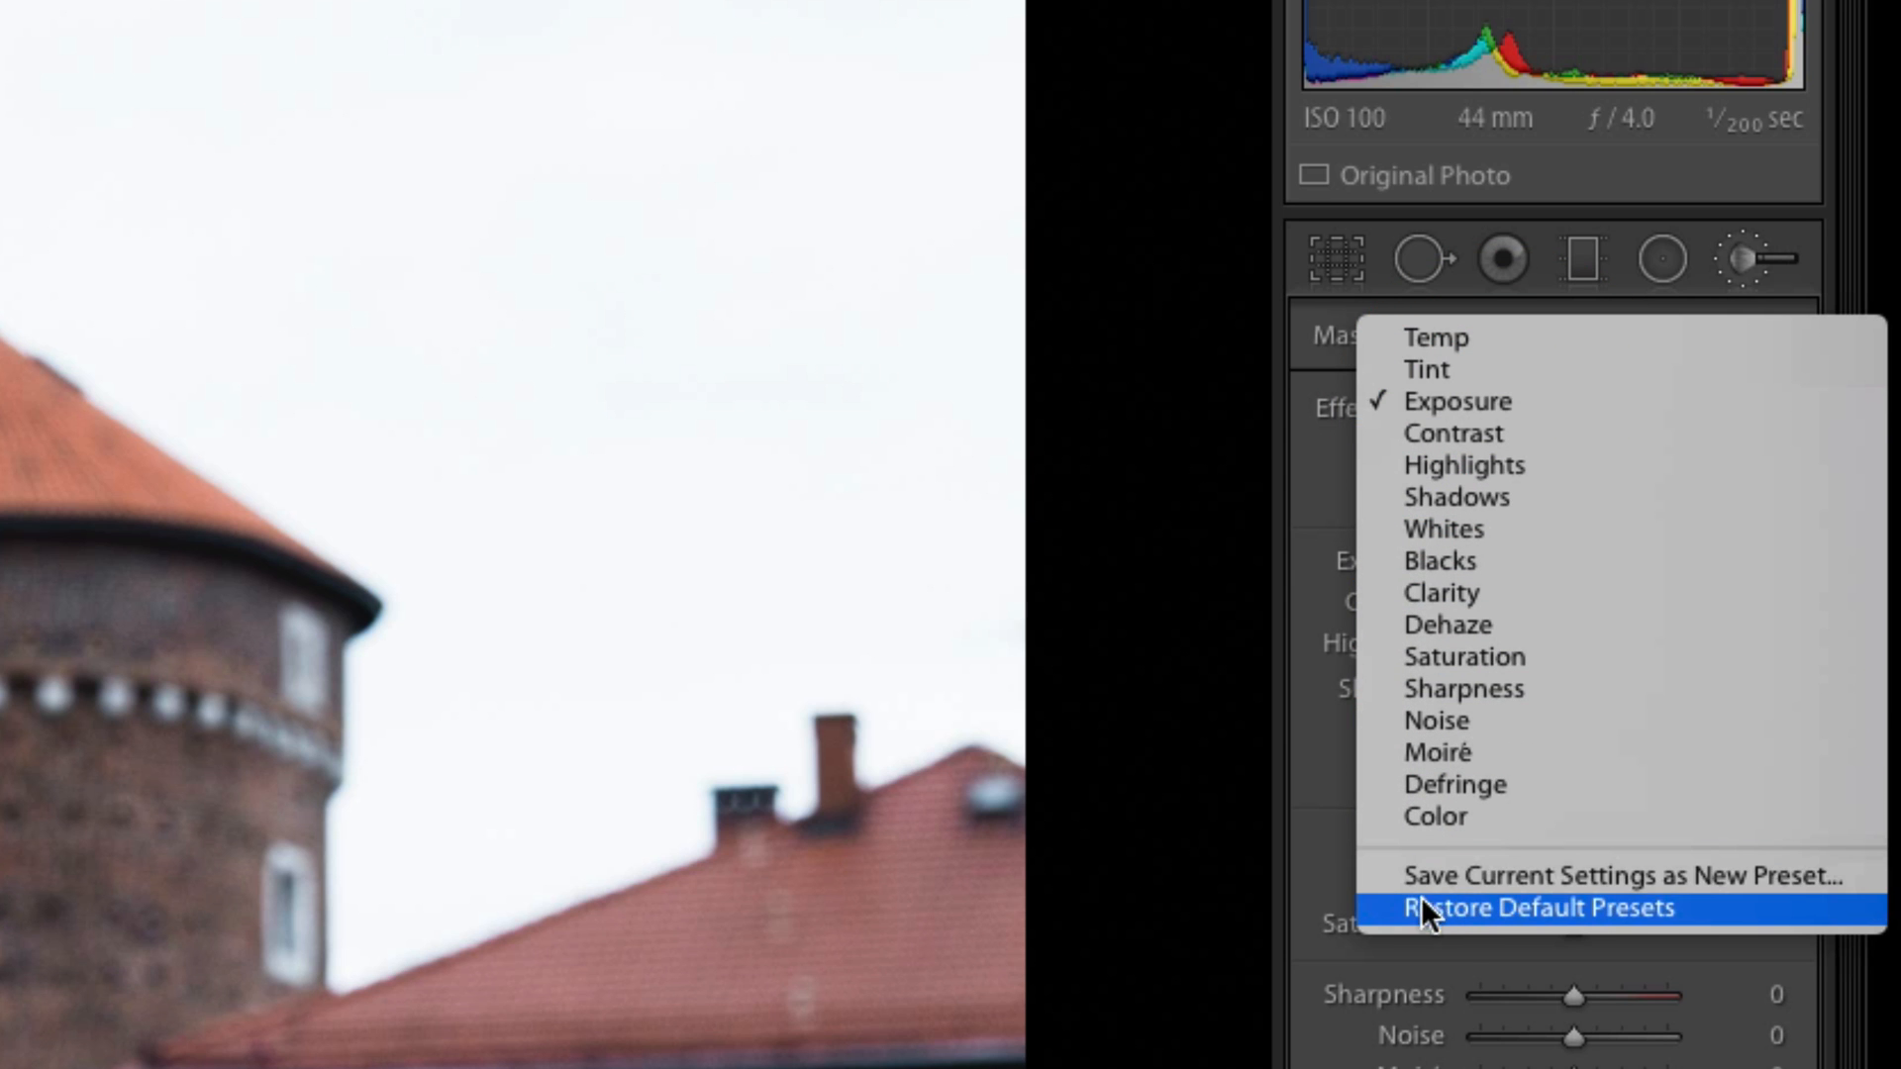
pyautogui.moveTo(1588, 641)
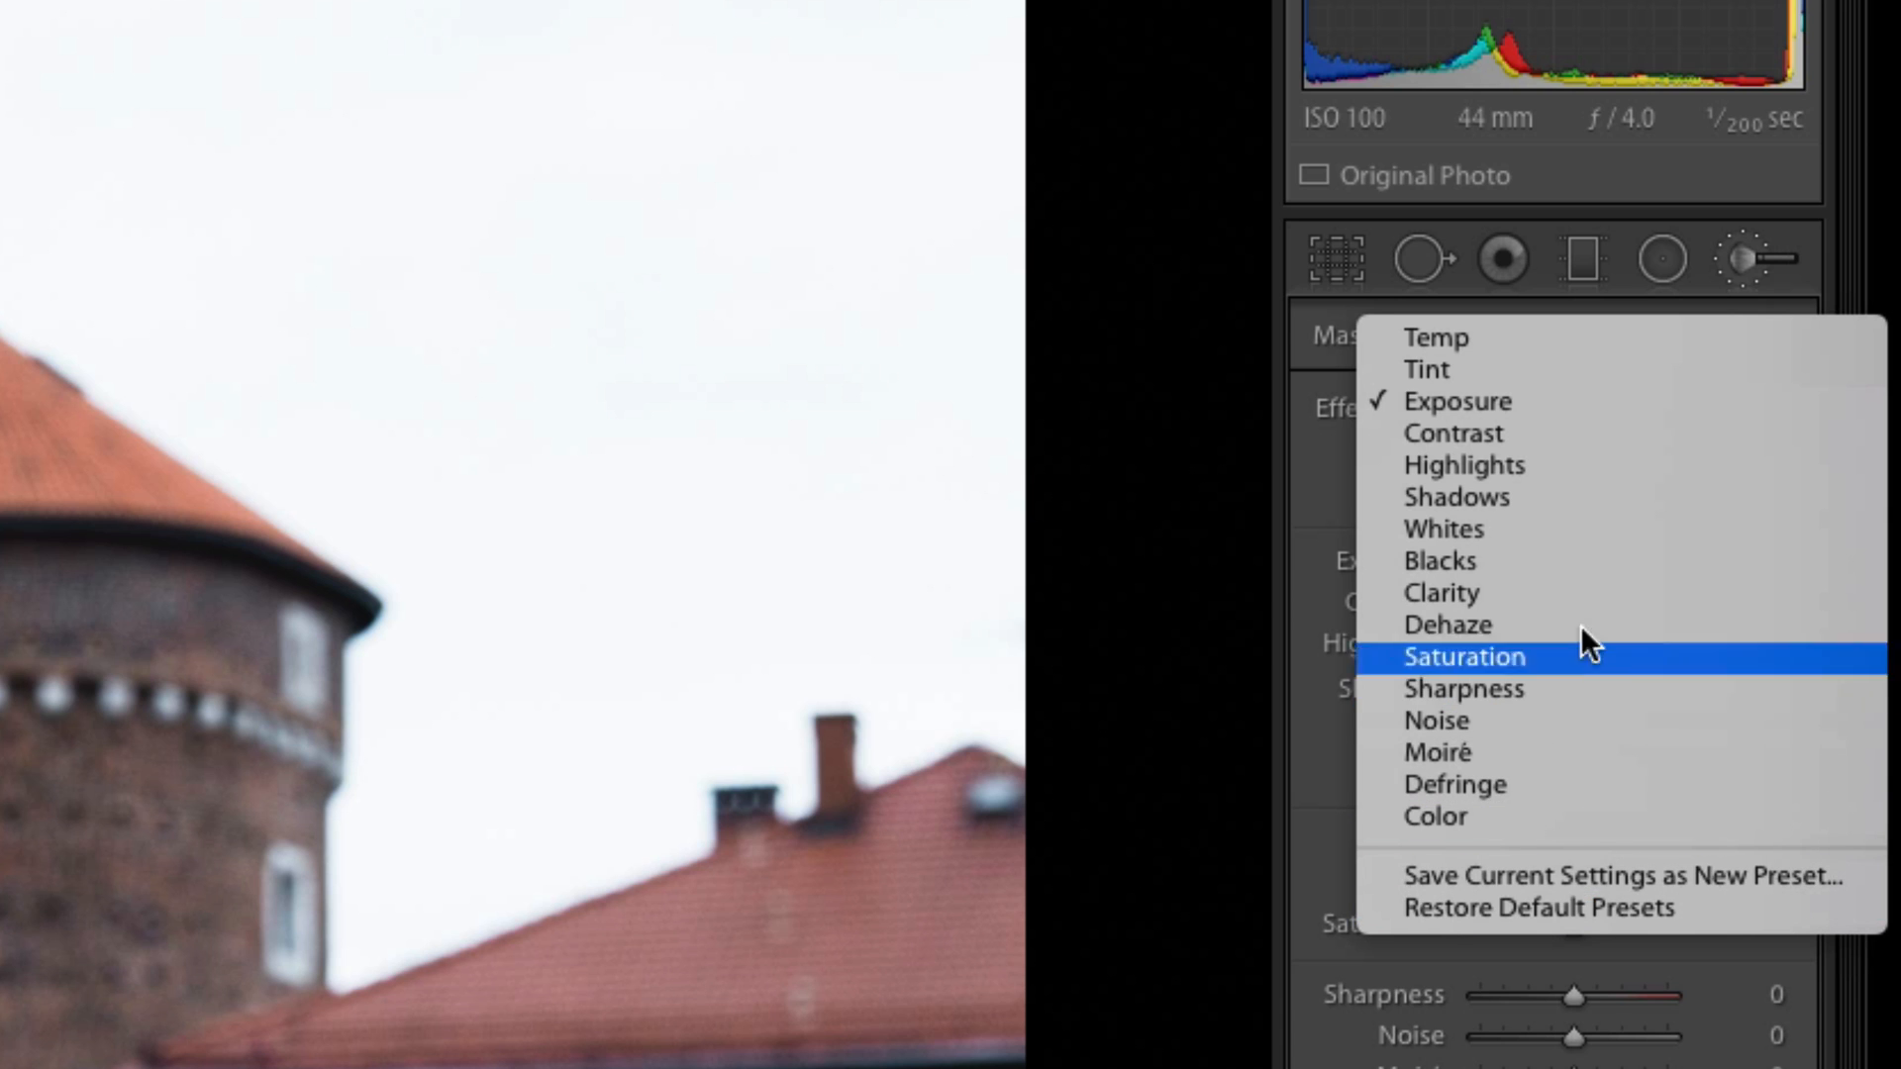
pyautogui.moveTo(1504, 466)
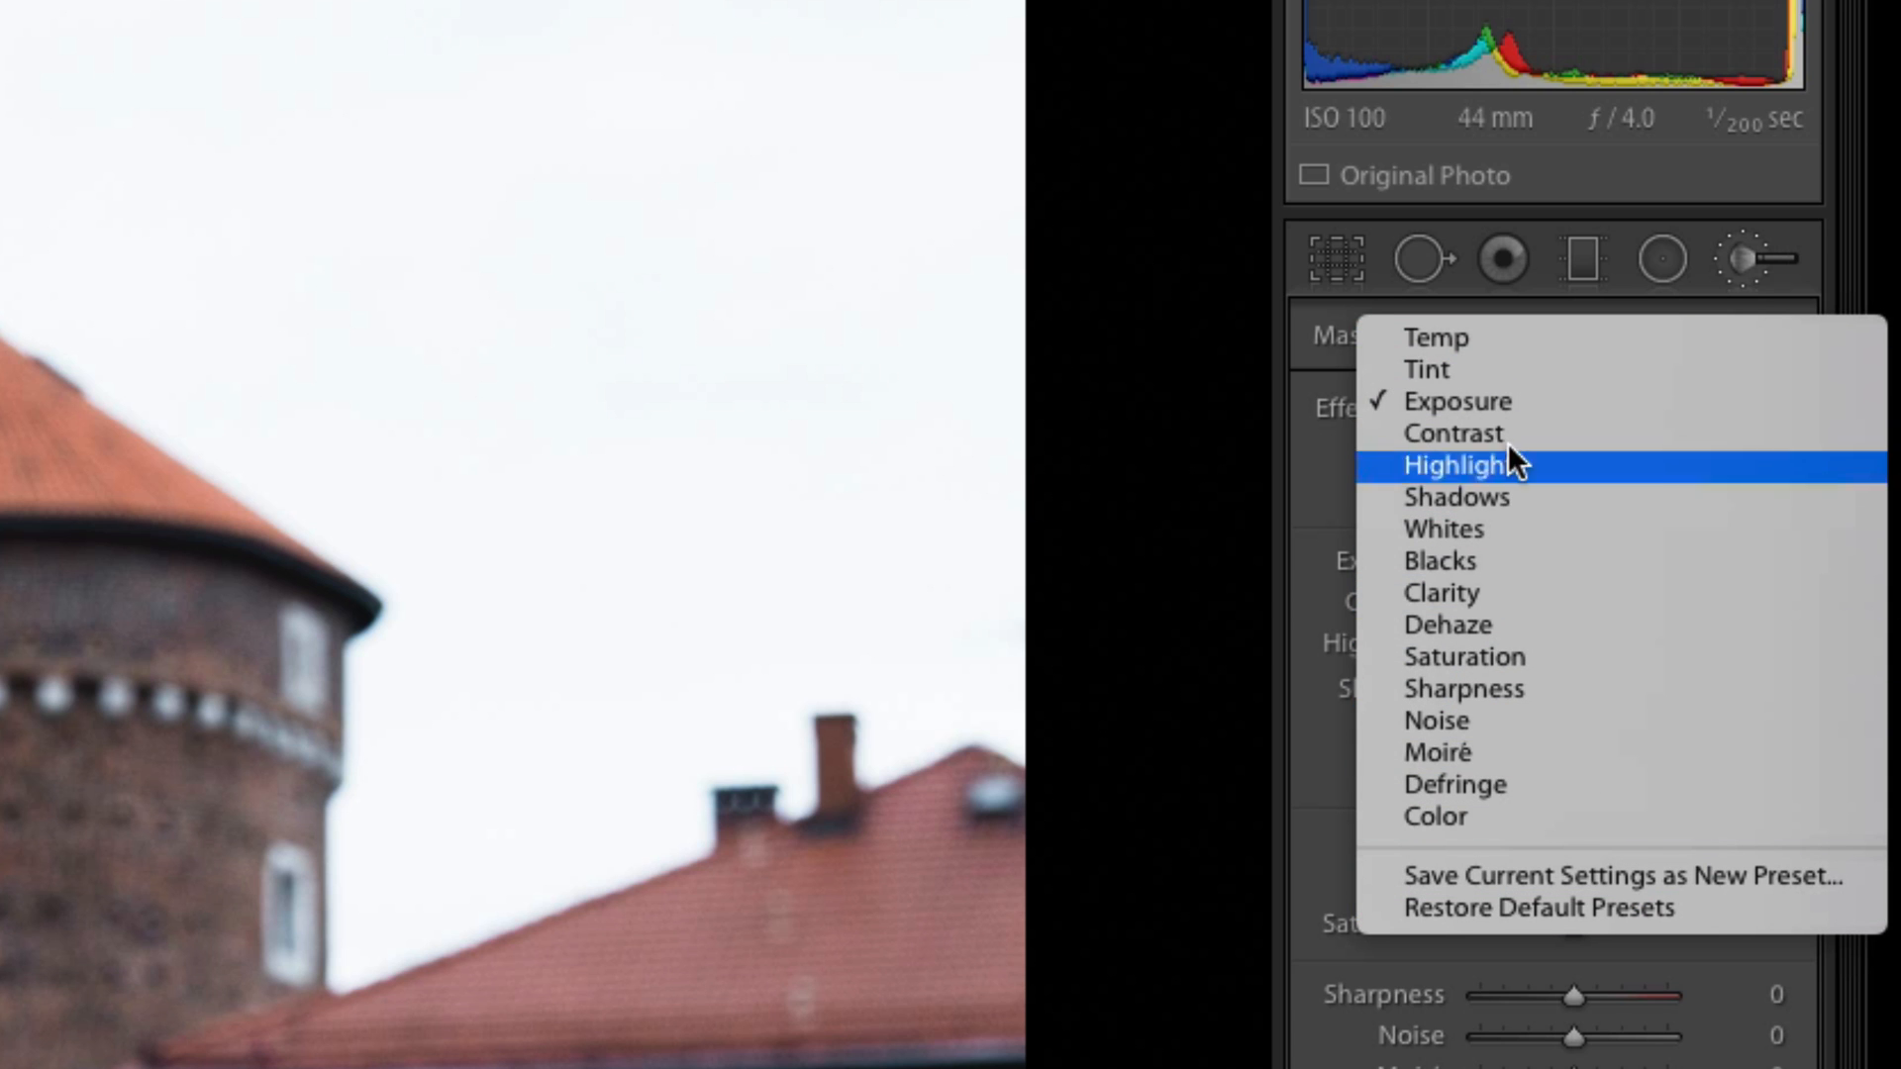
pyautogui.moveTo(1413, 401)
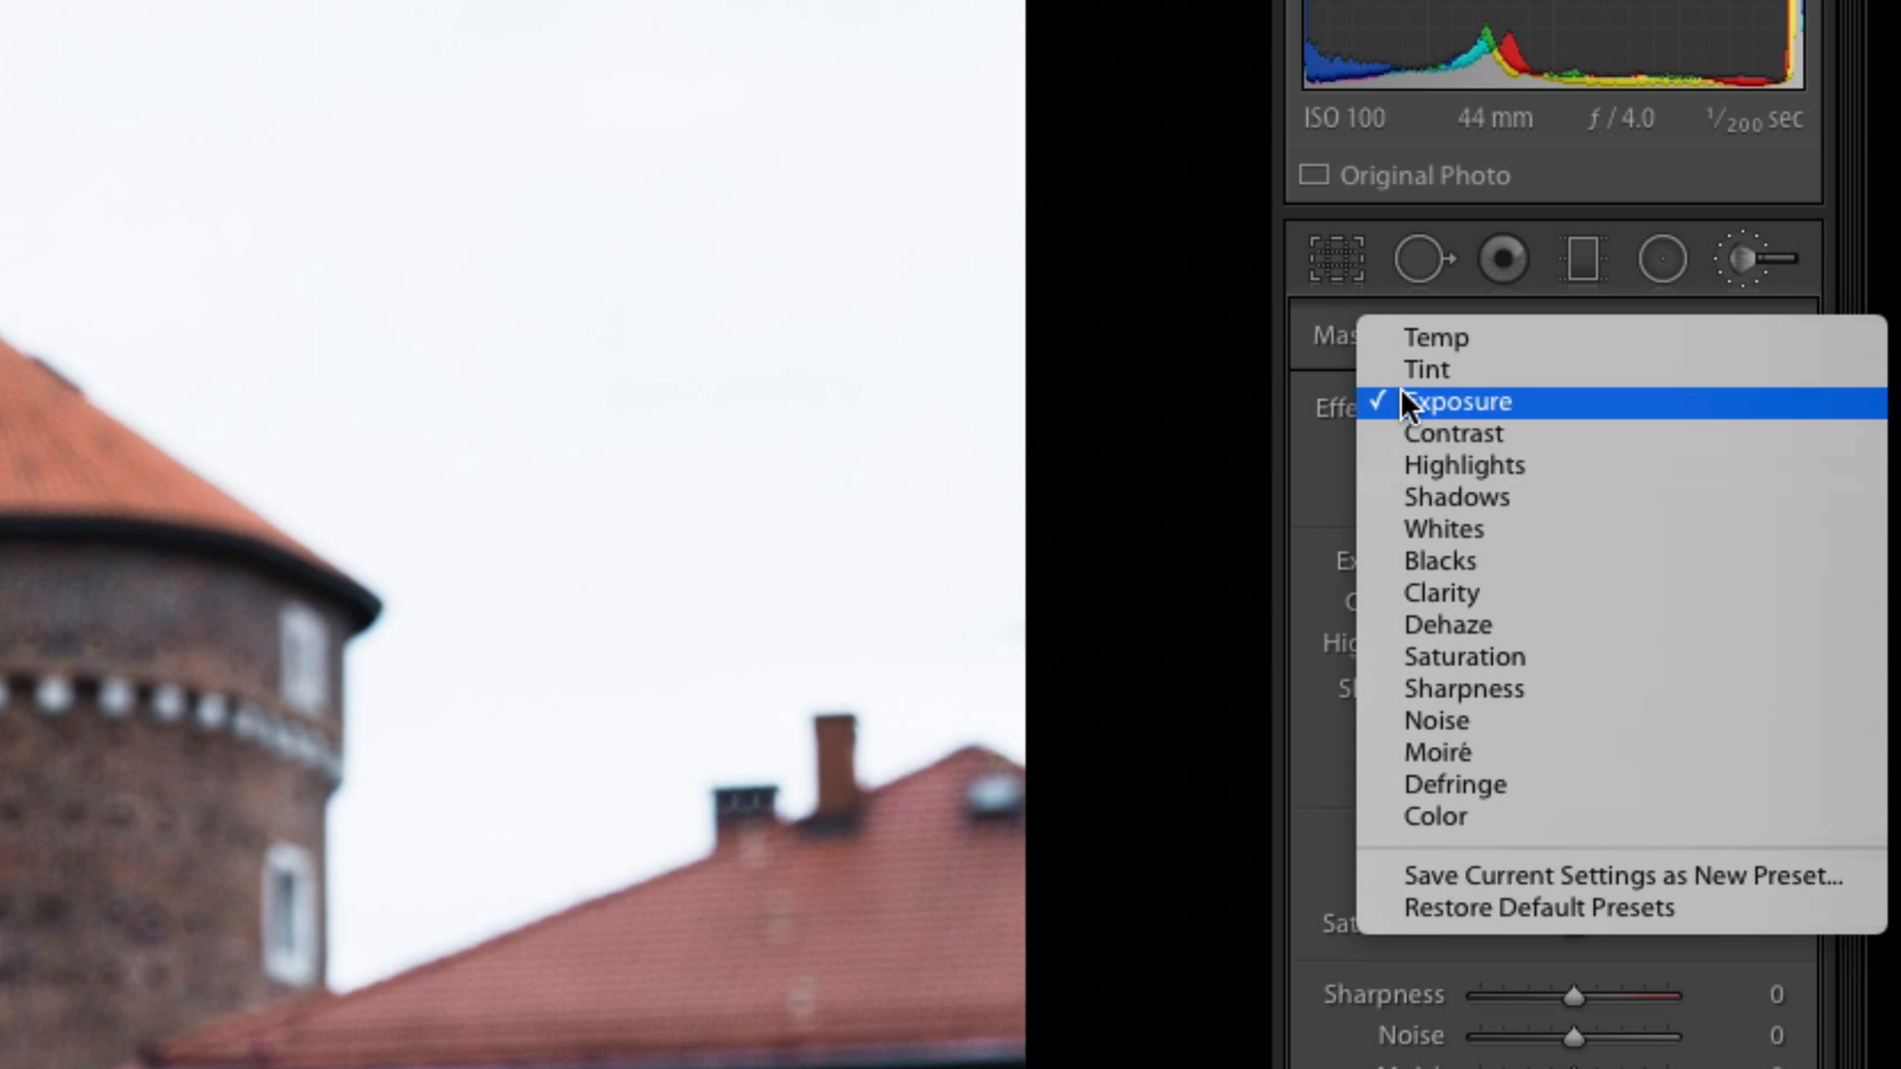
pyautogui.moveTo(1345, 418)
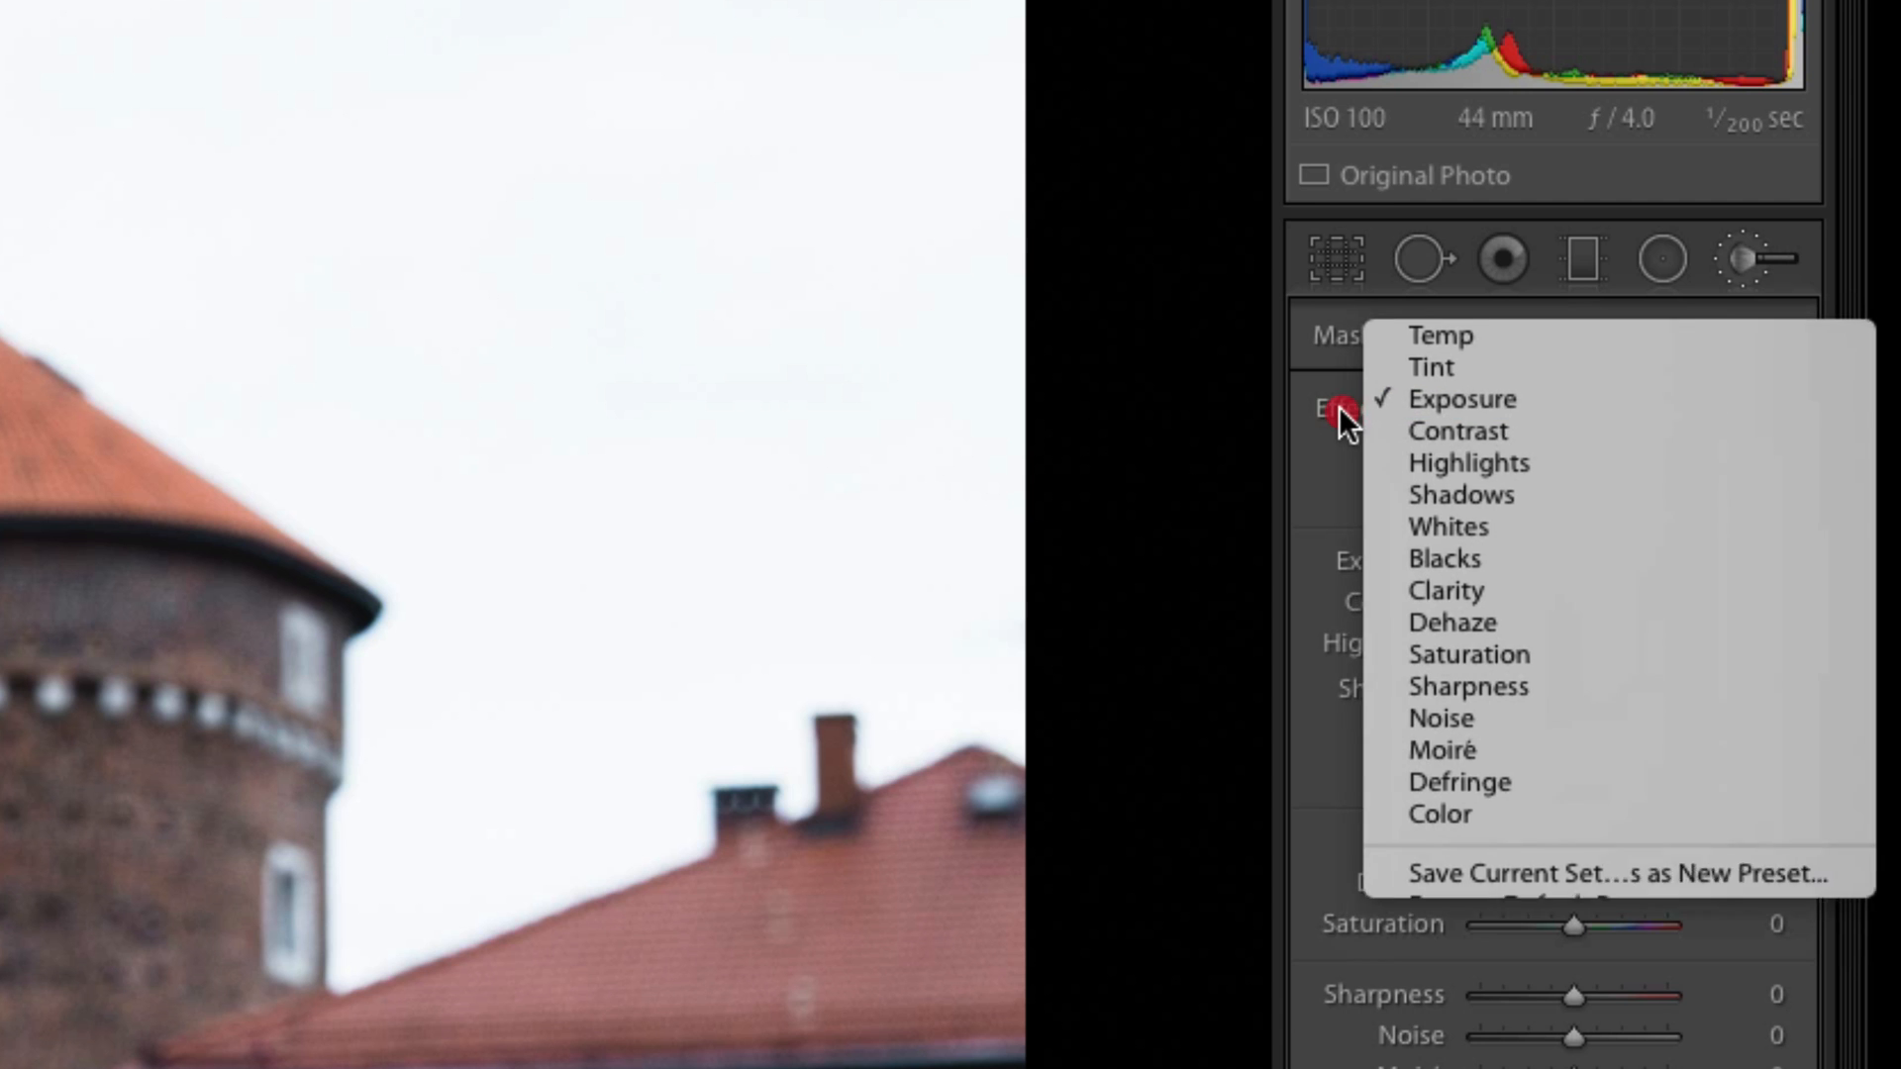
pyautogui.click(1461, 398)
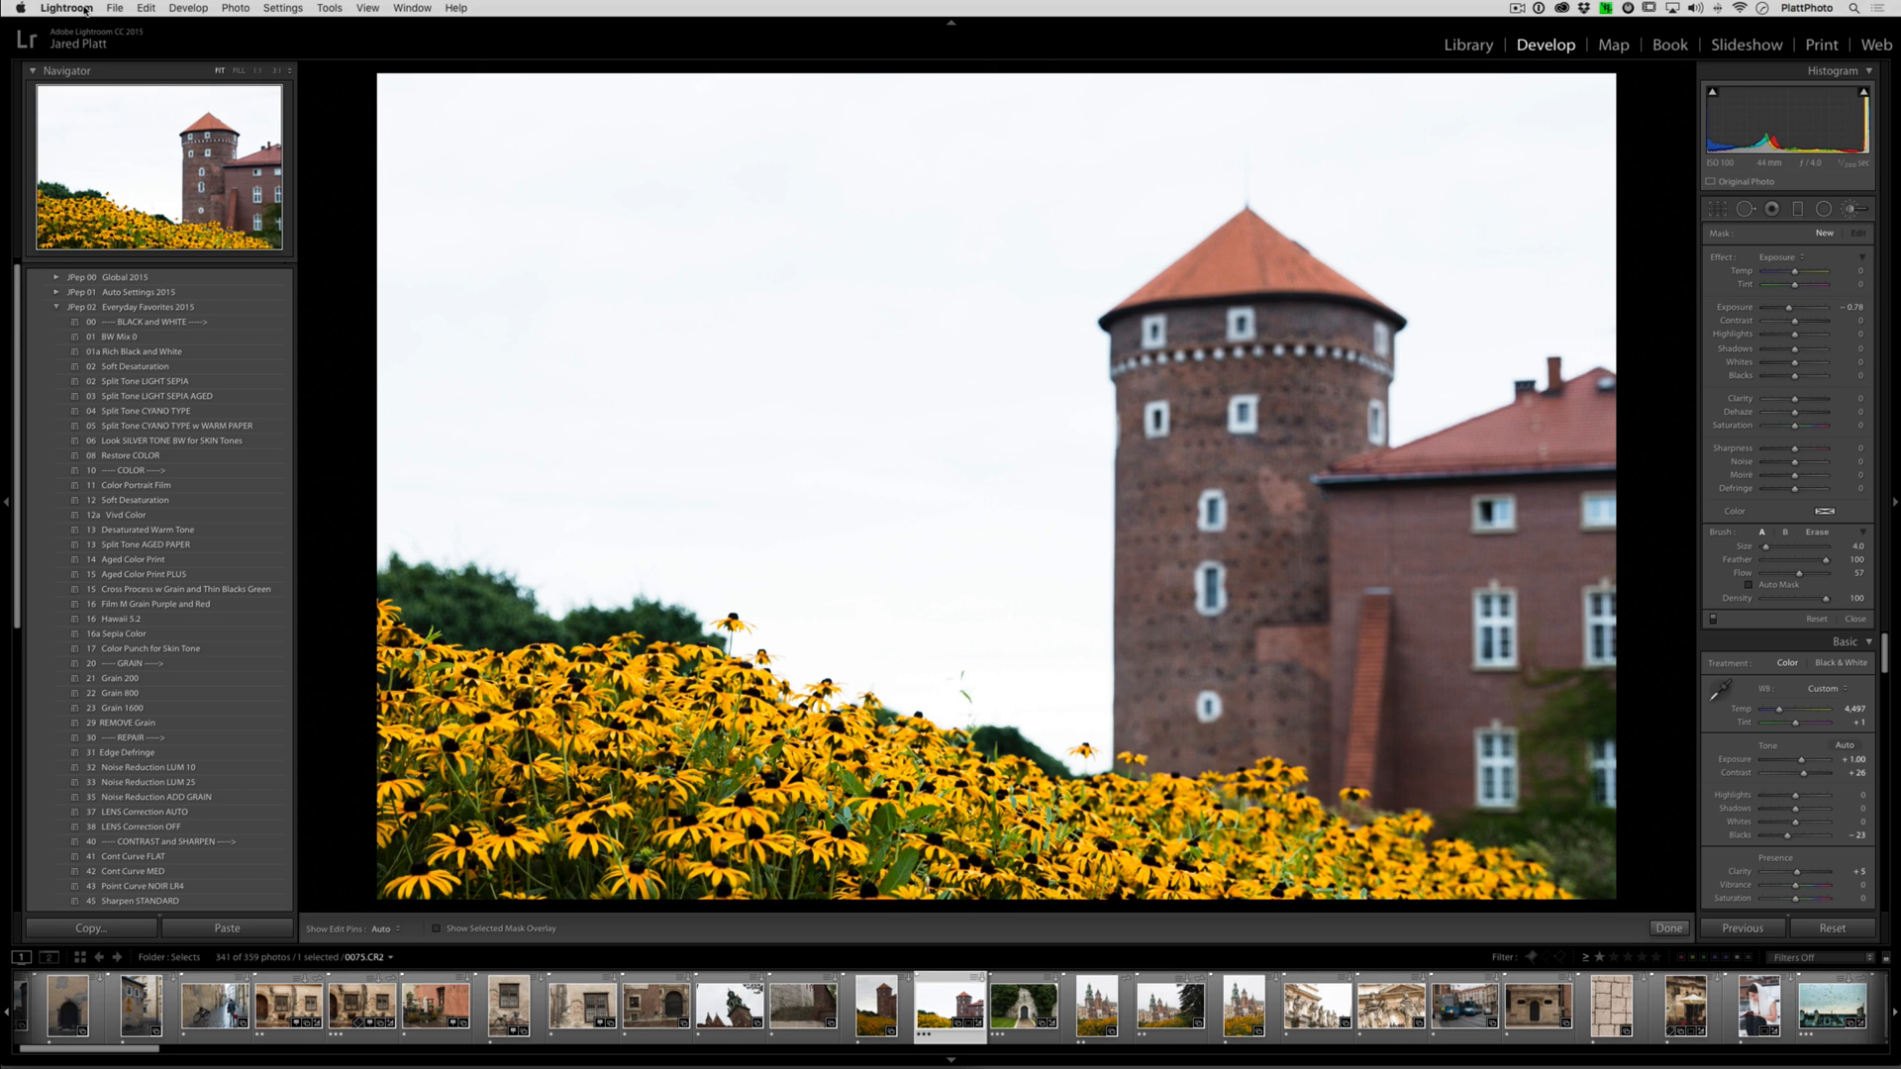
# - In Lightroom Preferences > Presets, reveal the Lightroom presets folder on disk
pyautogui.click(65, 7)
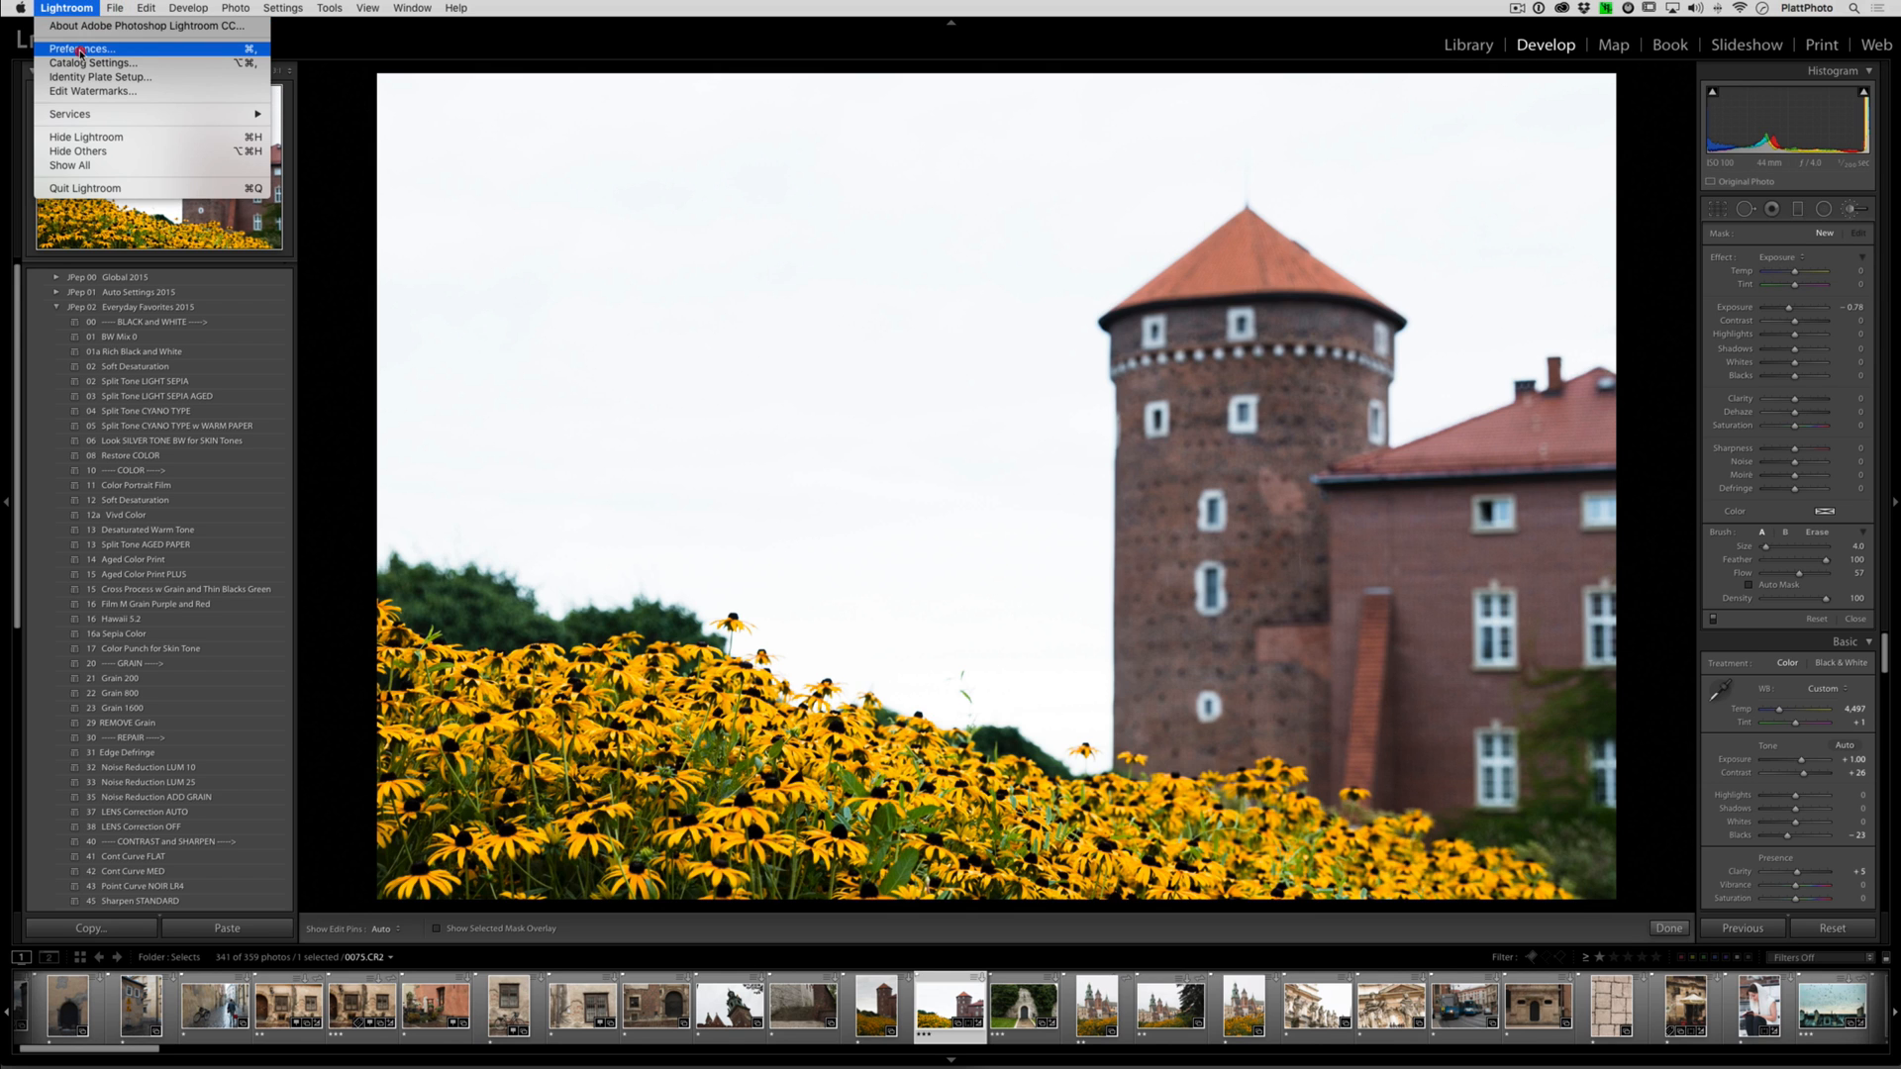
pyautogui.click(82, 49)
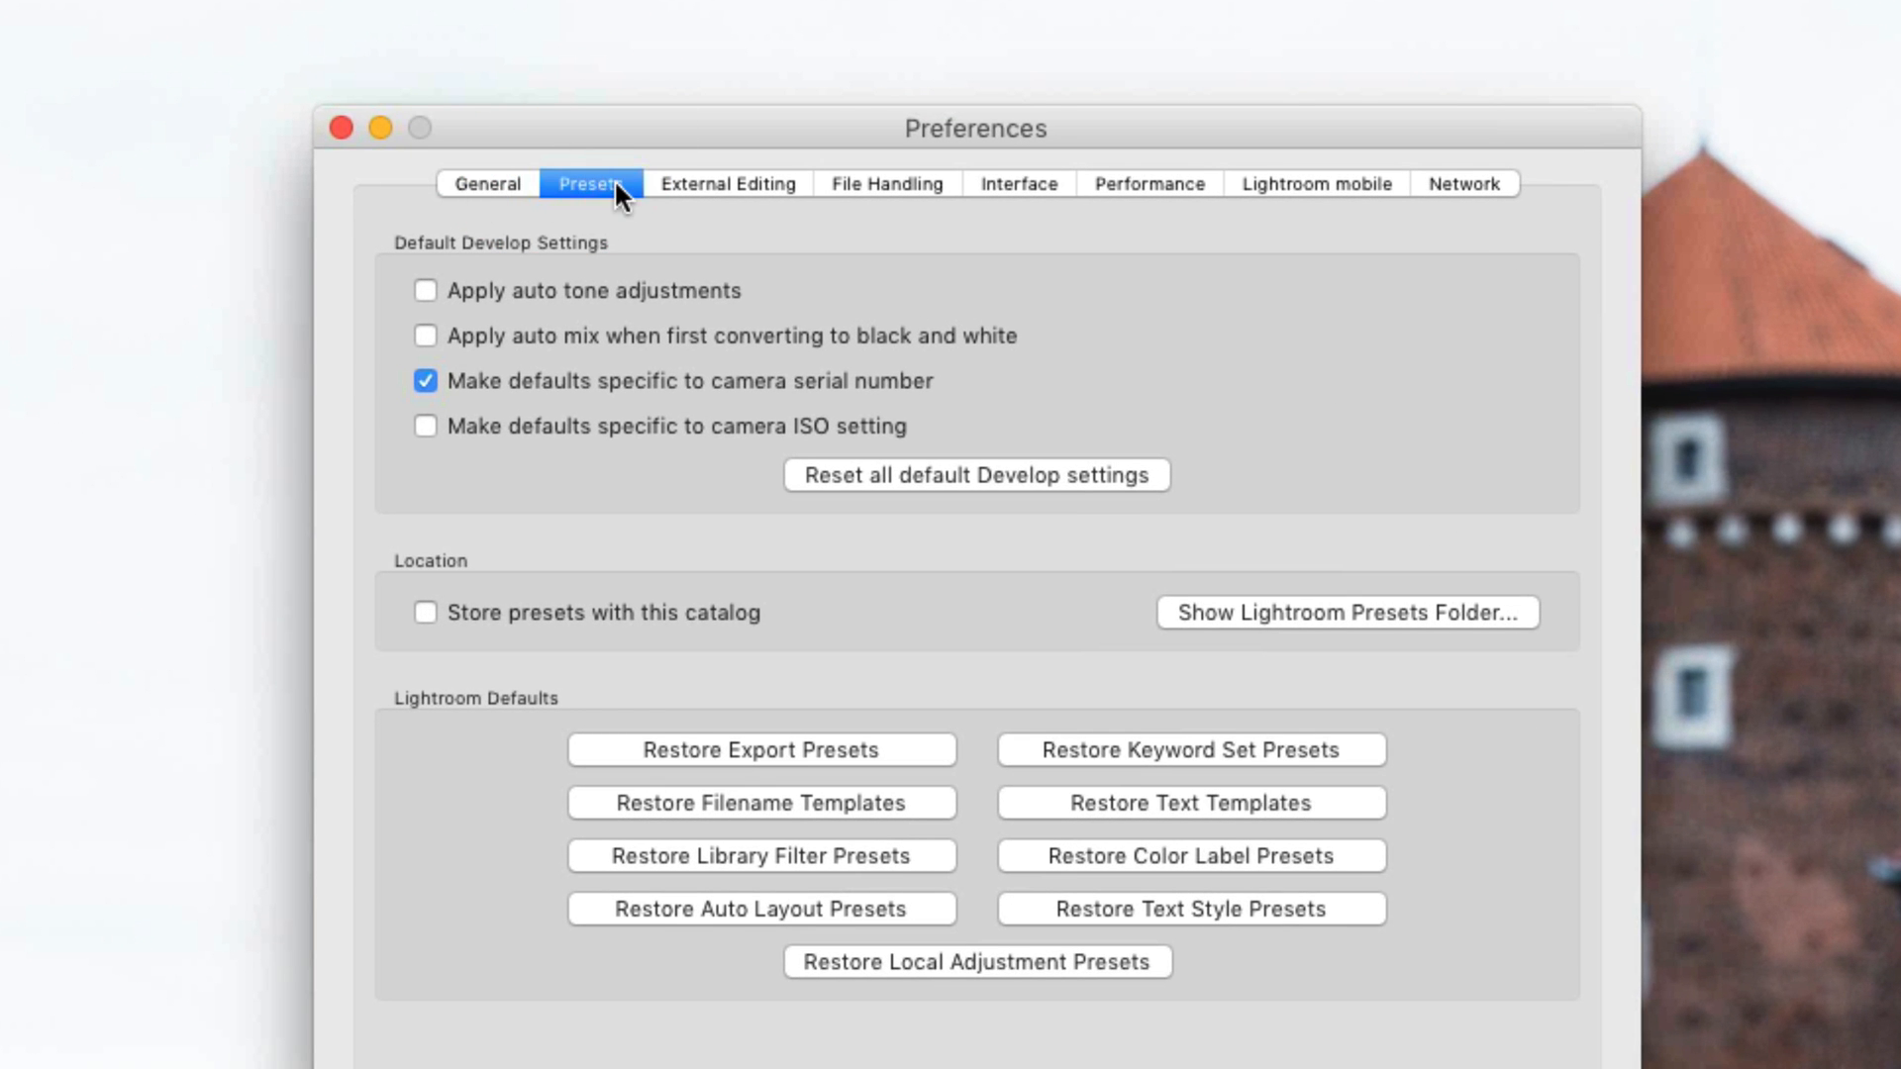
pyautogui.moveTo(622, 204)
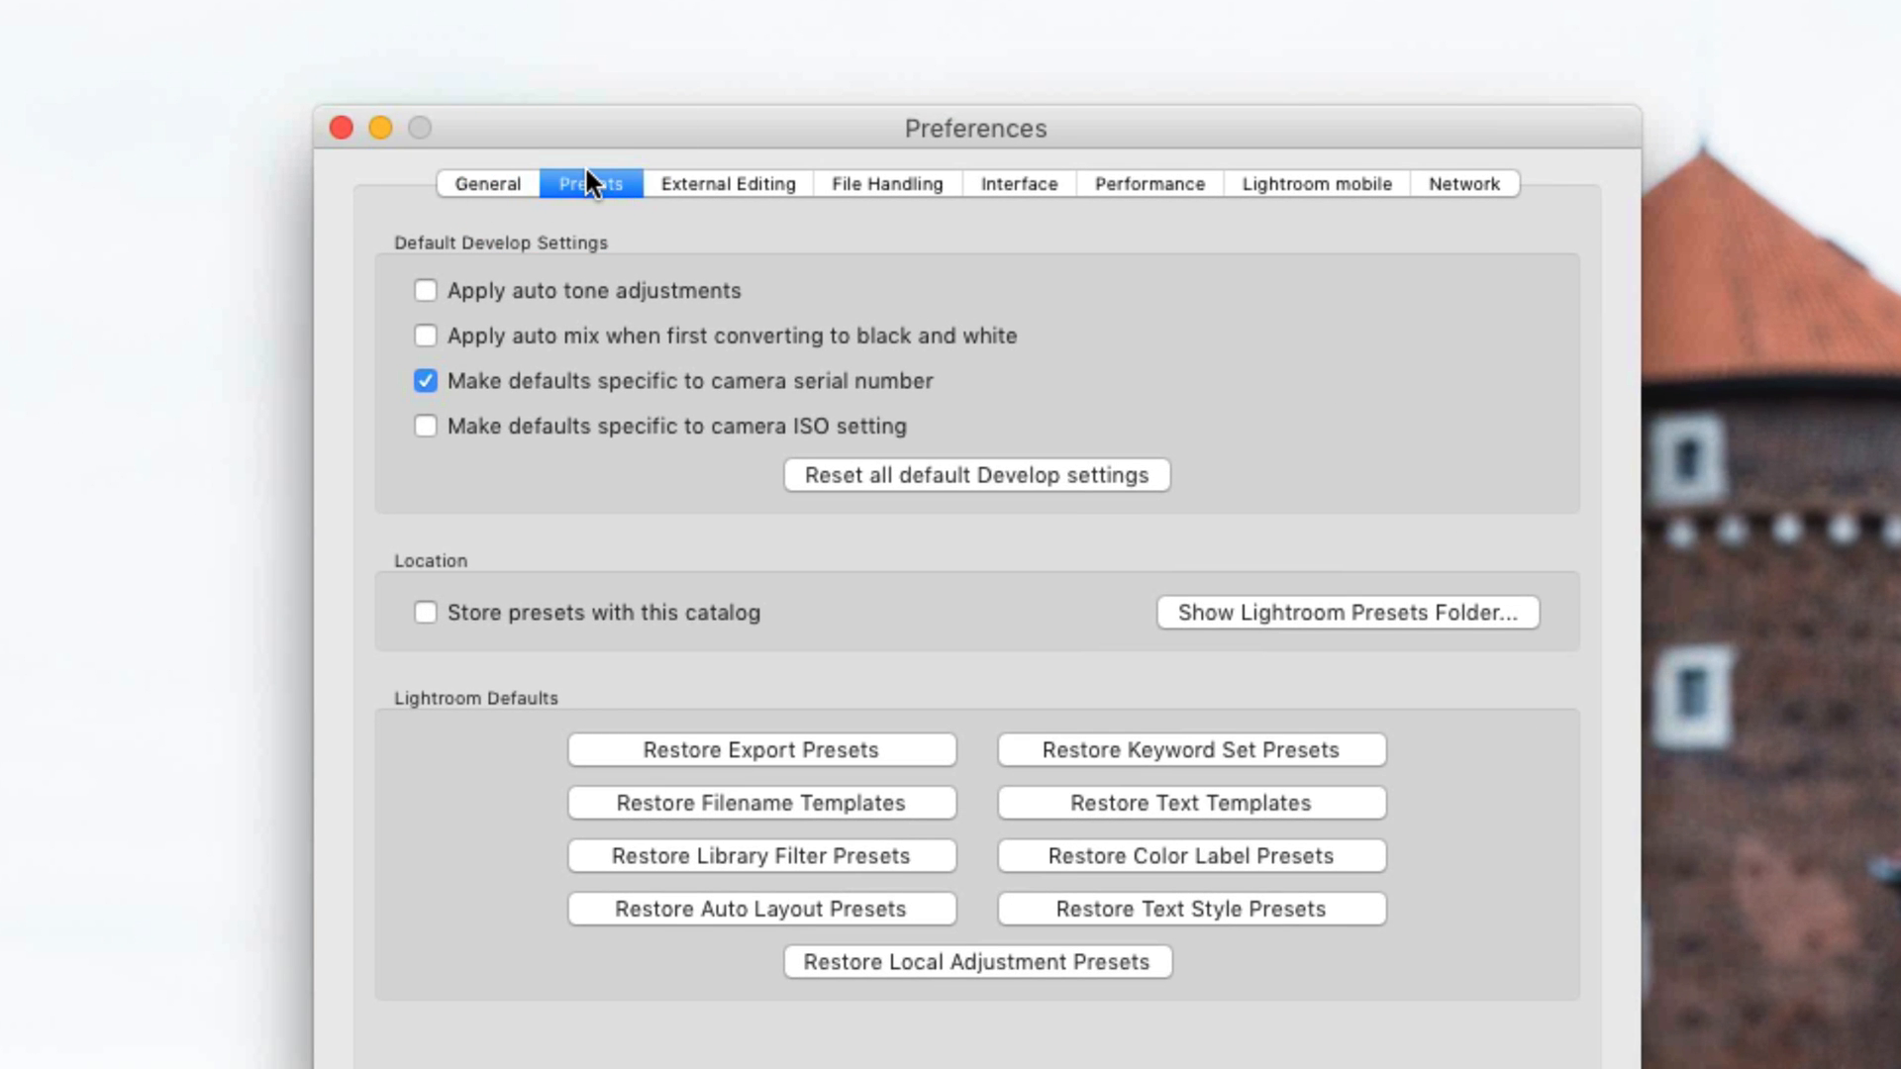
pyautogui.moveTo(1486, 637)
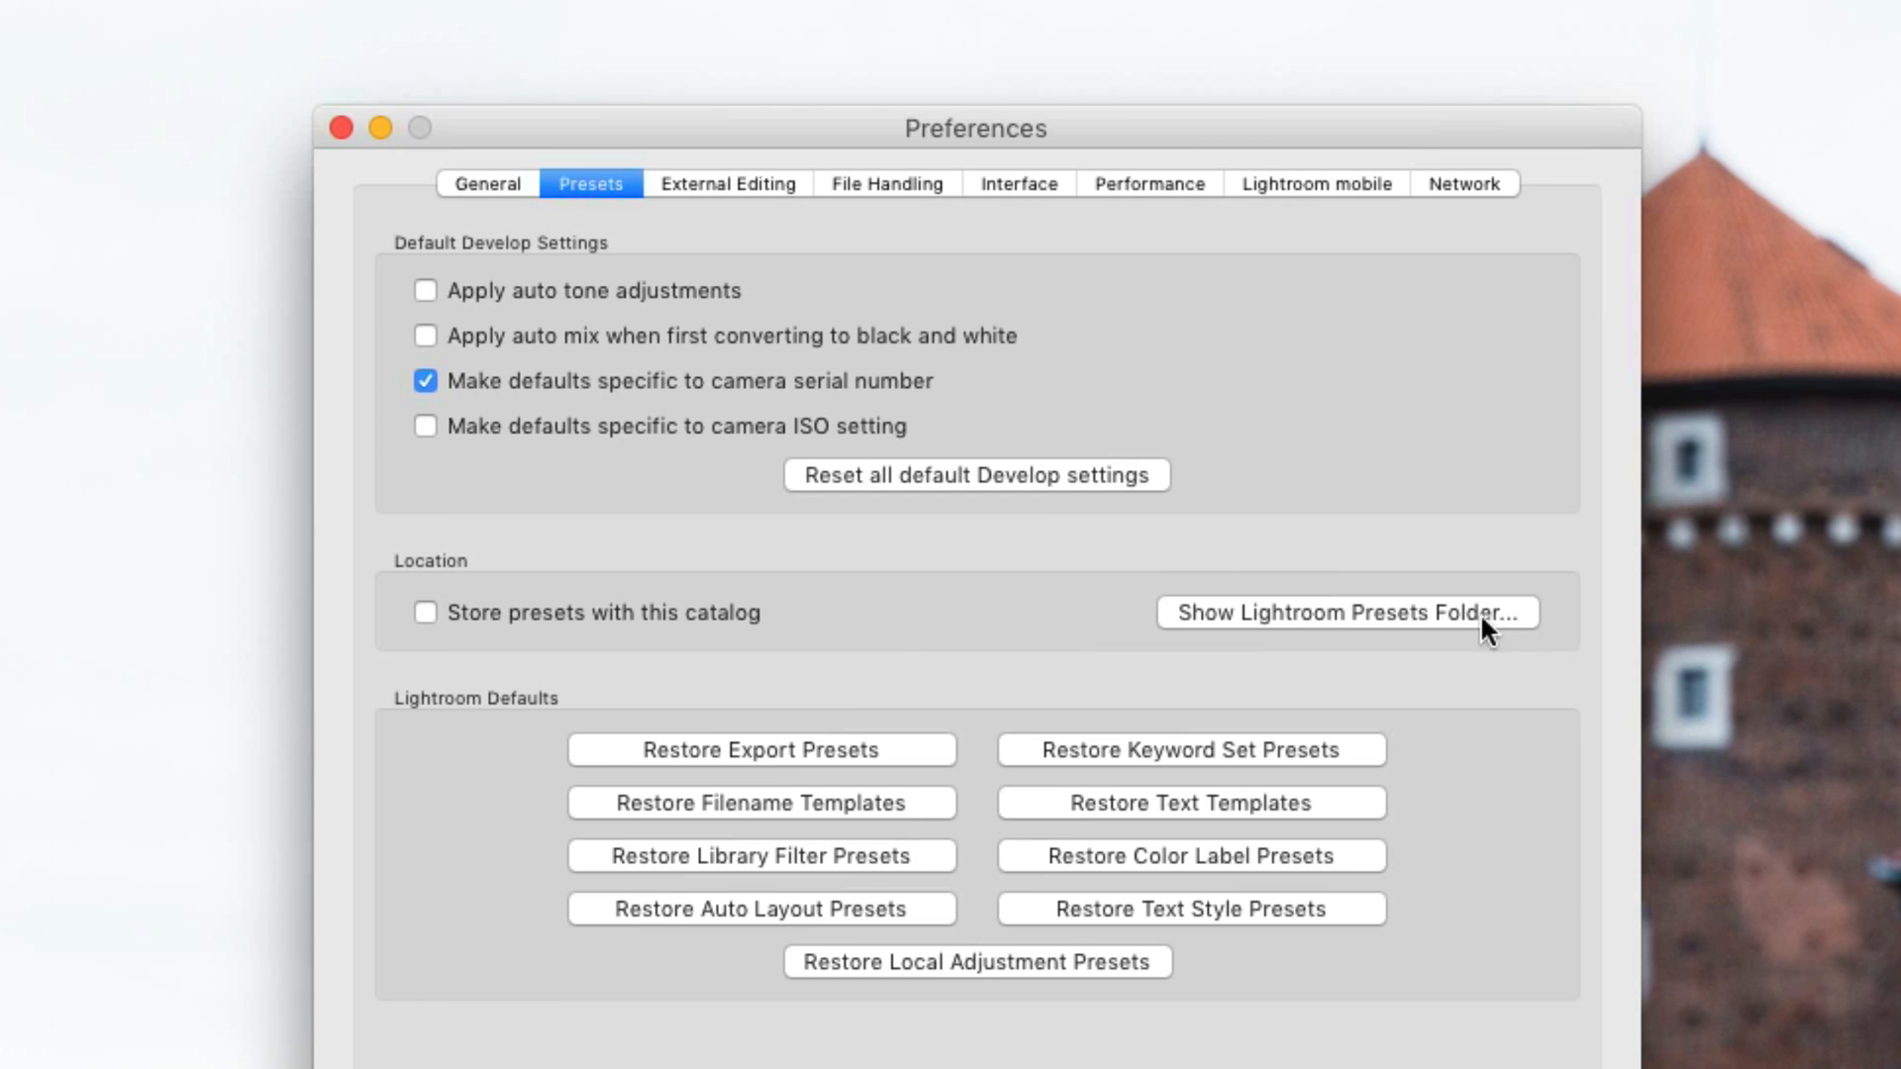
pyautogui.moveTo(1427, 625)
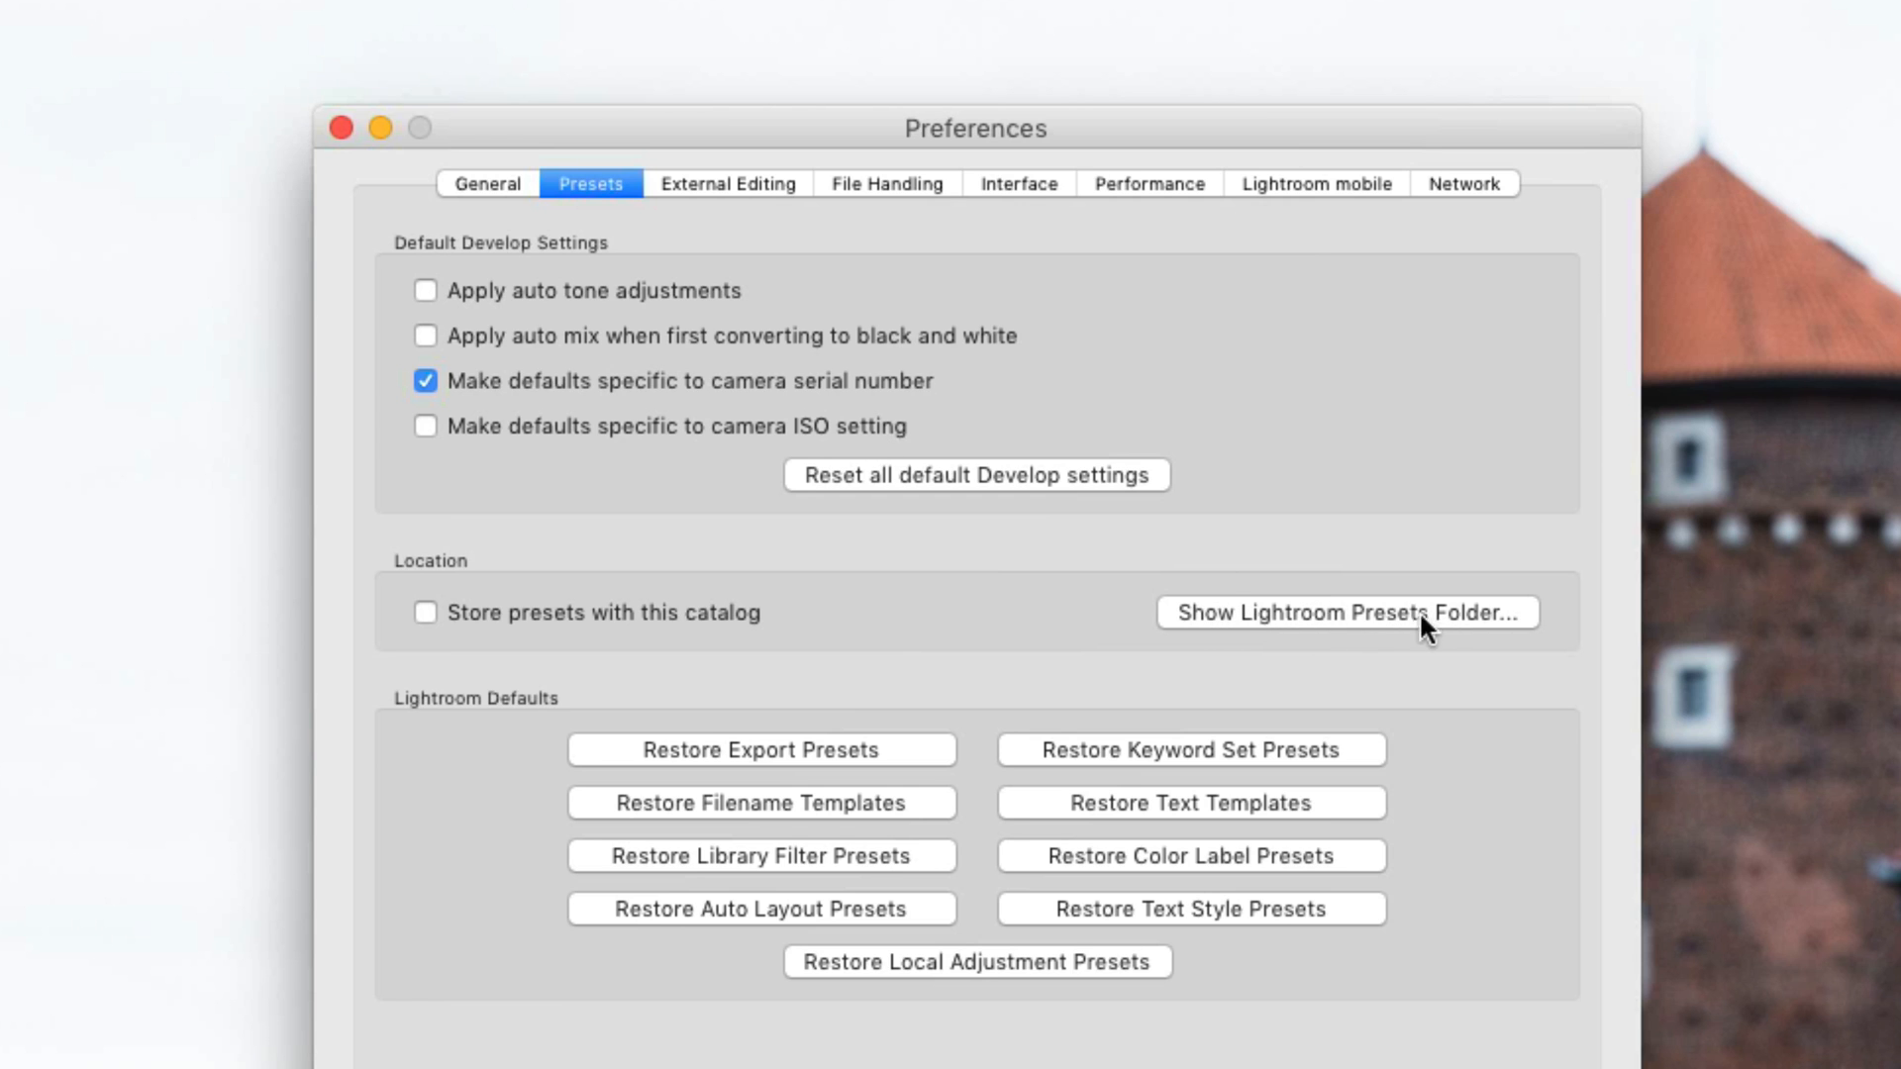
pyautogui.moveTo(1484, 634)
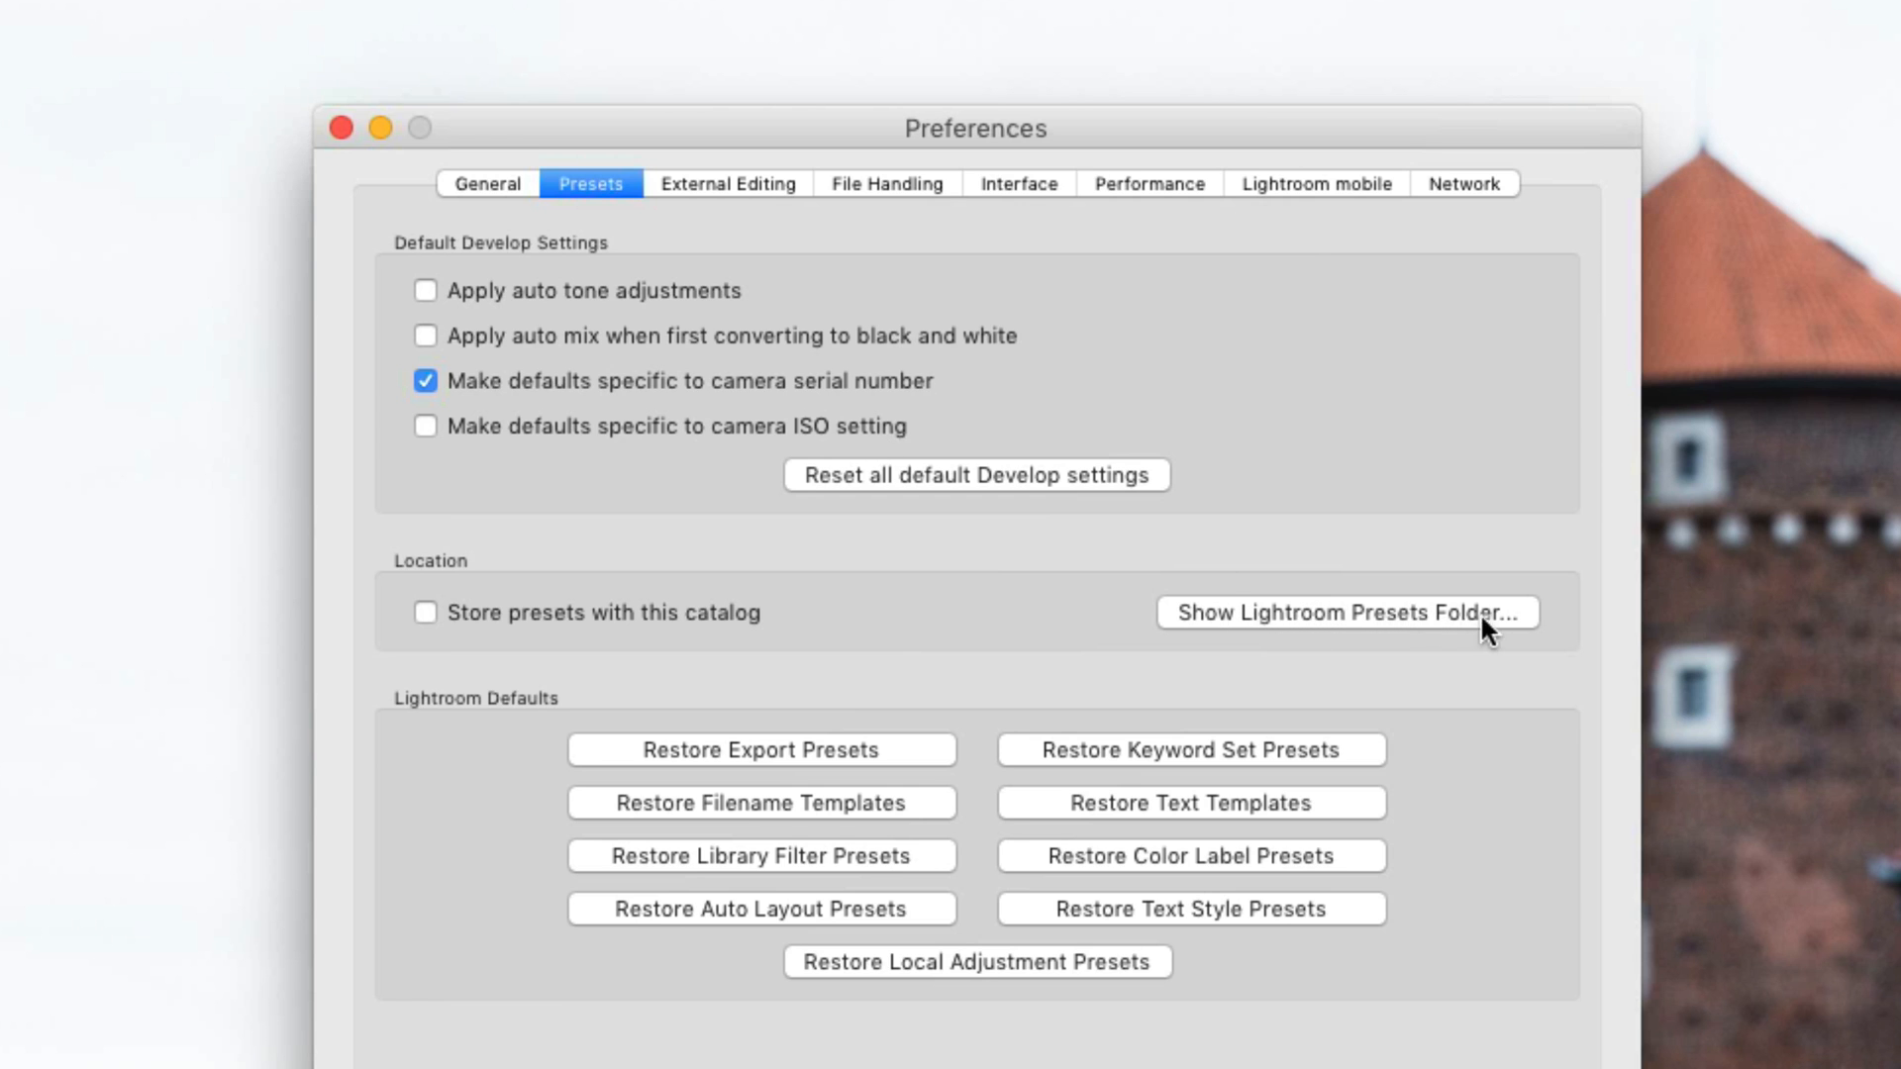
pyautogui.moveTo(1376, 624)
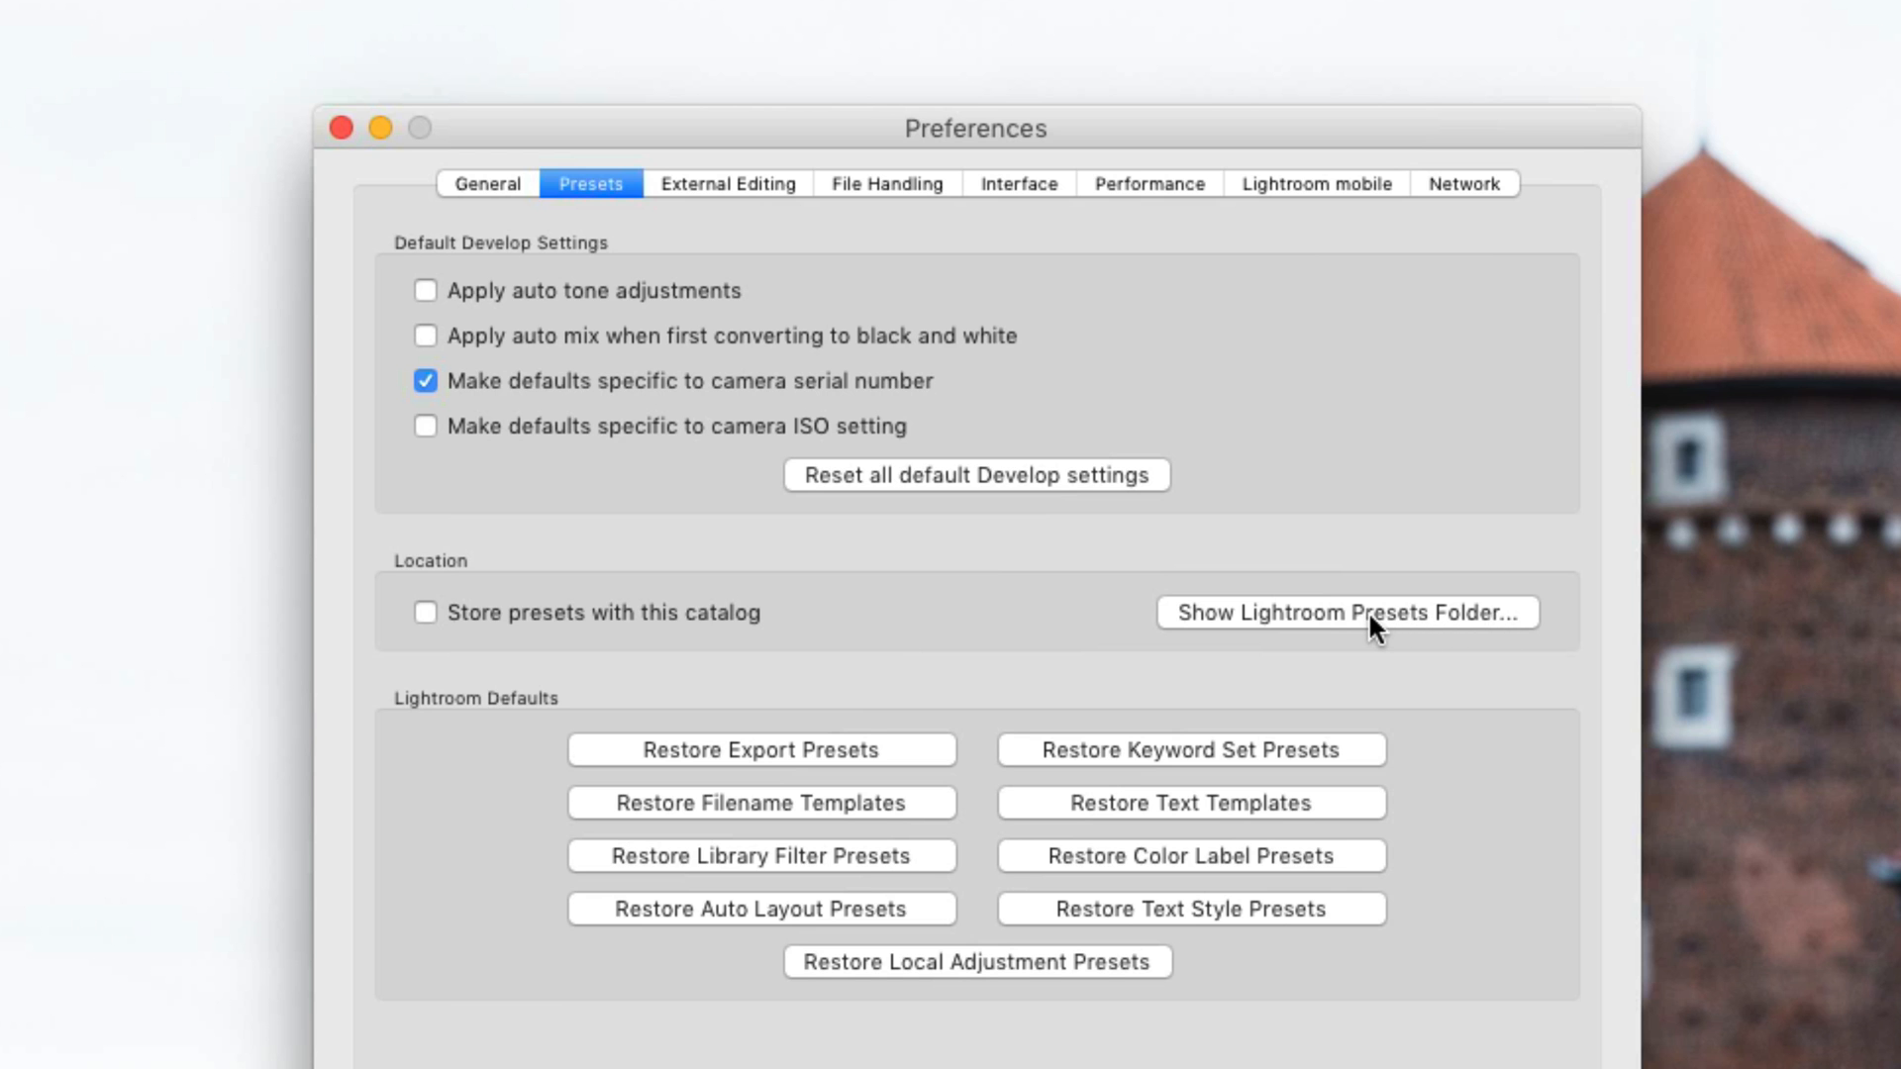
pyautogui.click(1344, 611)
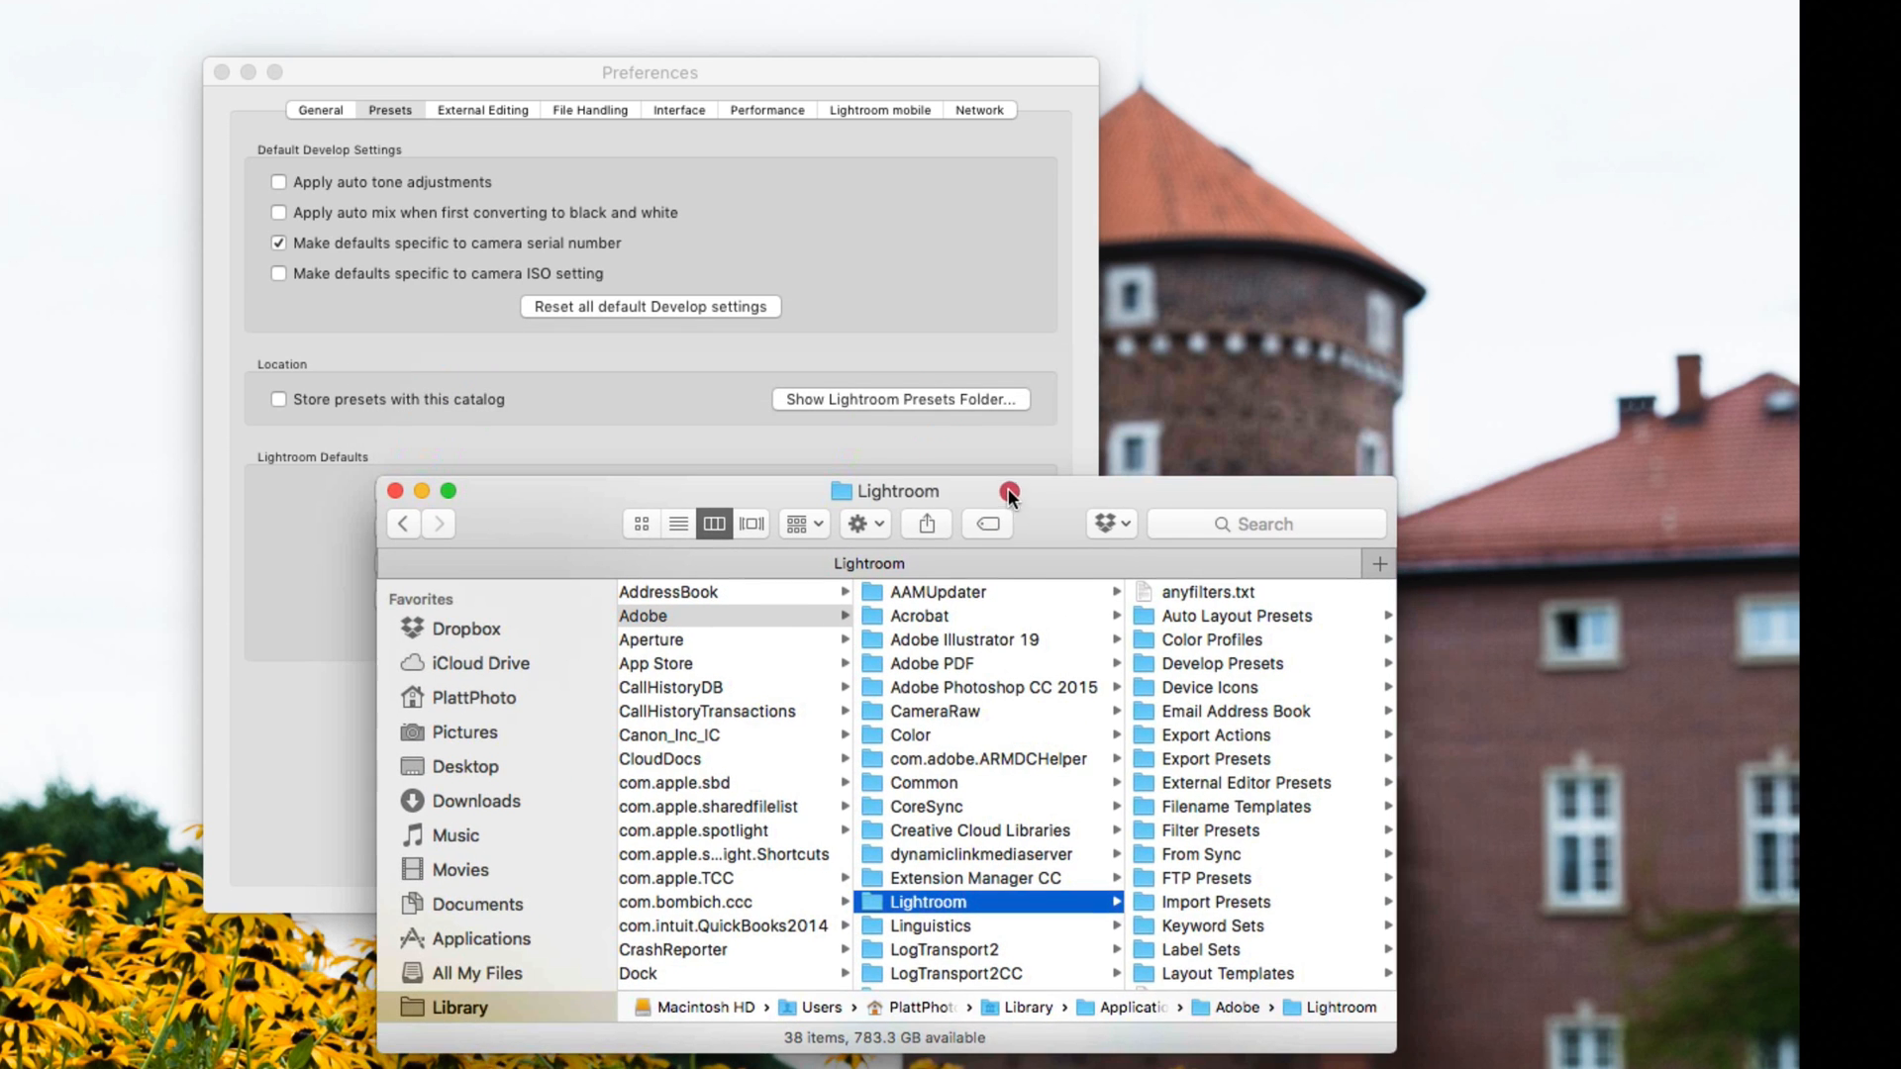
pyautogui.moveTo(891, 915)
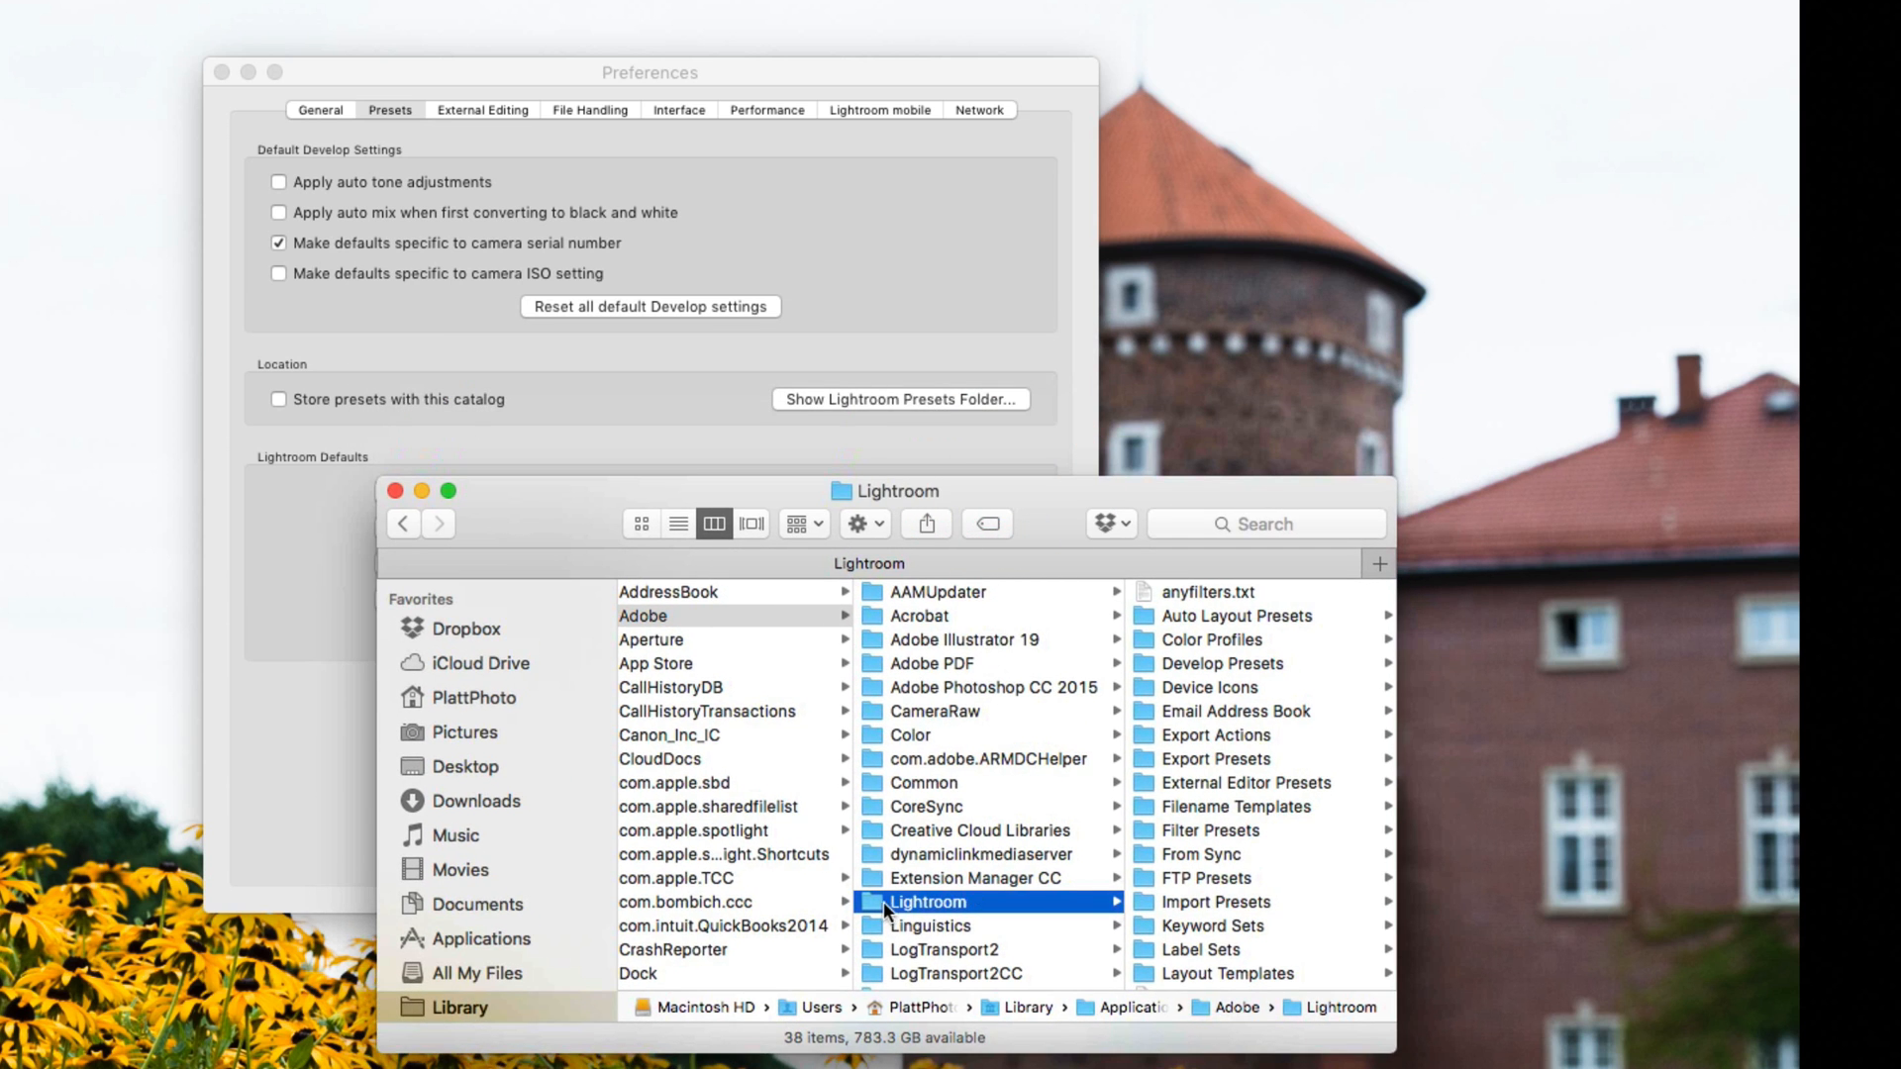
pyautogui.moveTo(871, 912)
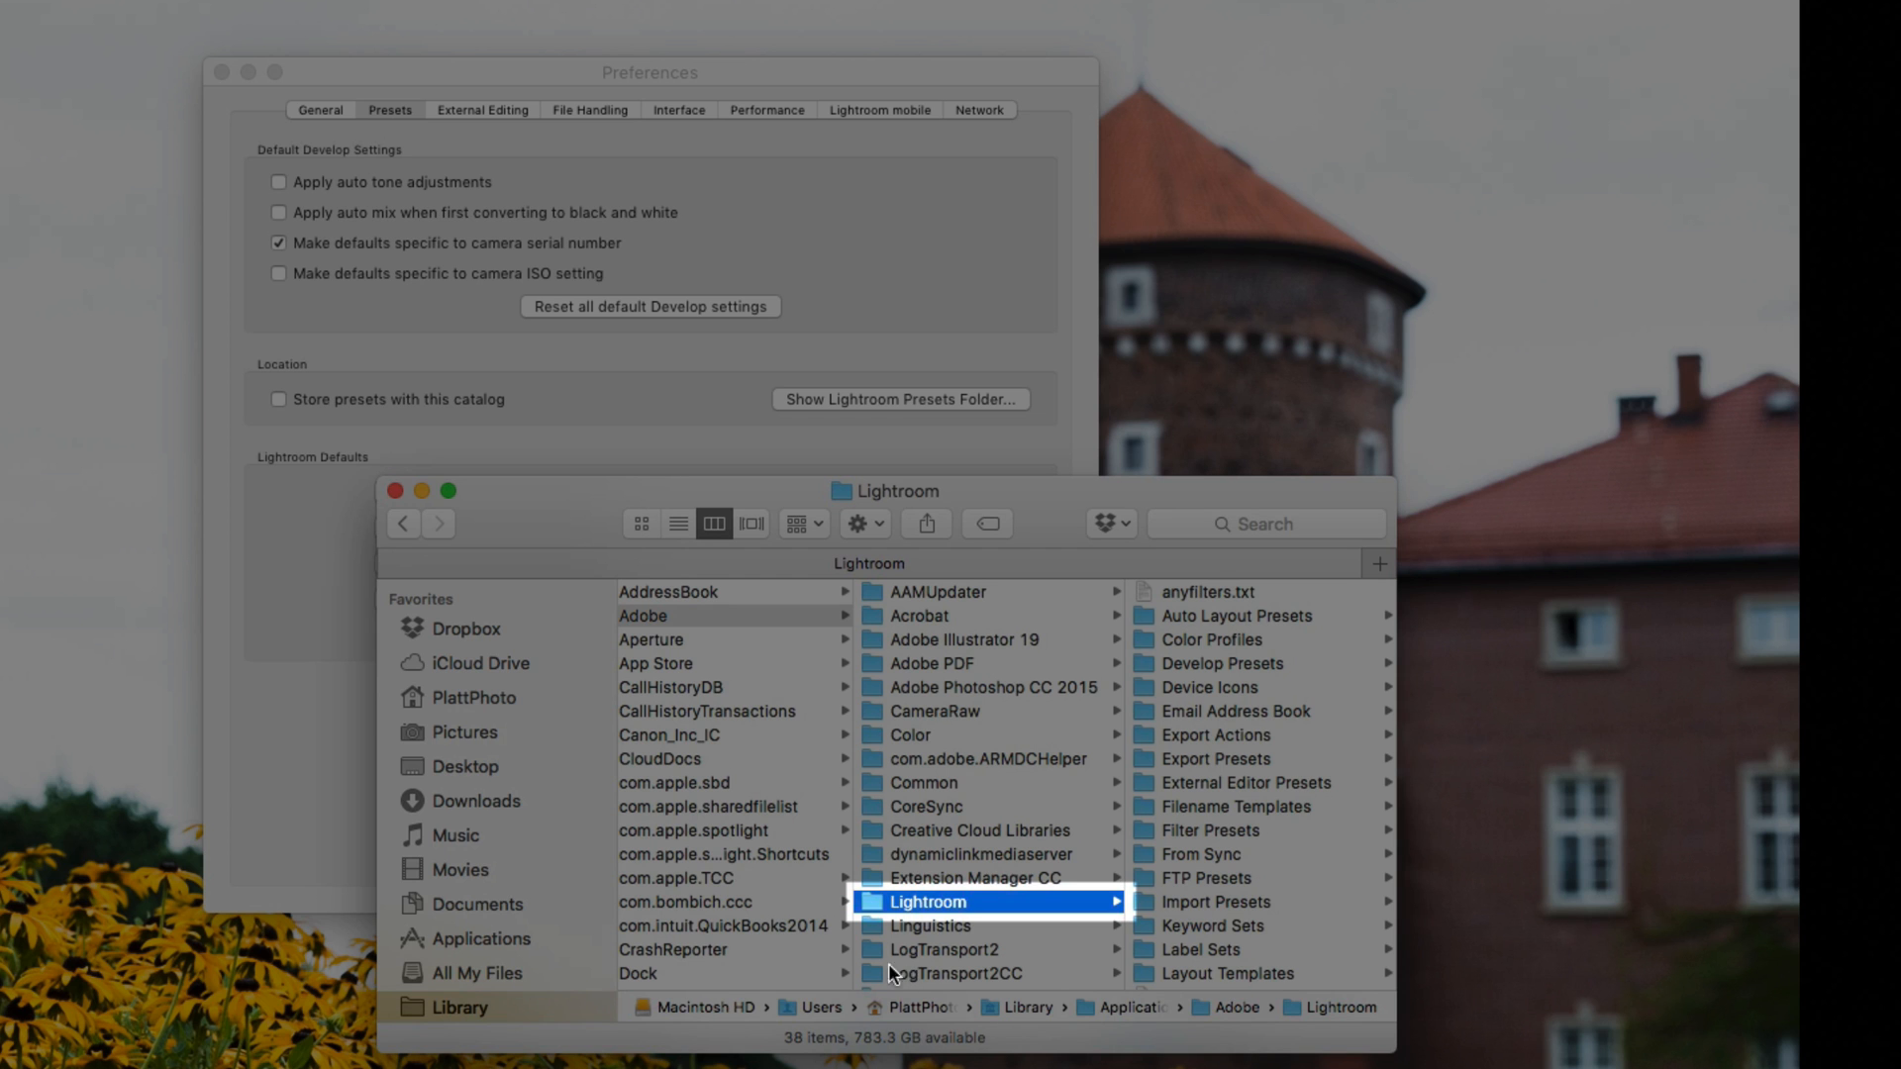
pyautogui.moveTo(876, 912)
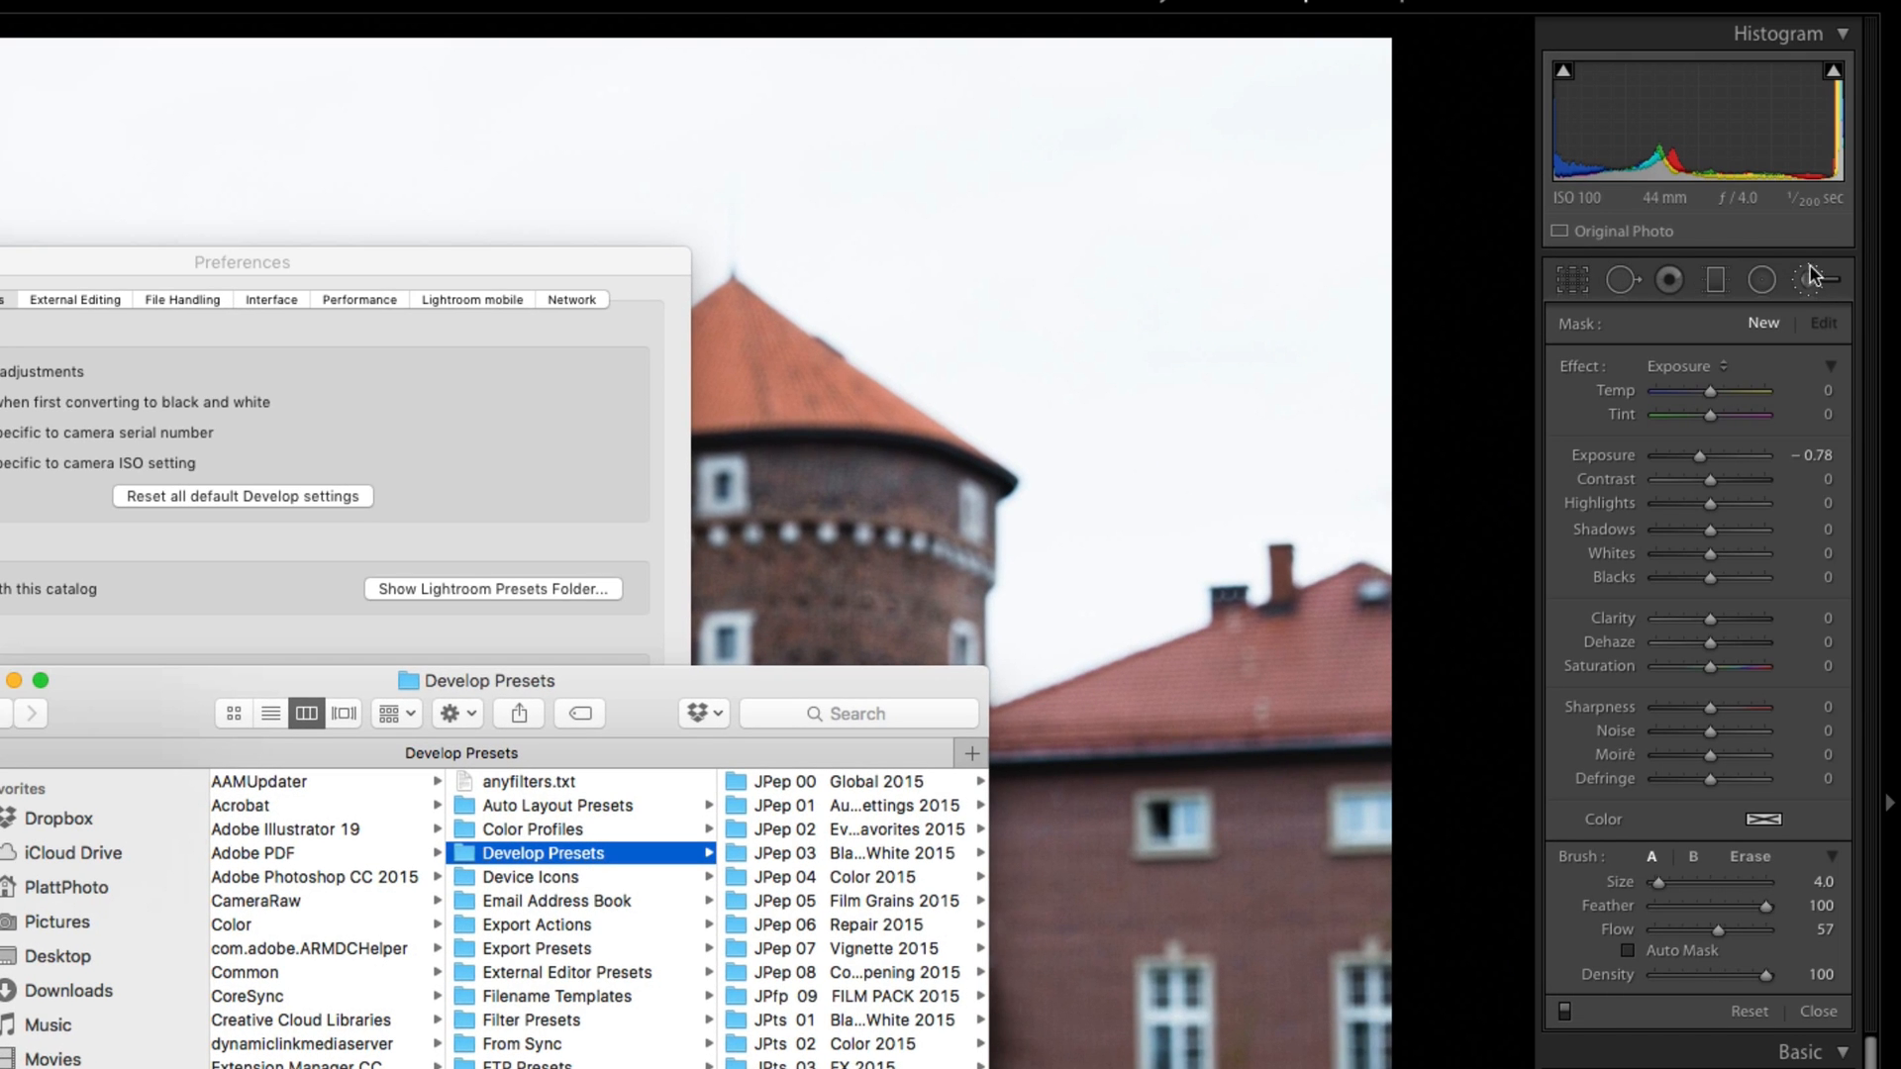
pyautogui.moveTo(1738, 261)
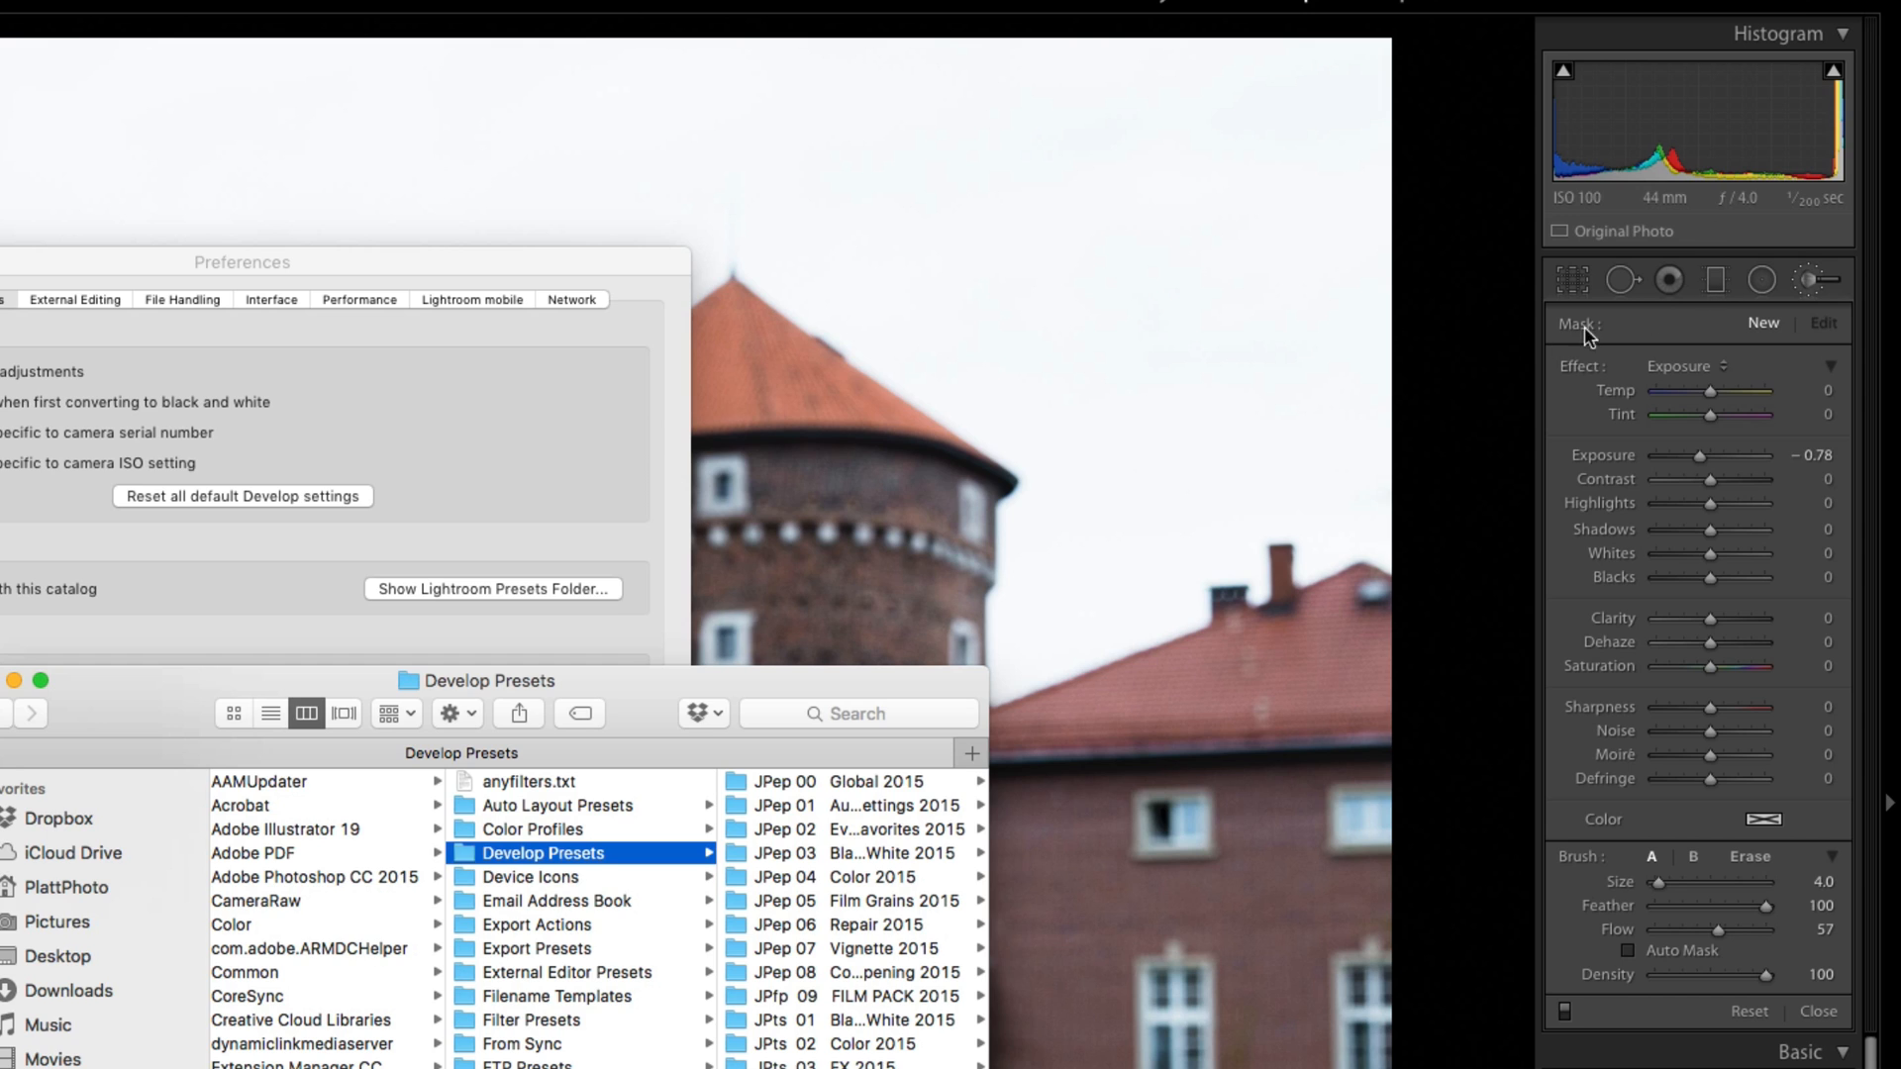
pyautogui.moveTo(774, 933)
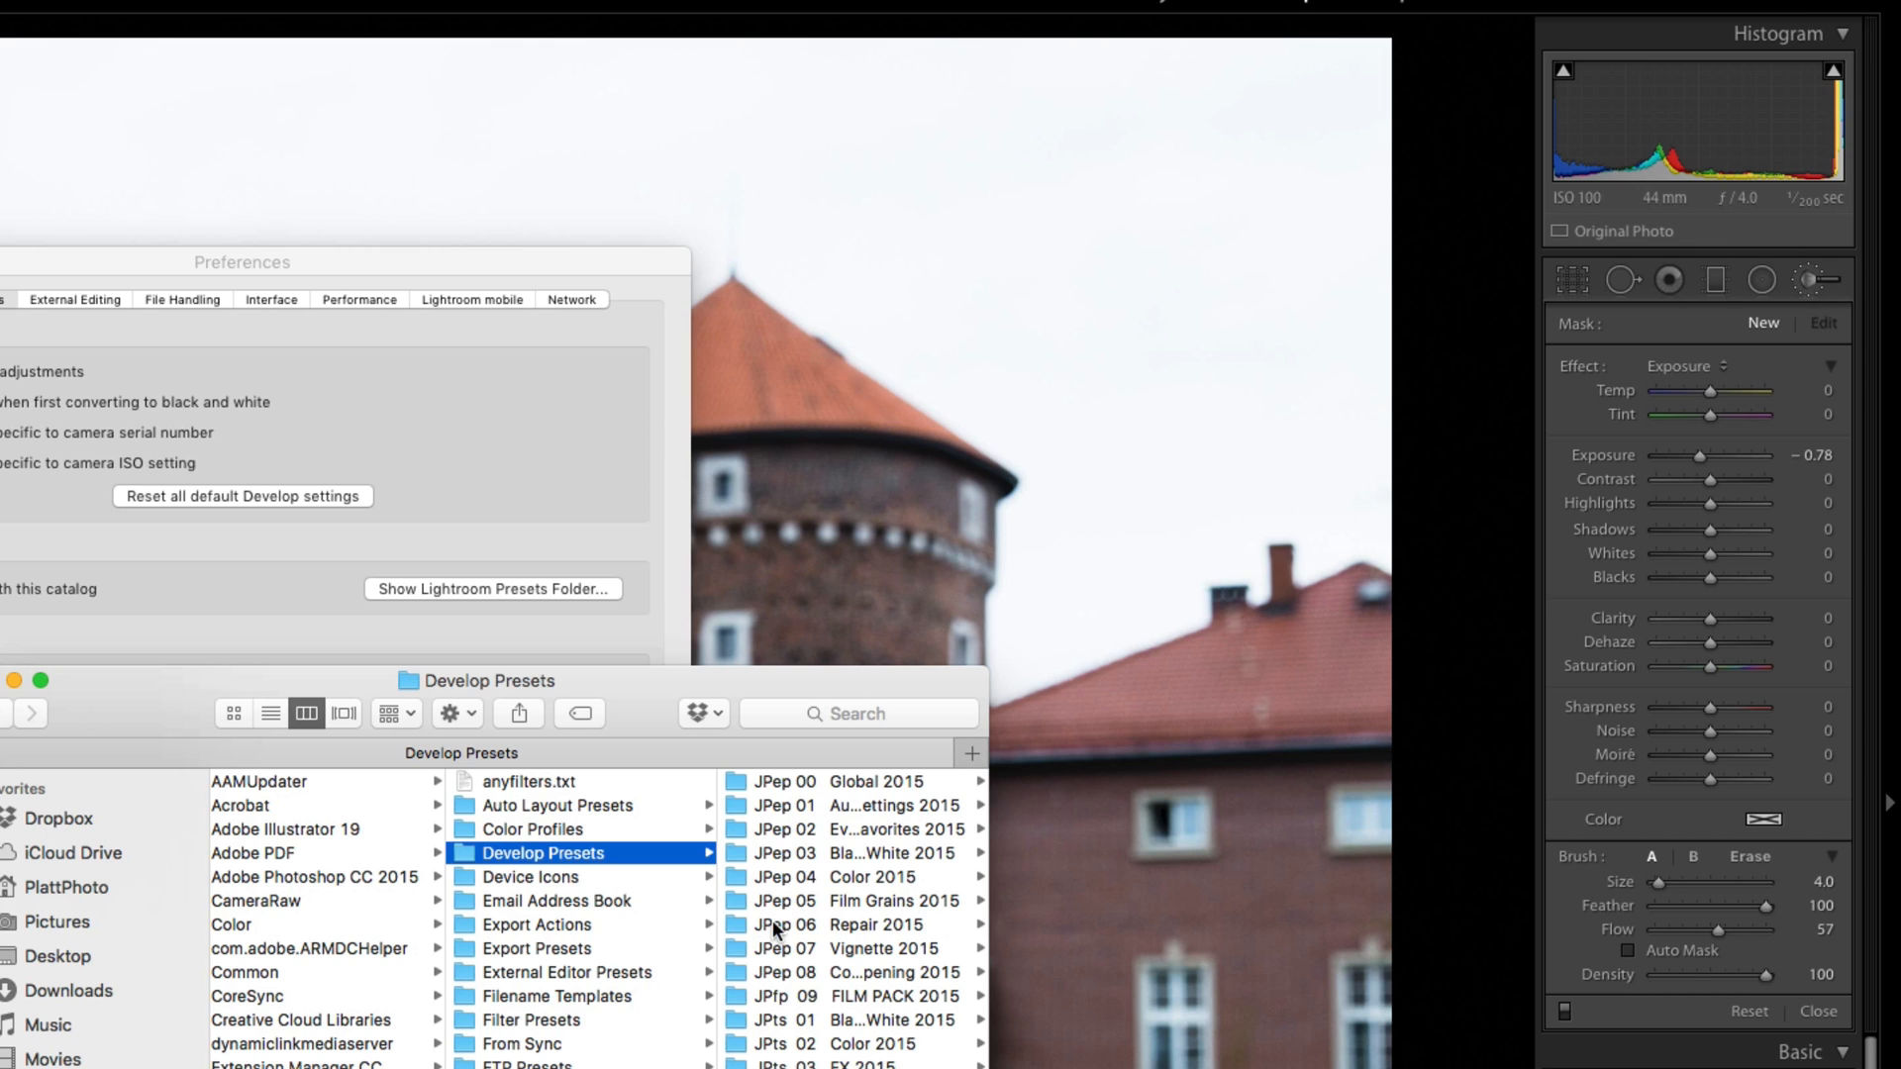
pyautogui.moveTo(599, 825)
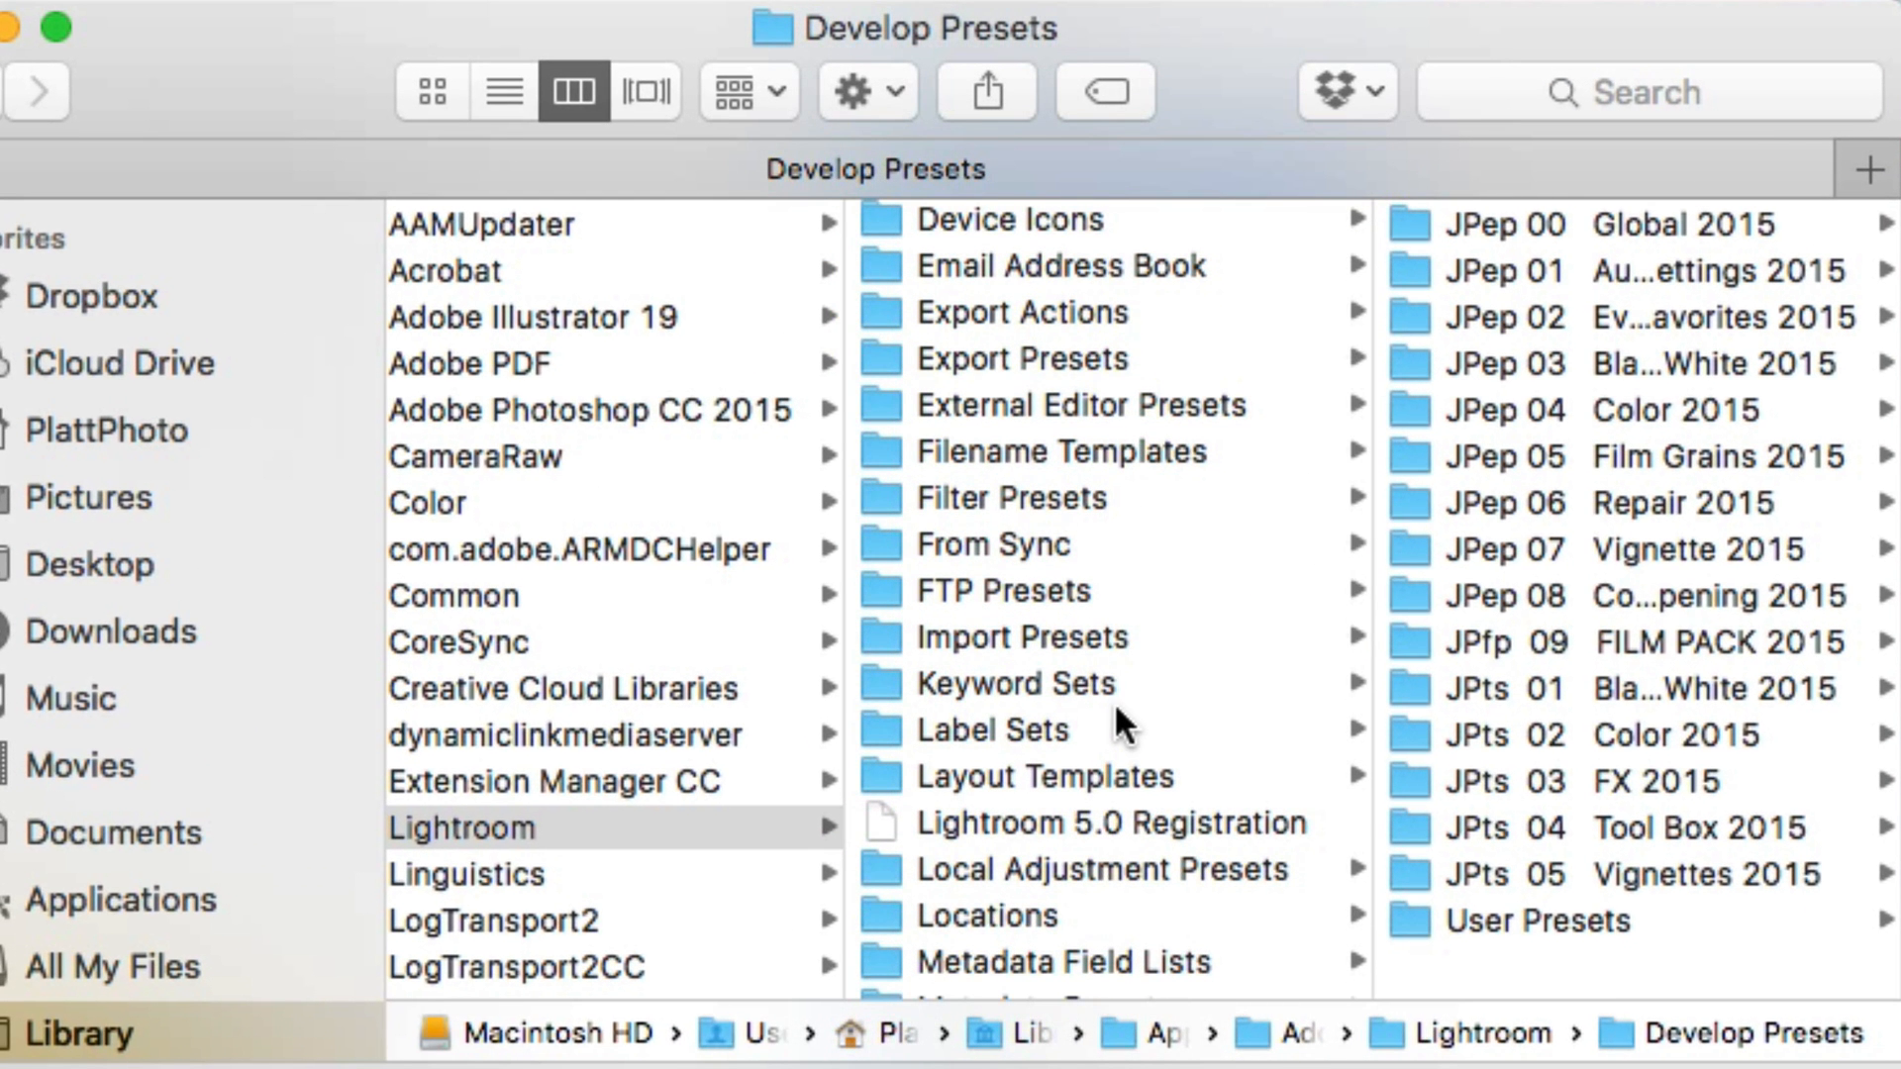
pyautogui.moveTo(989, 836)
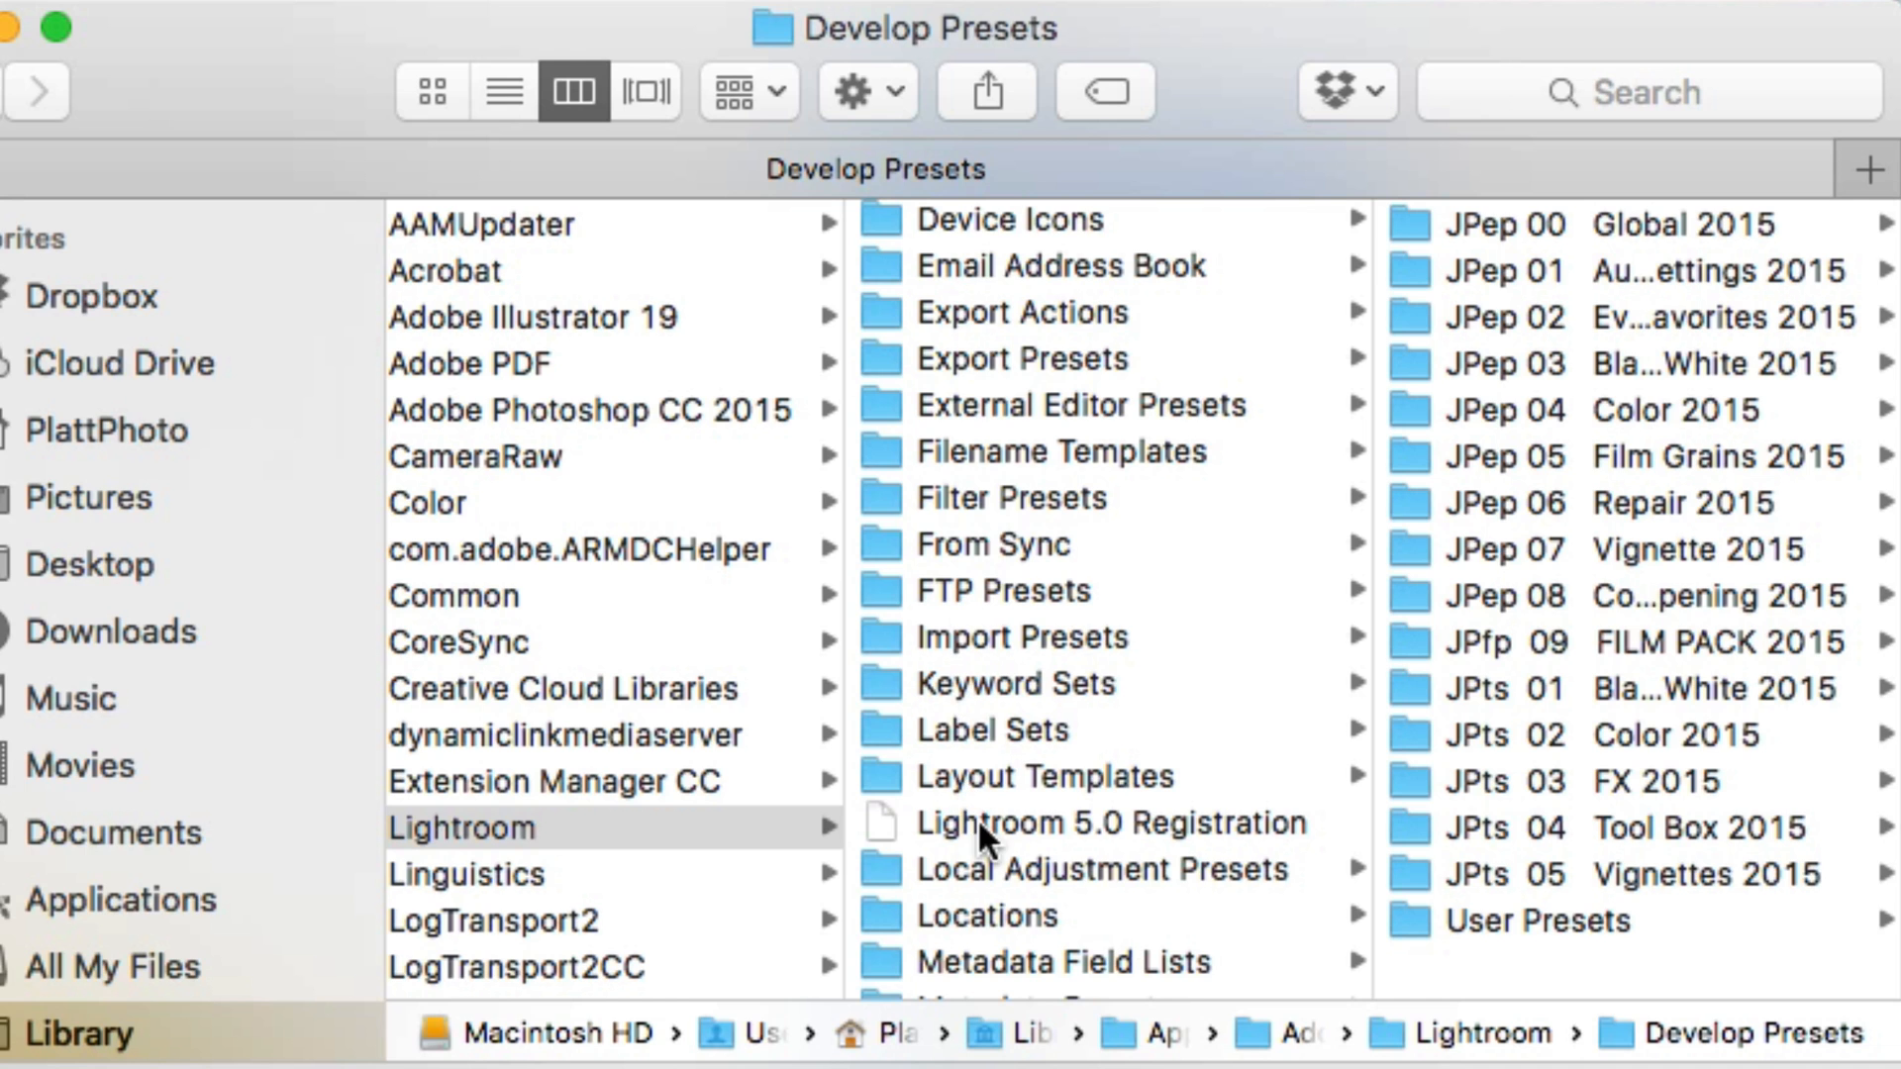
pyautogui.moveTo(895, 888)
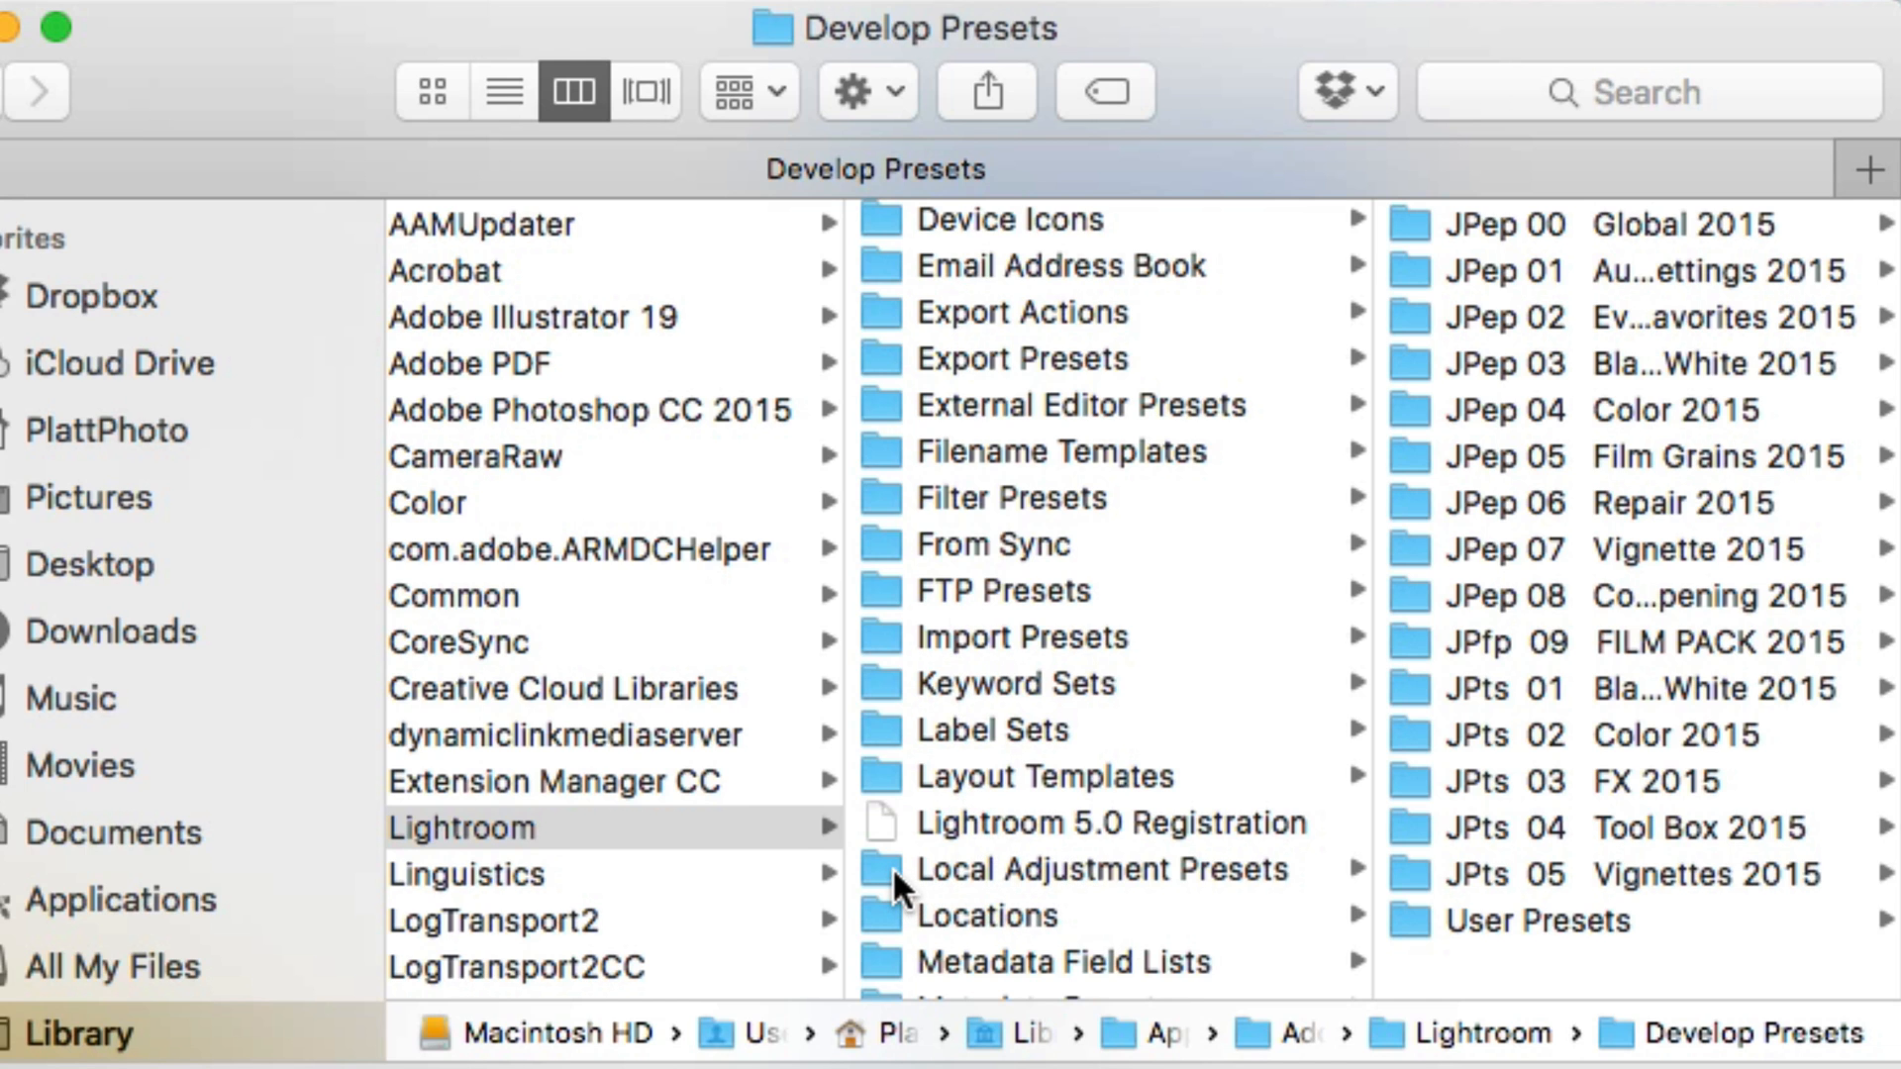
# - Open the empty Local Adjustment Presets folder inside the Lightroom presets folder
pyautogui.click(882, 869)
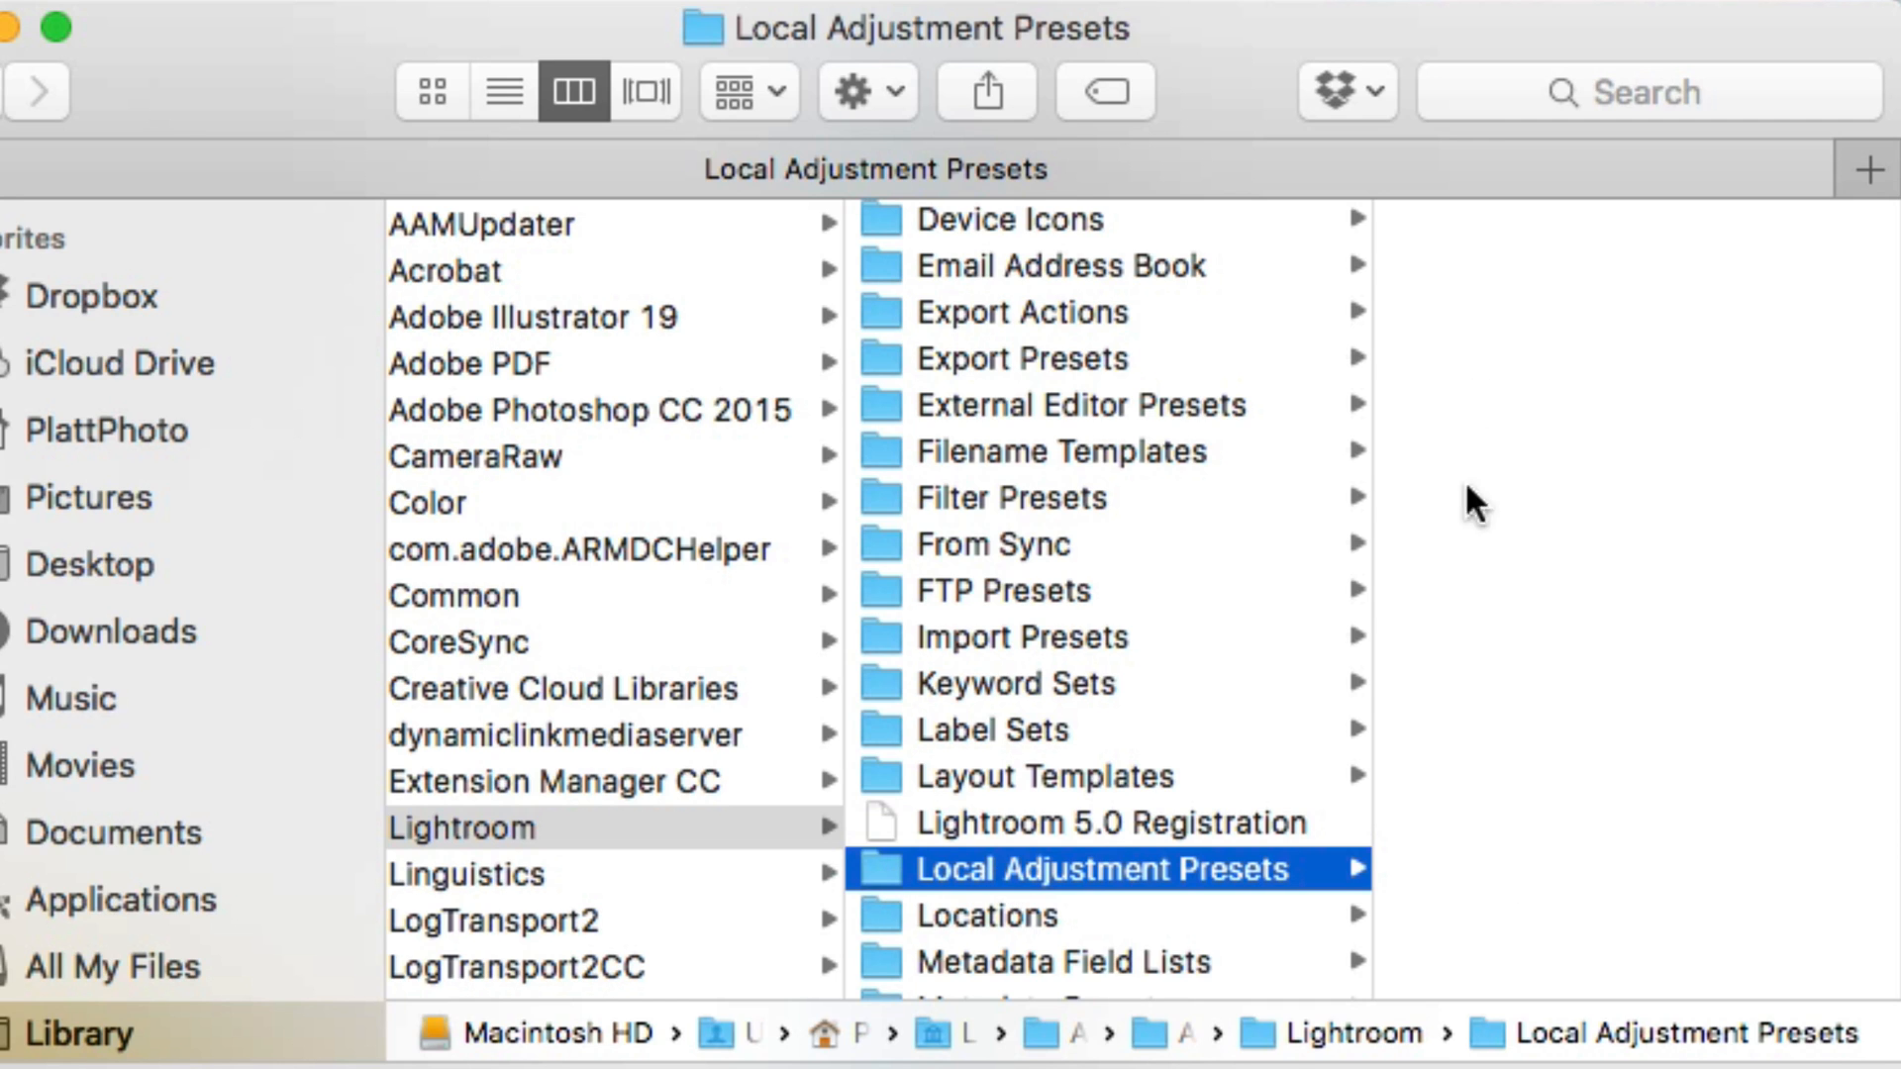
pyautogui.moveTo(1529, 831)
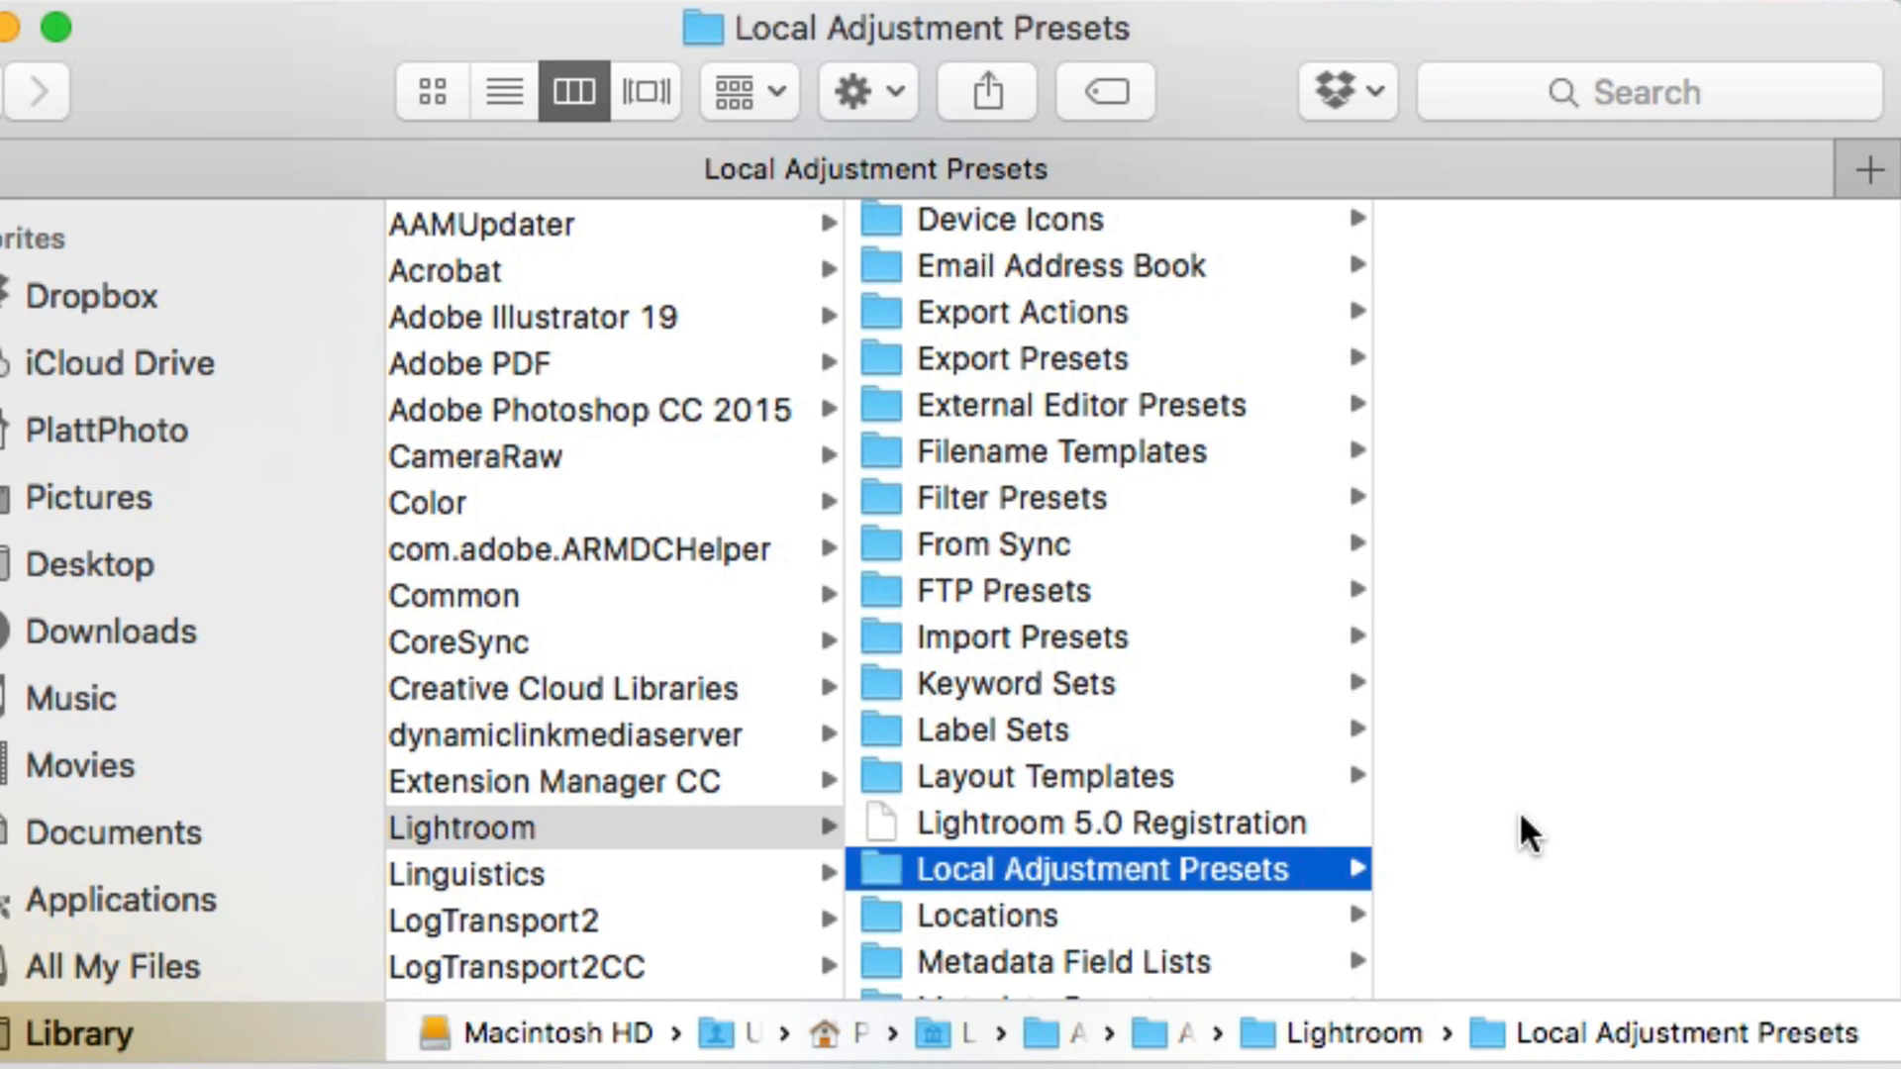
pyautogui.moveTo(866, 903)
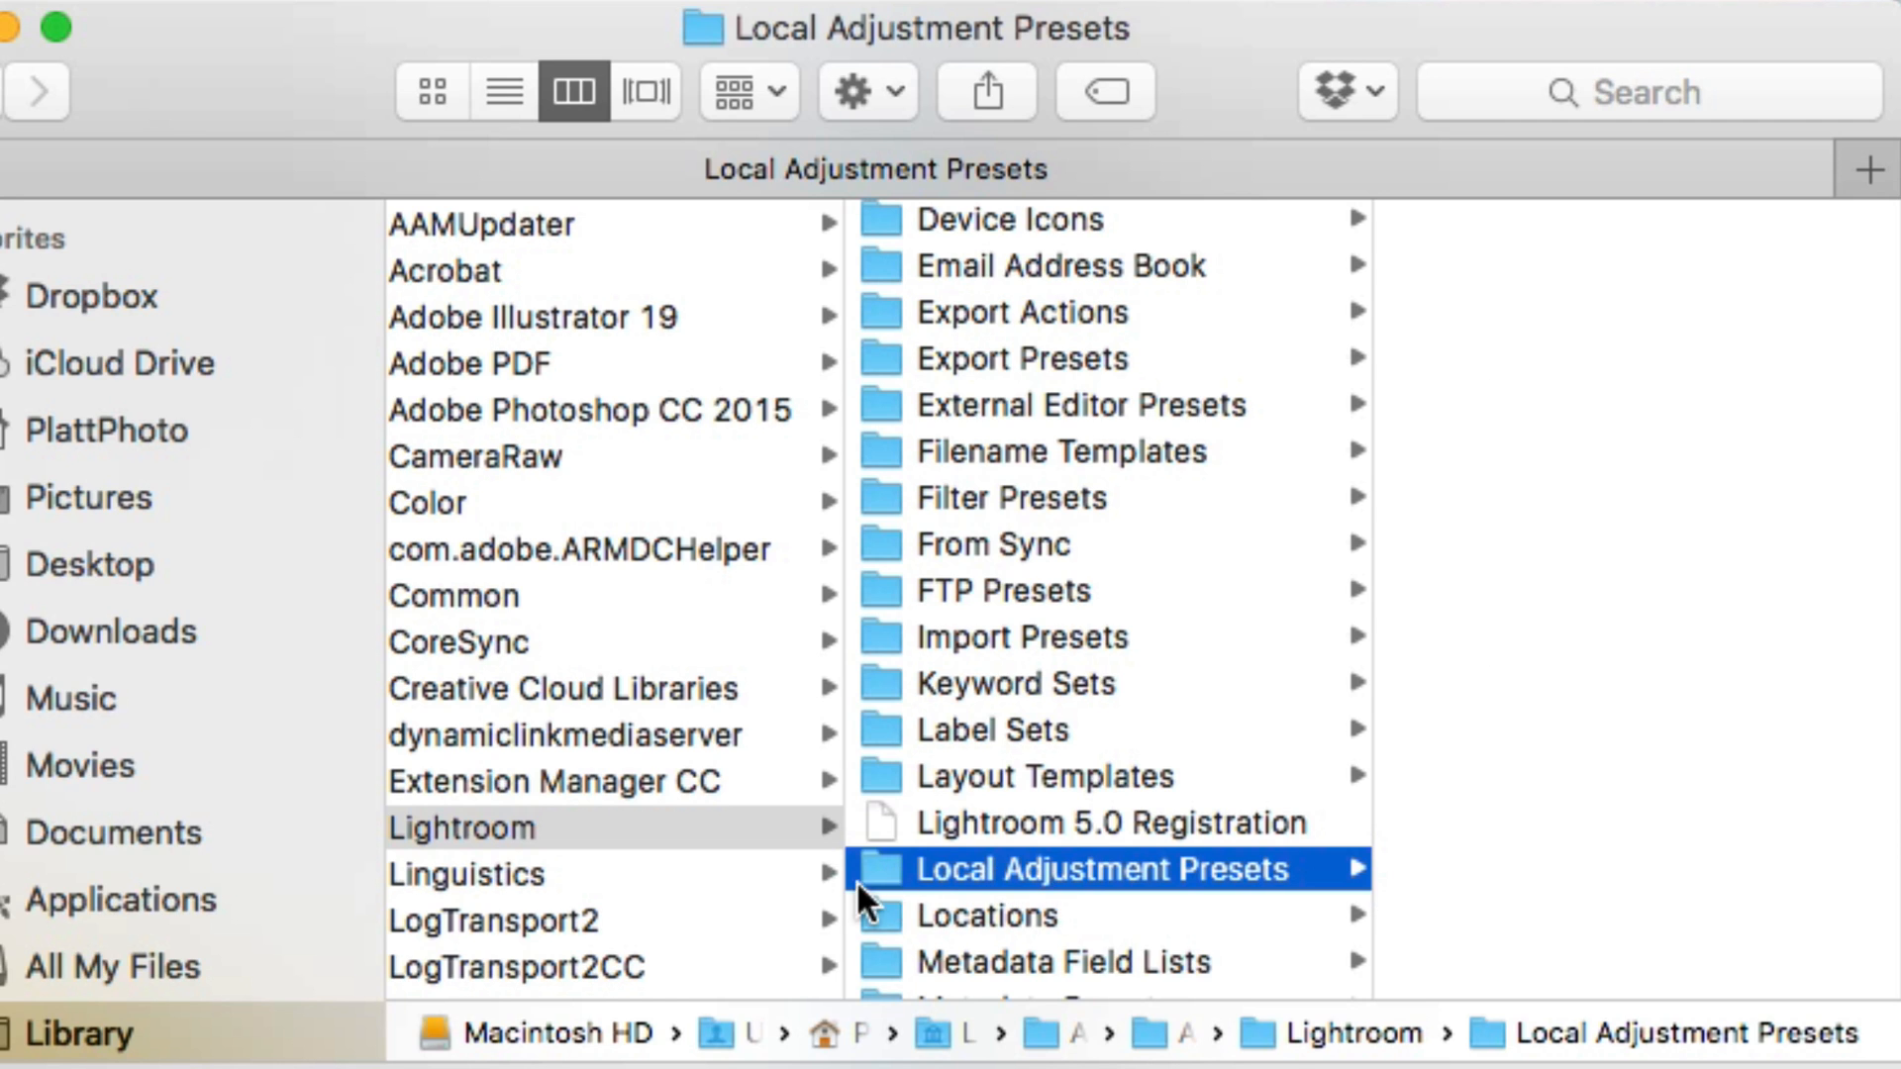
pyautogui.moveTo(1490, 885)
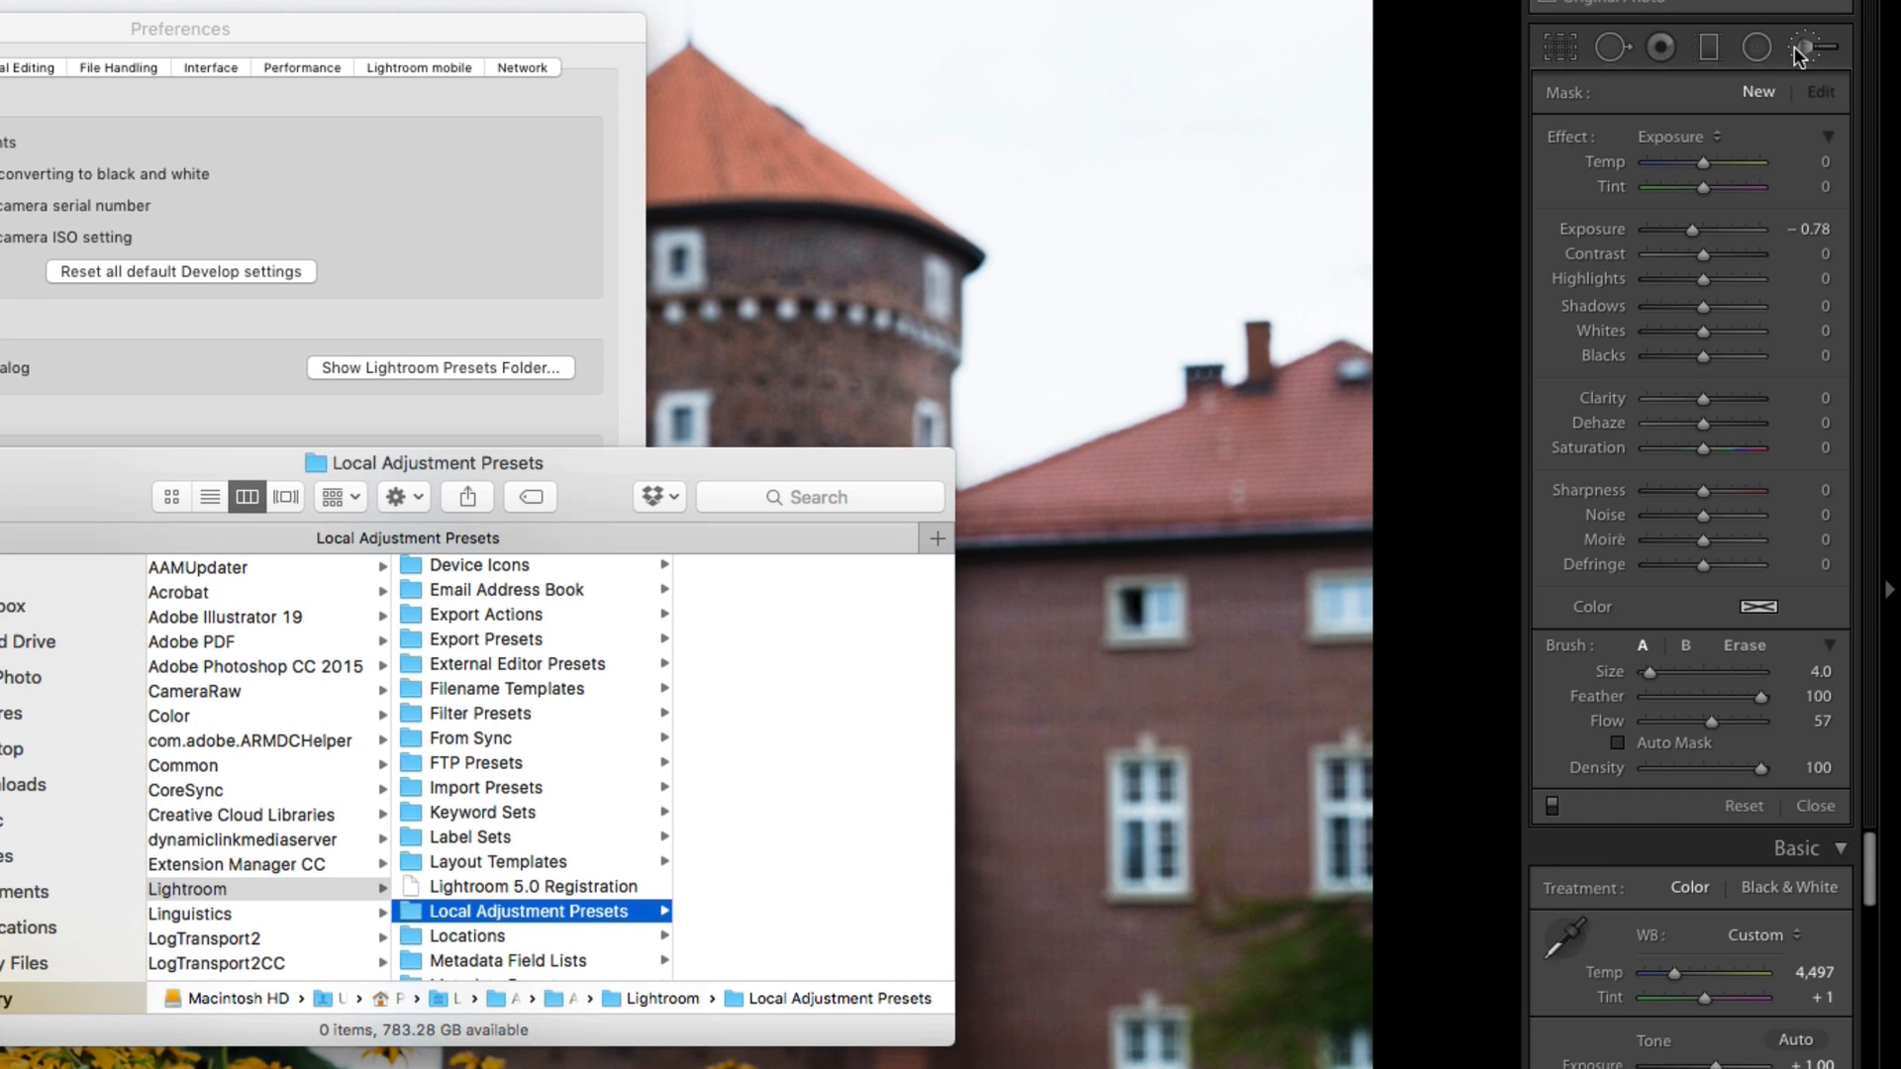
pyautogui.moveTo(897, 725)
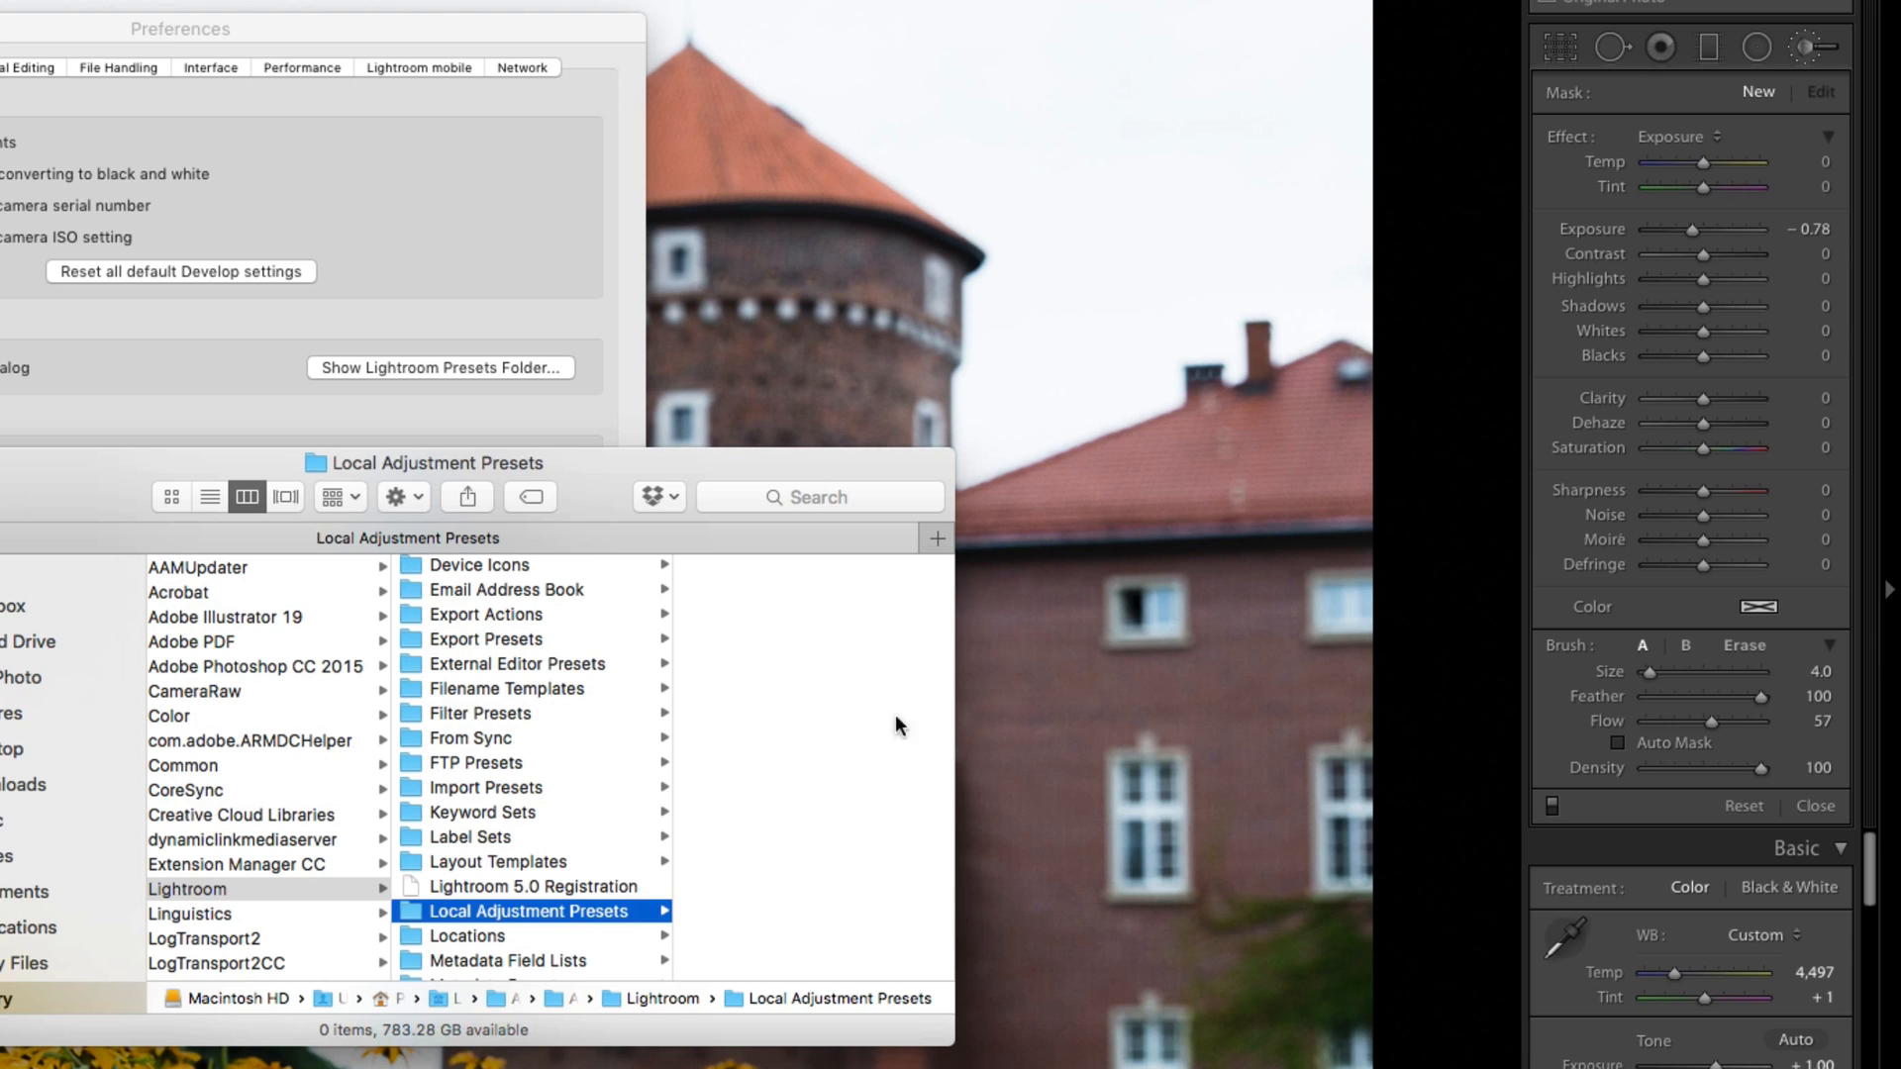
pyautogui.moveTo(760, 772)
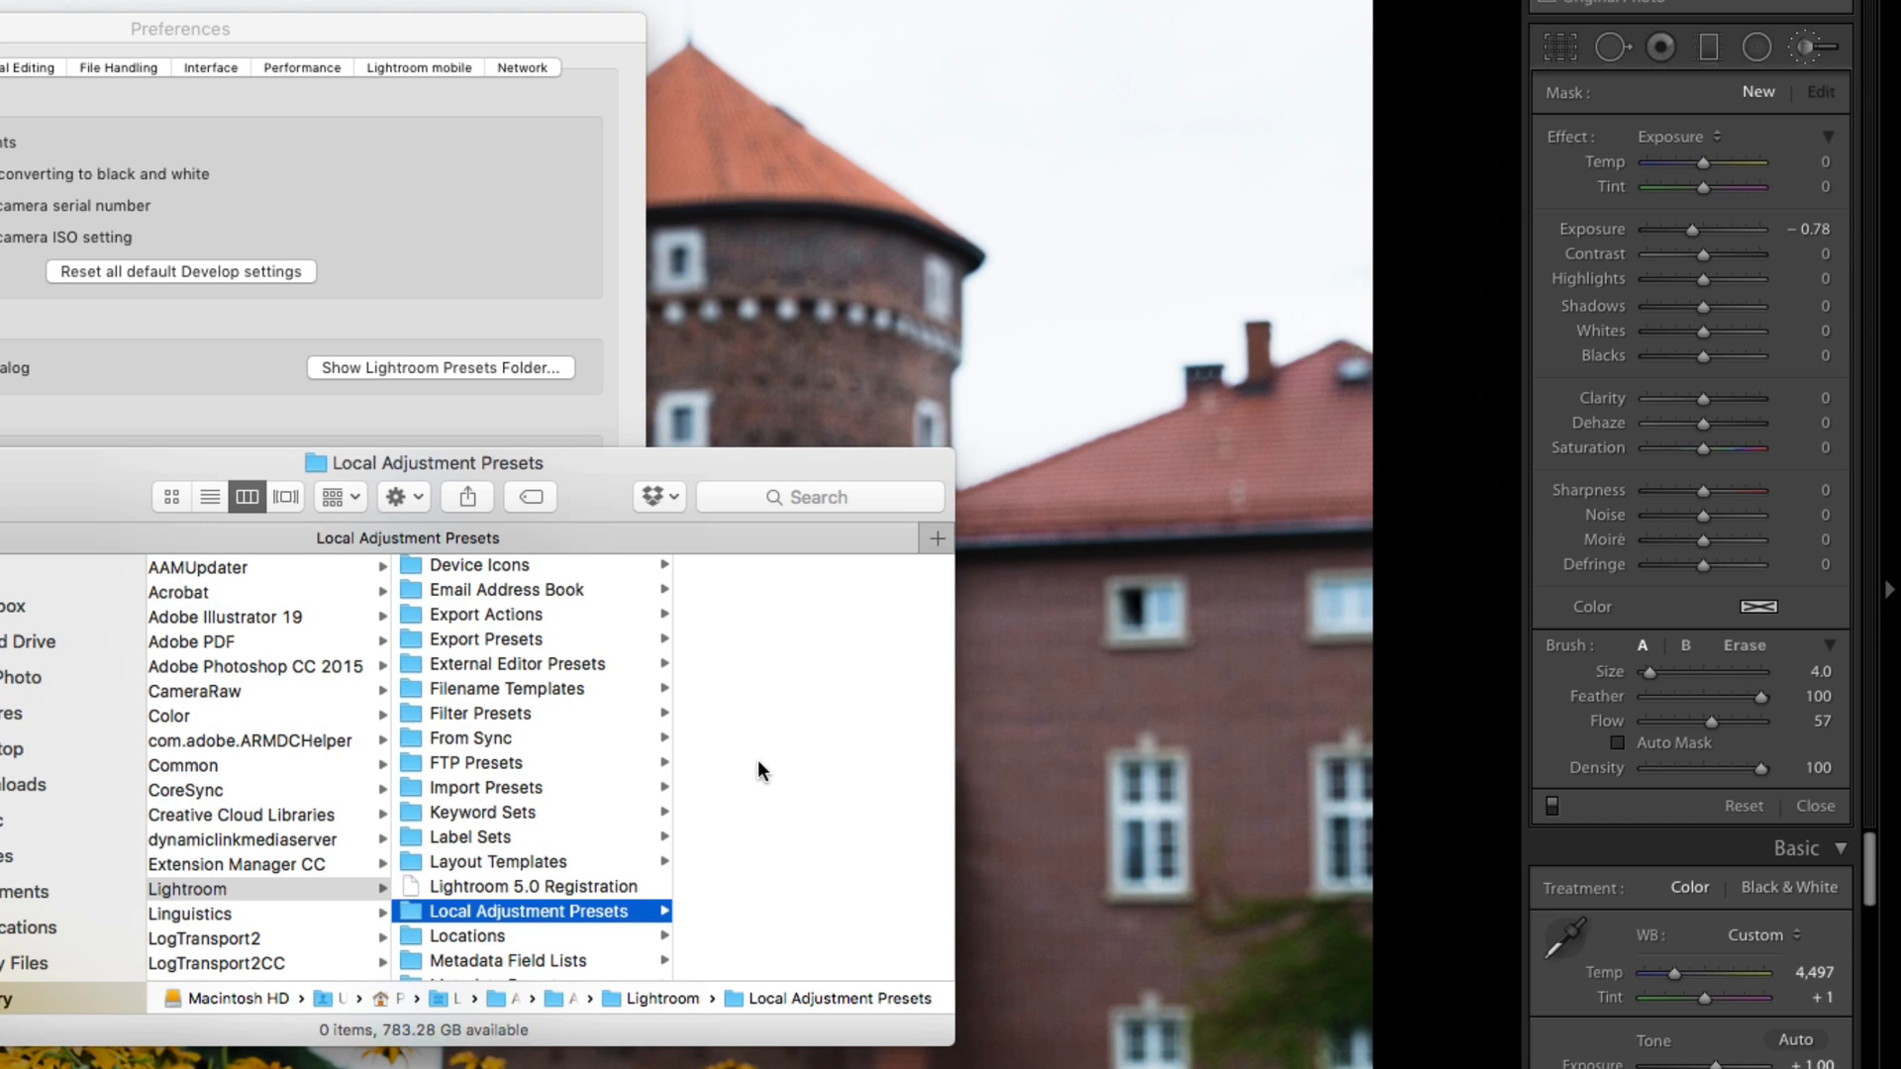
pyautogui.moveTo(713, 725)
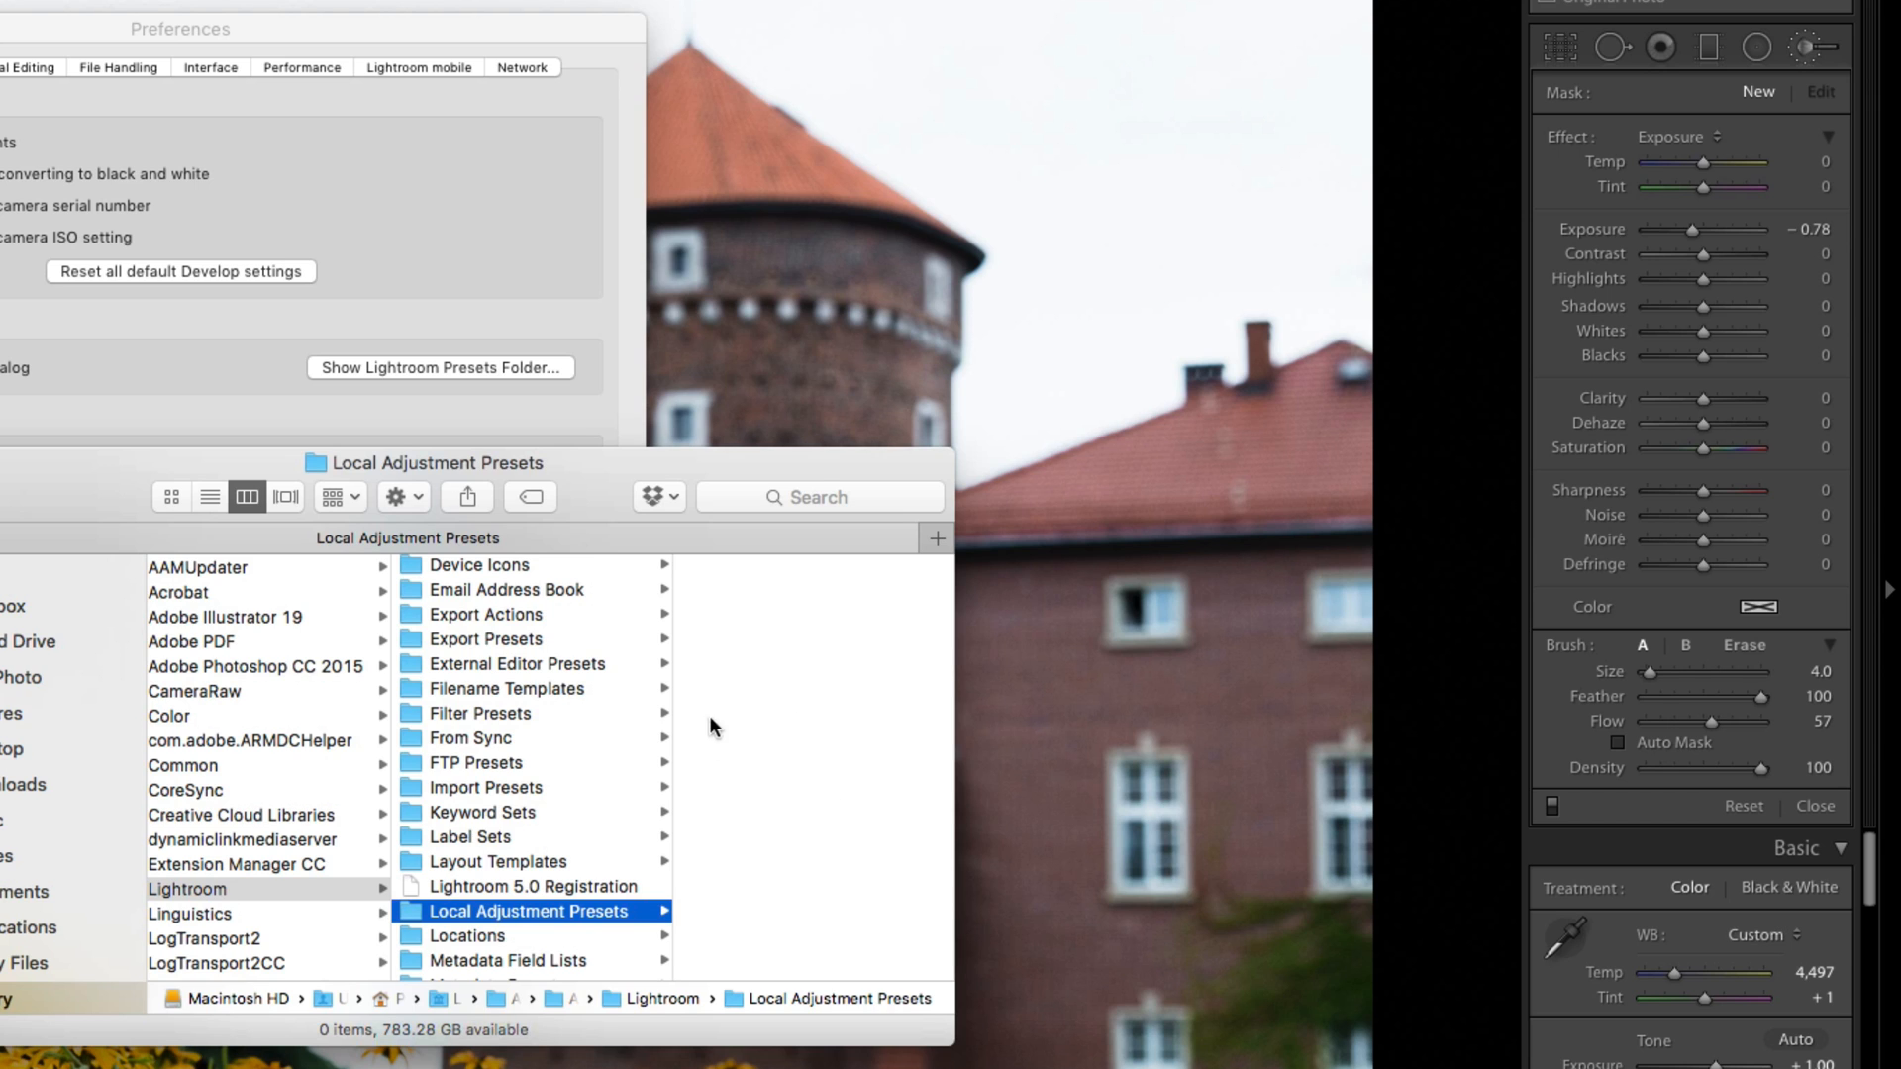
pyautogui.moveTo(1727, 183)
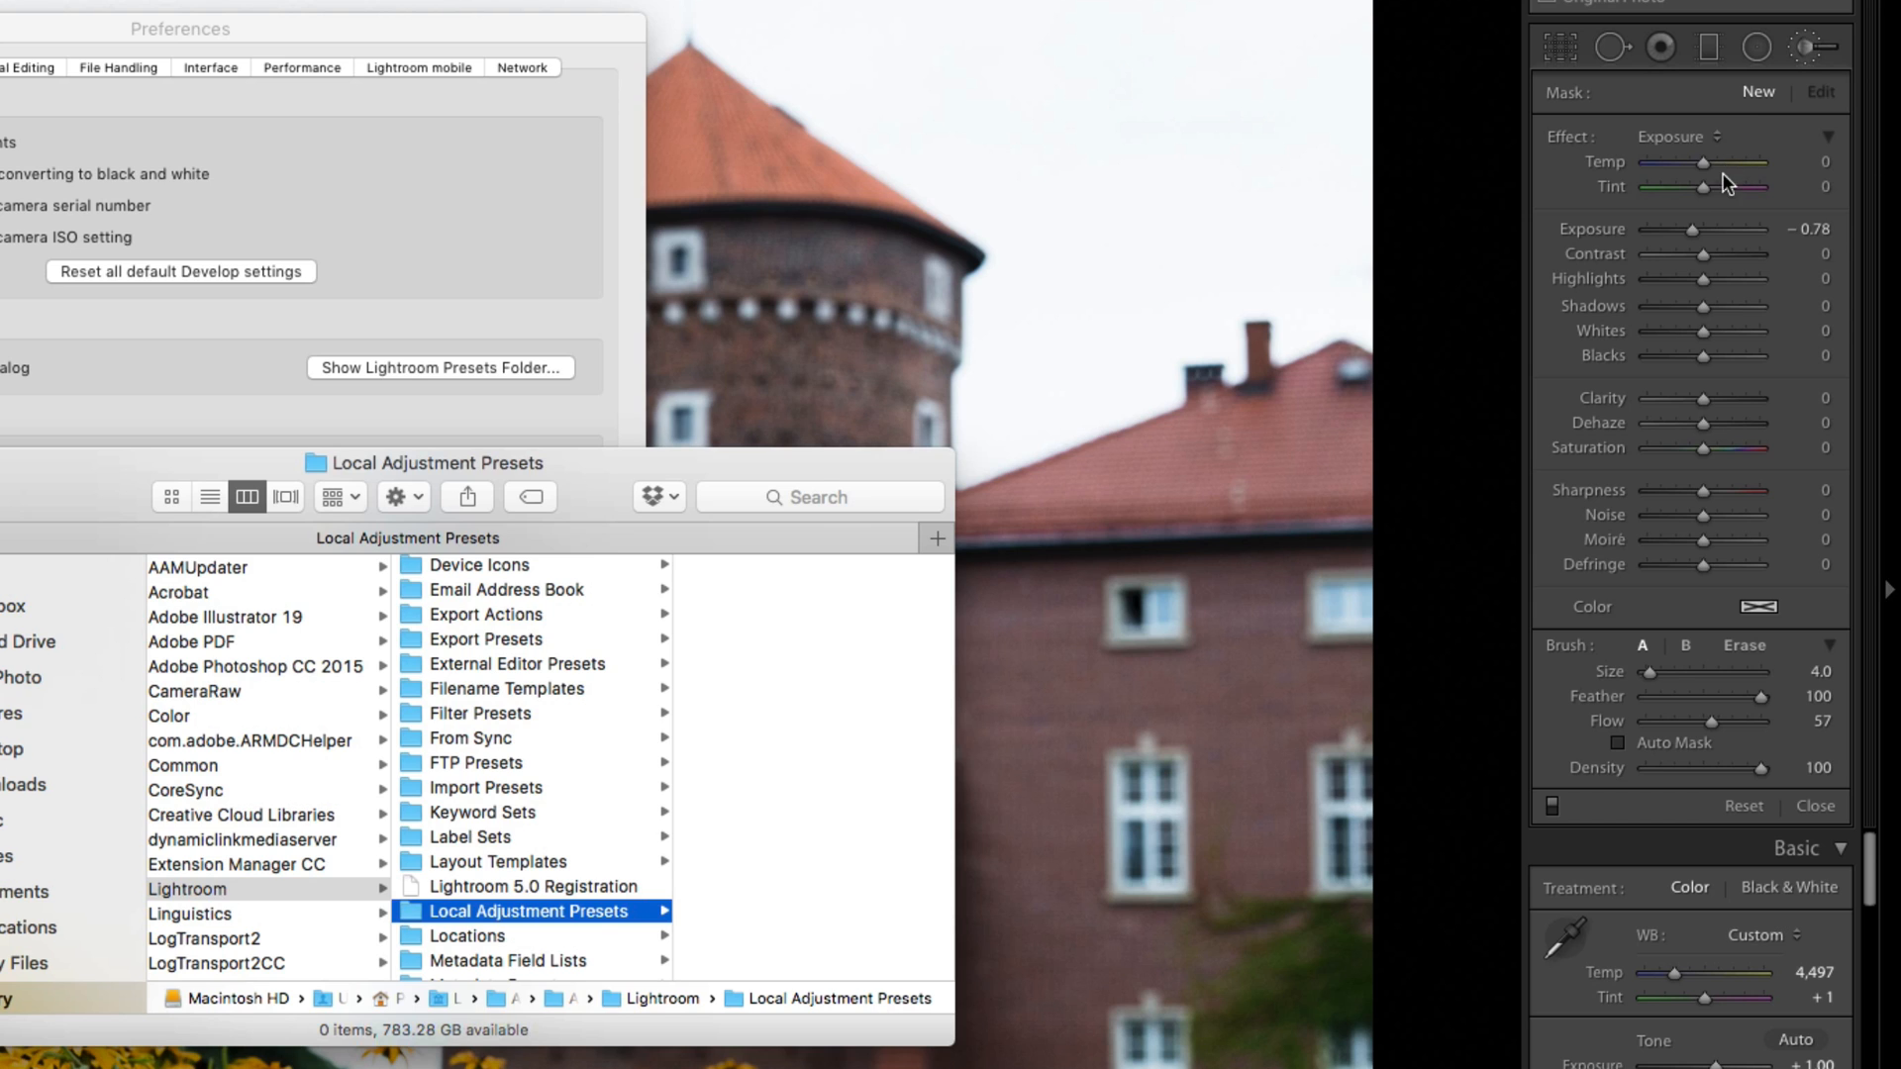
pyautogui.moveTo(1679, 247)
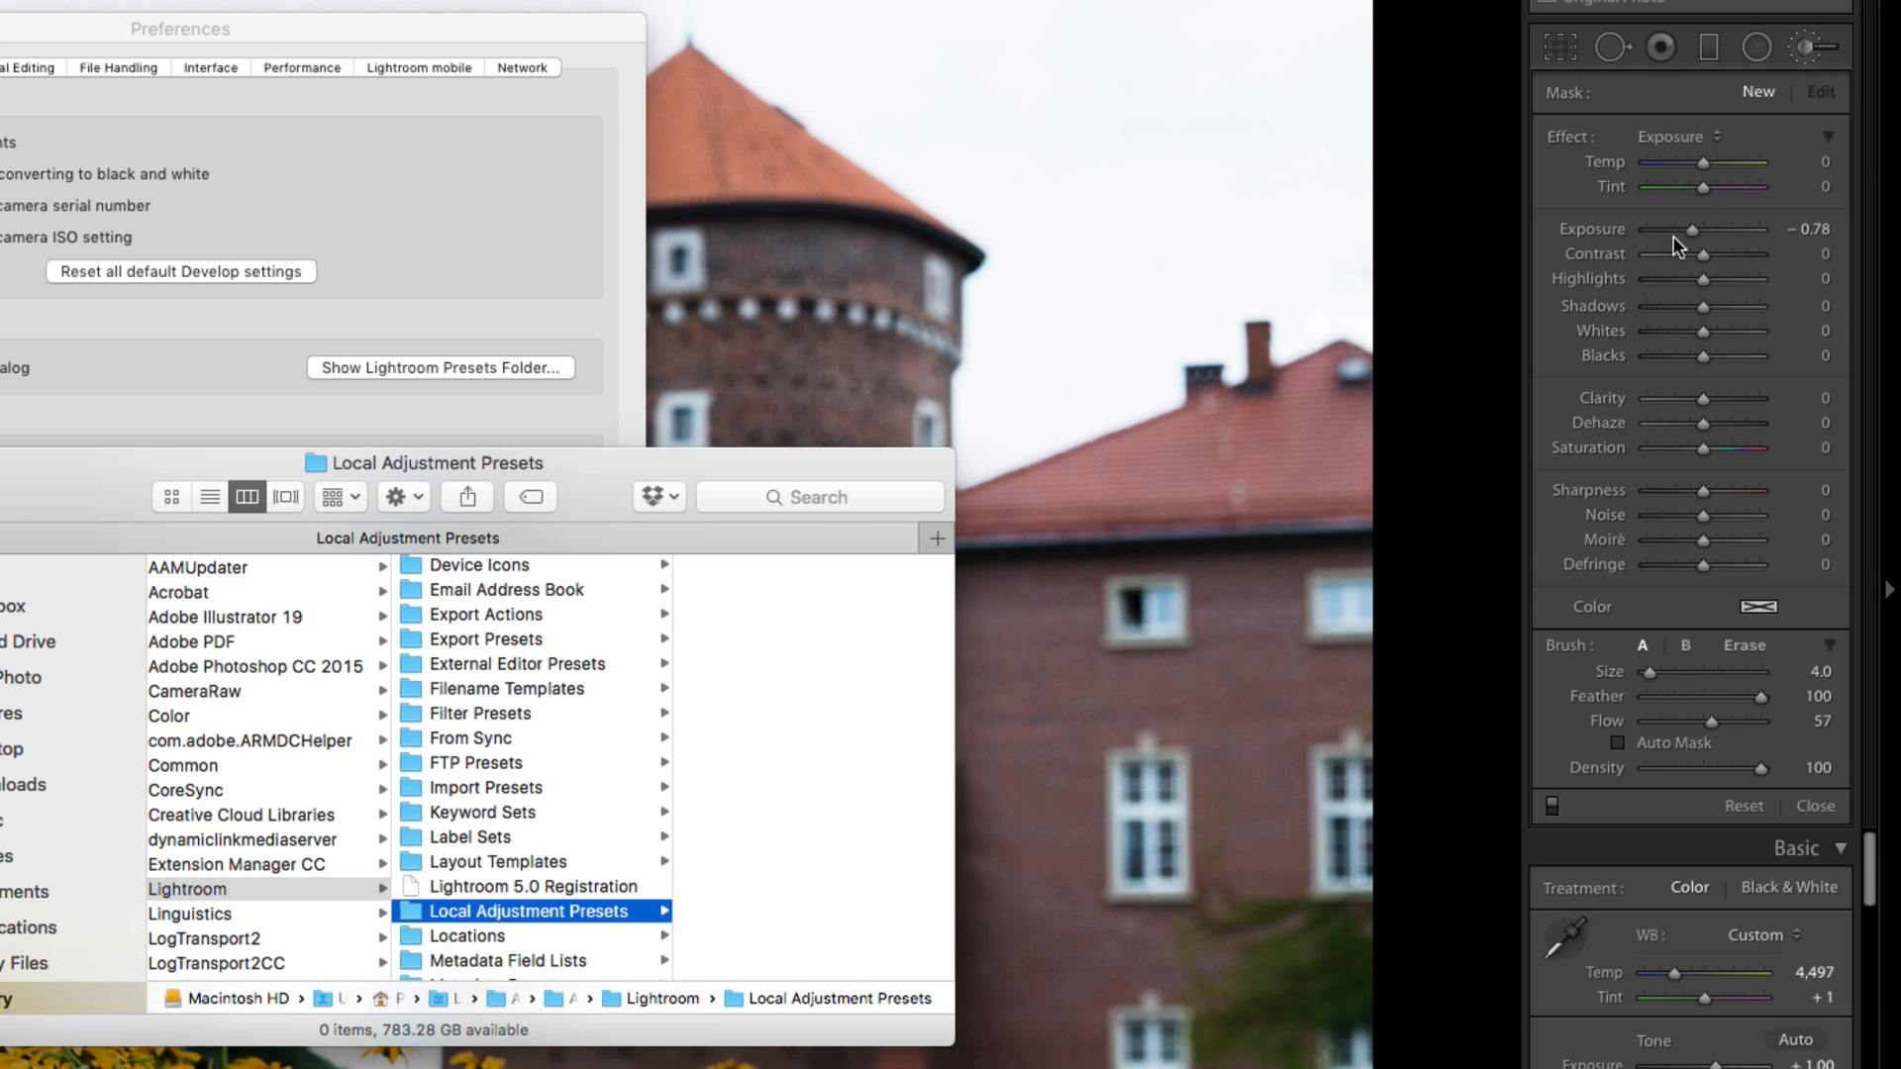
pyautogui.moveTo(810, 852)
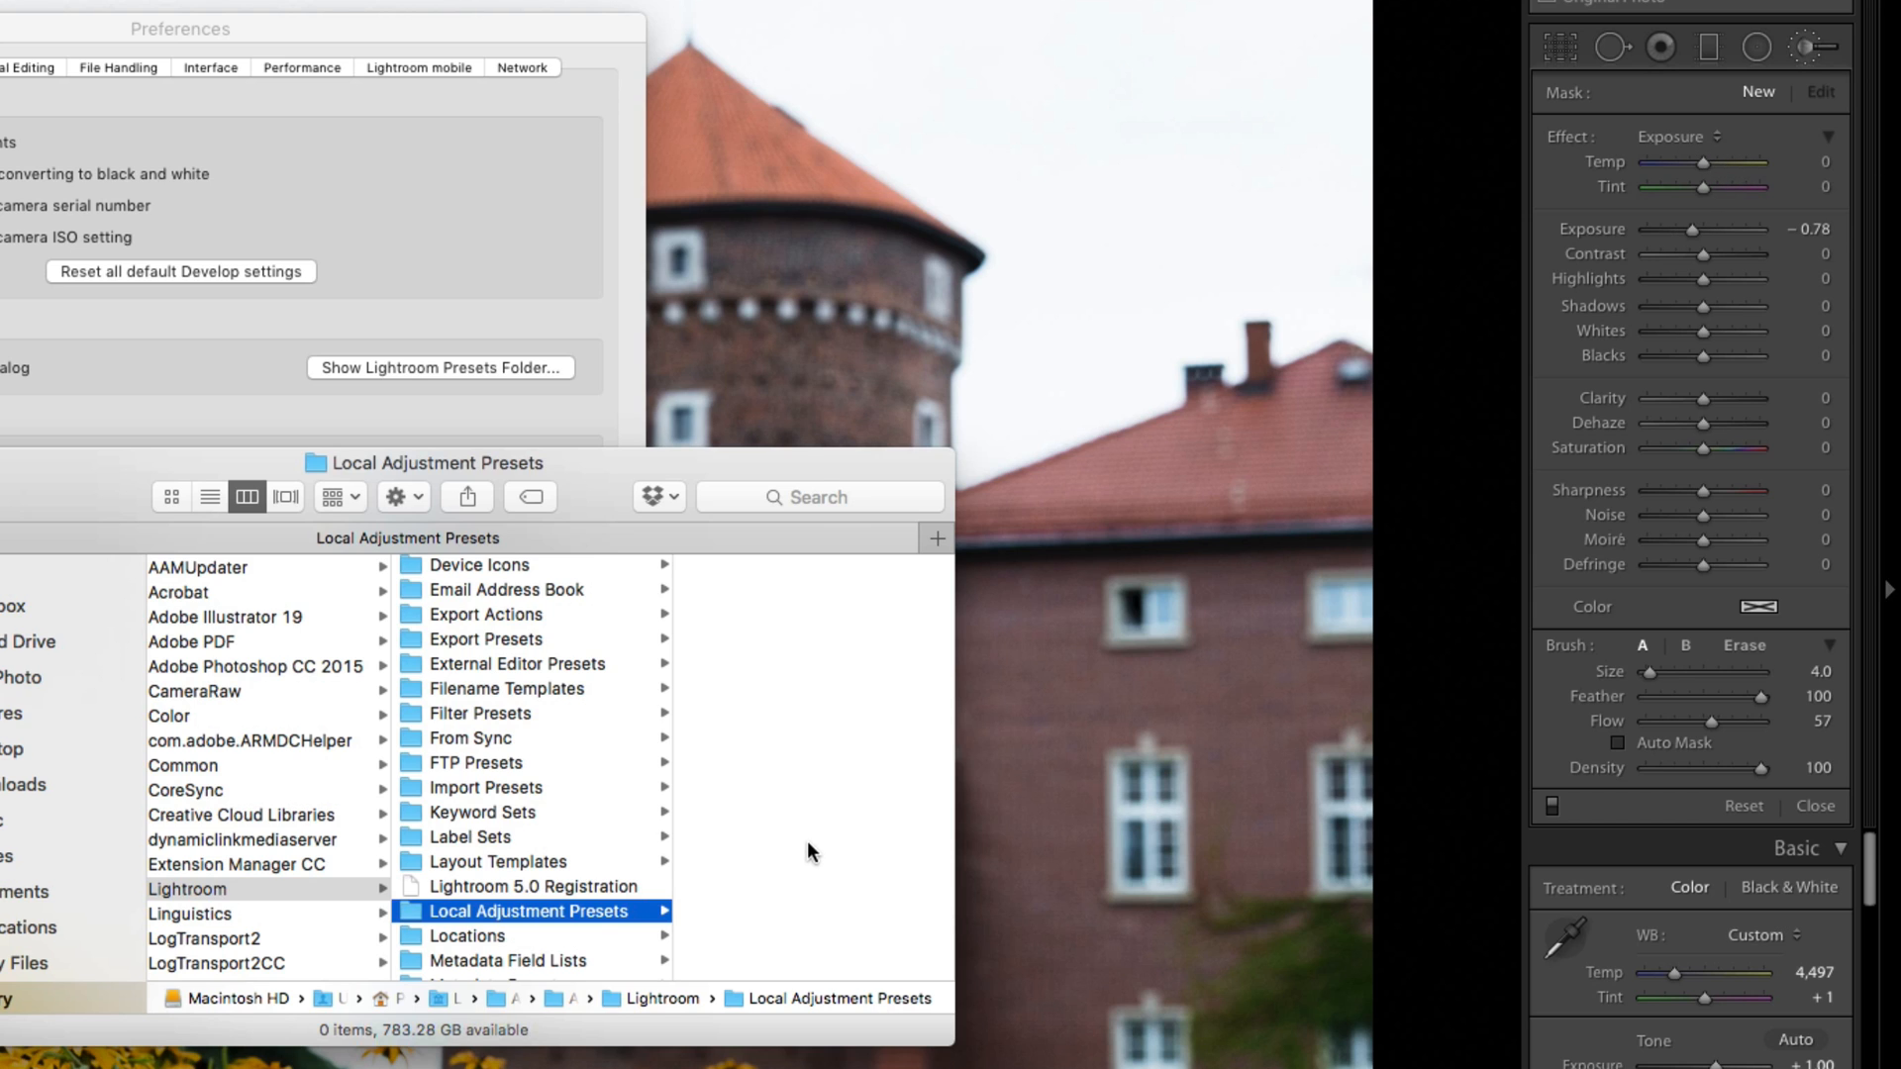
pyautogui.moveTo(741, 923)
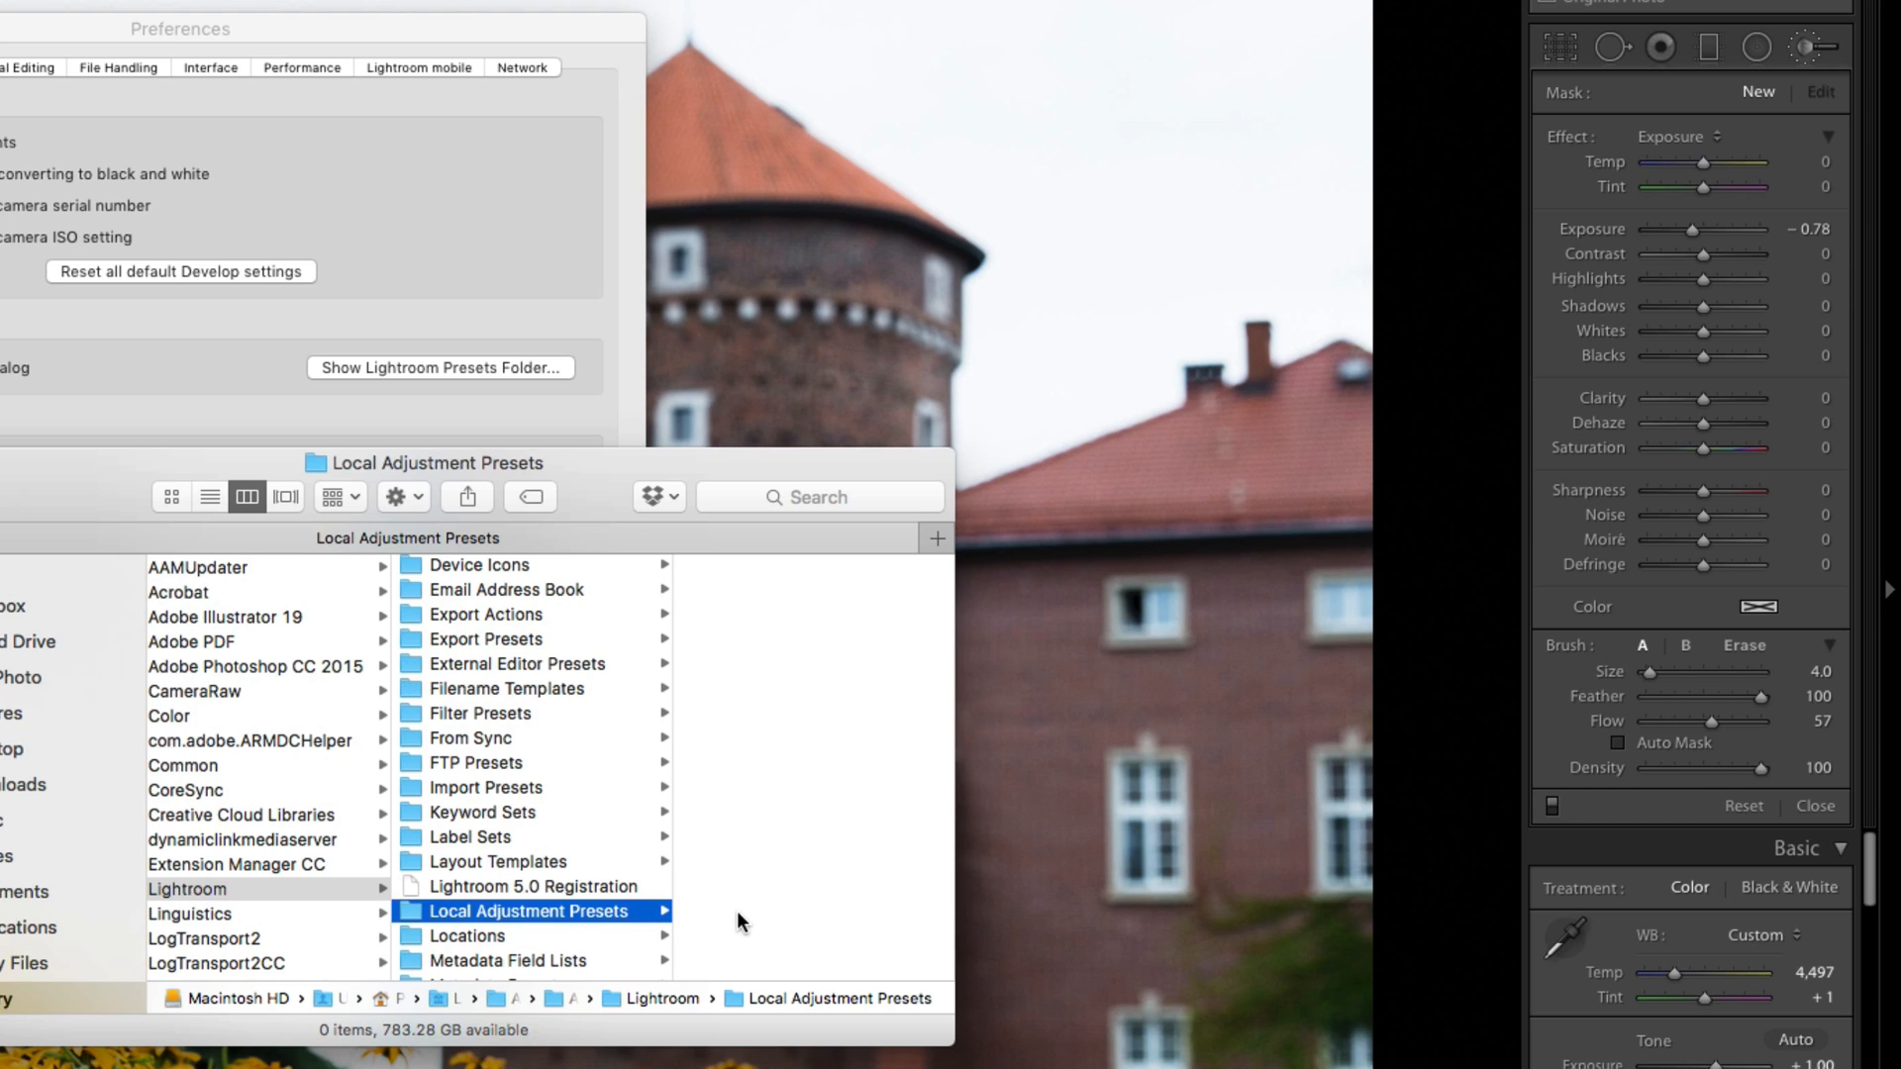
pyautogui.moveTo(753, 470)
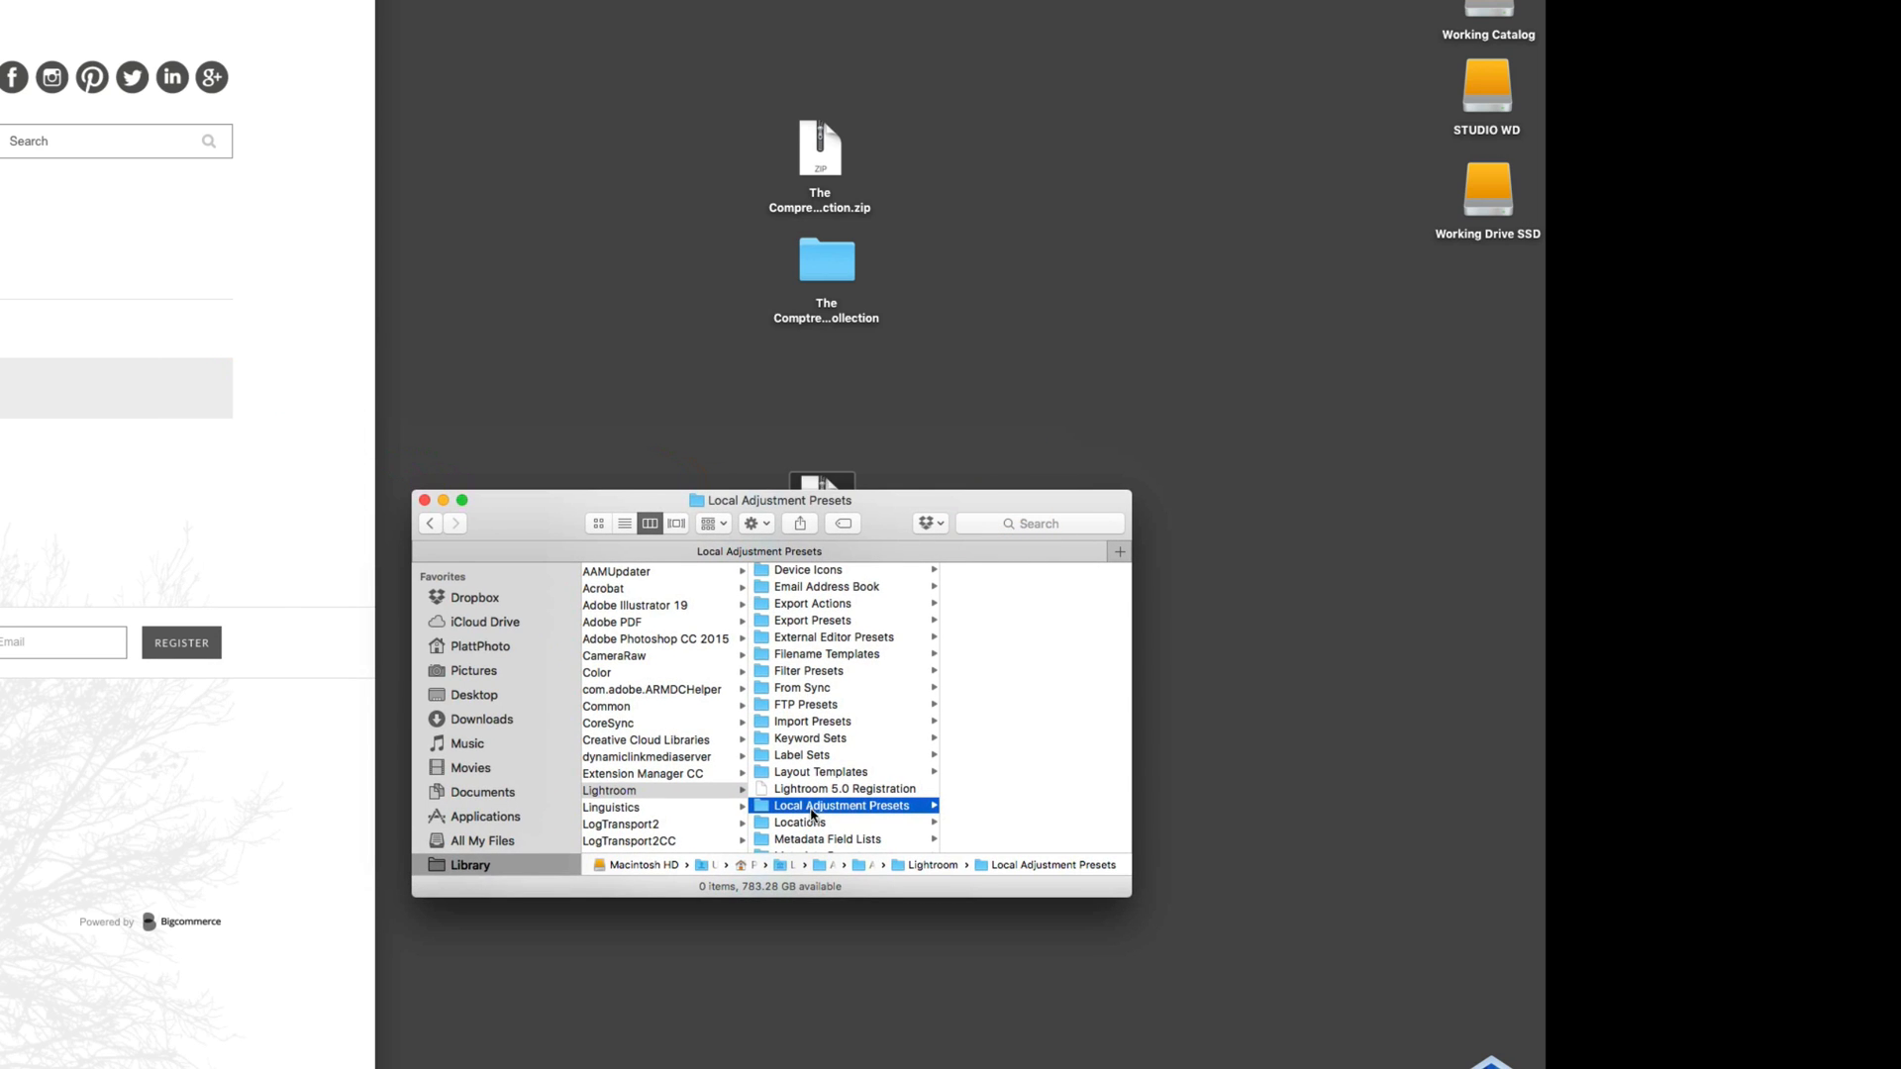
pyautogui.moveTo(610, 790)
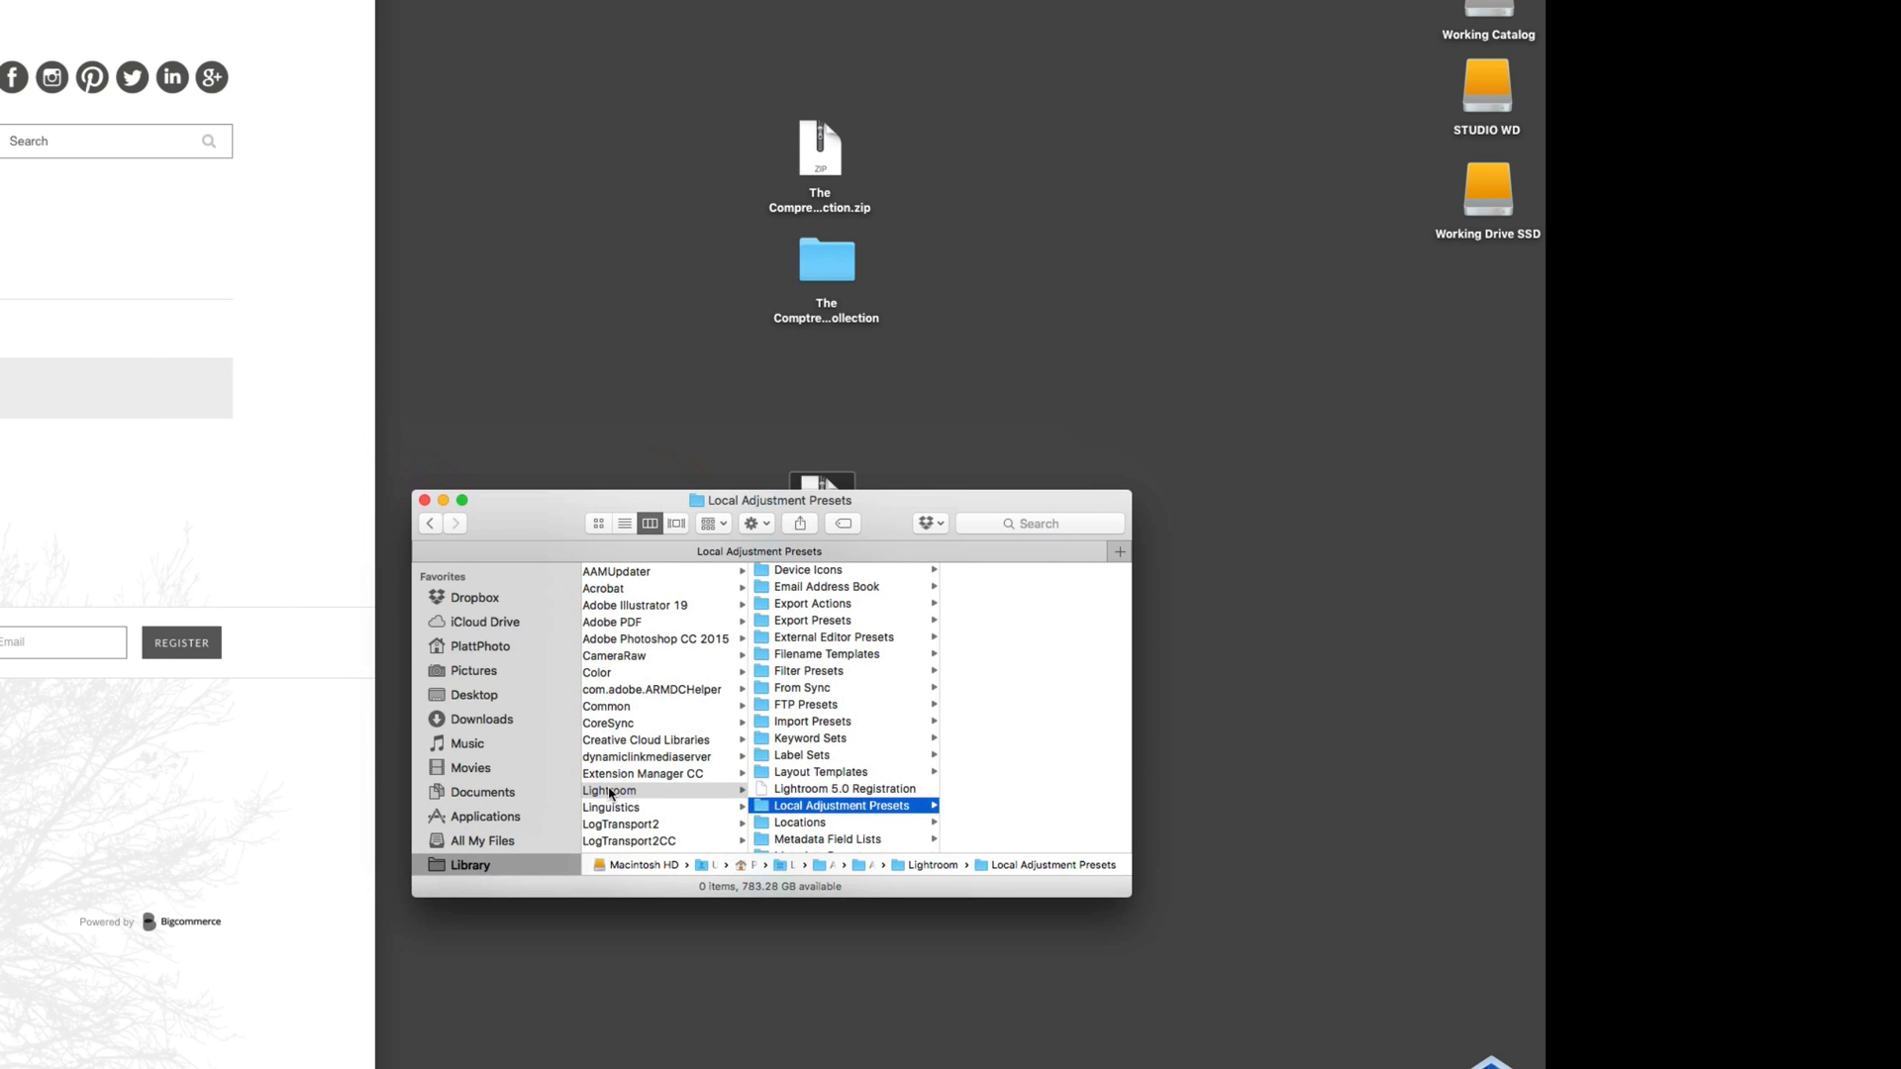
# - Return to the Lightroom folder and reopen the empty Local Adjustment Presets folder
pyautogui.click(607, 789)
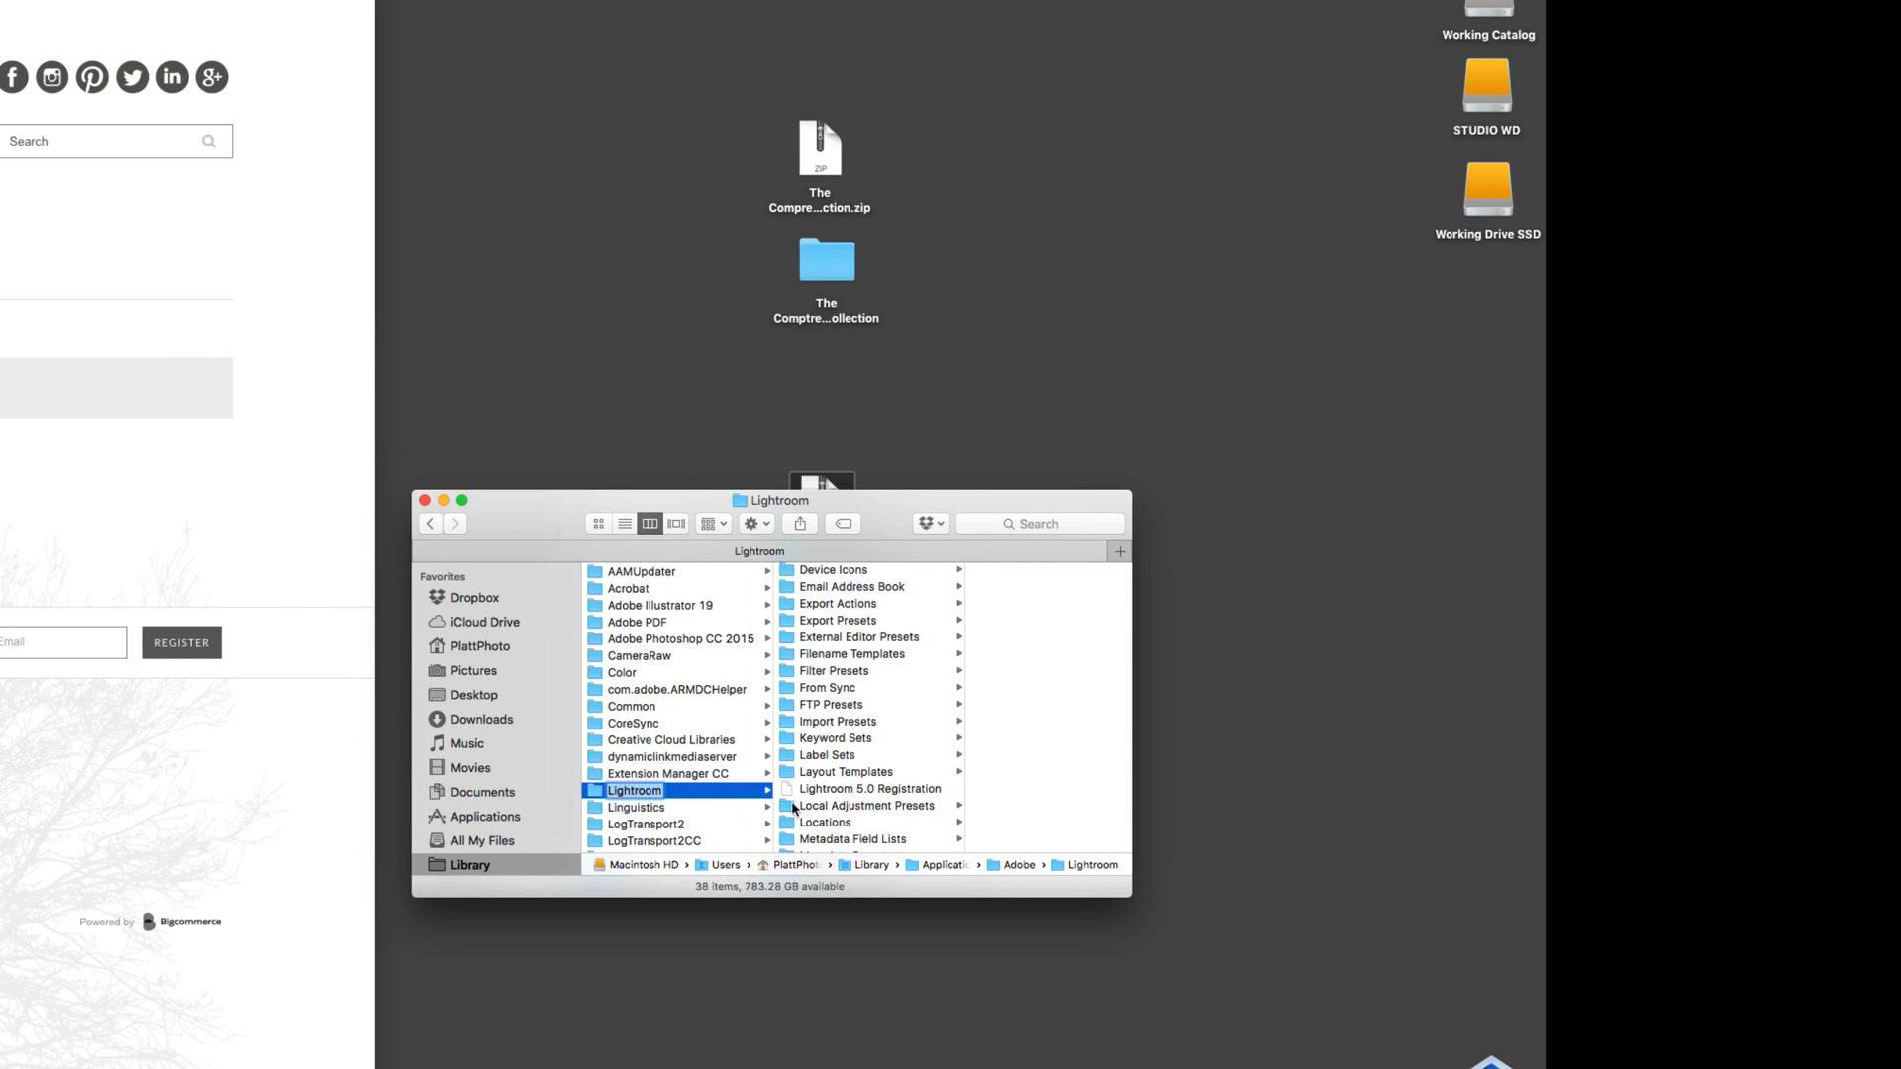
pyautogui.click(865, 805)
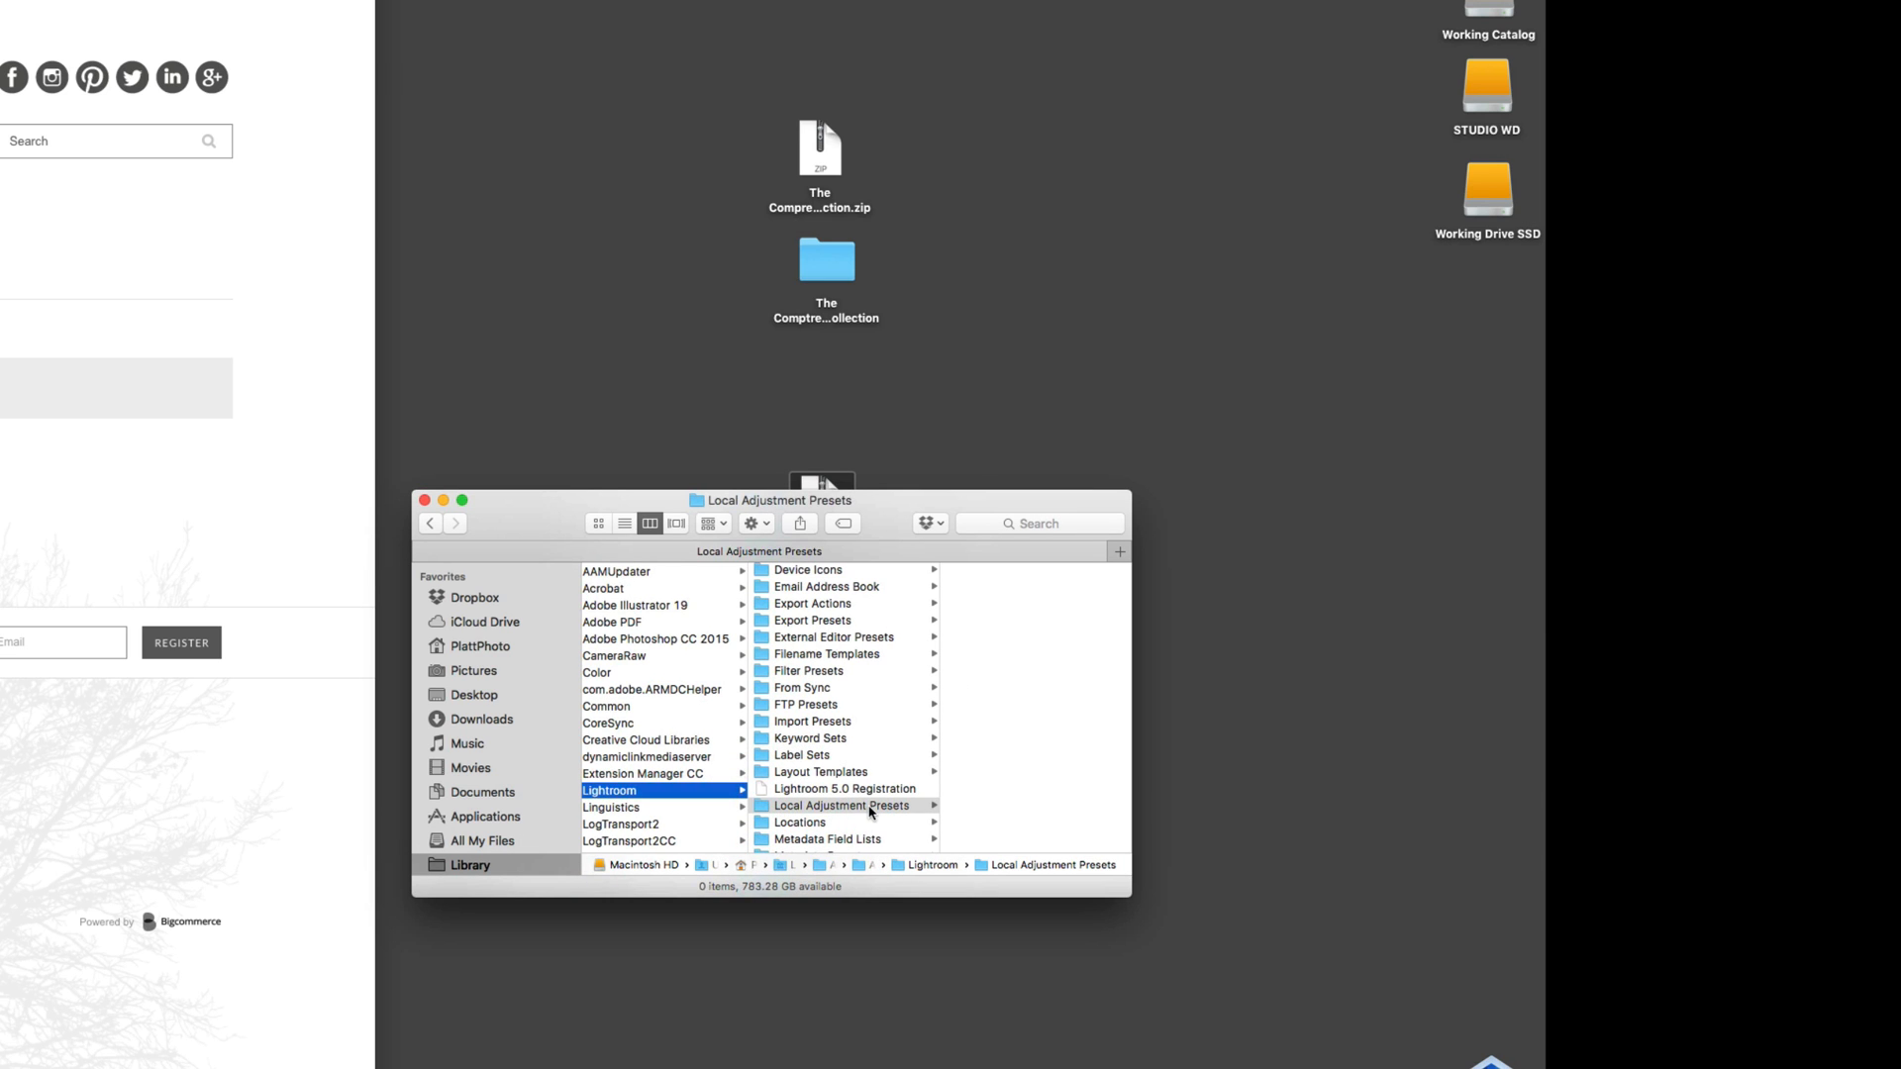
pyautogui.moveTo(1012, 785)
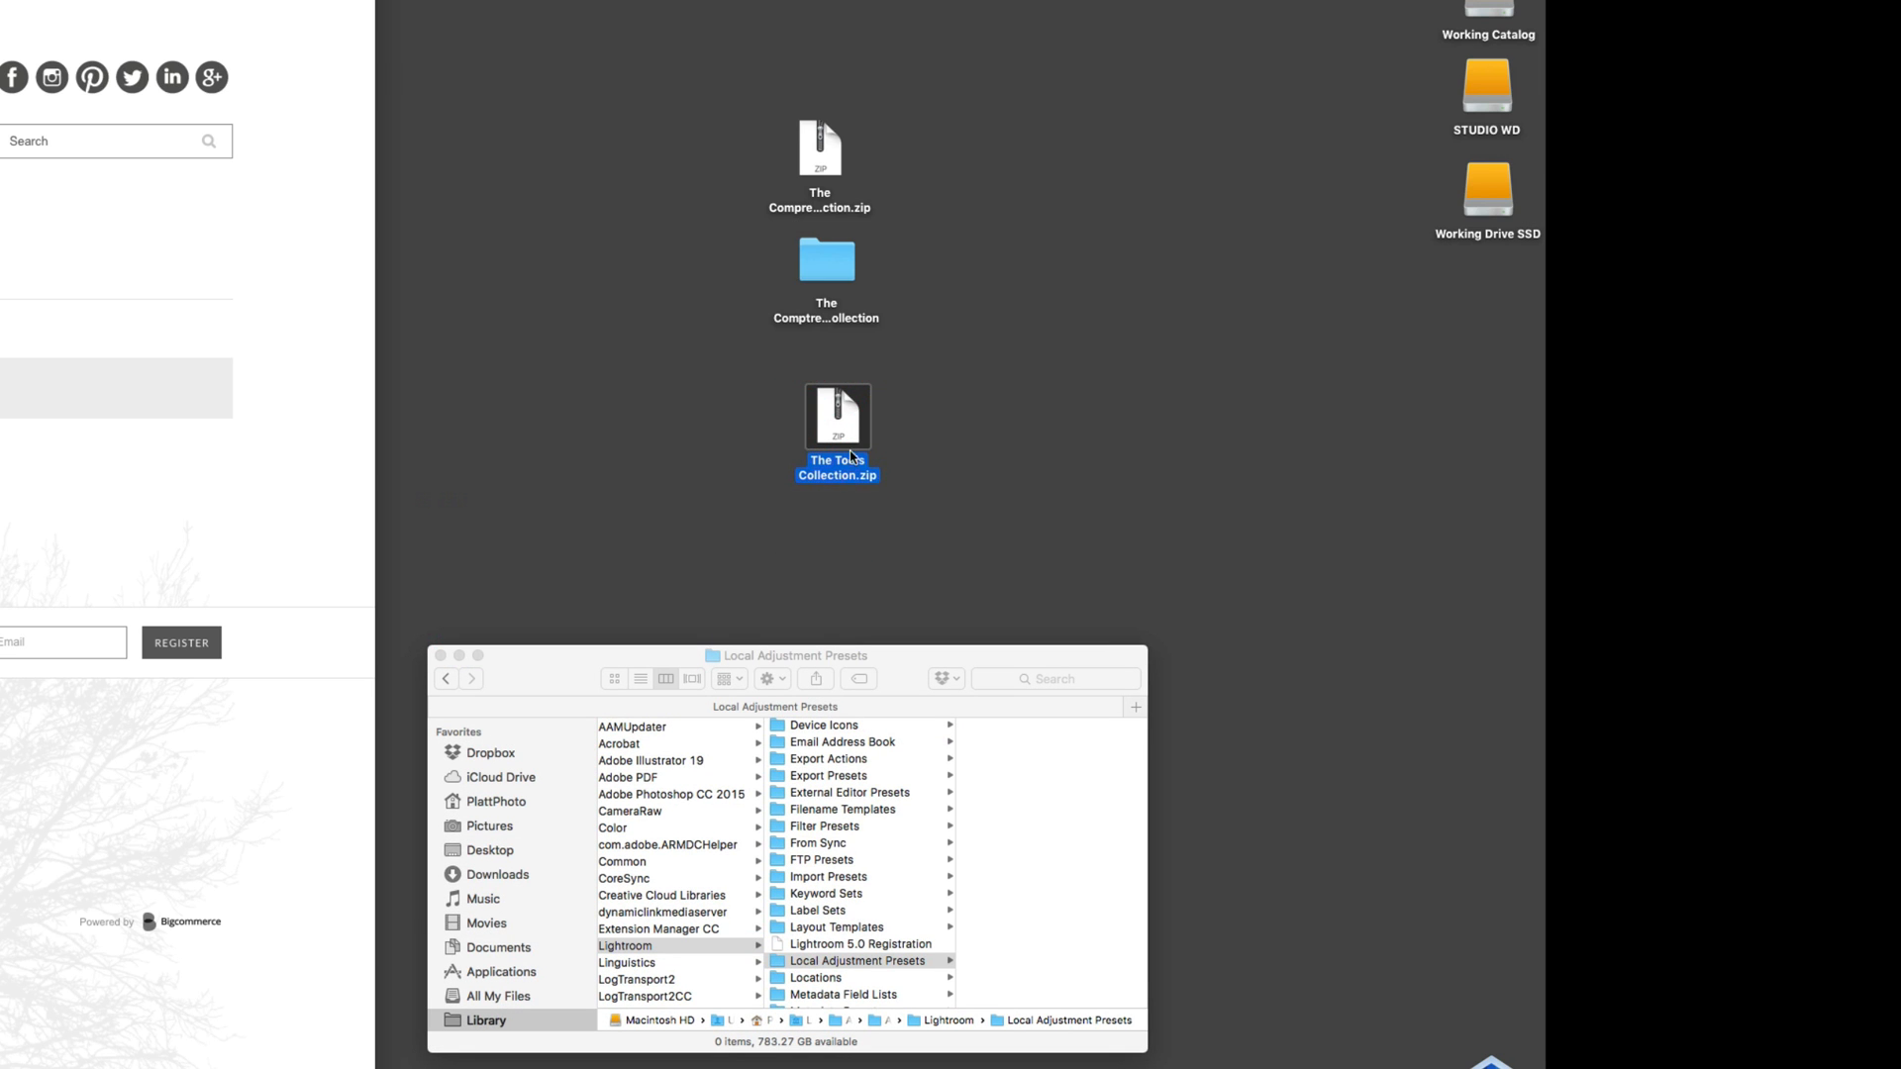
pyautogui.moveTo(847, 447)
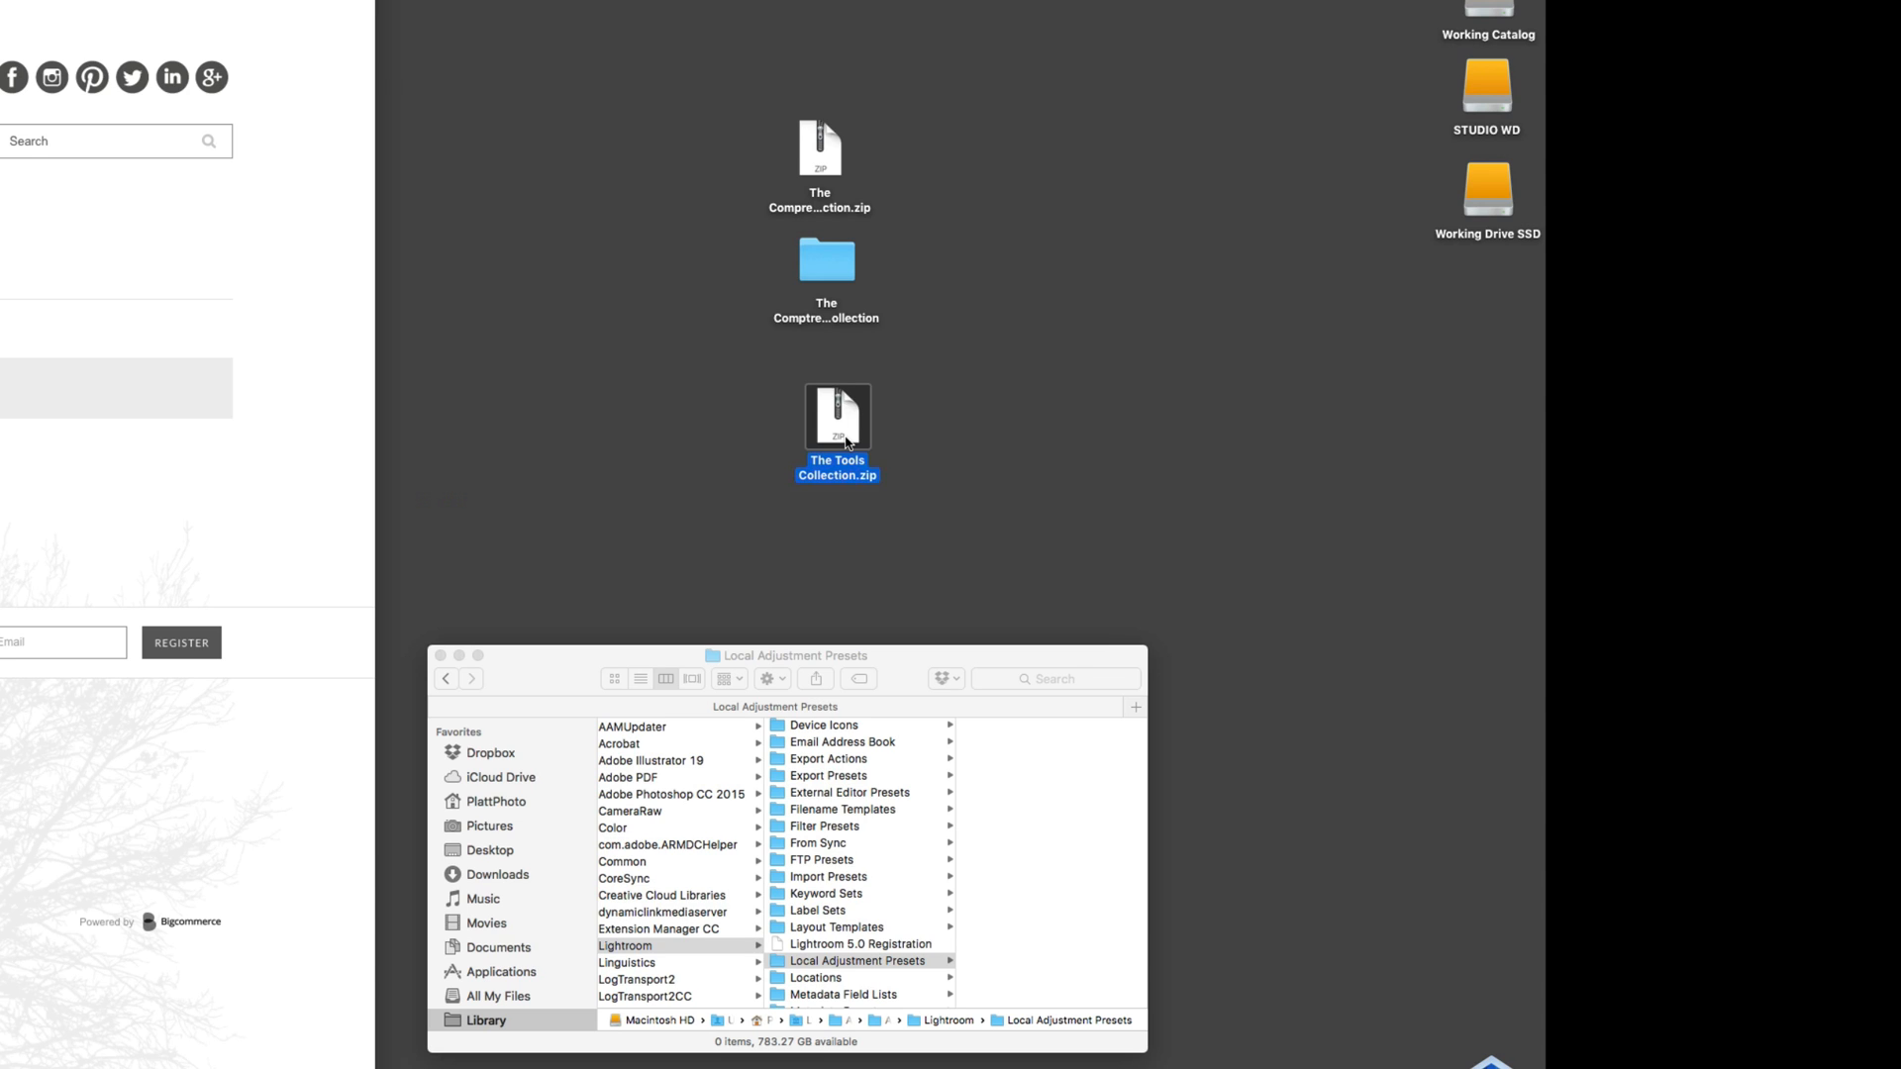
pyautogui.moveTo(844, 398)
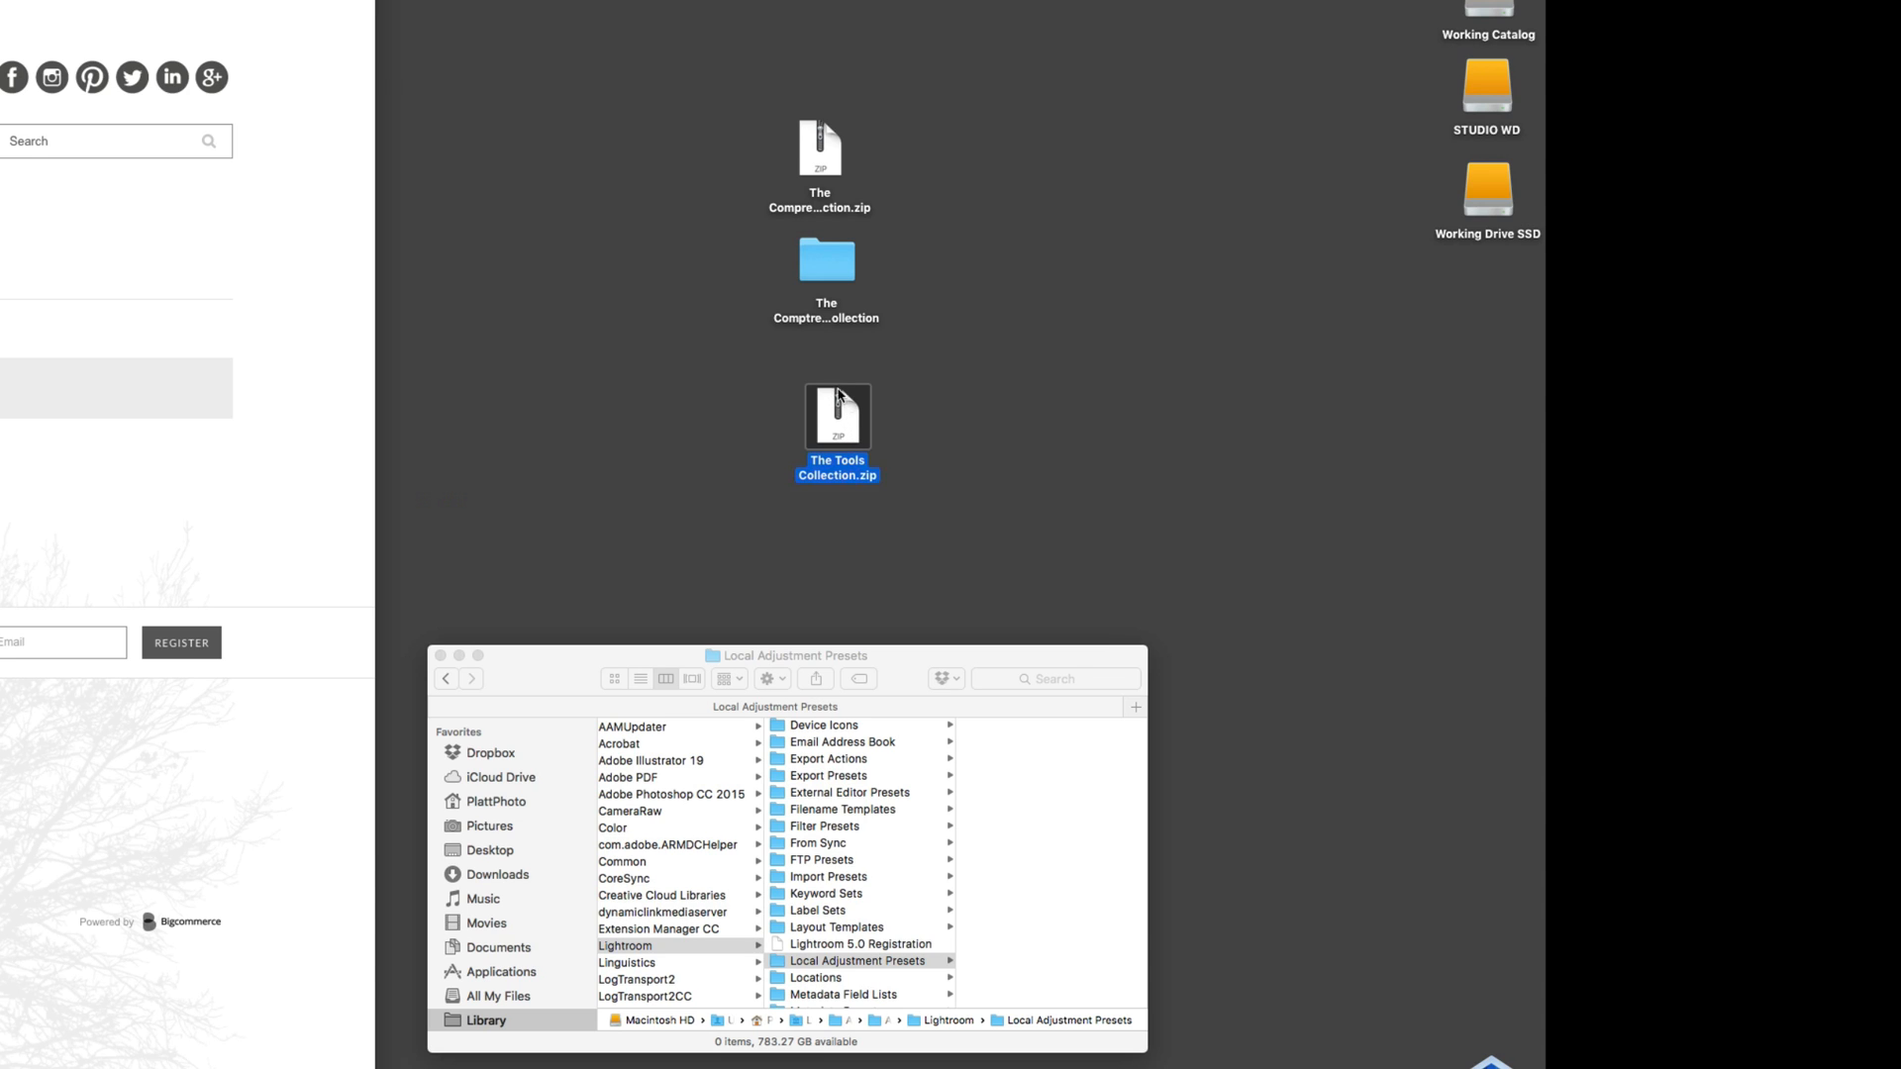
pyautogui.moveTo(841, 427)
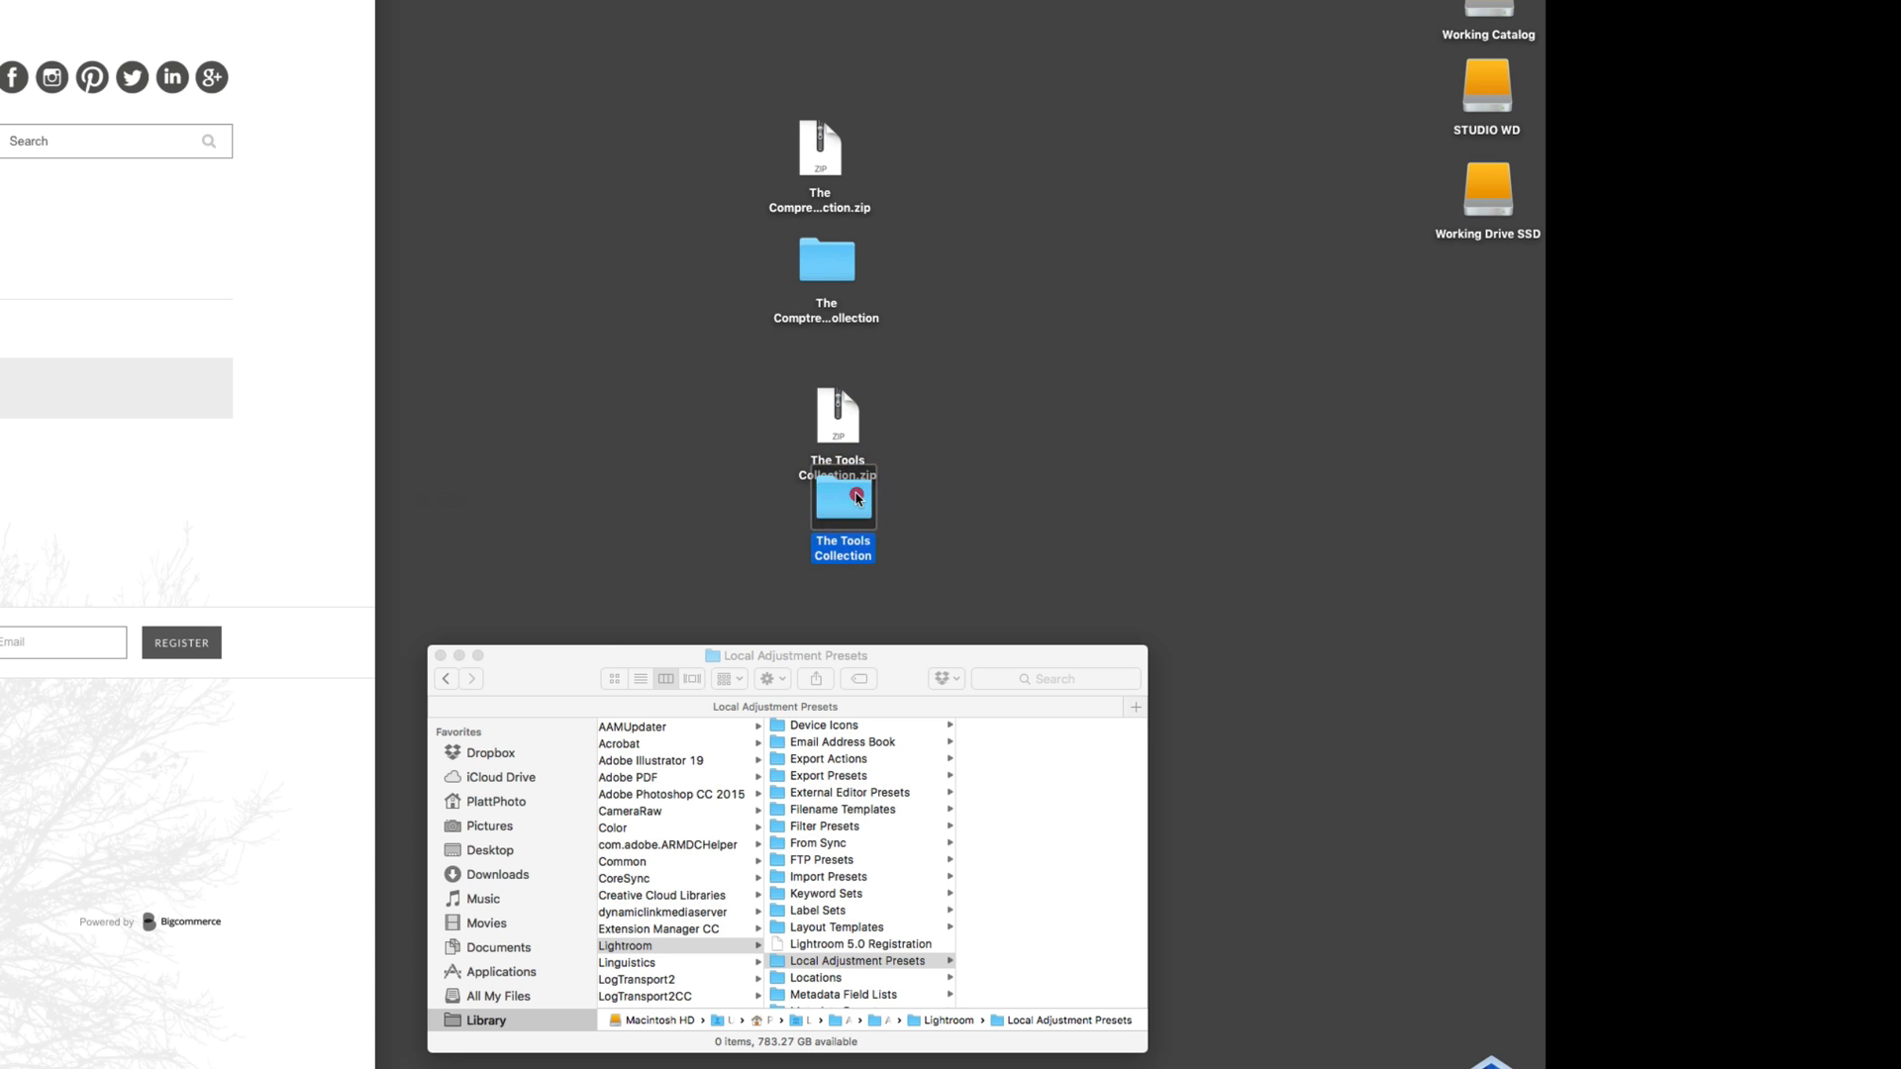
# - Open The Tools Collection folder and scroll through its 38 preset templates
pyautogui.doubleClick(843, 497)
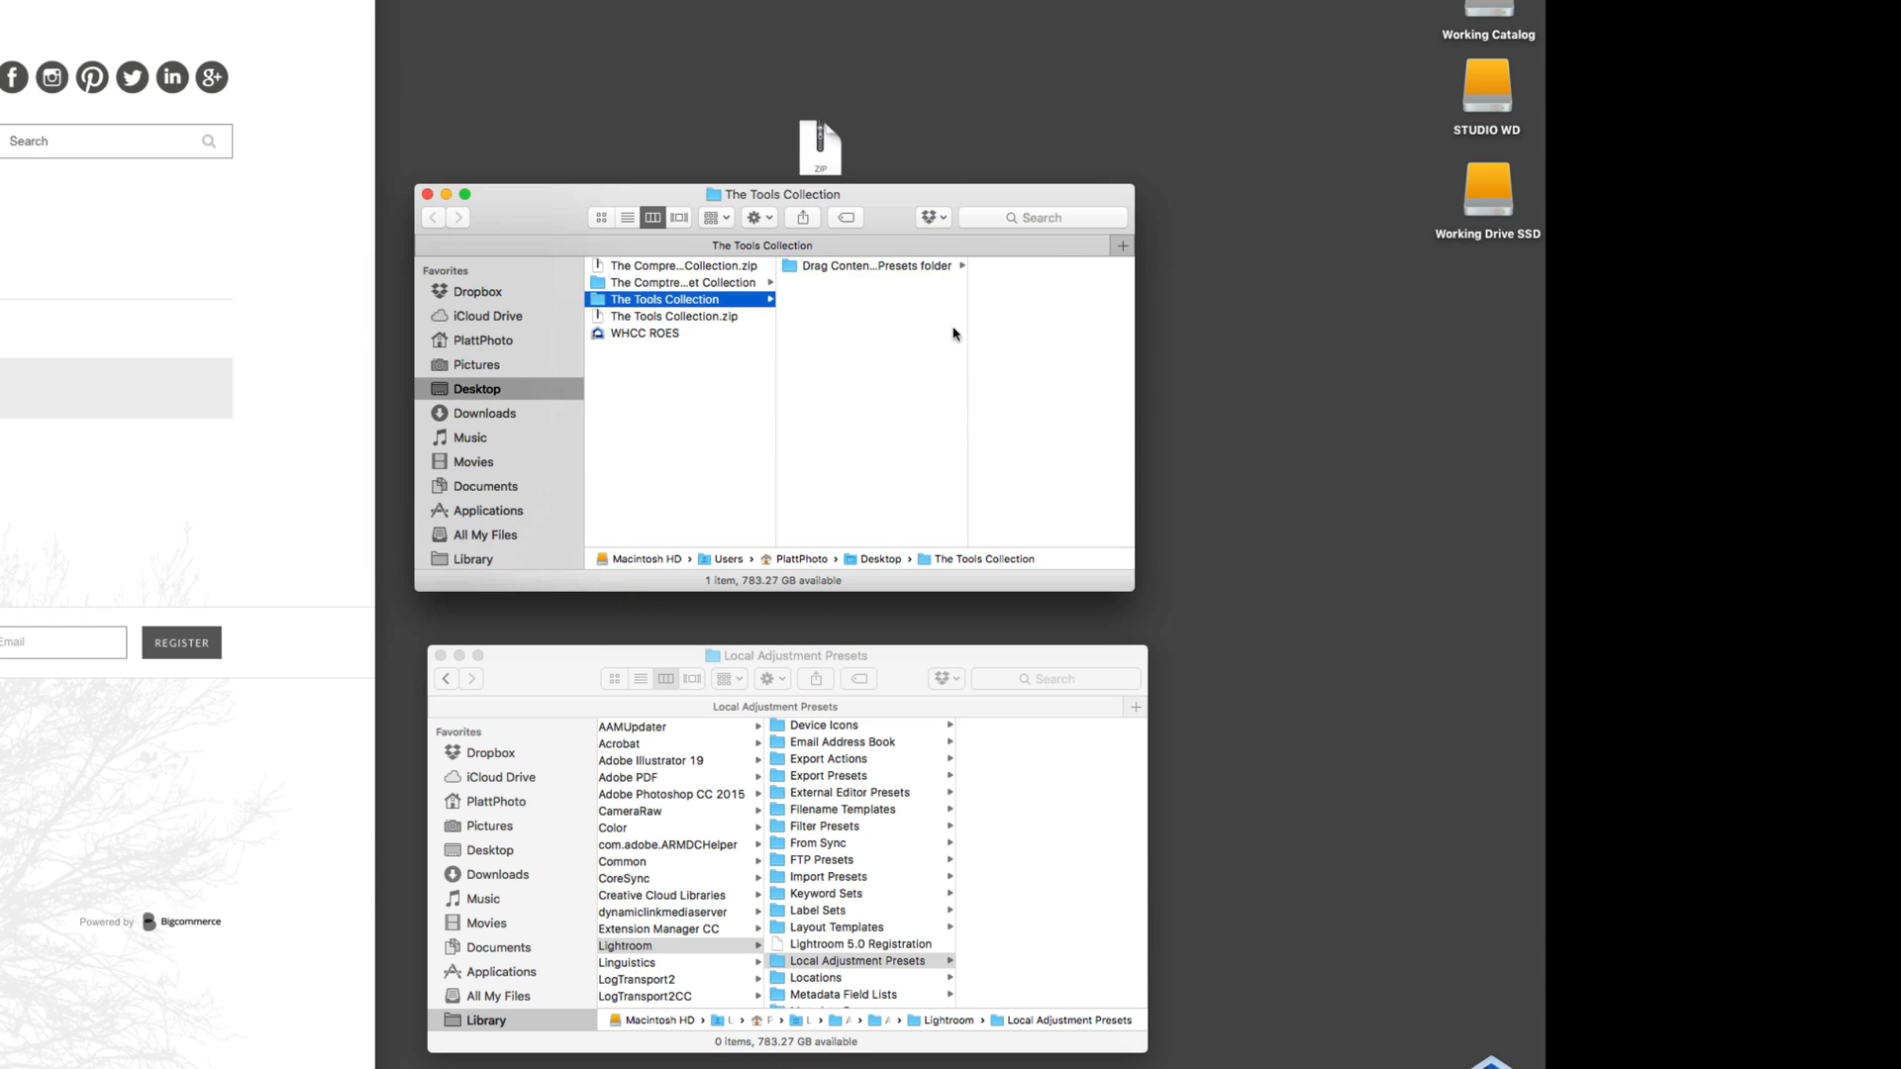
pyautogui.moveTo(789, 269)
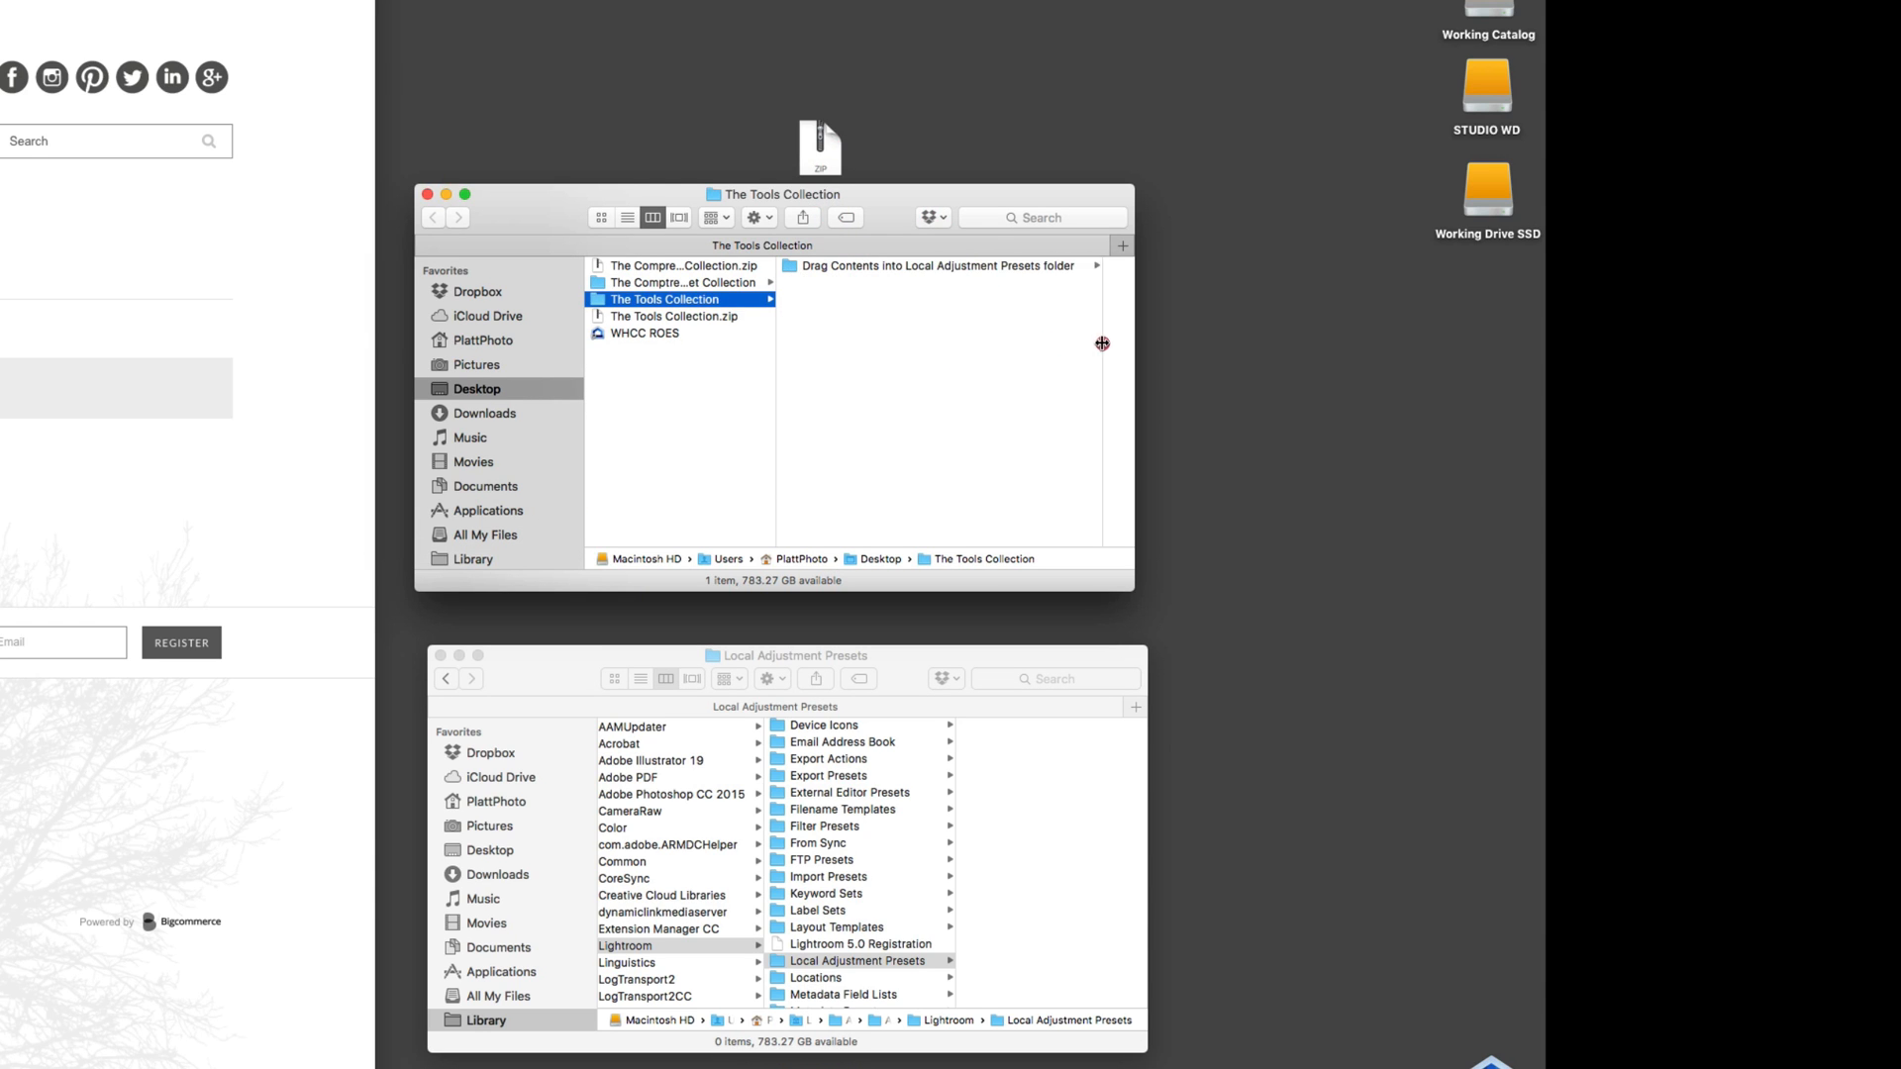
pyautogui.moveTo(785, 269)
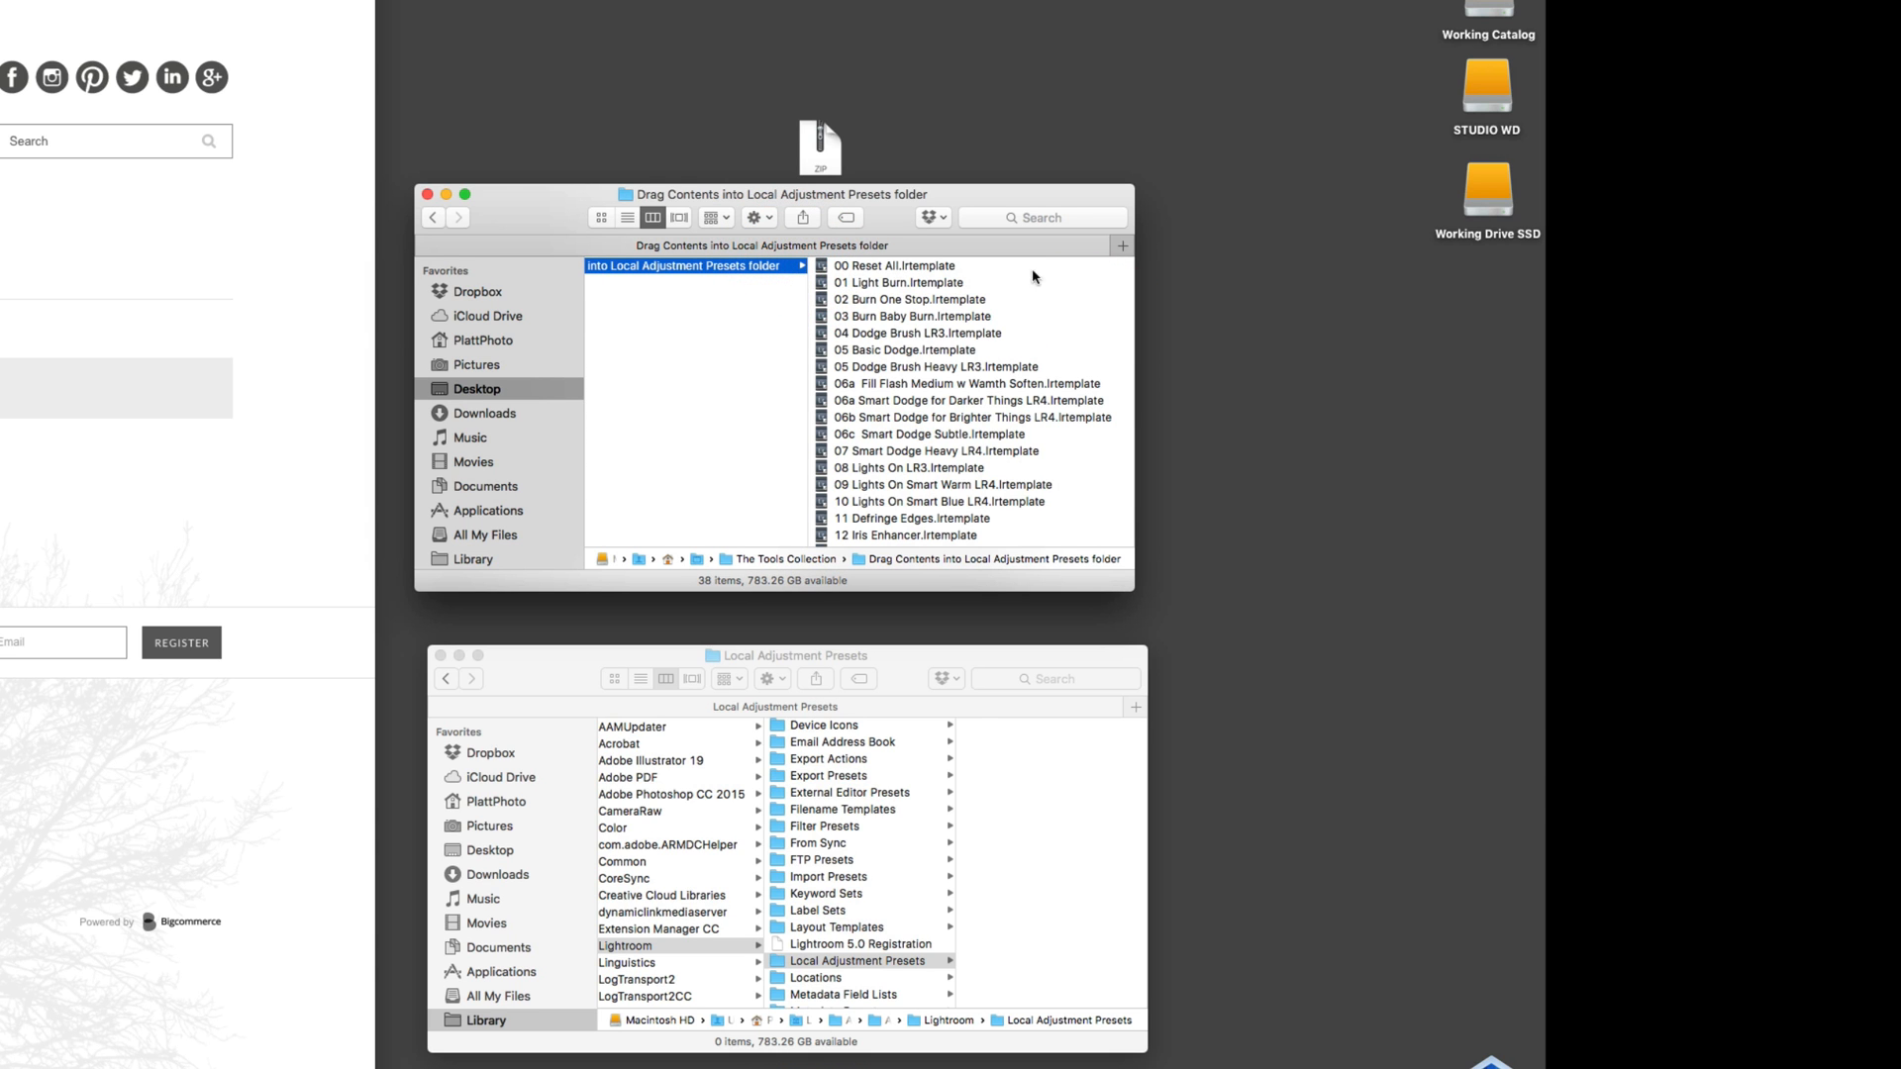
pyautogui.scroll(-3)
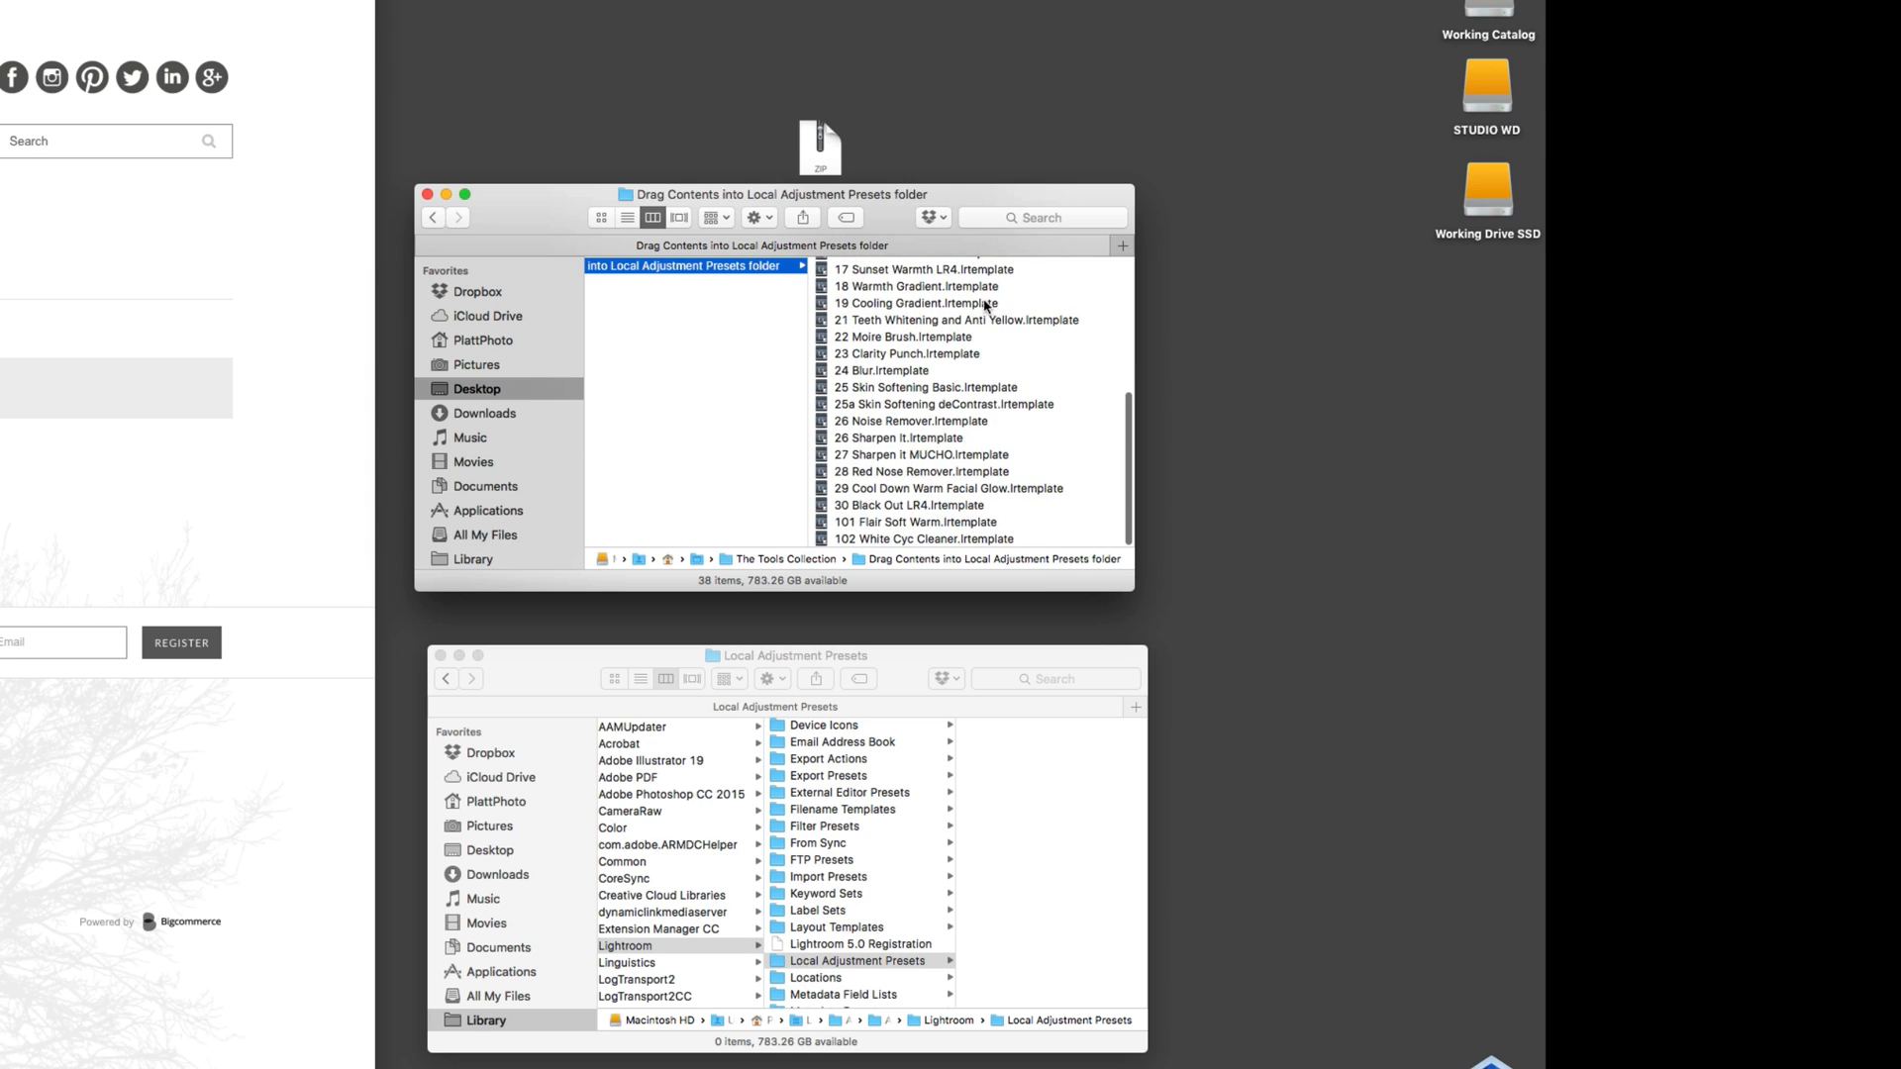
pyautogui.moveTo(868, 344)
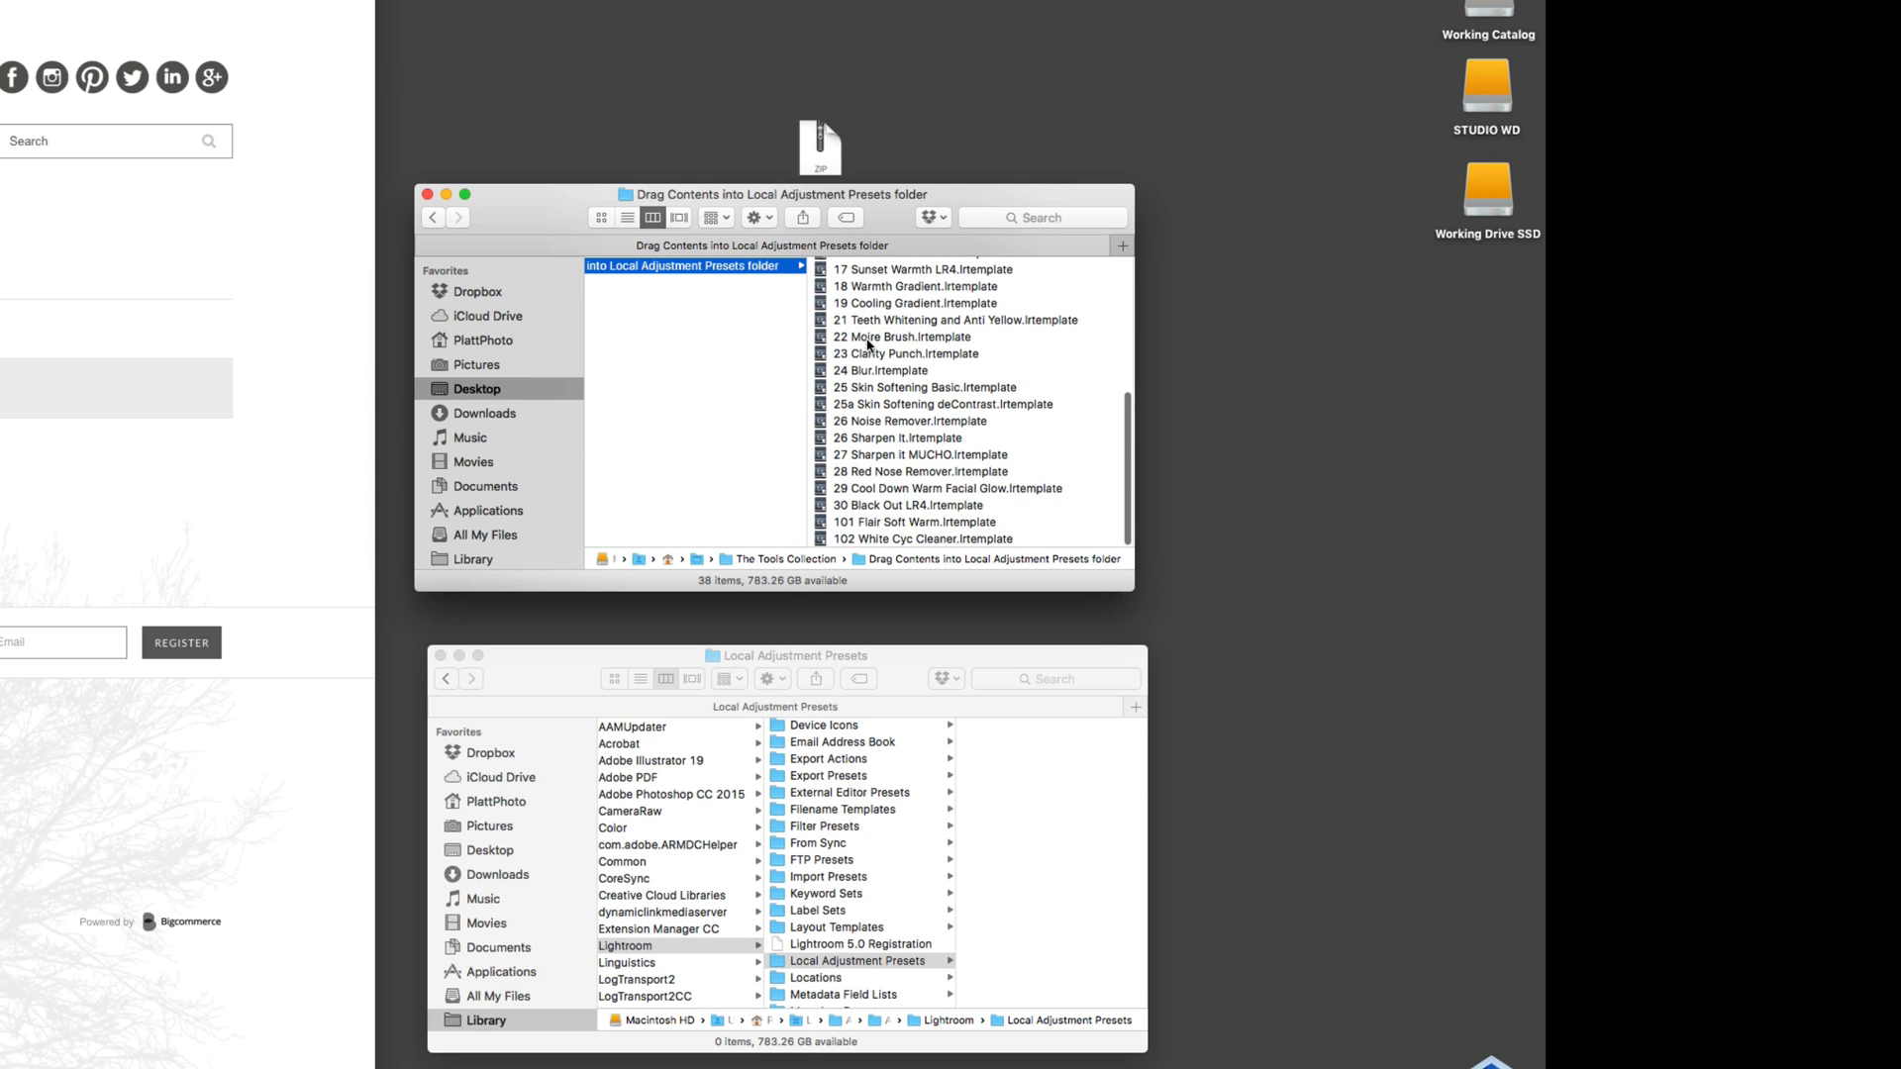
pyautogui.moveTo(822, 286)
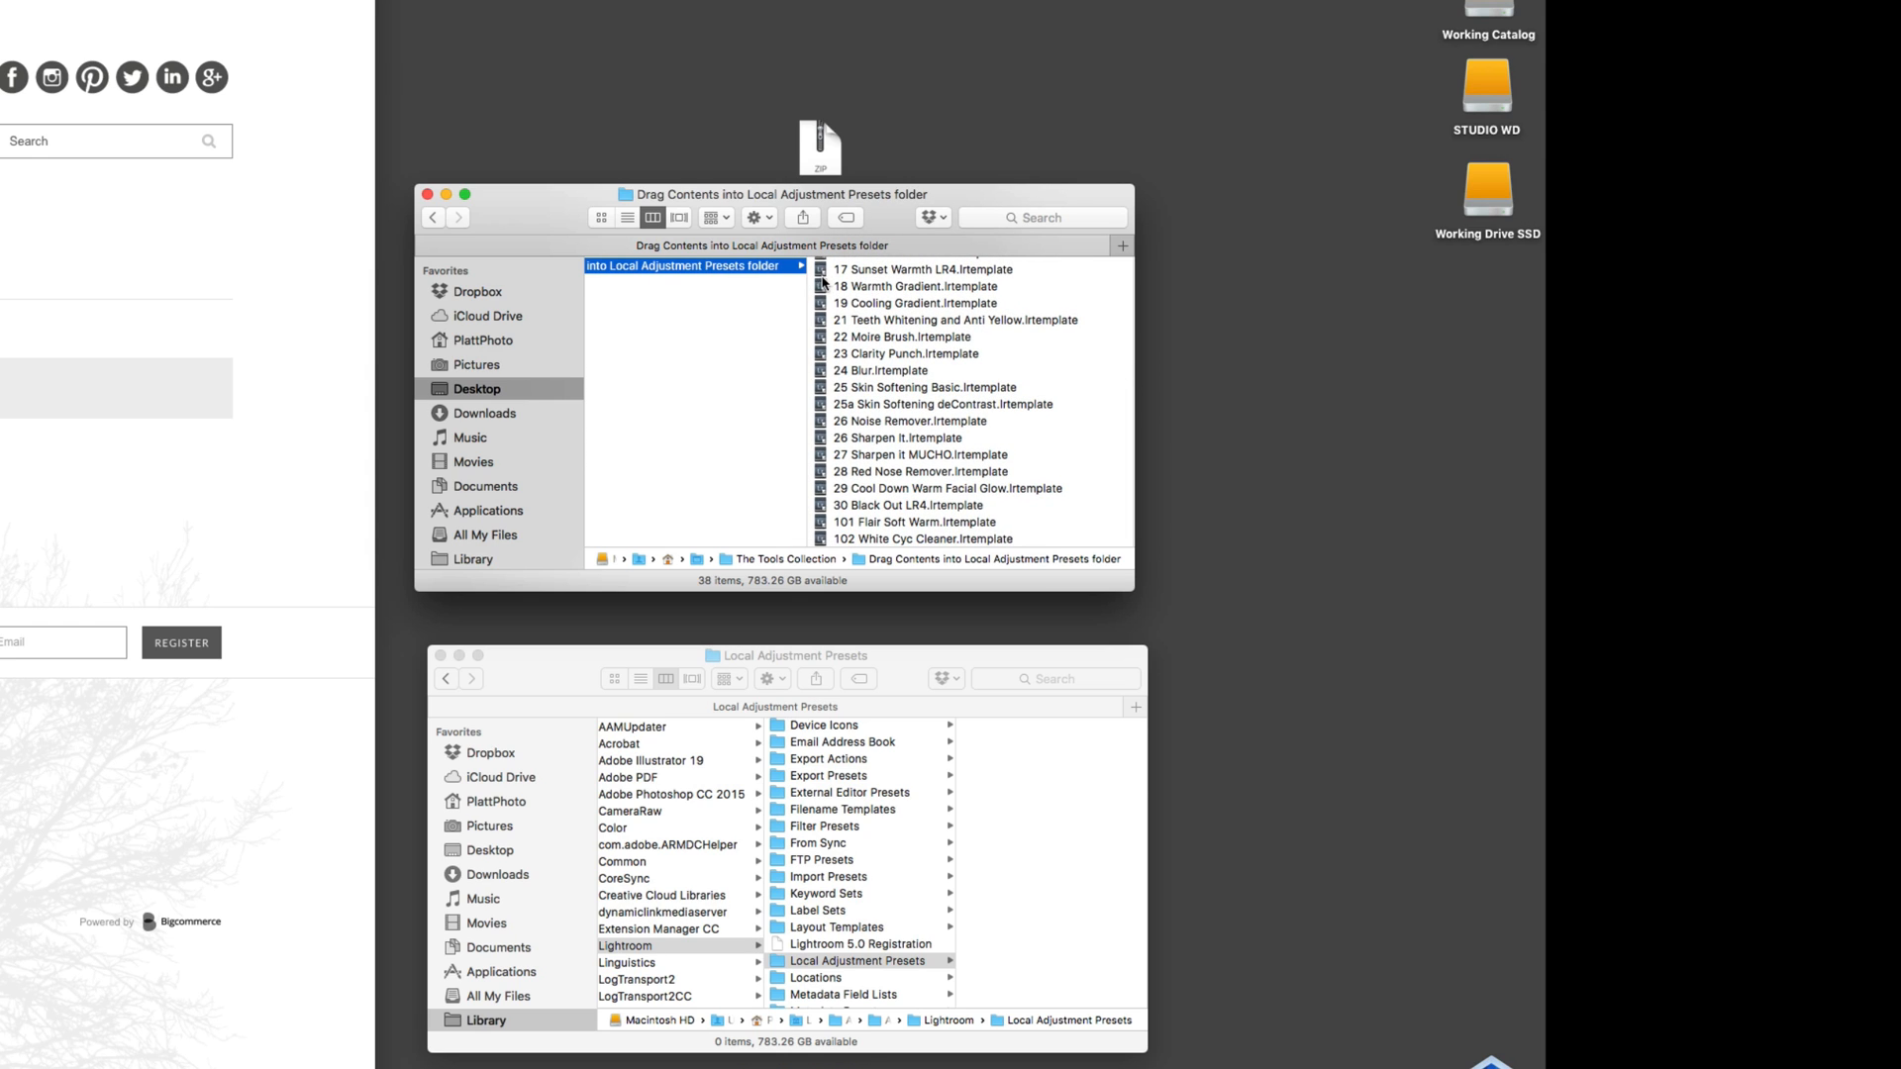
# - Select all 38 preset templates, copy them, and paste them into Local Adjustment Presets
pyautogui.click(728, 269)
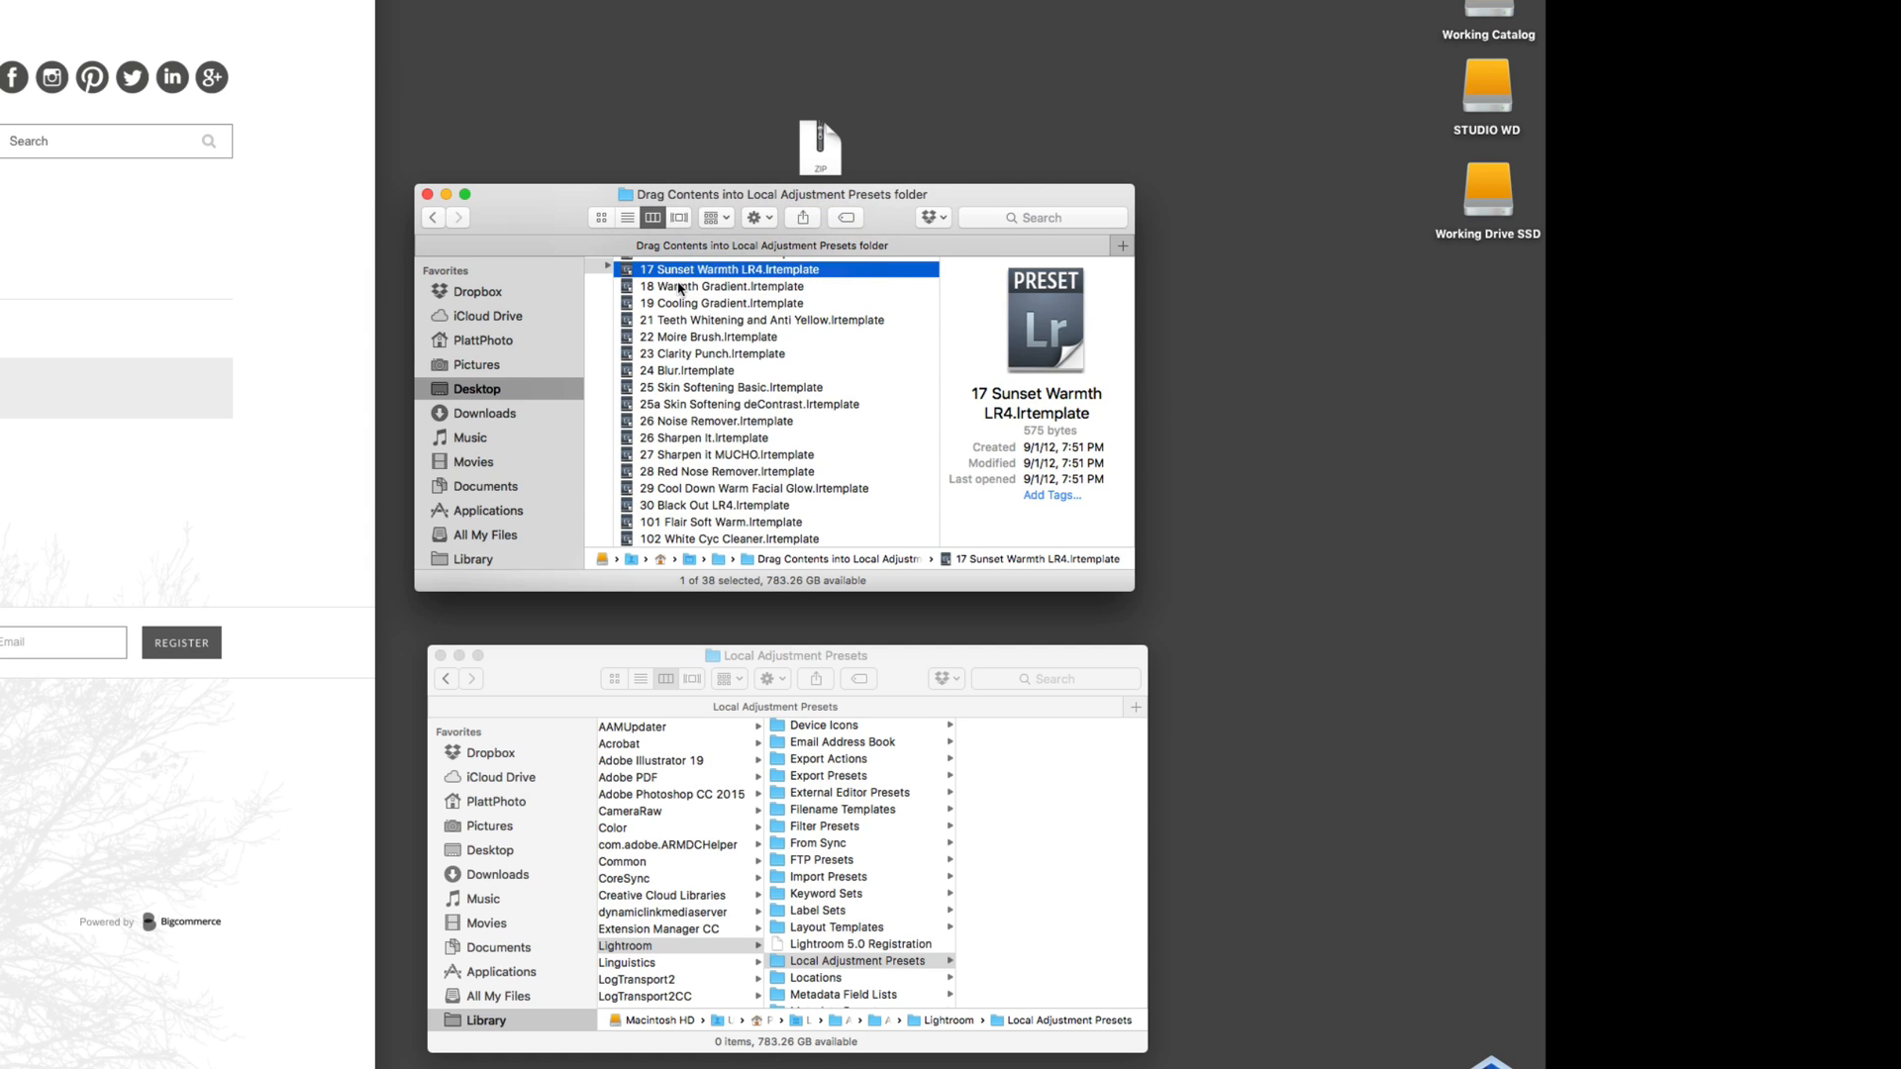
pyautogui.press('cmd+a')
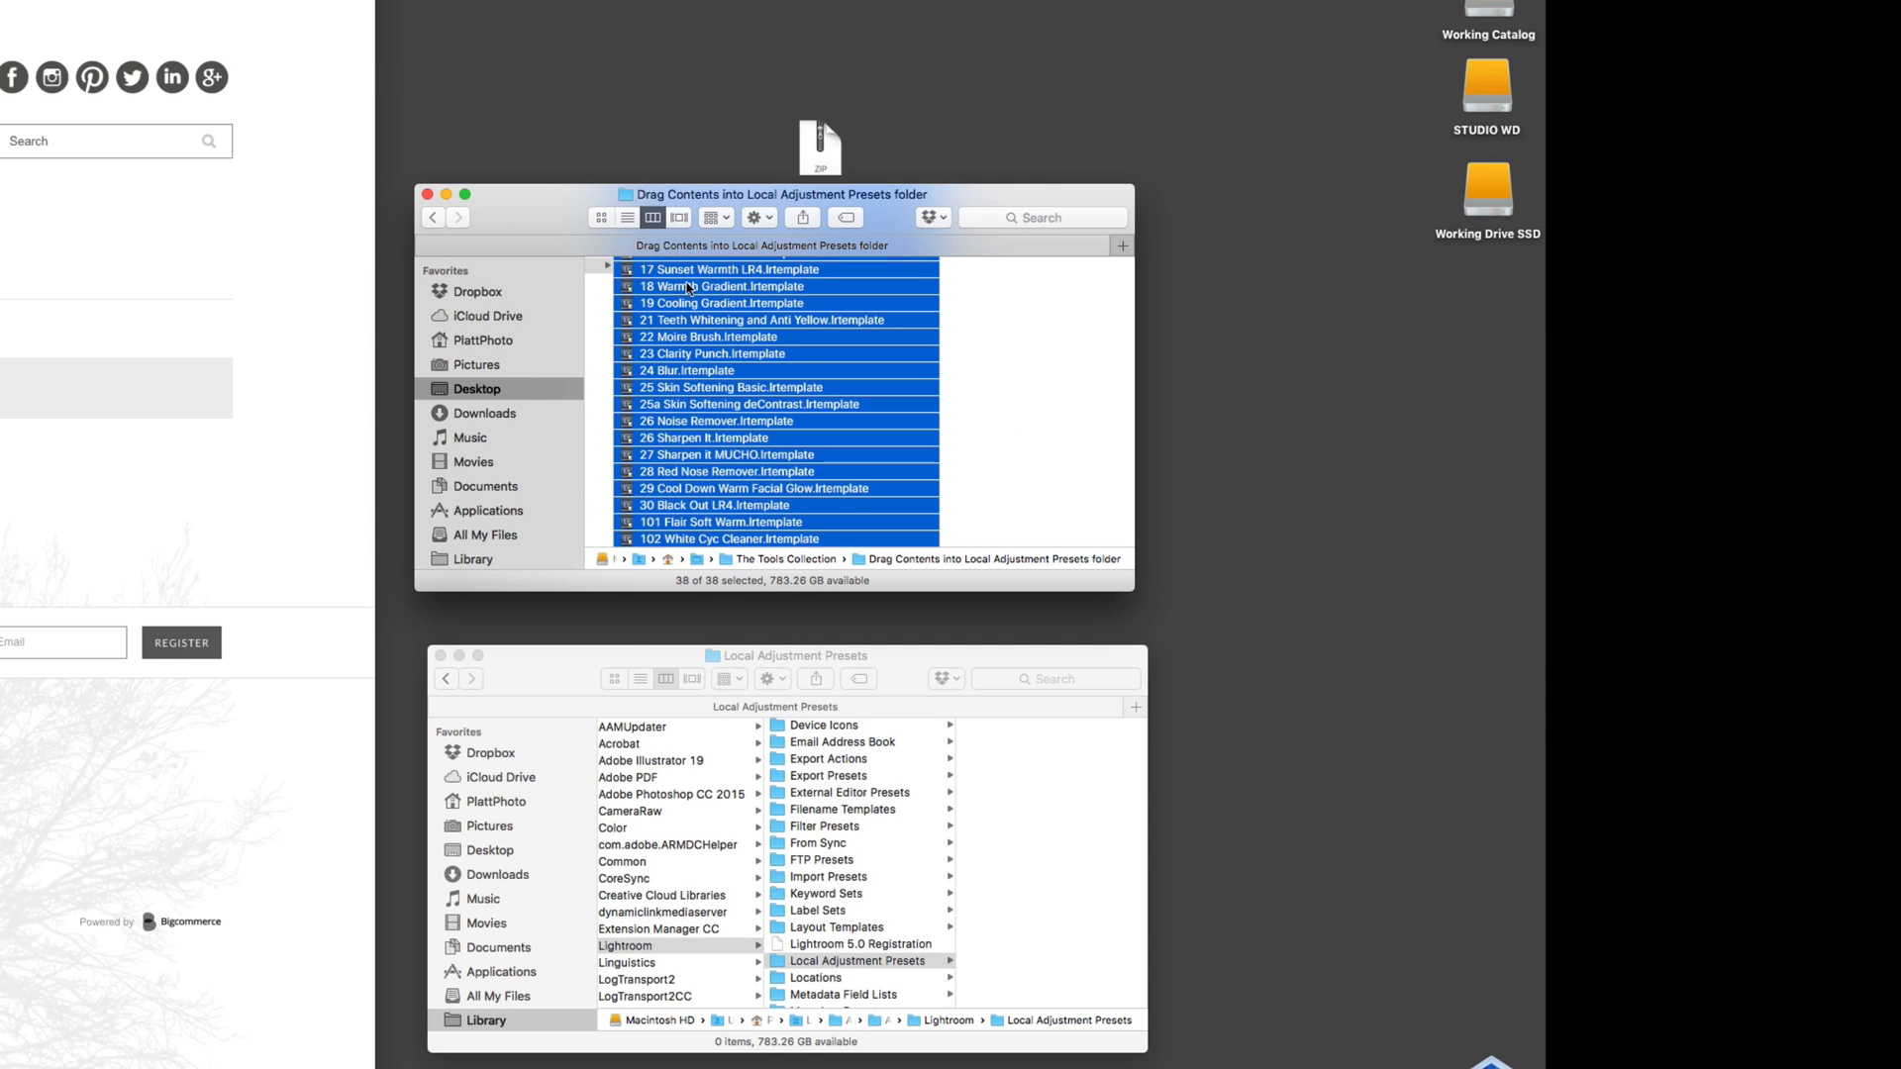
pyautogui.moveTo(681, 373)
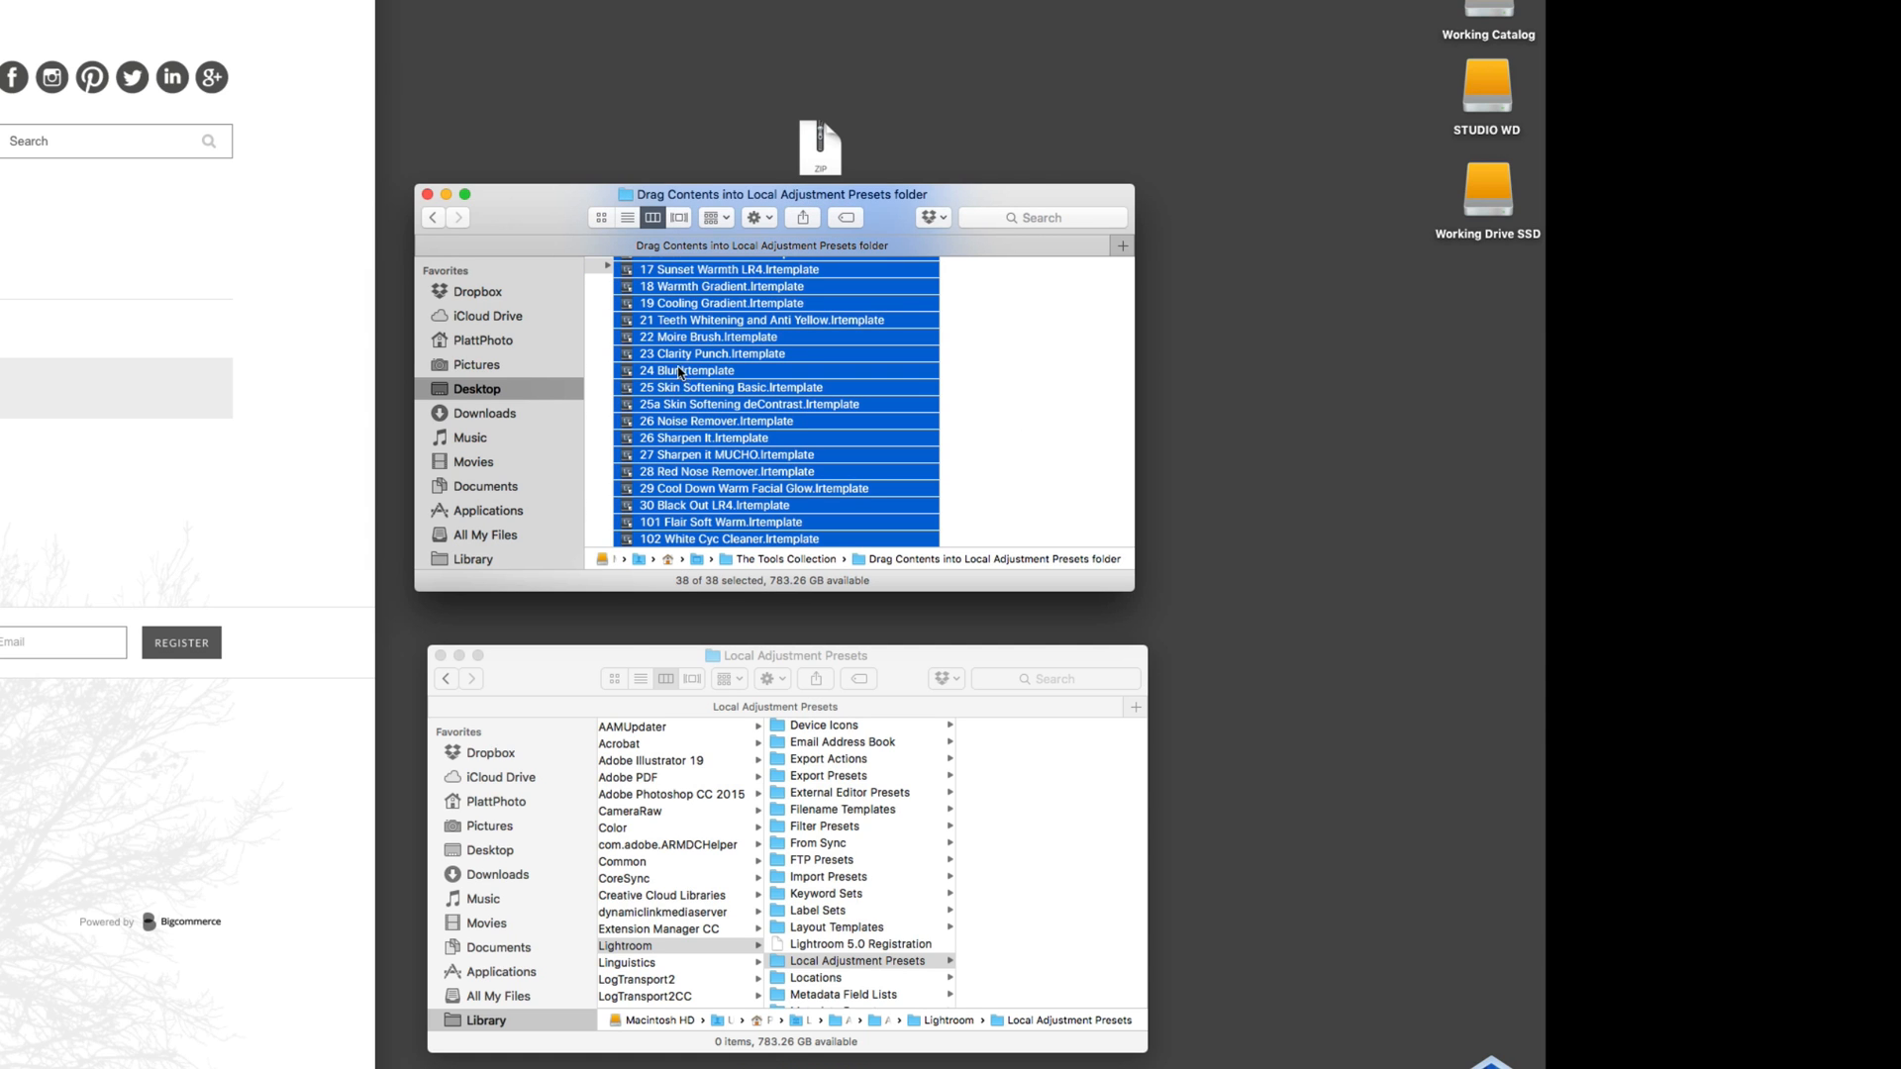
pyautogui.moveTo(641, 293)
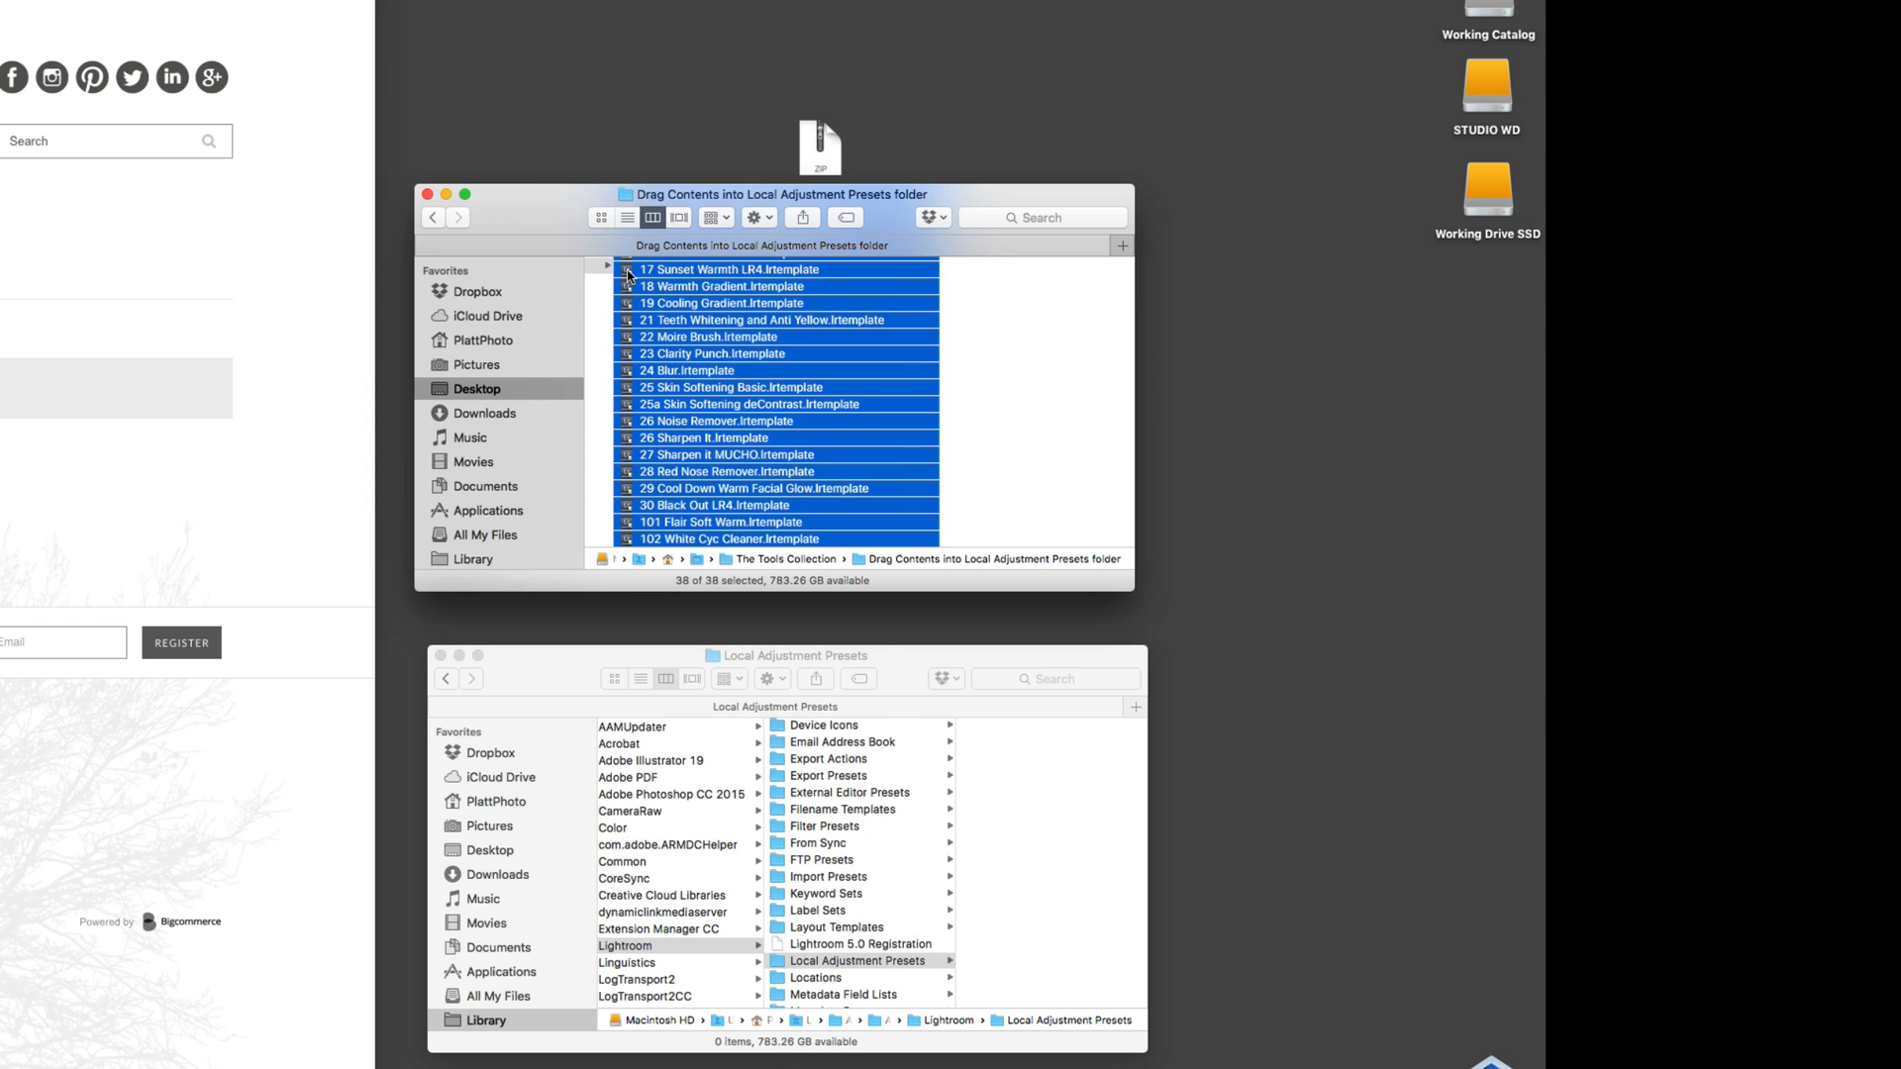
pyautogui.rightClick(751, 400)
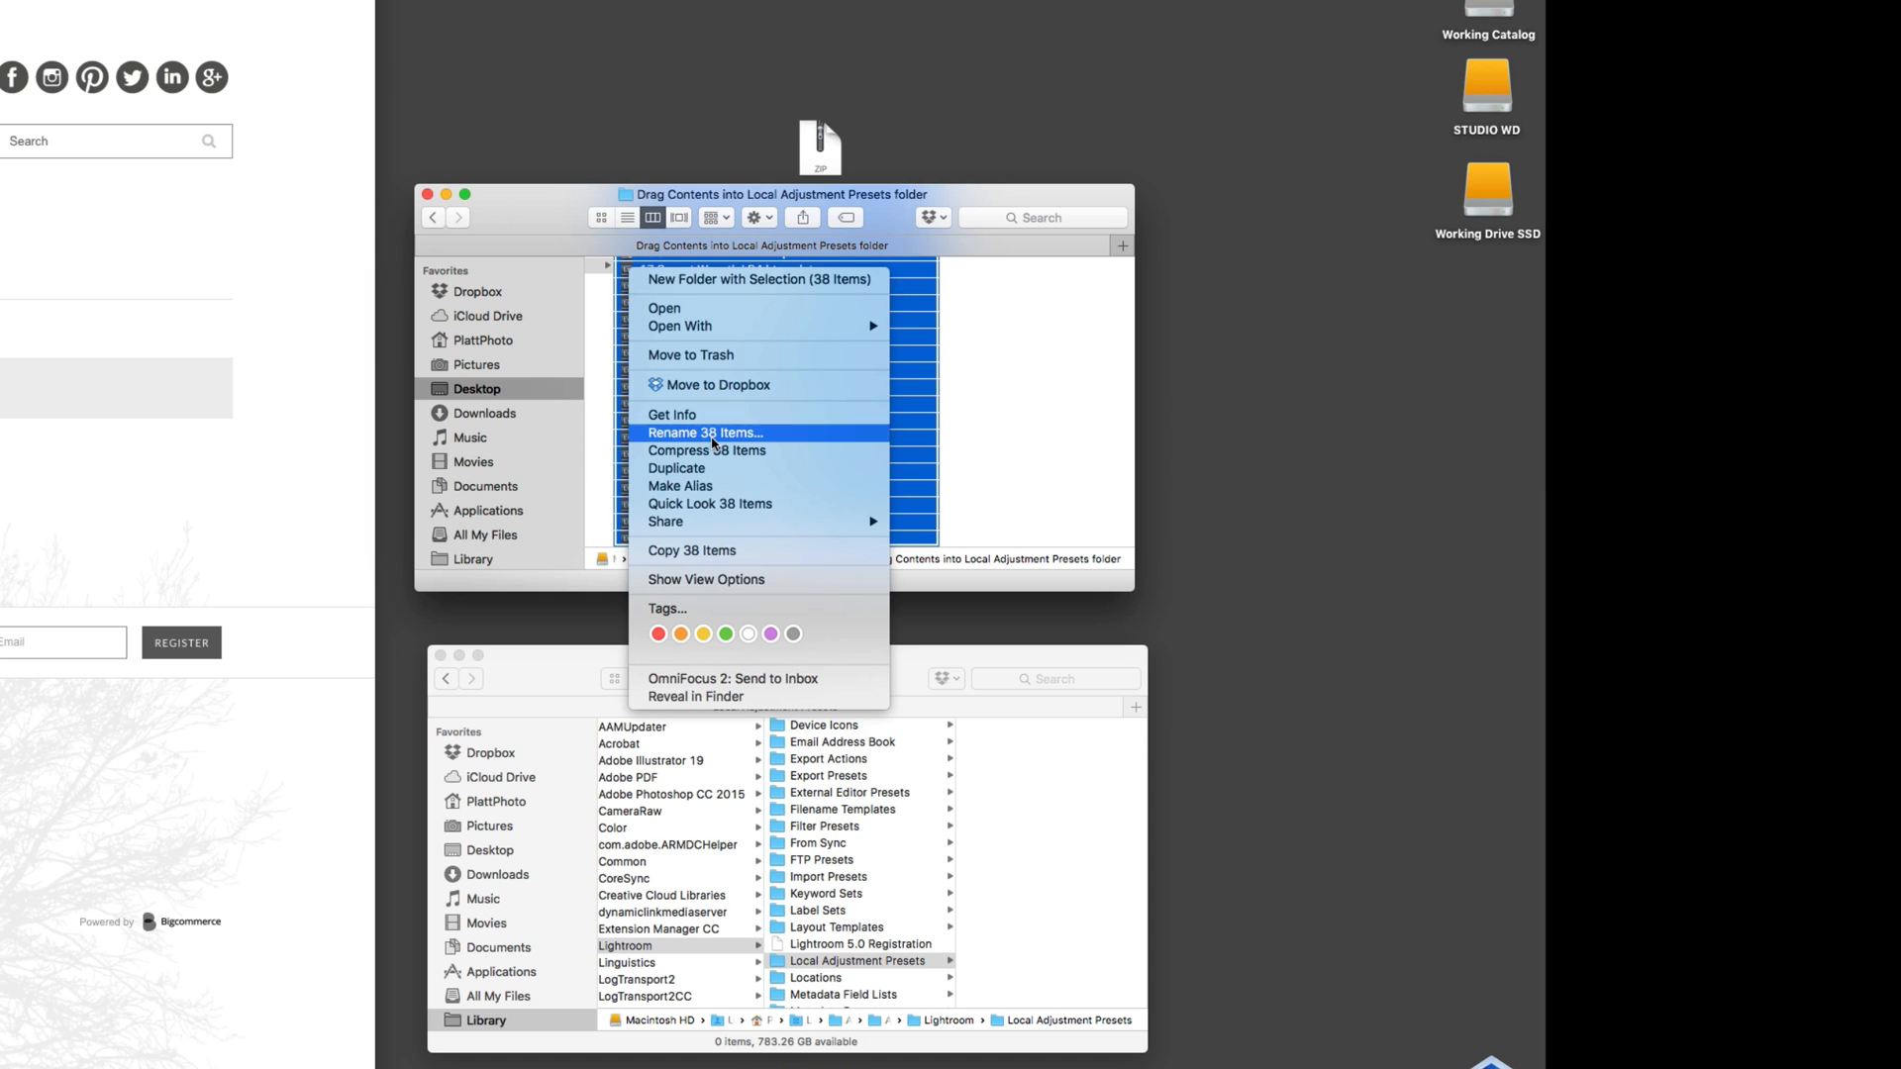
pyautogui.moveTo(717, 551)
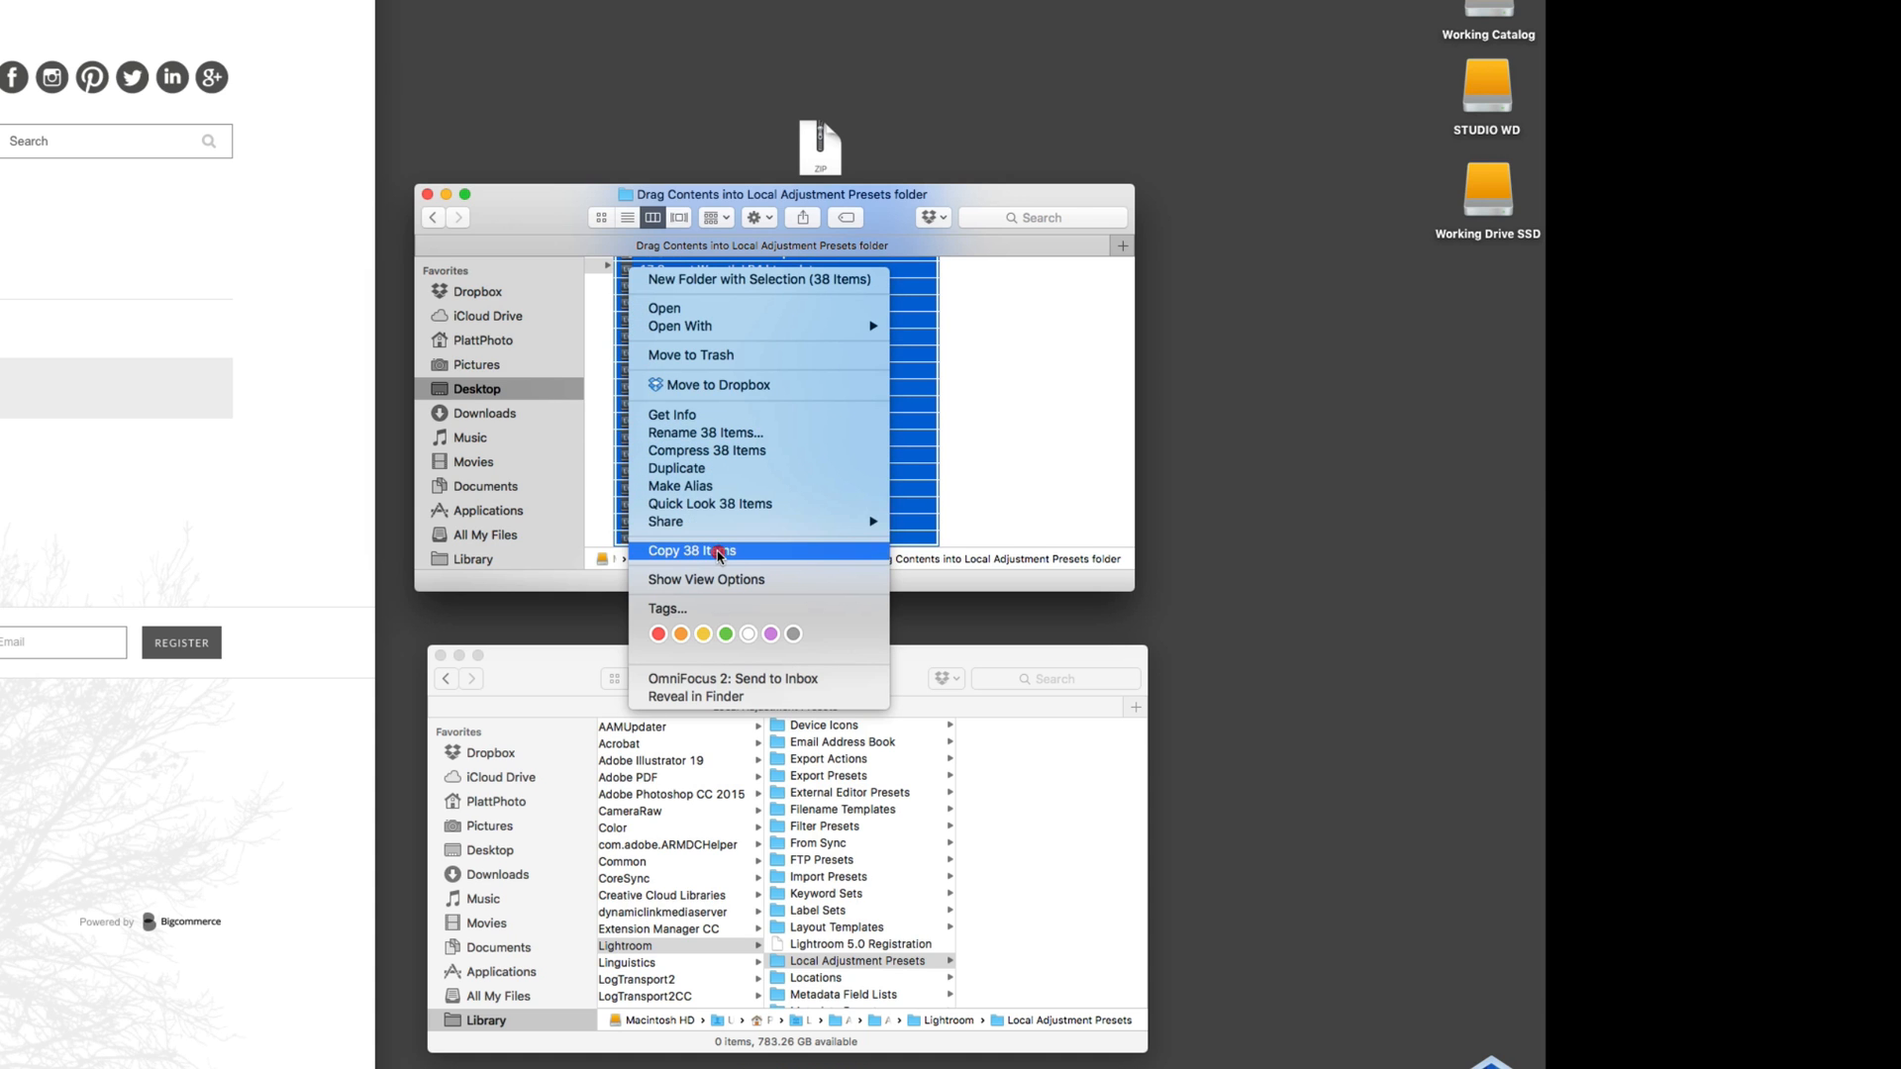
pyautogui.click(691, 551)
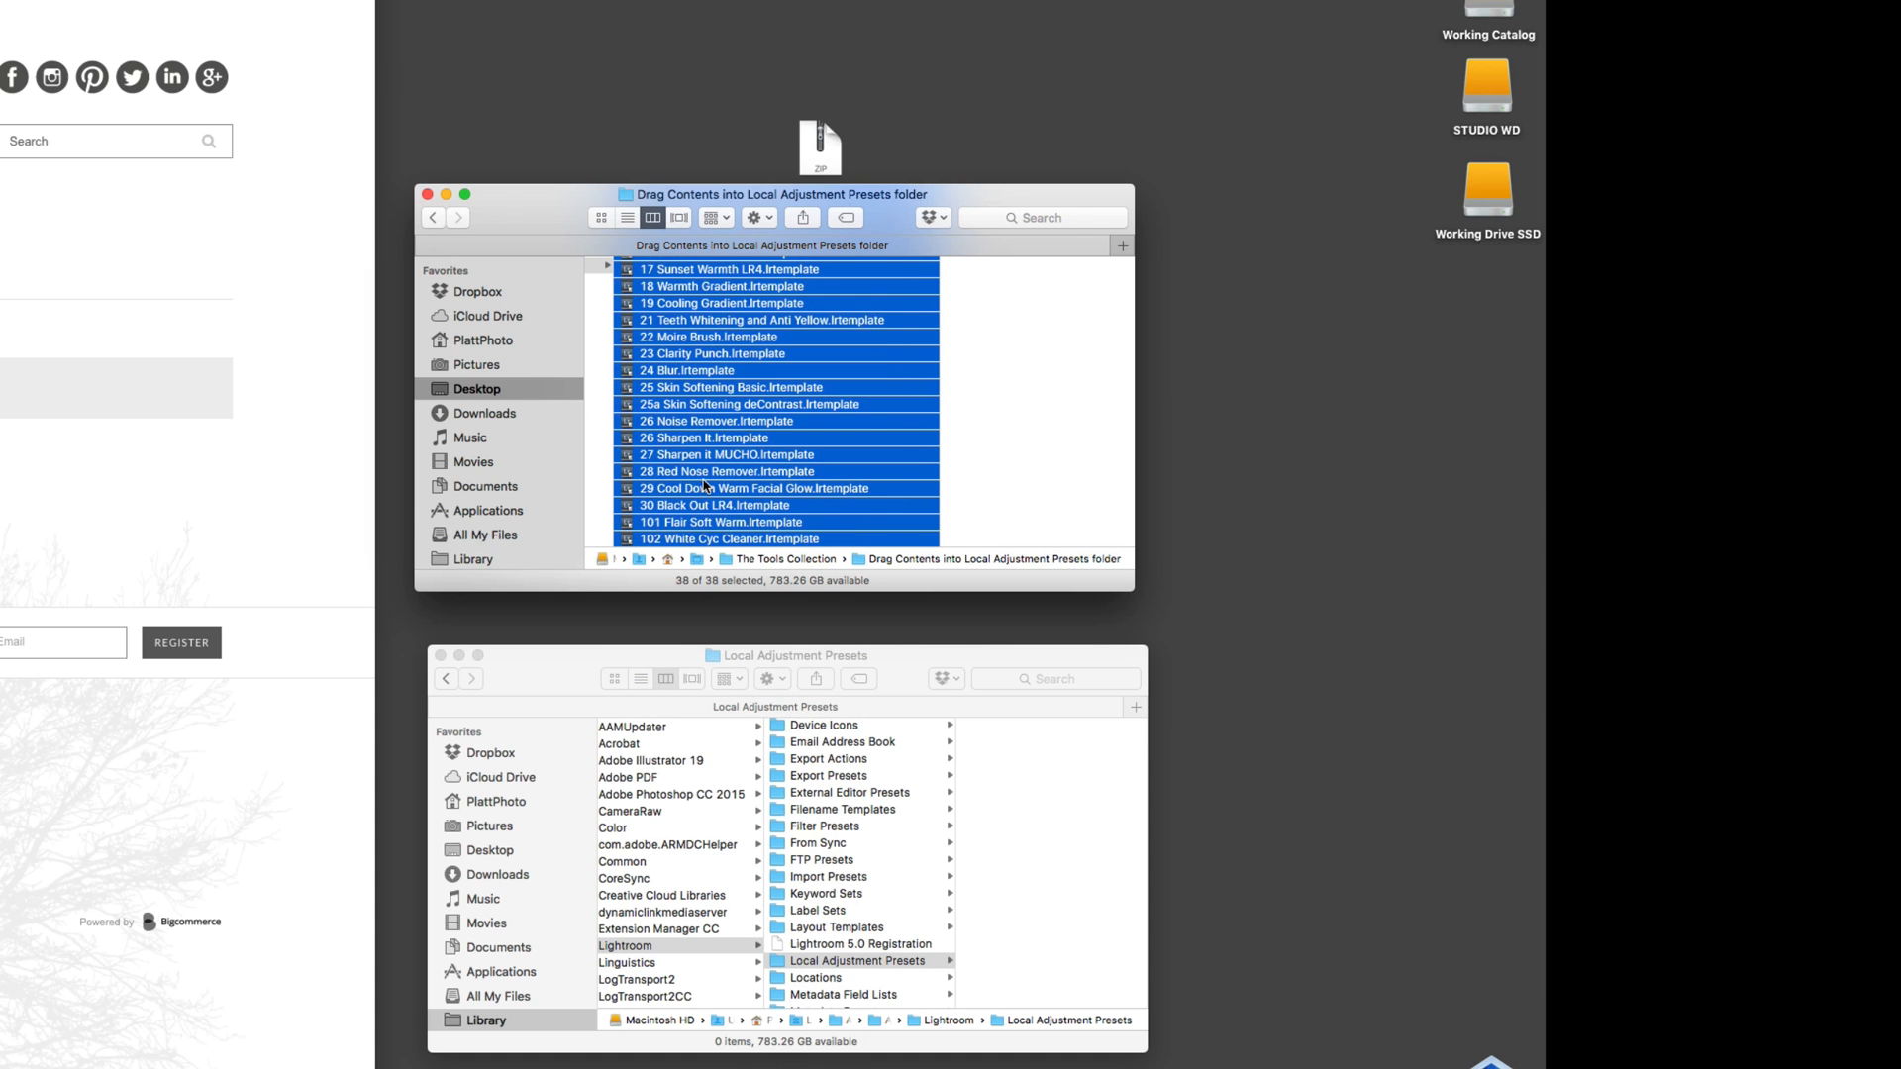
pyautogui.rightClick(999, 772)
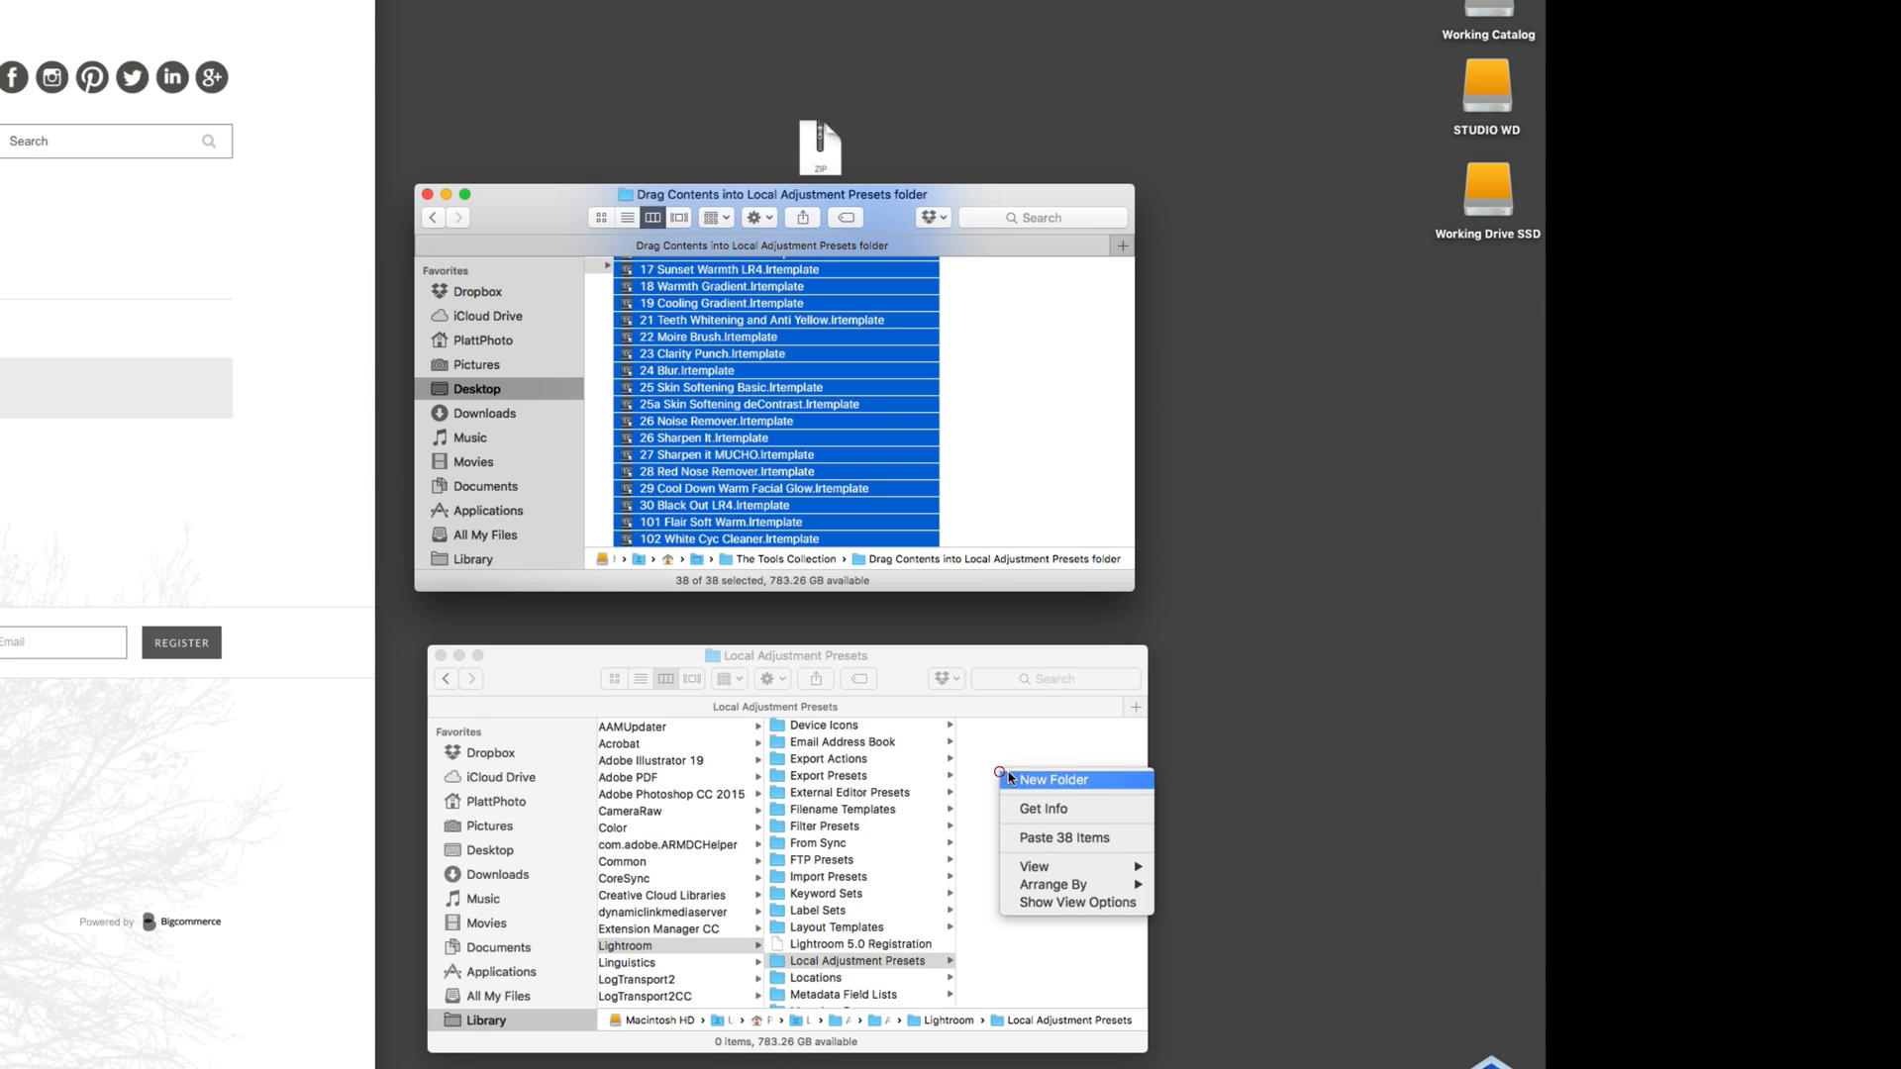
pyautogui.moveTo(1063, 838)
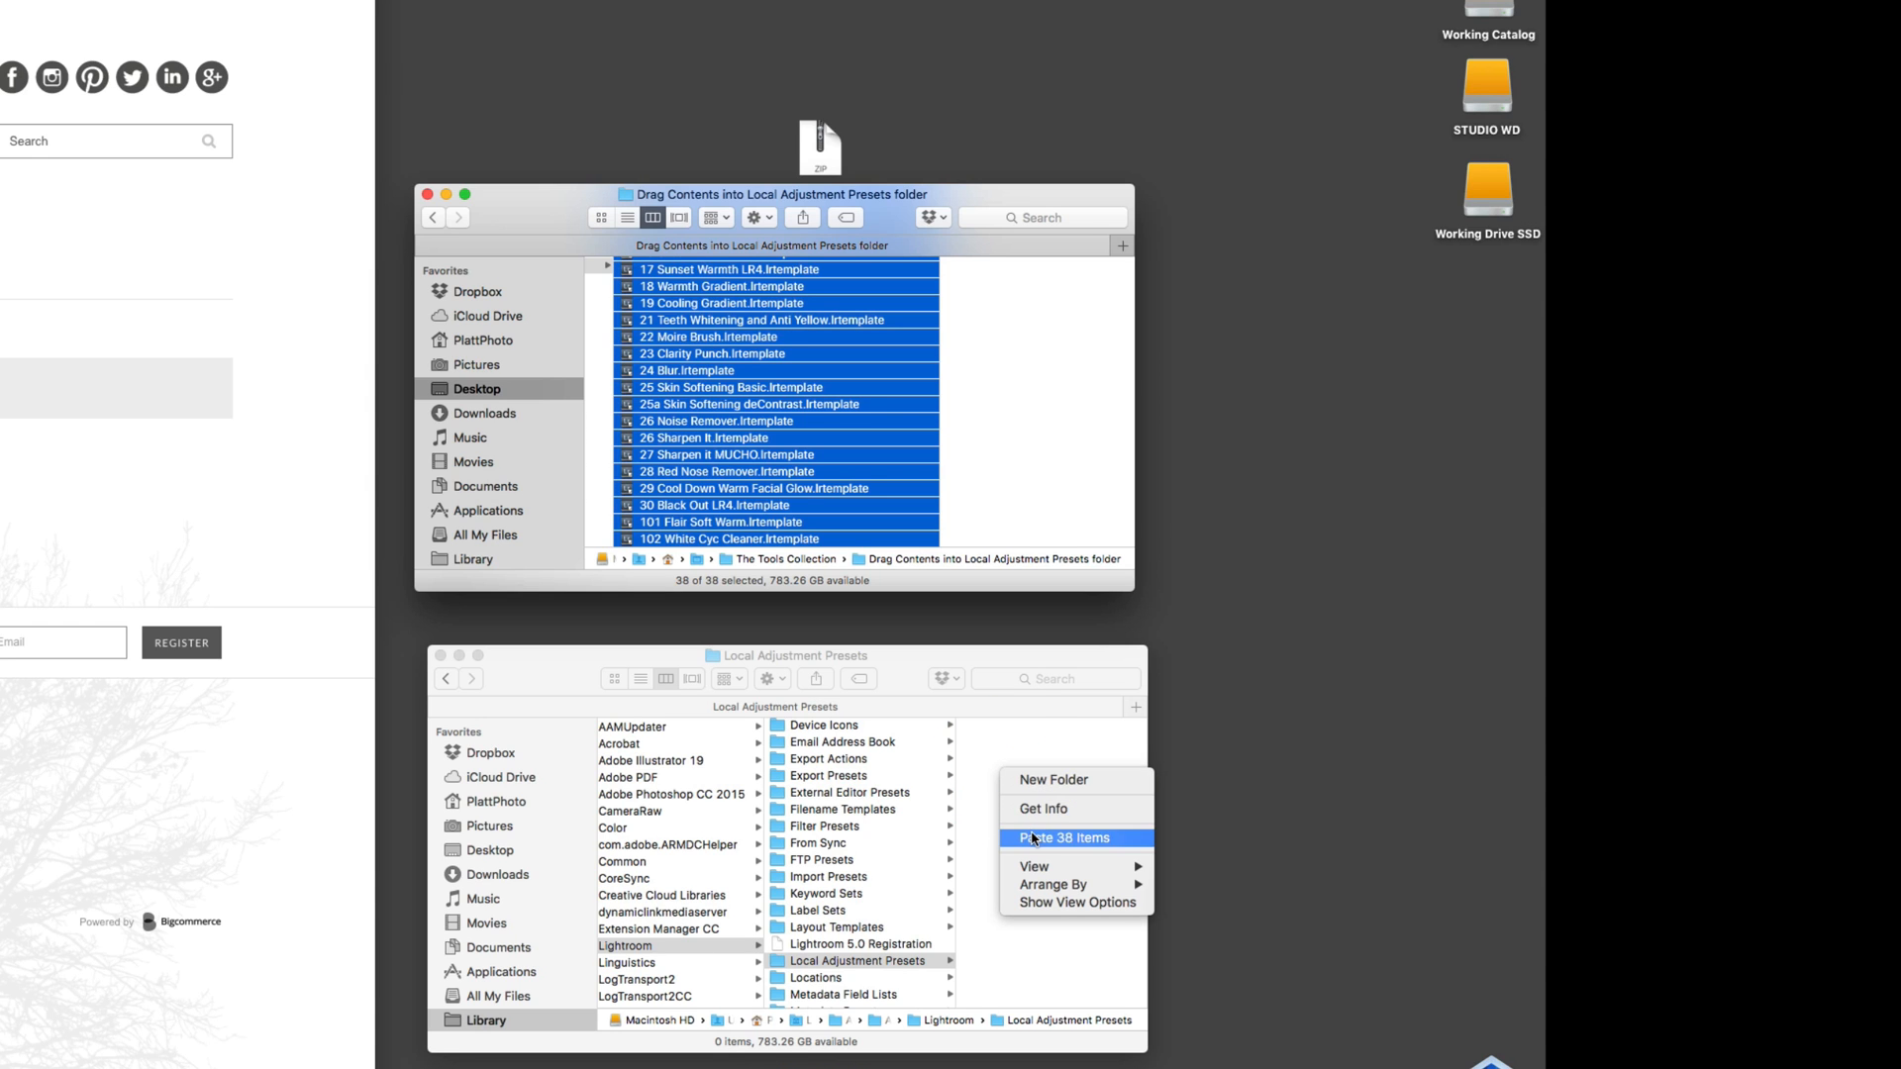
pyautogui.click(1059, 838)
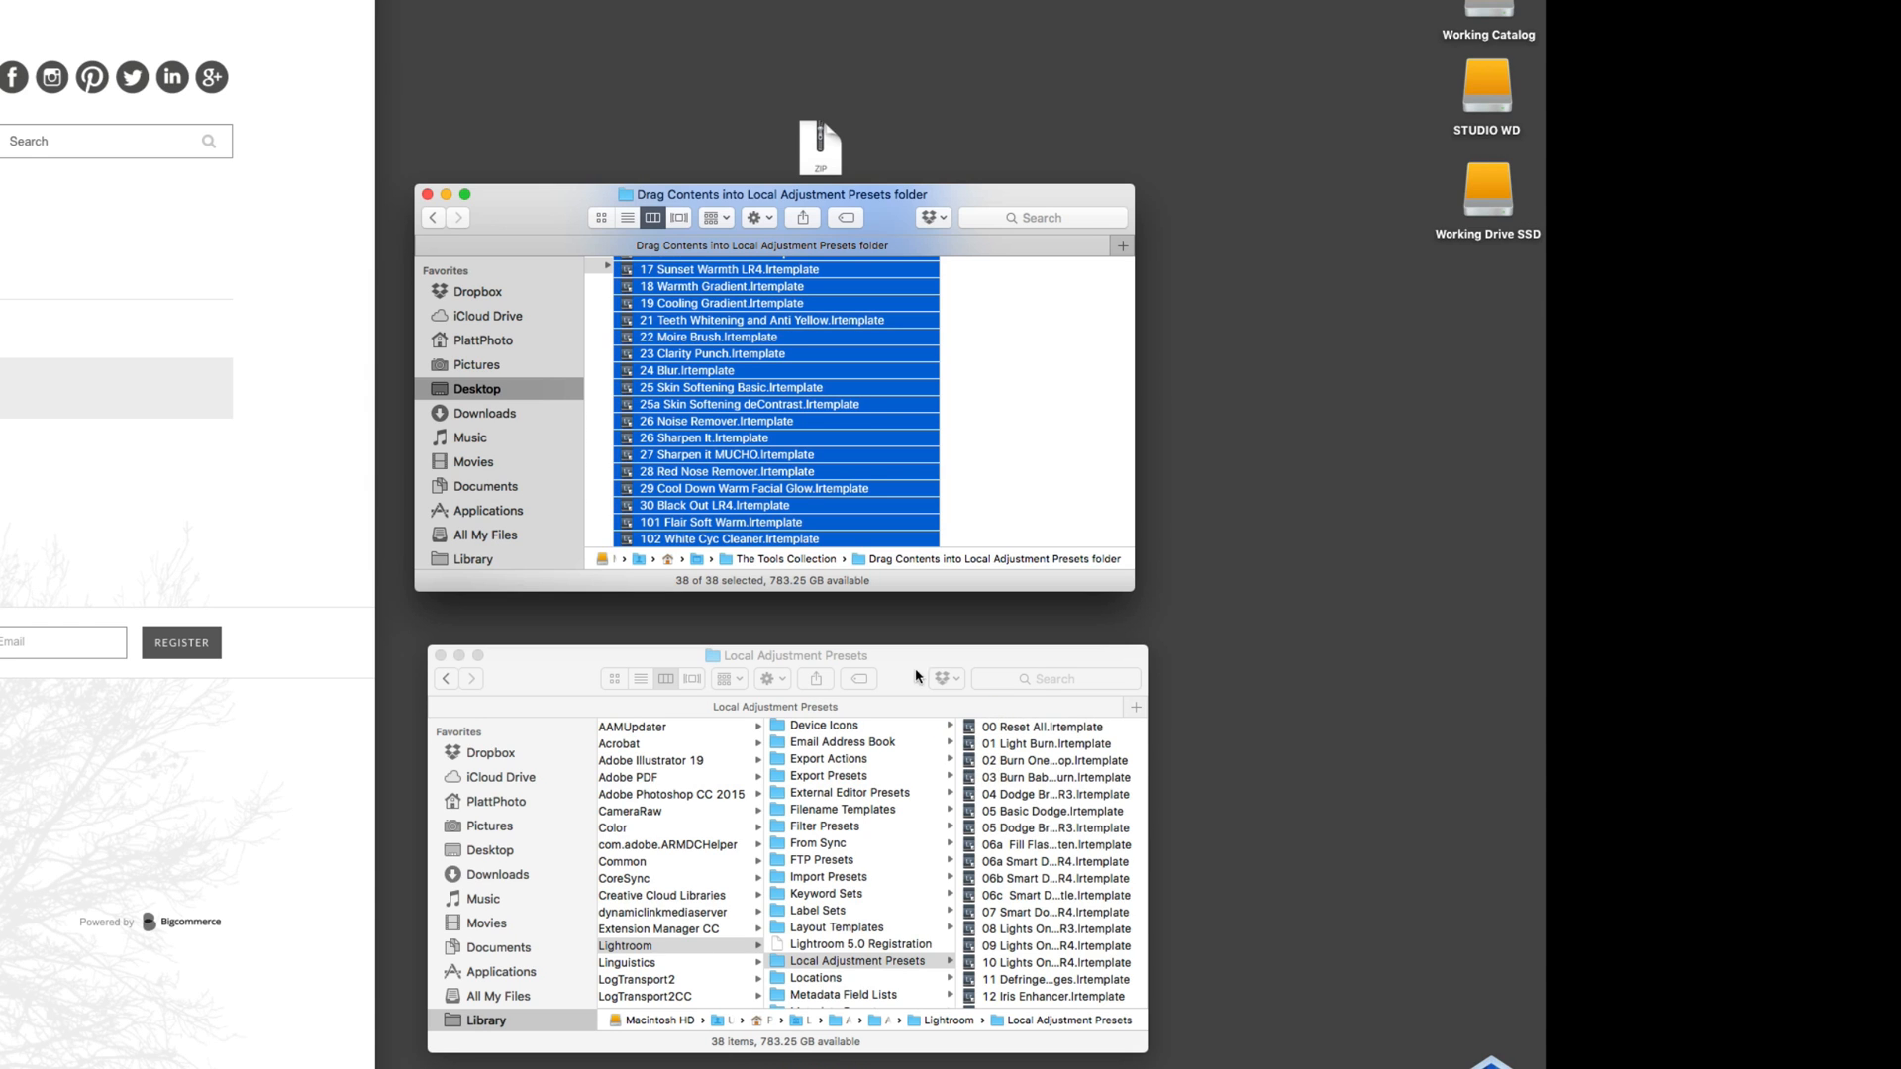
pyautogui.moveTo(665, 400)
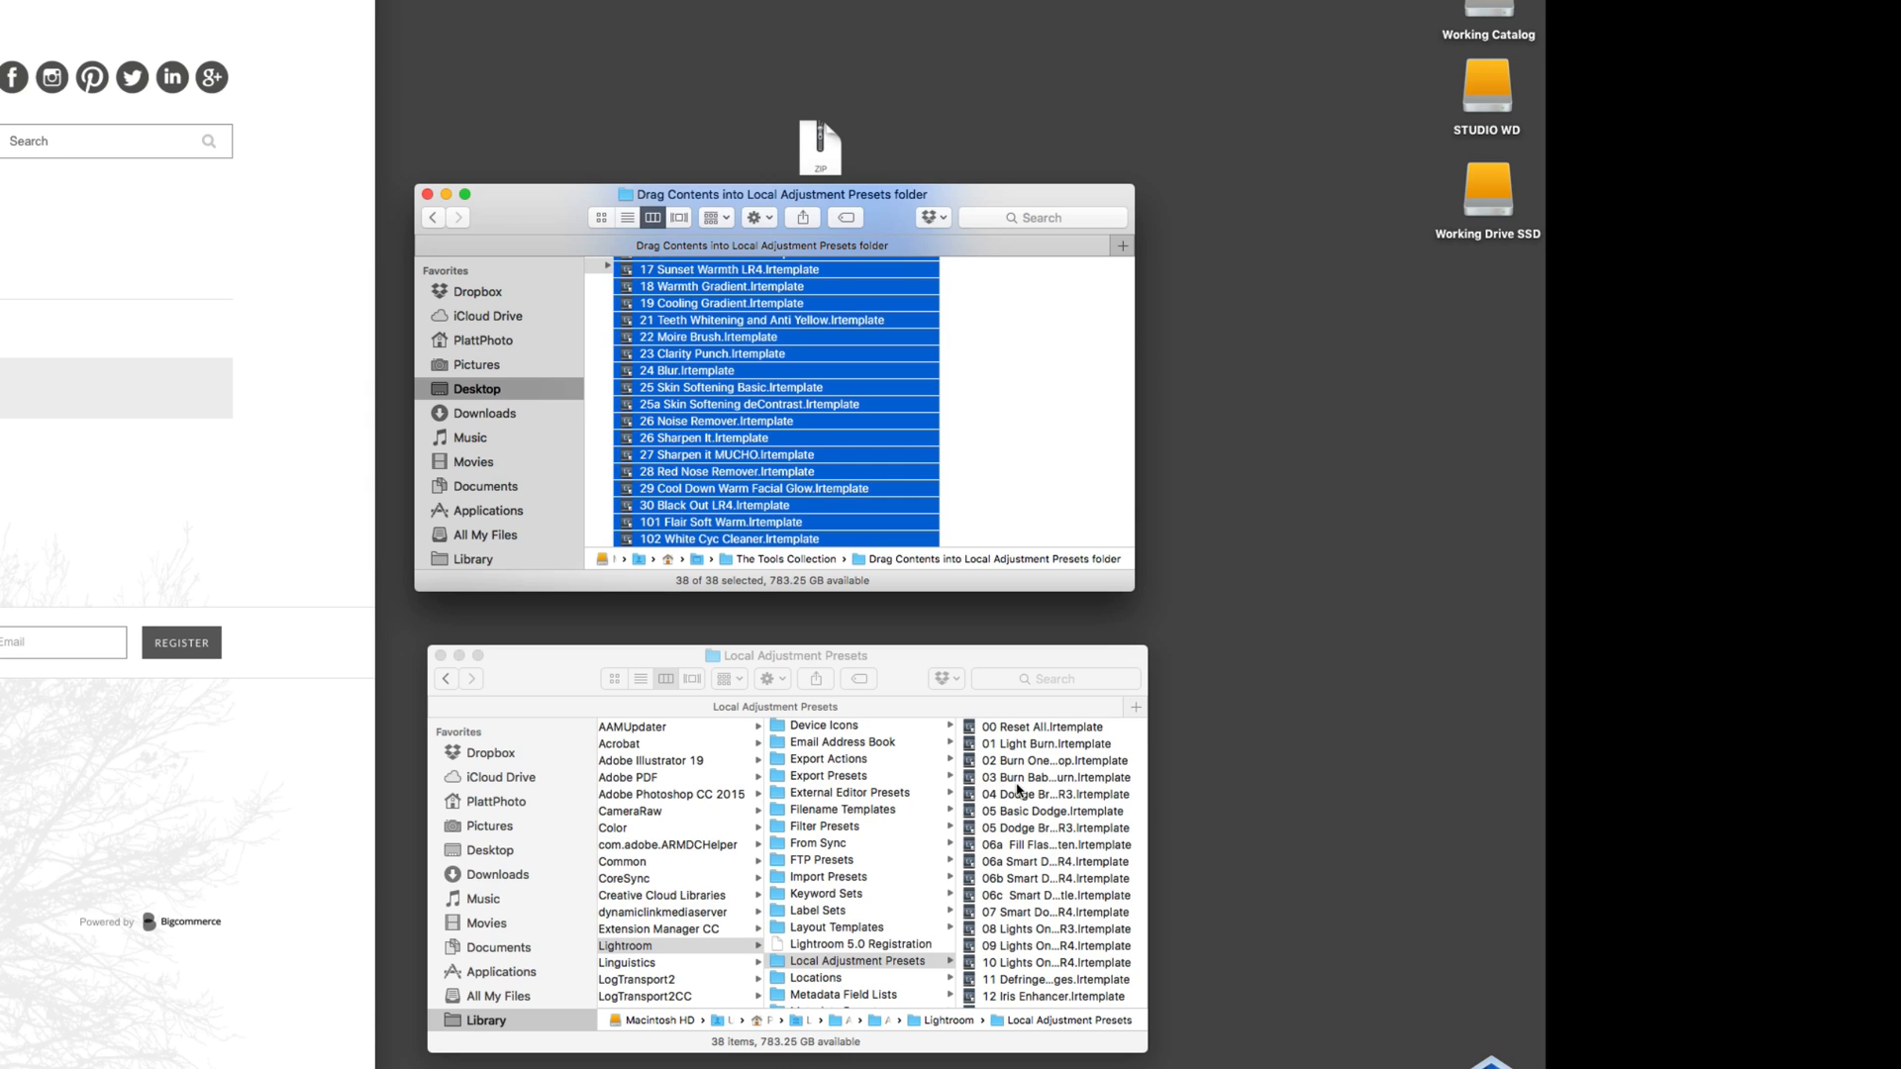
pyautogui.moveTo(1041, 822)
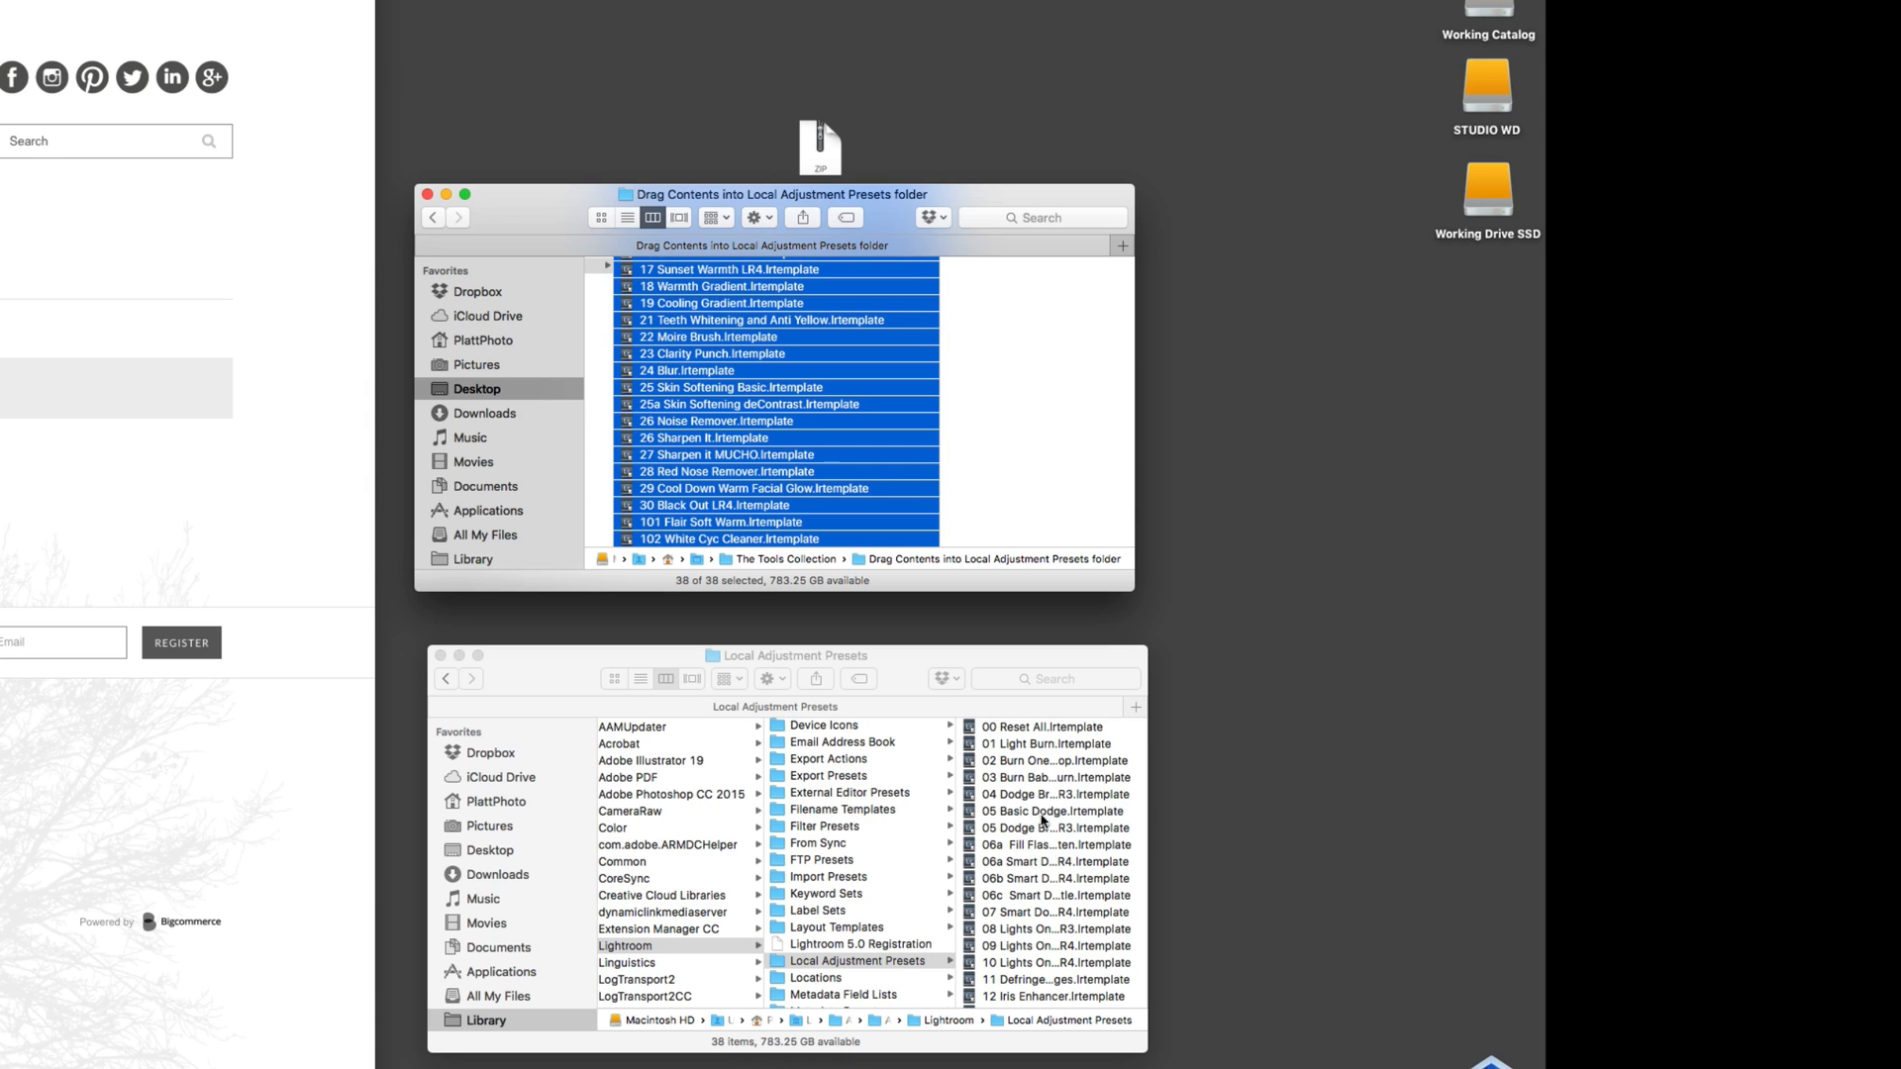
pyautogui.moveTo(1042, 821)
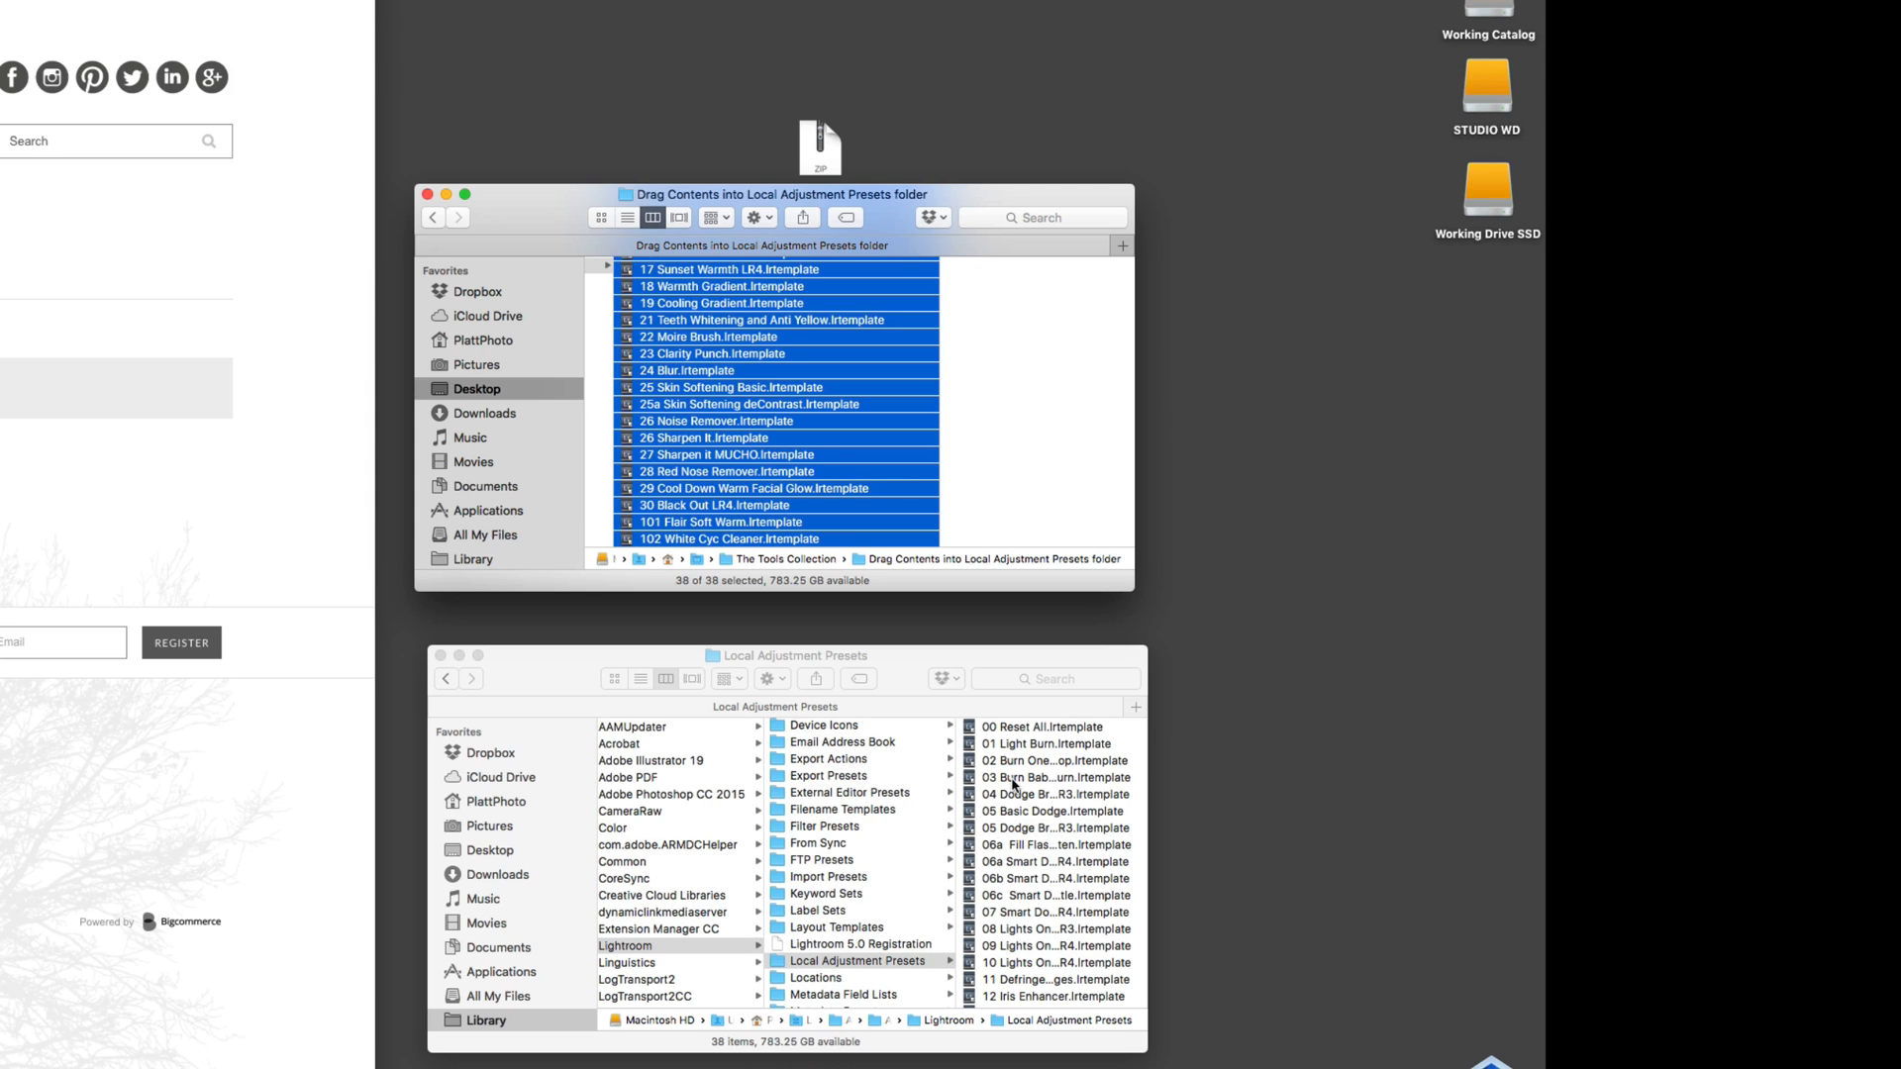
pyautogui.moveTo(1129, 841)
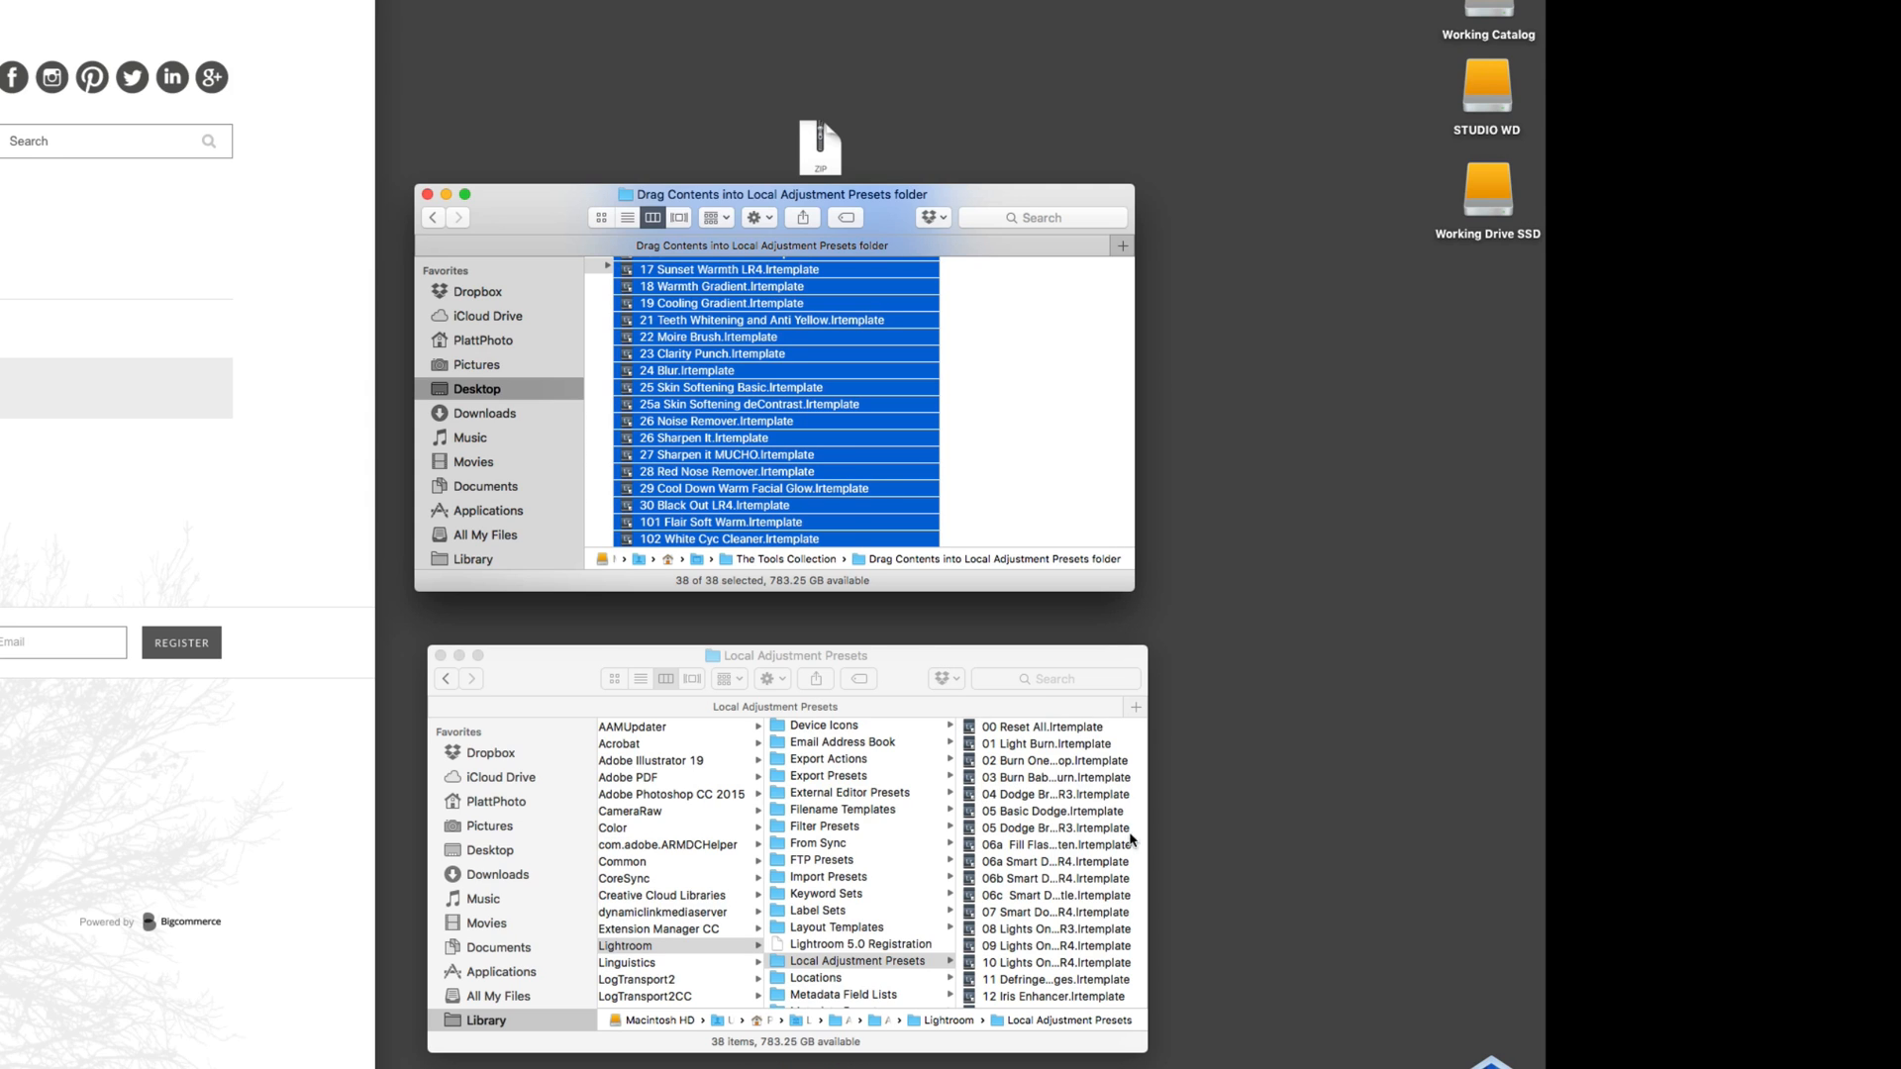
pyautogui.moveTo(1049, 827)
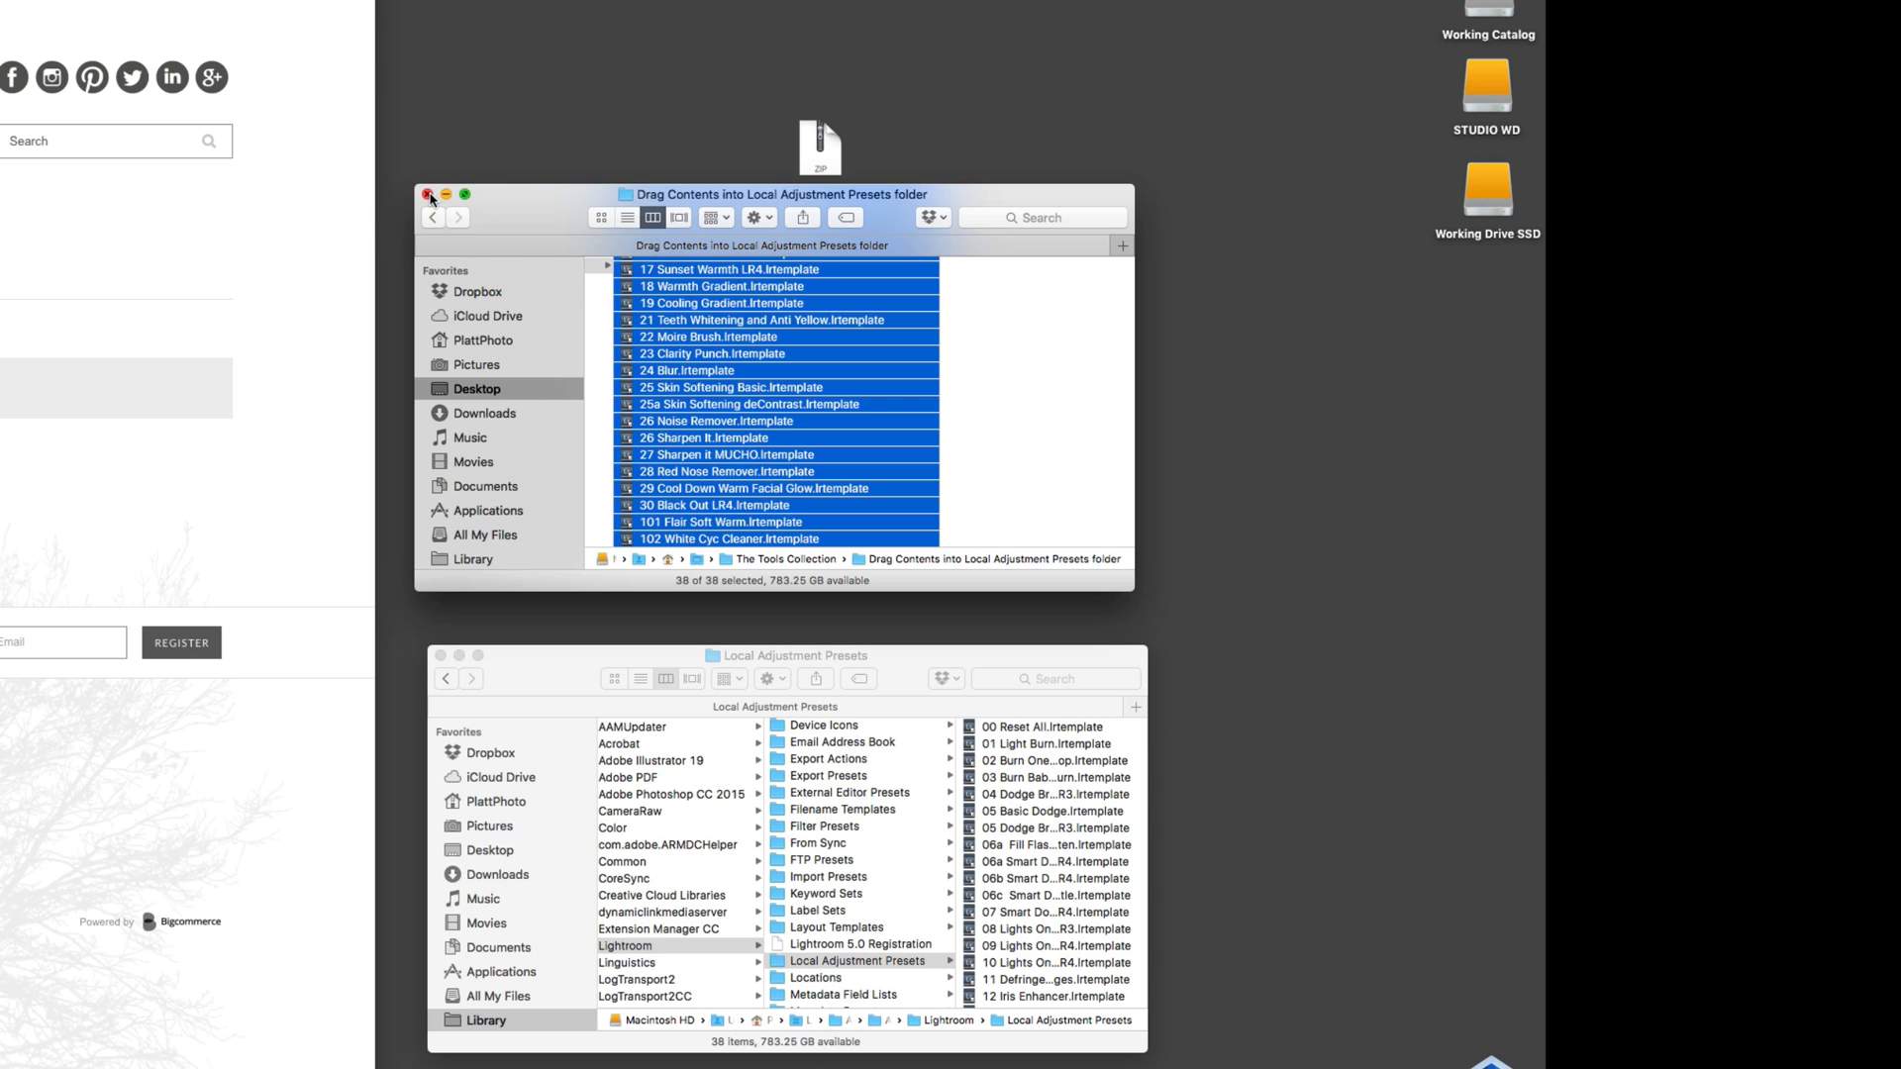
# - Close the source preset window and select the Local Adjustment Presets folder holding 38 templates
pyautogui.click(432, 195)
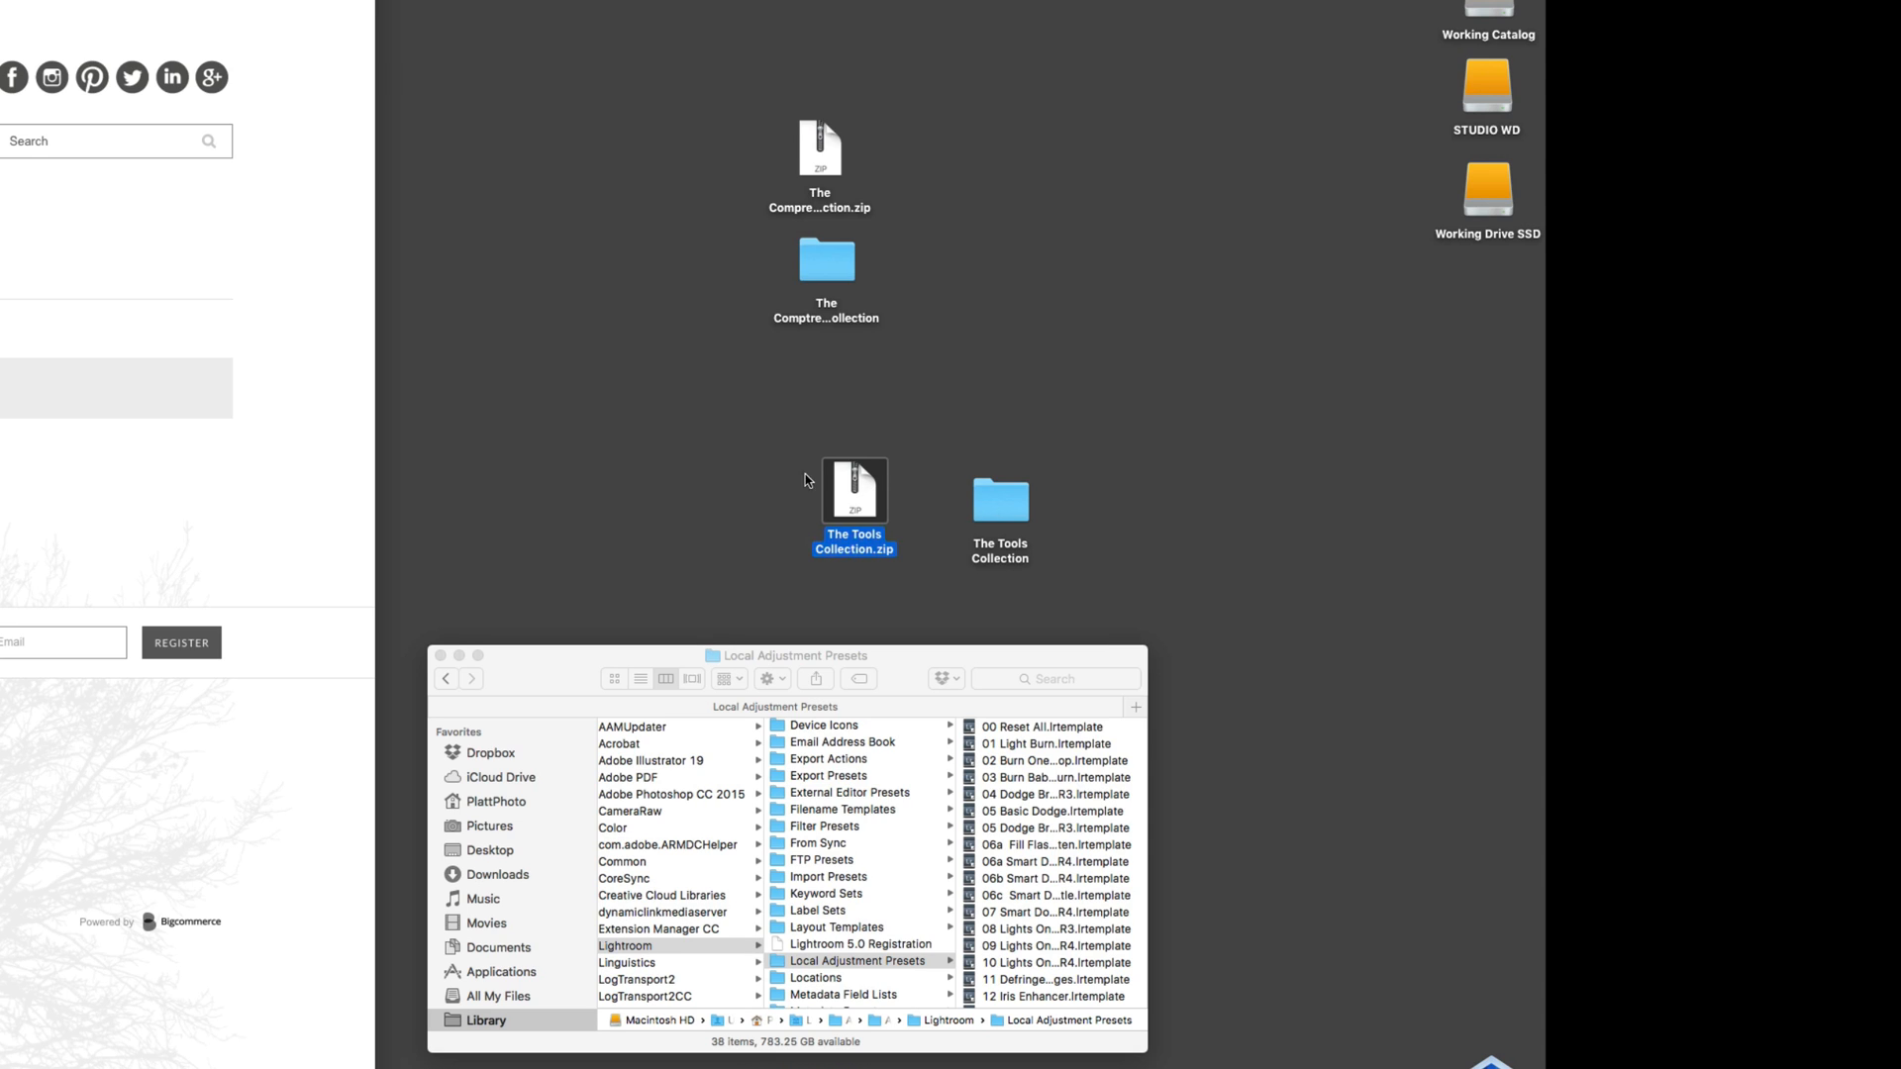
pyautogui.moveTo(885, 499)
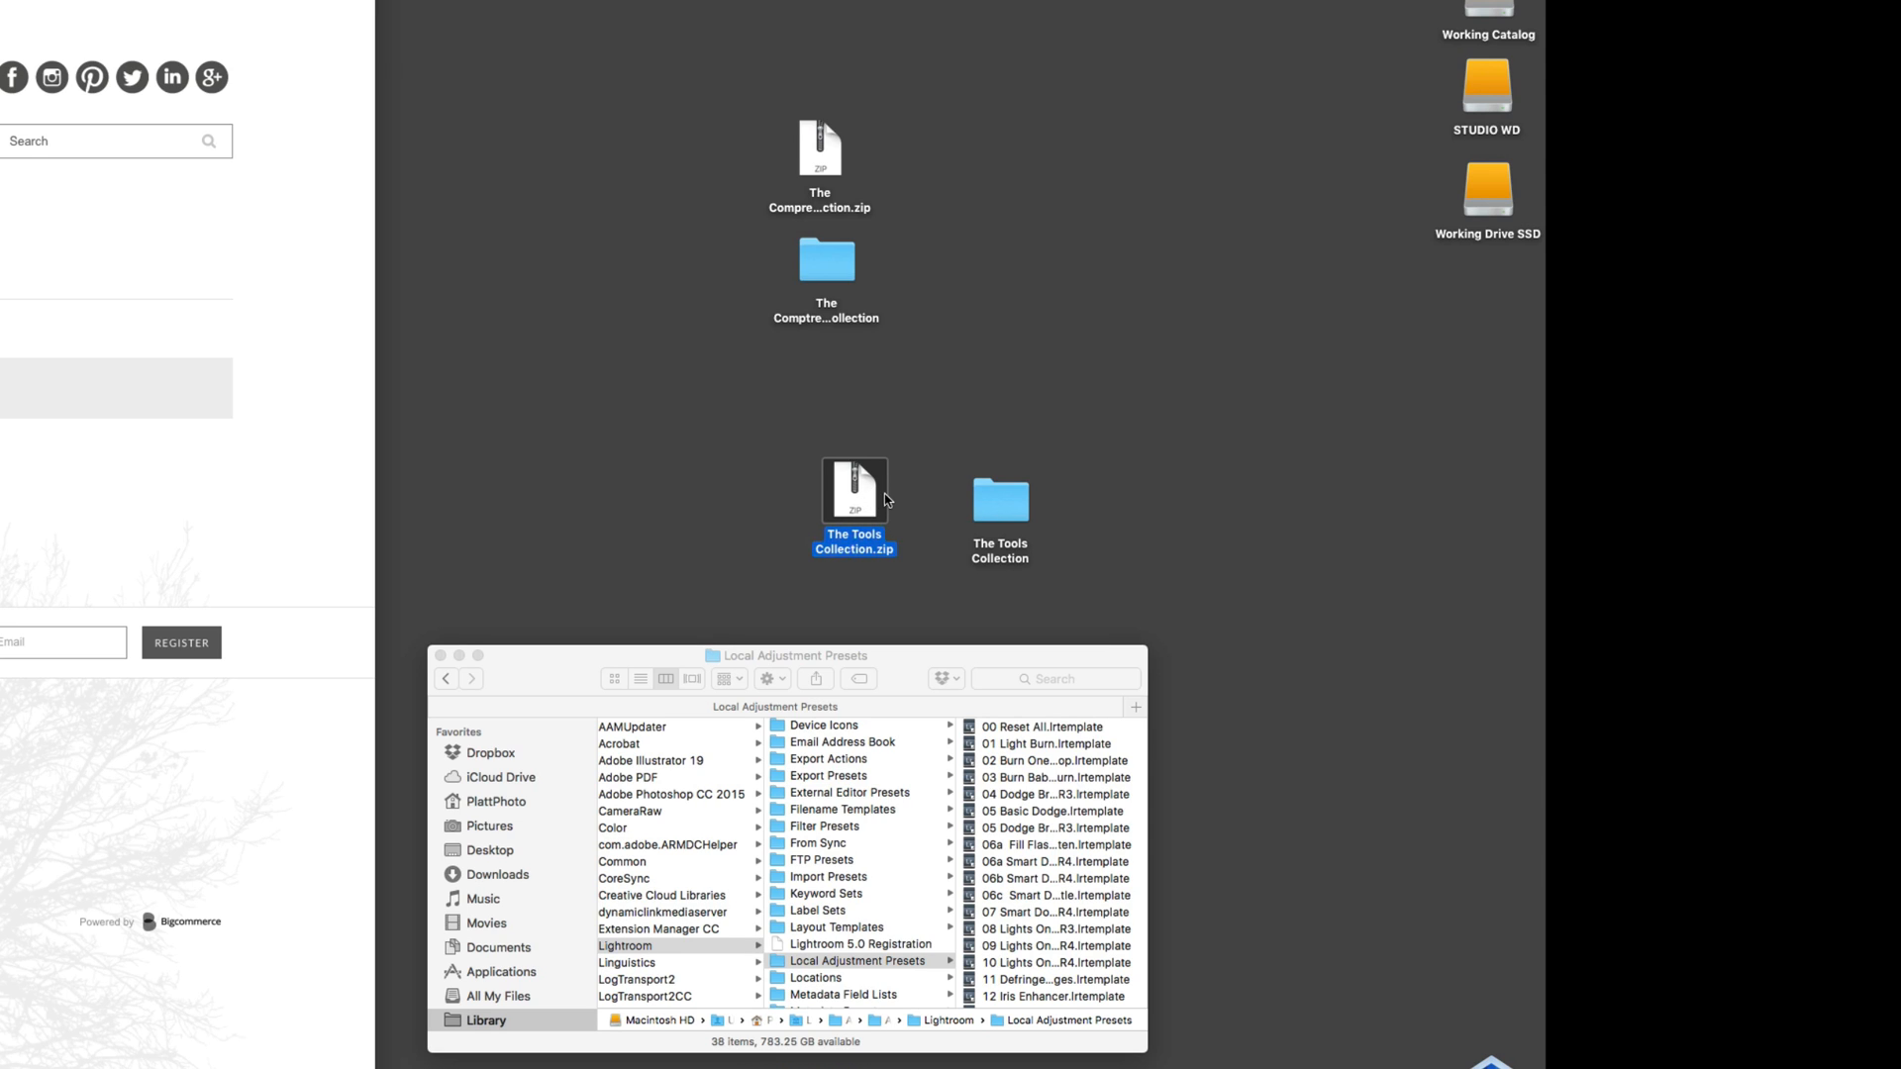
pyautogui.moveTo(949, 487)
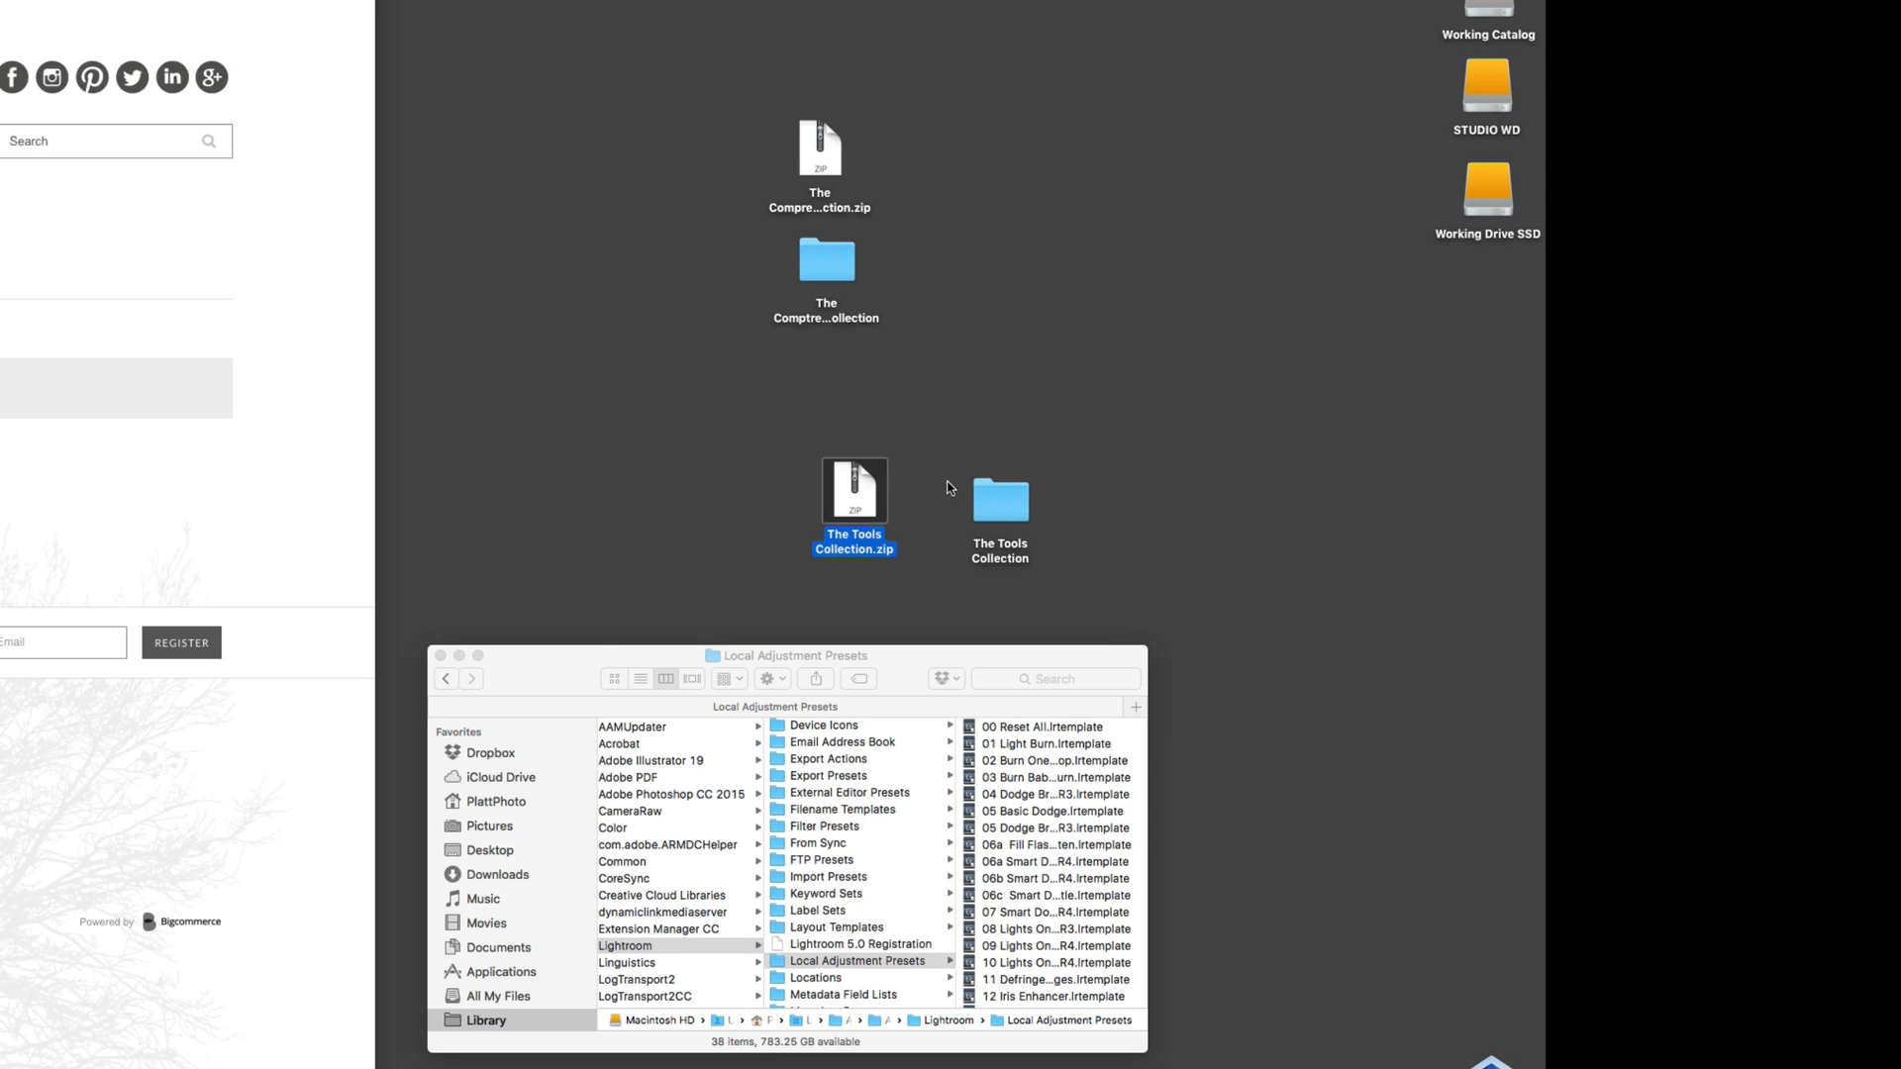
pyautogui.moveTo(317, 439)
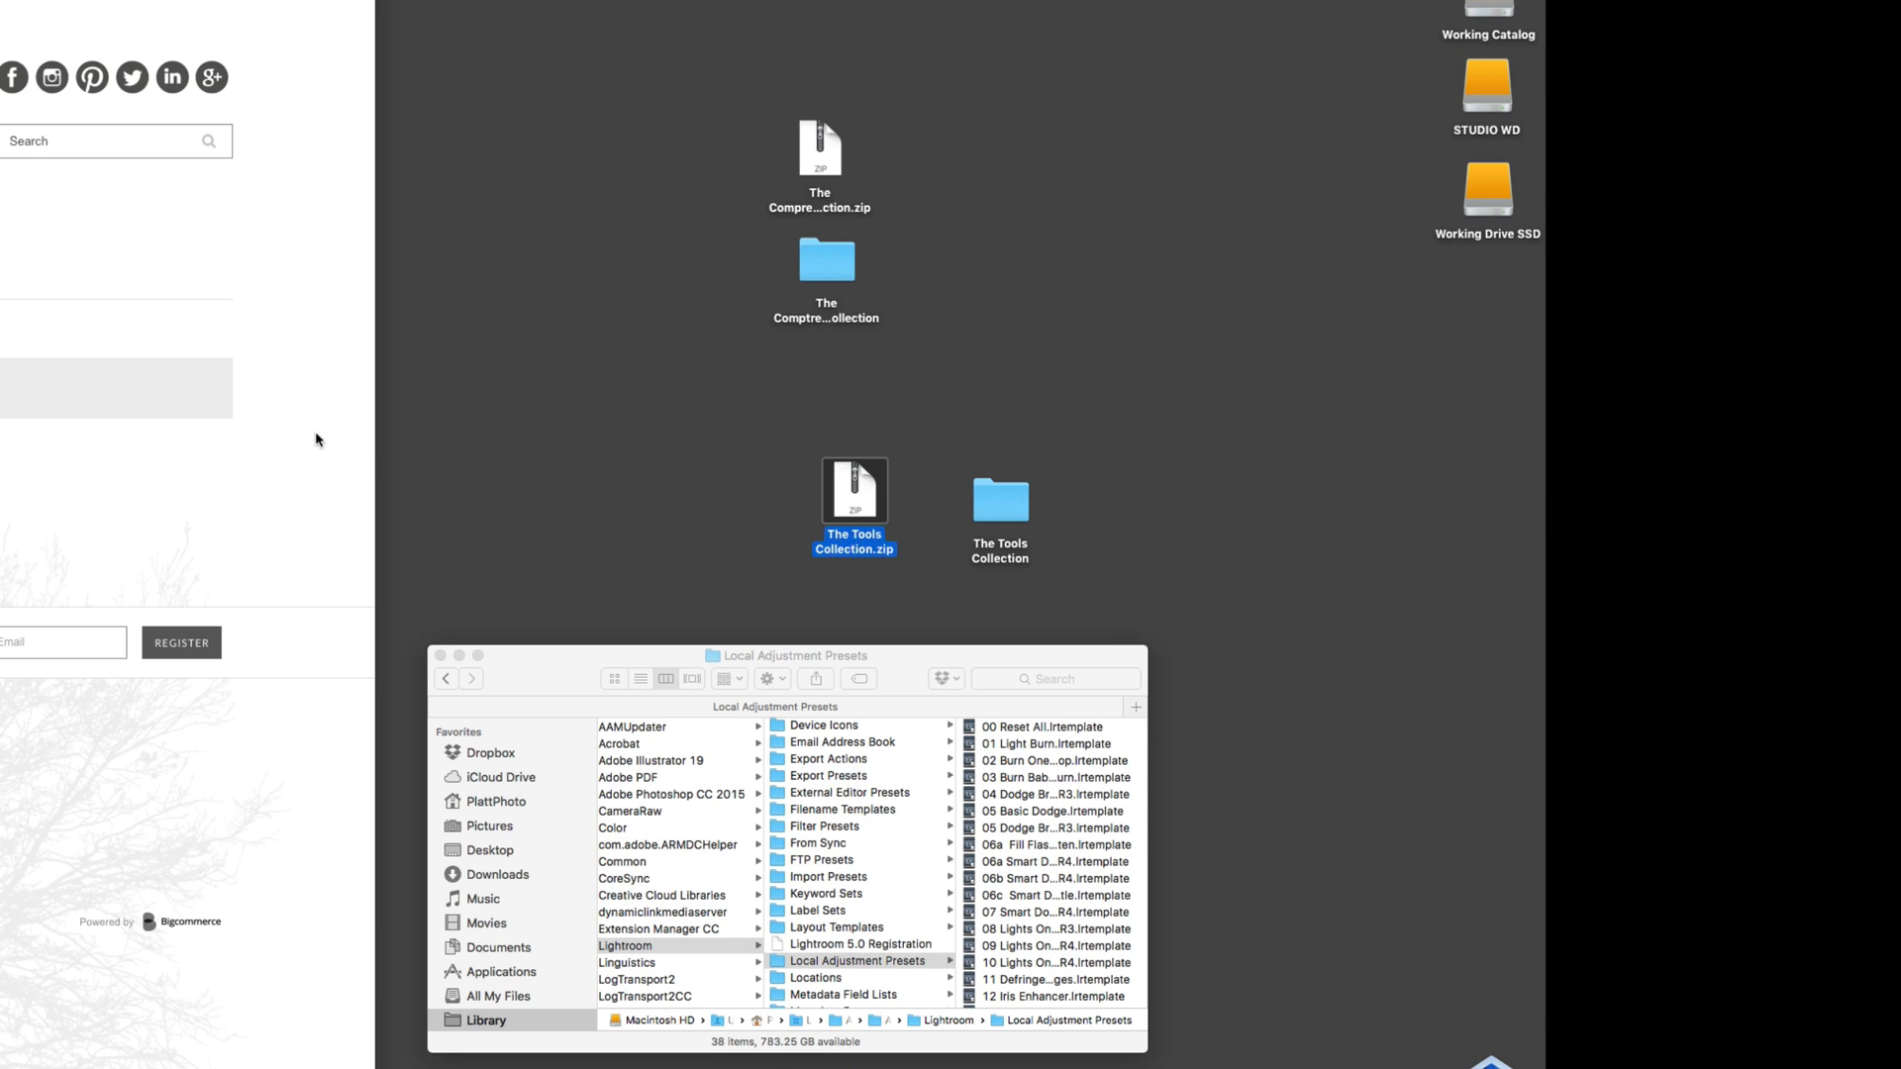
pyautogui.moveTo(974, 546)
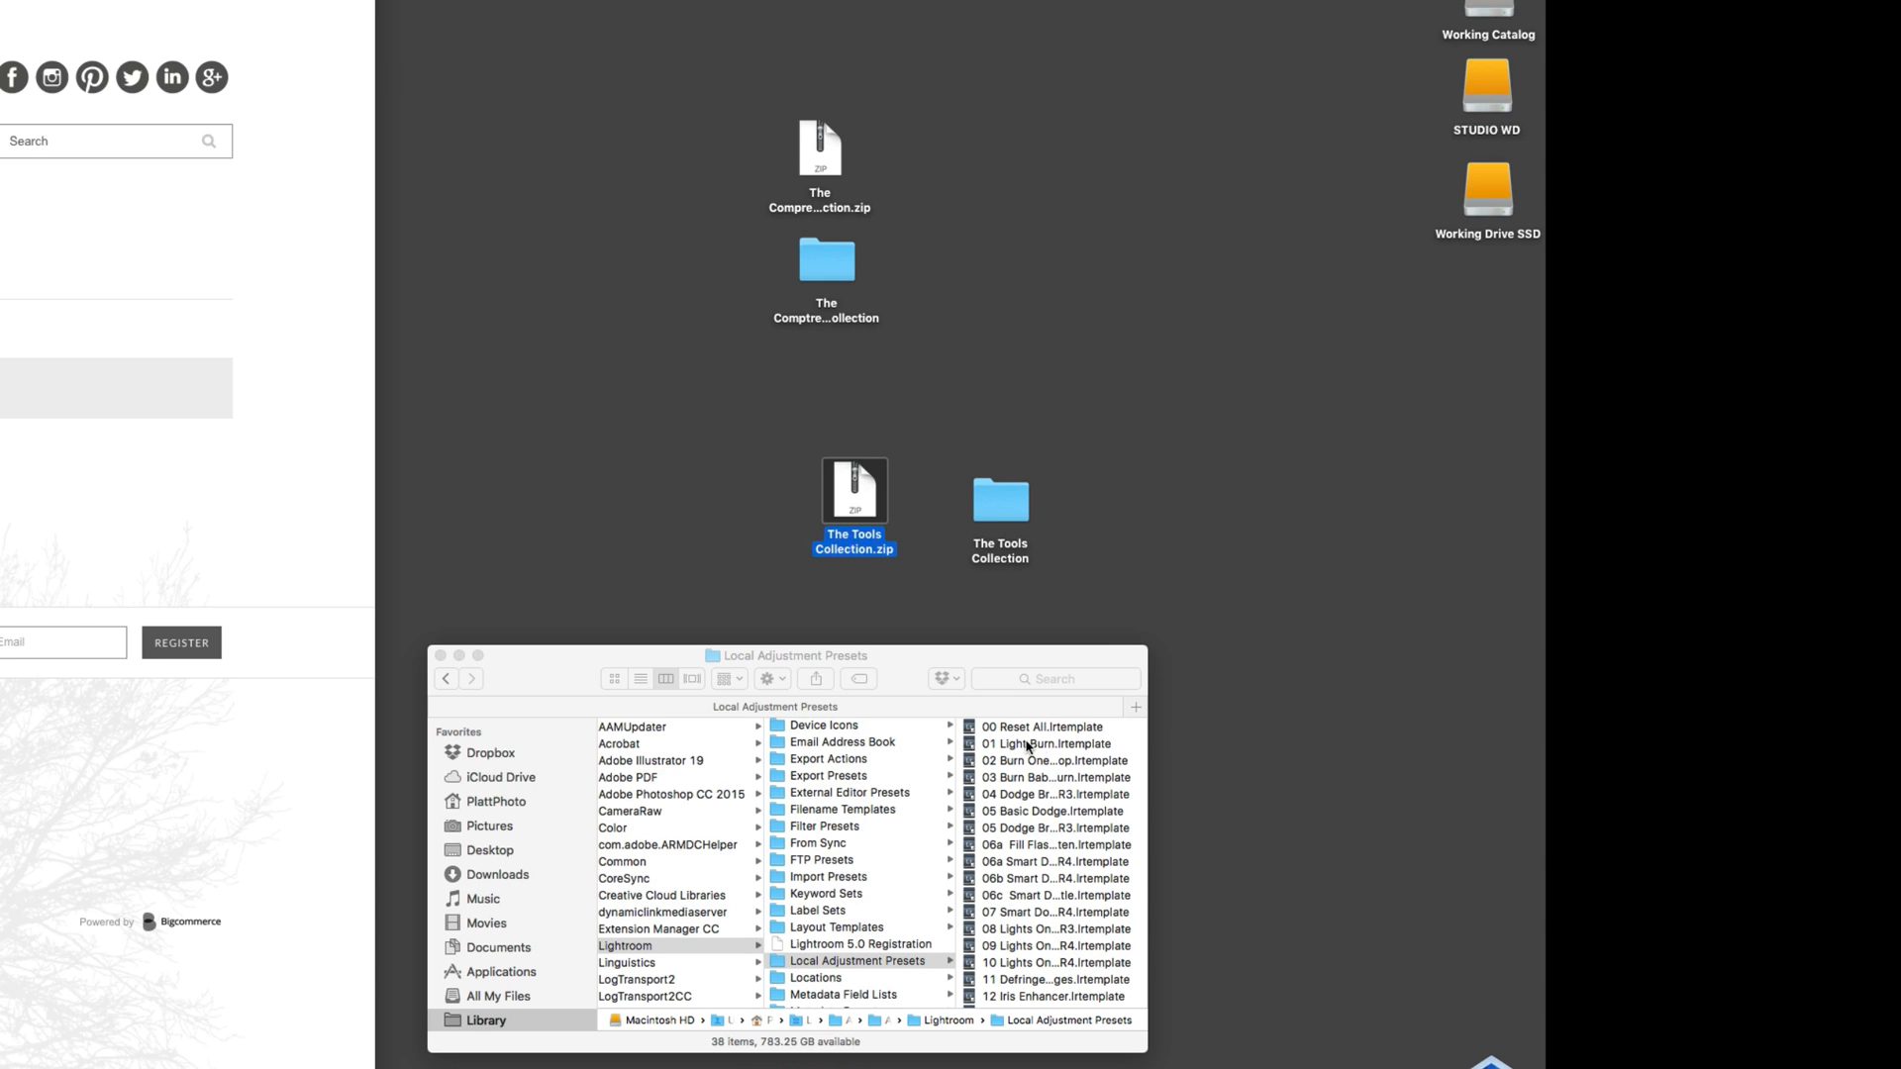
pyautogui.moveTo(777, 964)
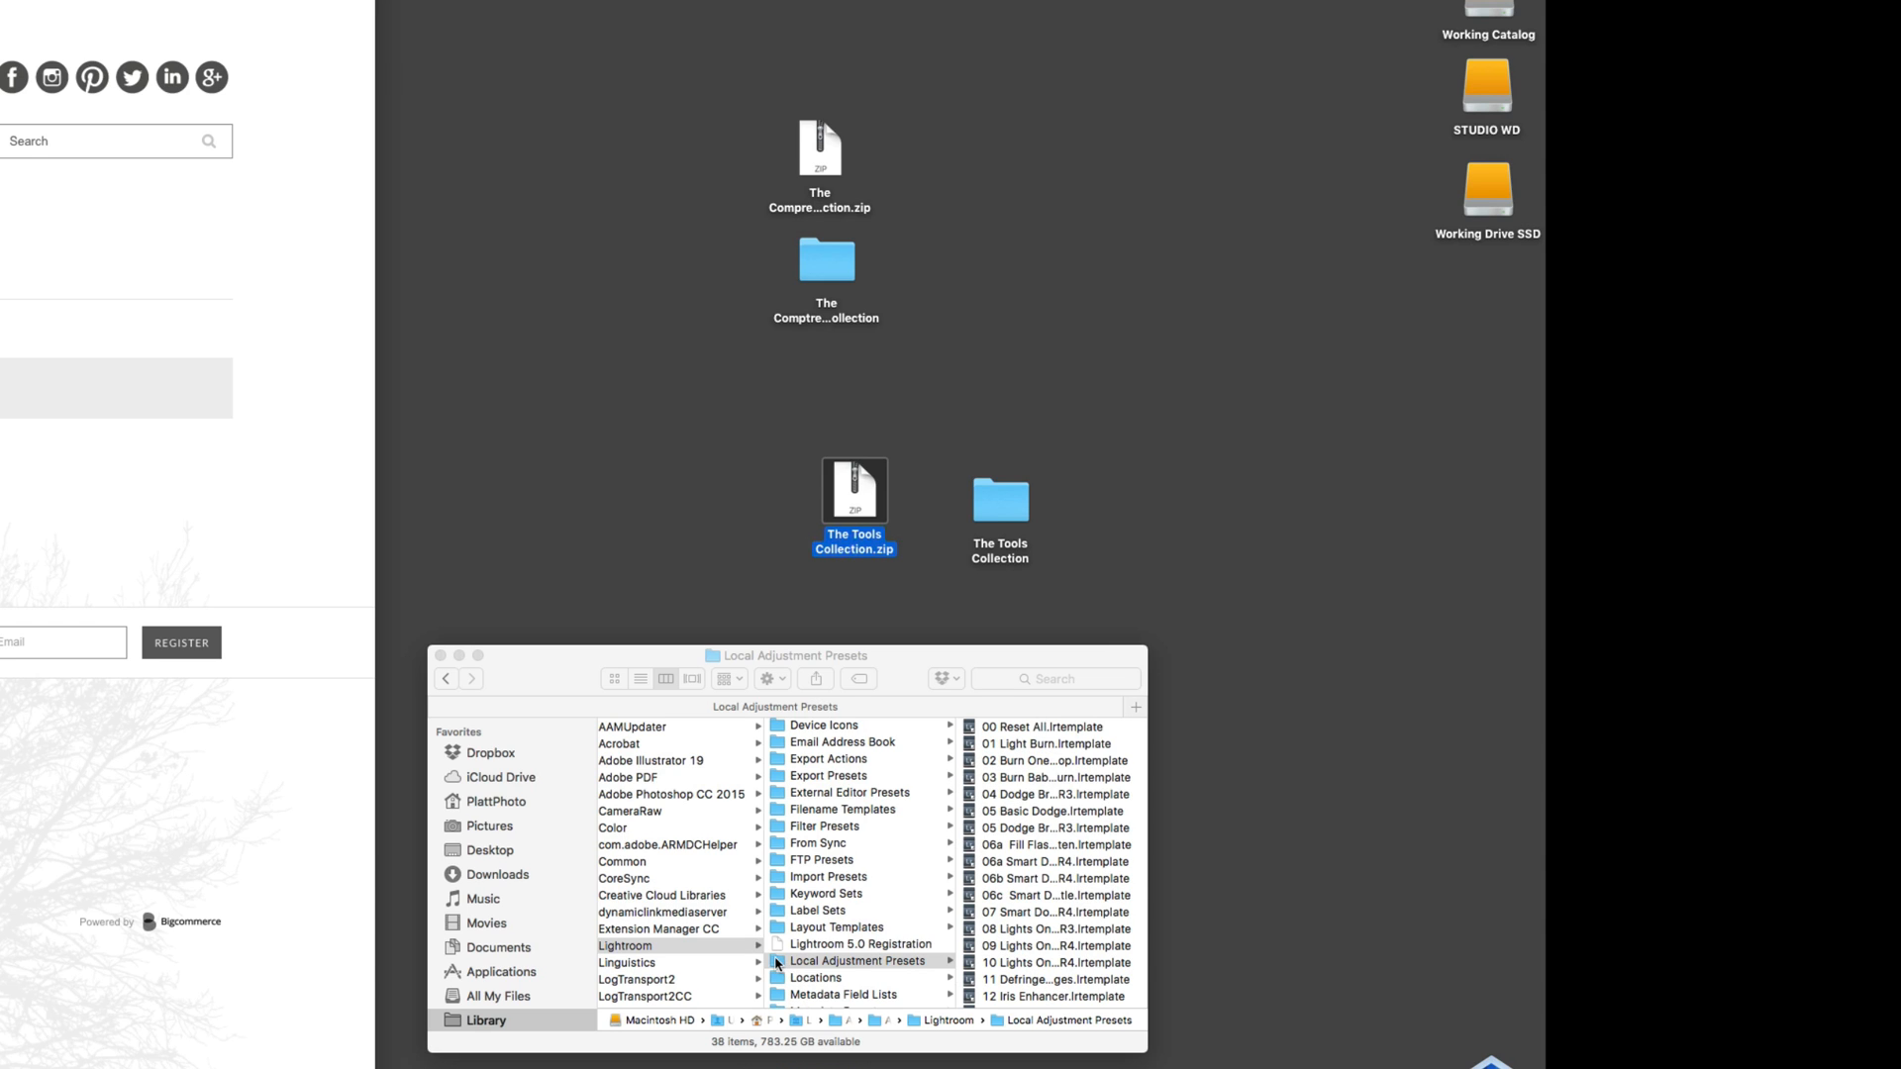
pyautogui.click(855, 960)
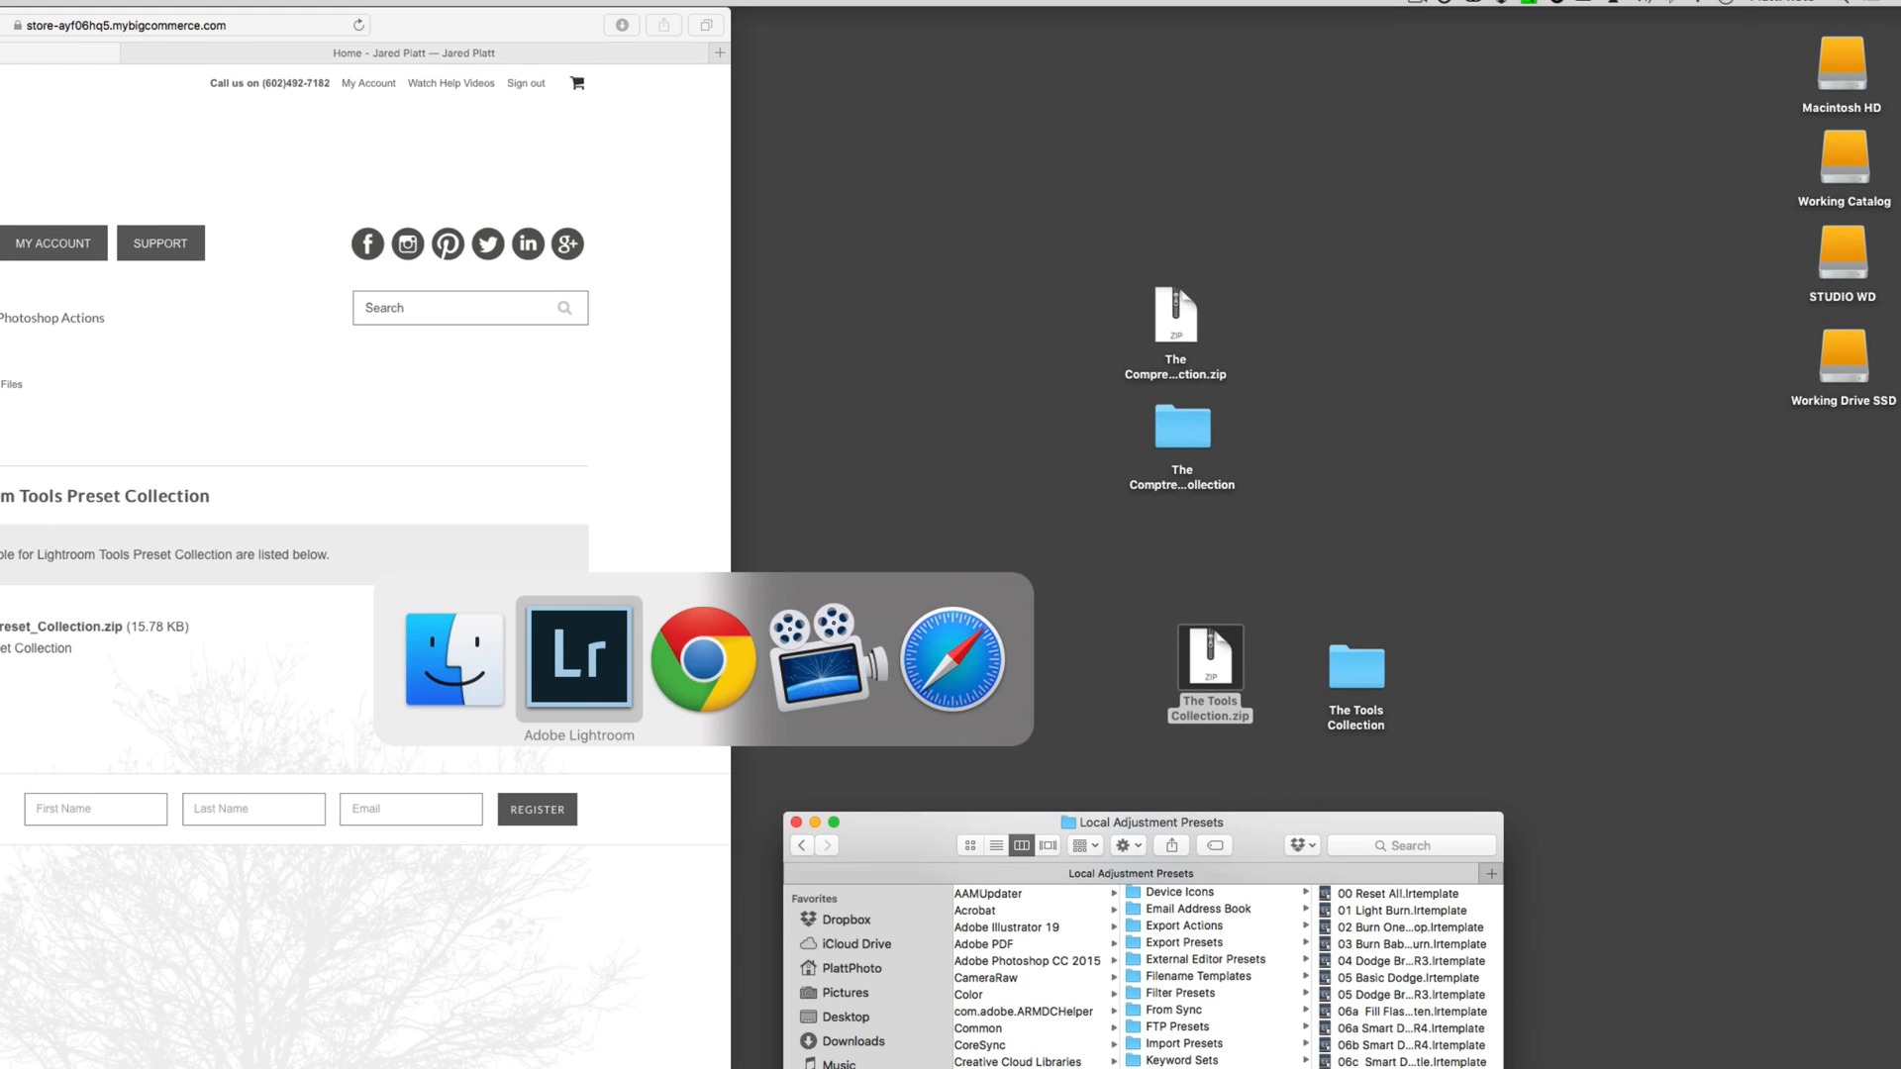
# - Leave Finder and switch back to Adobe Lightroom from the Dock
pyautogui.click(577, 659)
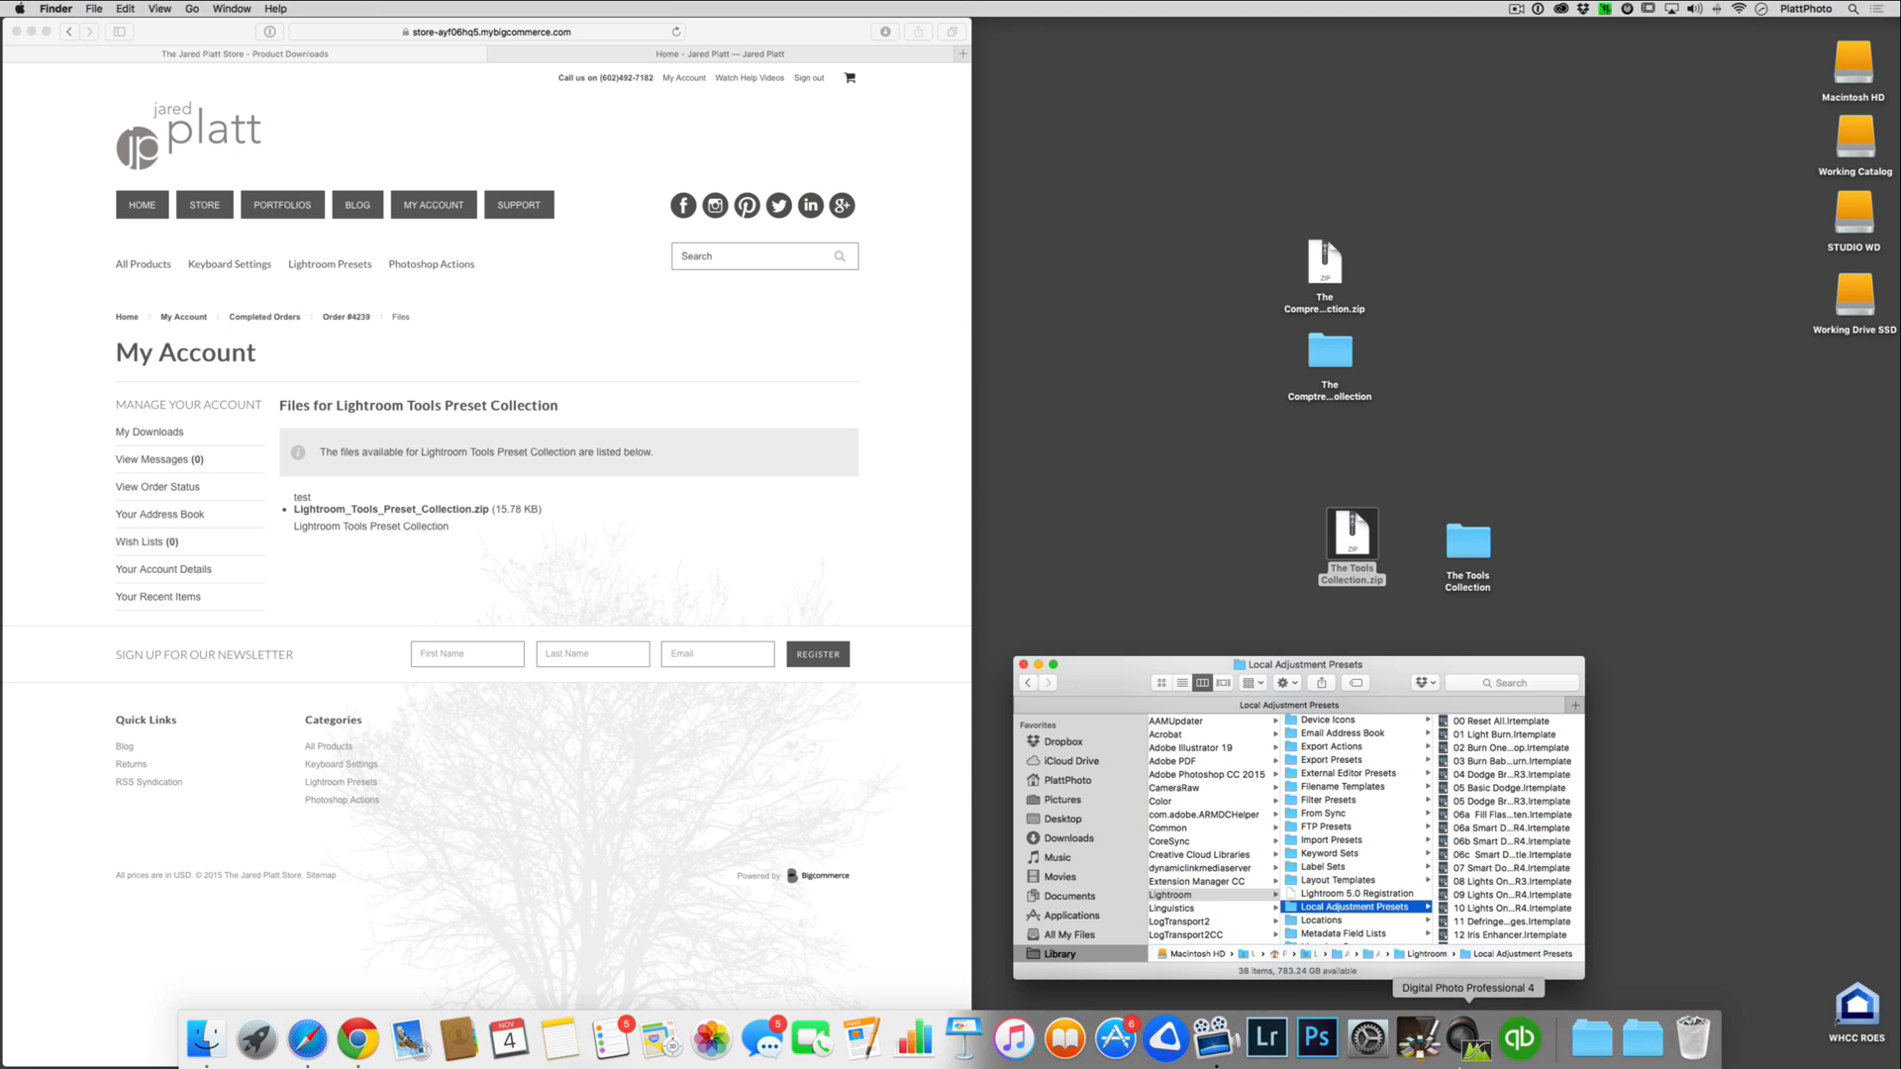
pyautogui.moveTo(1267, 1037)
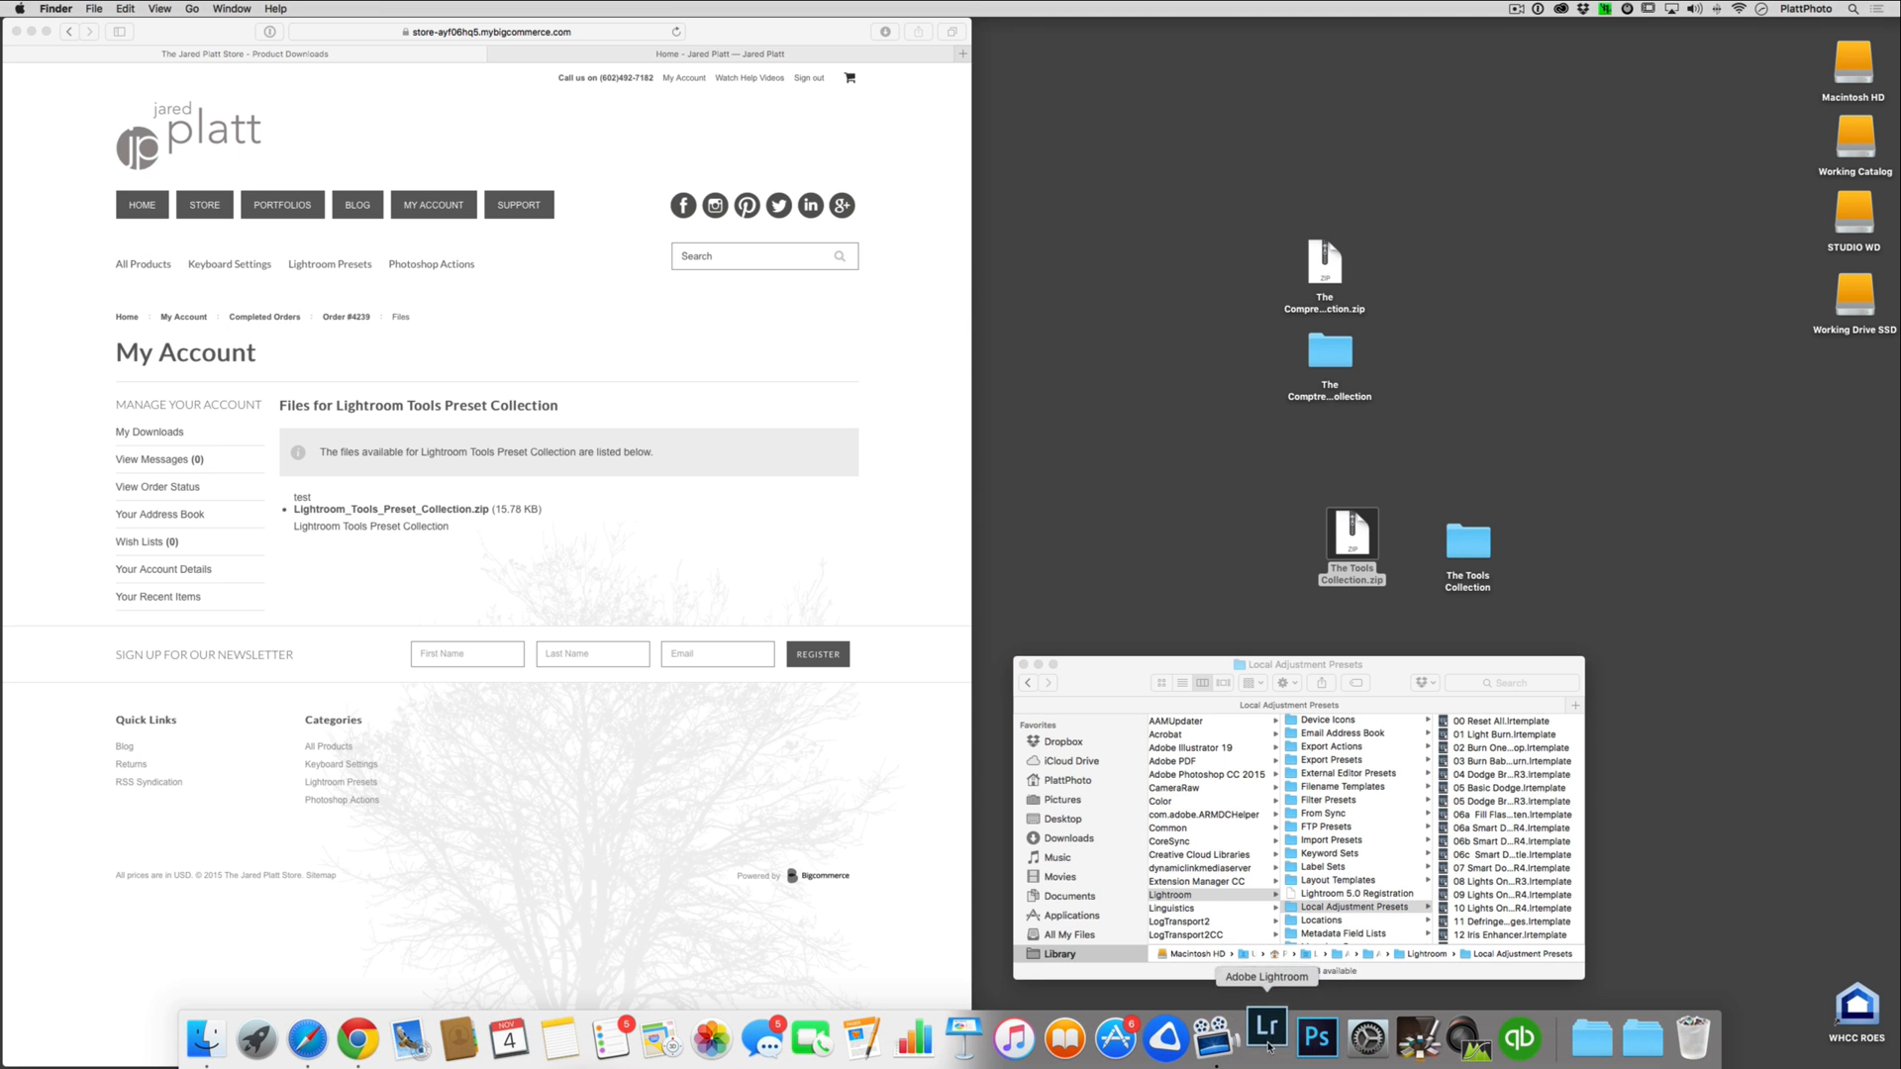
pyautogui.click(1267, 1038)
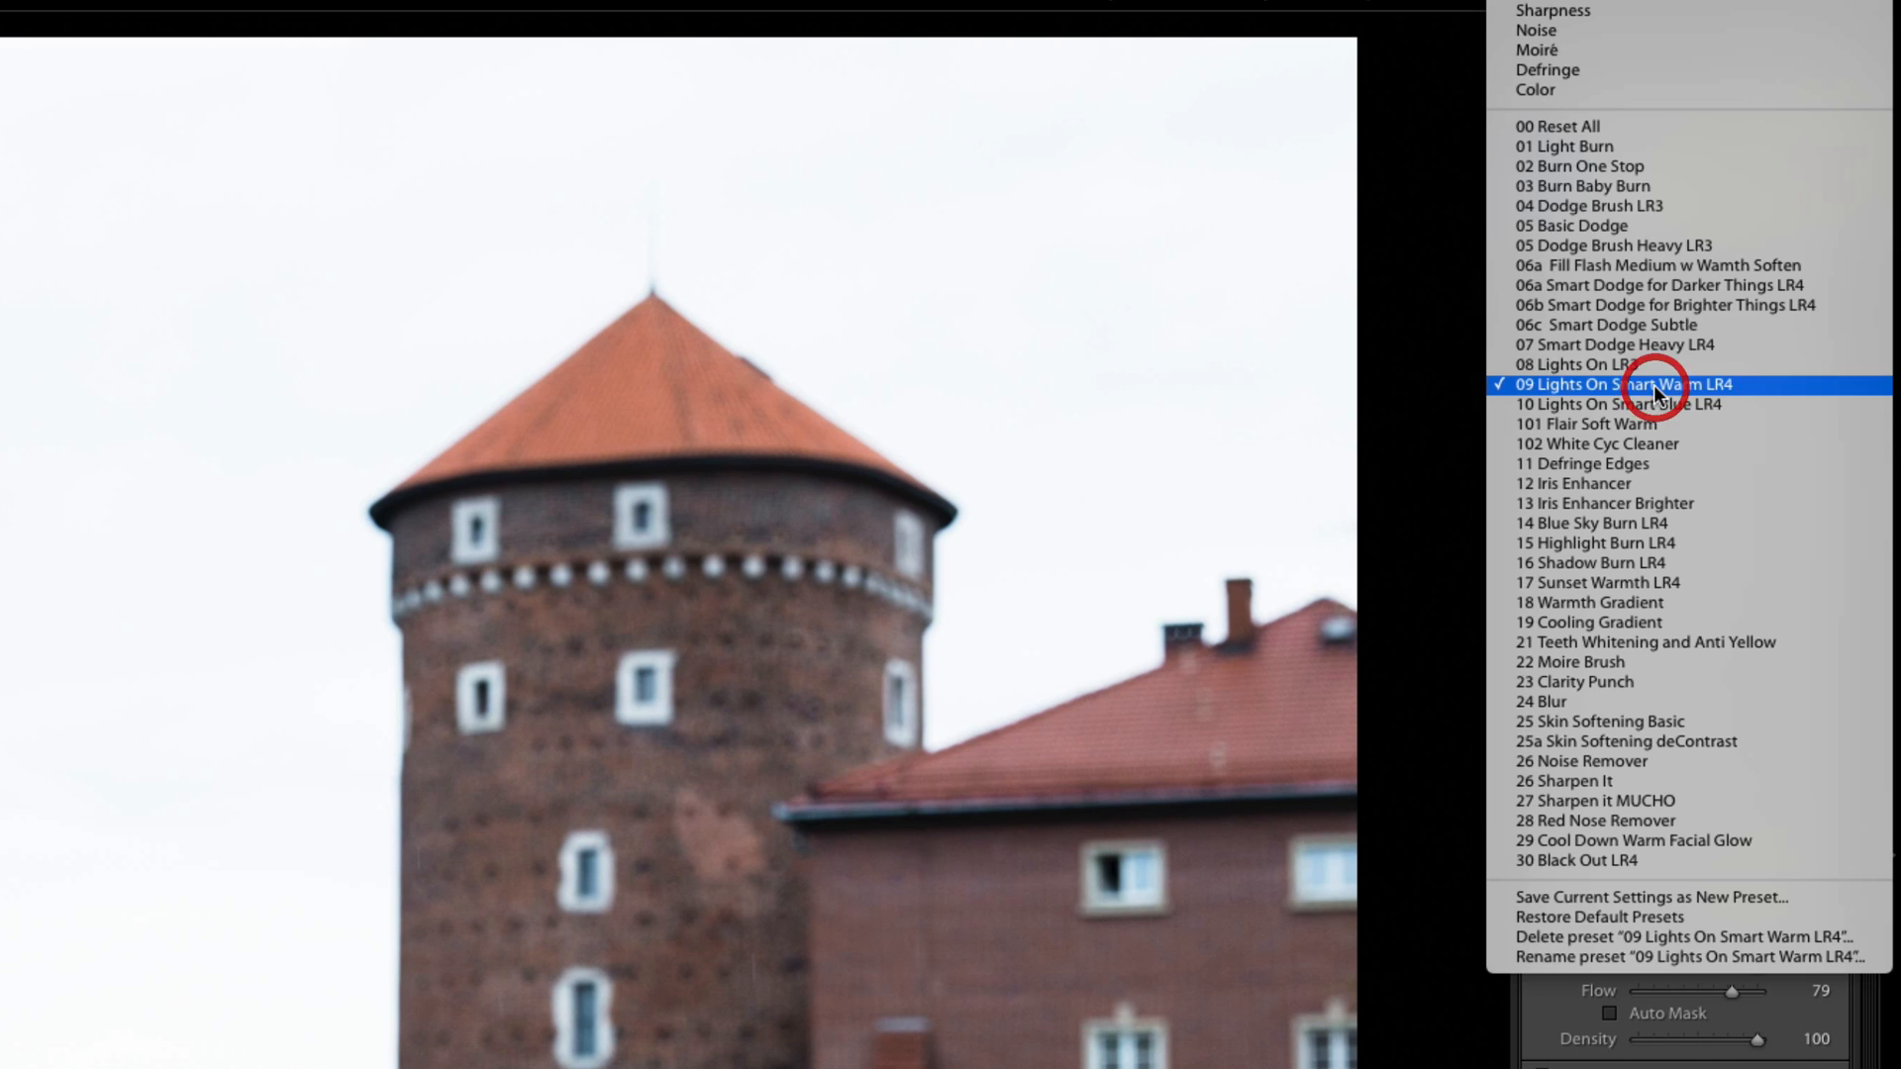
pyautogui.moveTo(1671, 701)
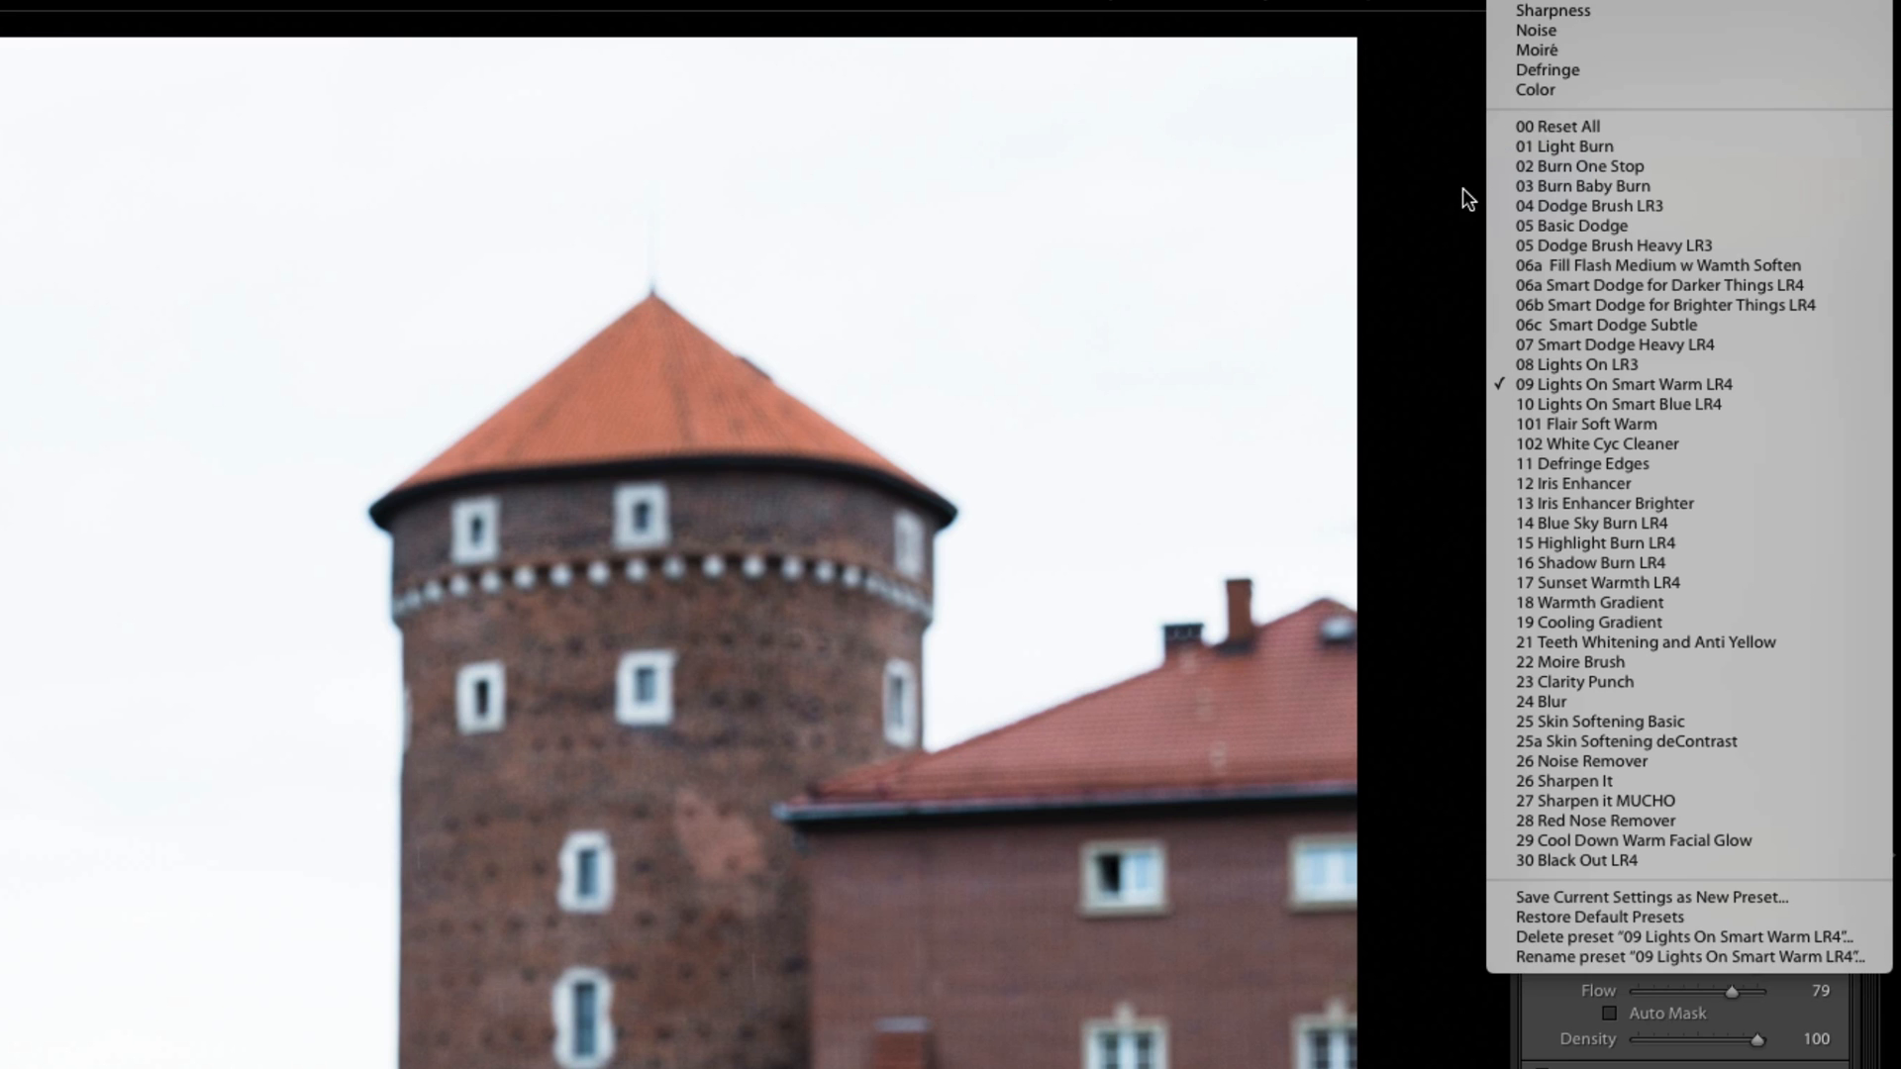
# - Close the brush Effect list showing the newly installed presets with 09 Lights On Smart Warm chosen
pyautogui.click(1620, 385)
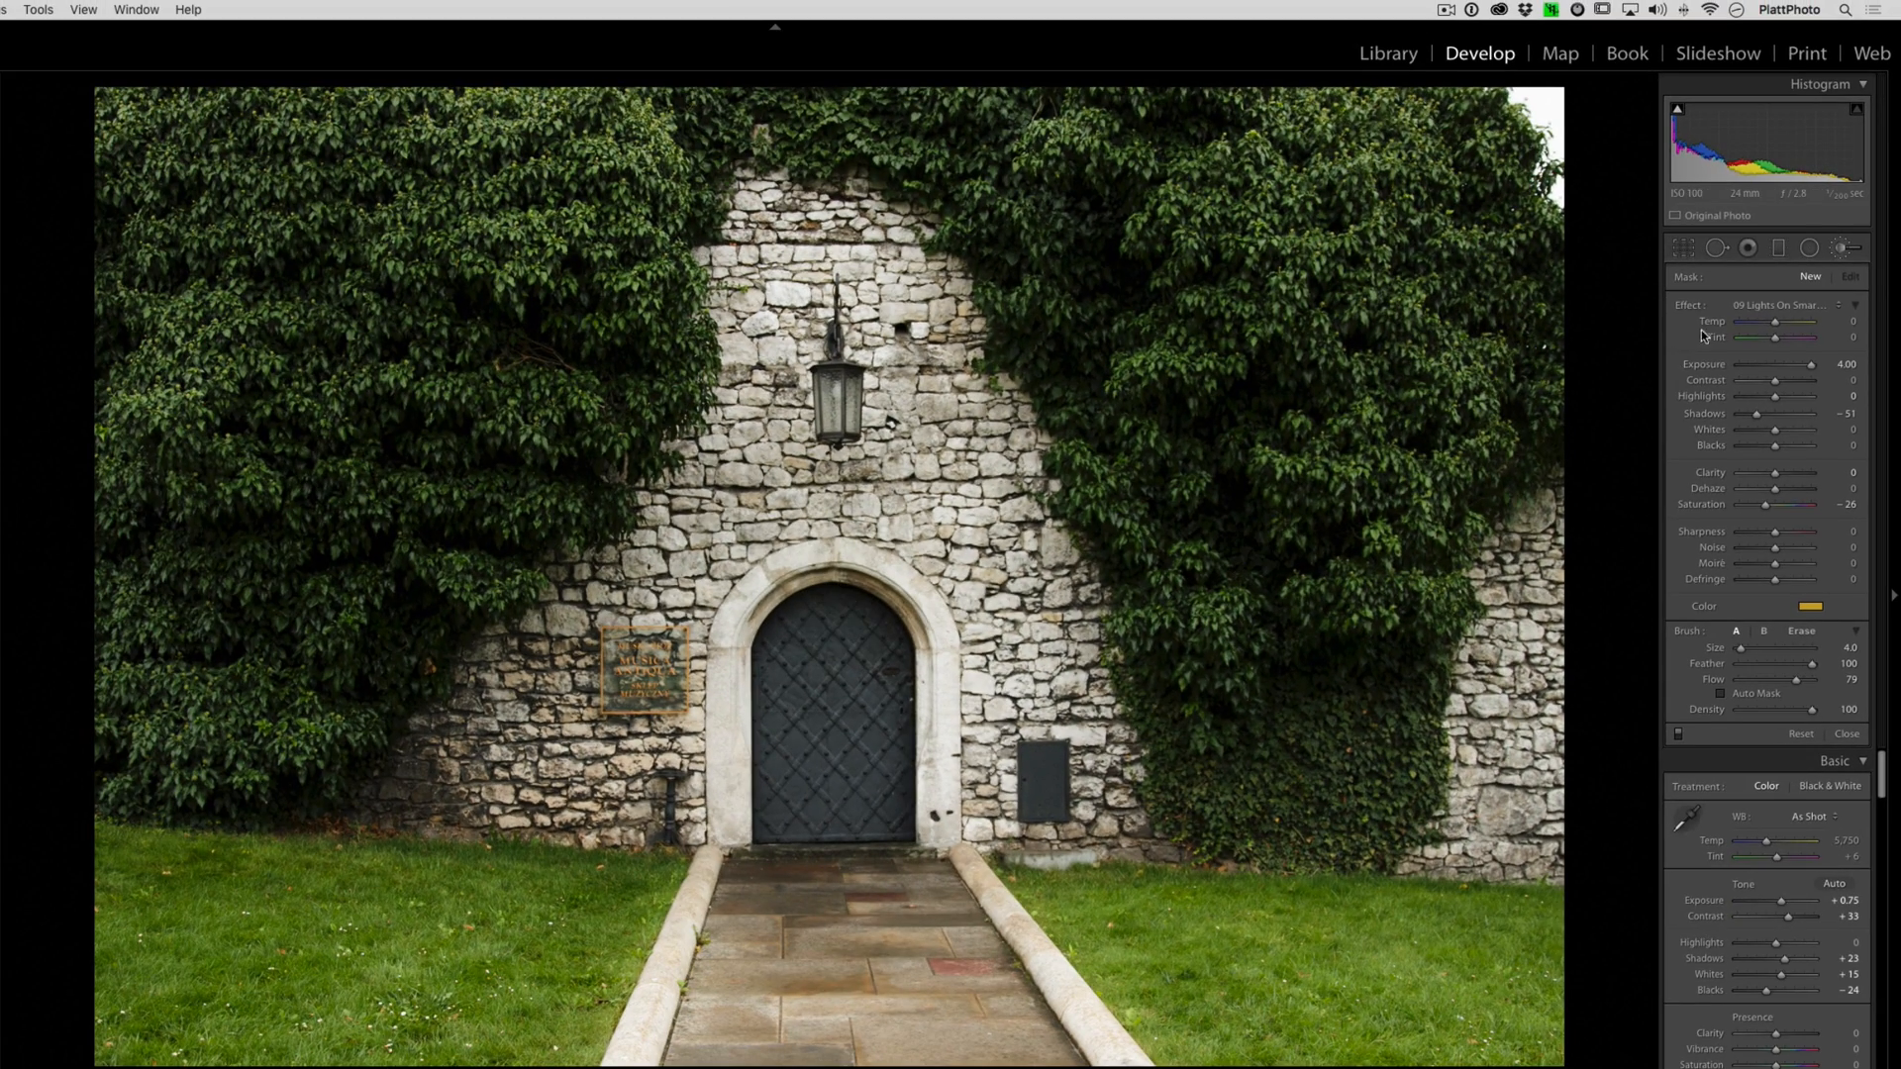
pyautogui.moveTo(1843, 254)
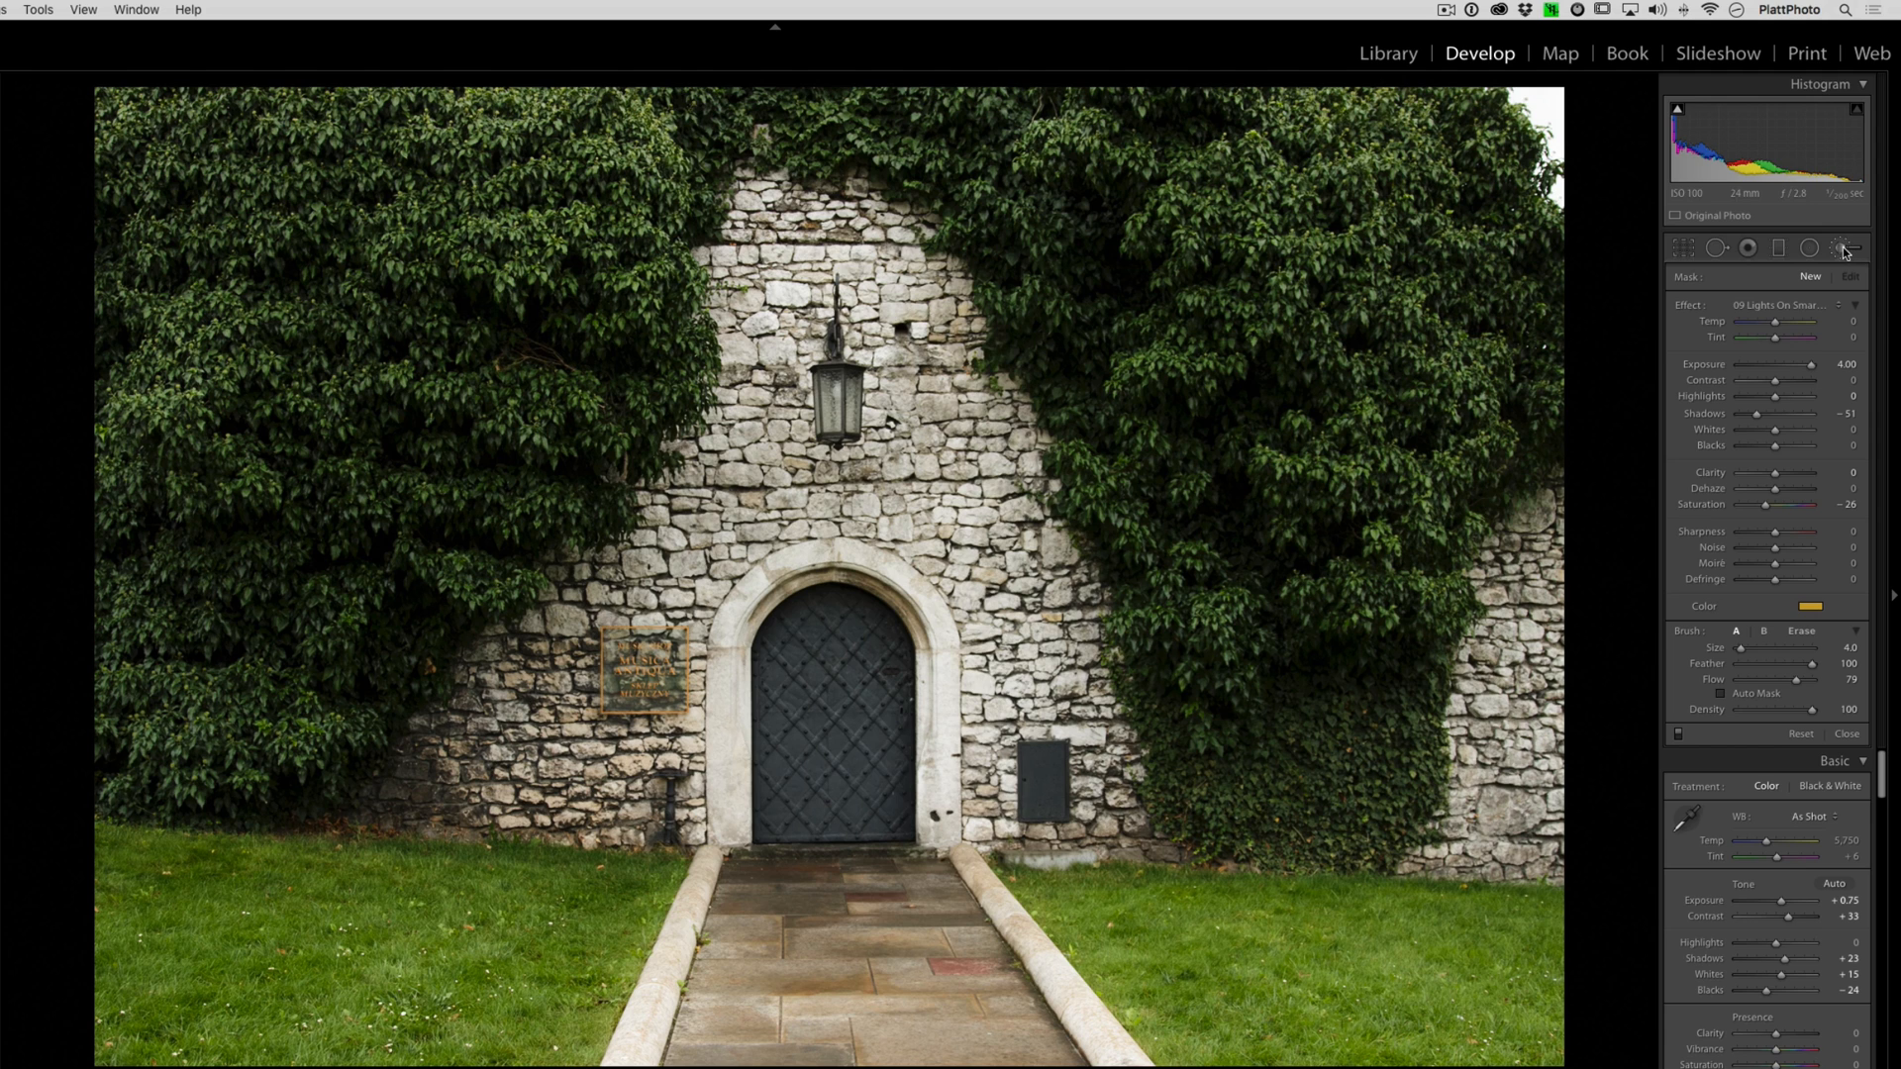
# - Choose the 01 Light Burn brush preset (exposure −0.50) to darken the grass
pyautogui.click(1778, 304)
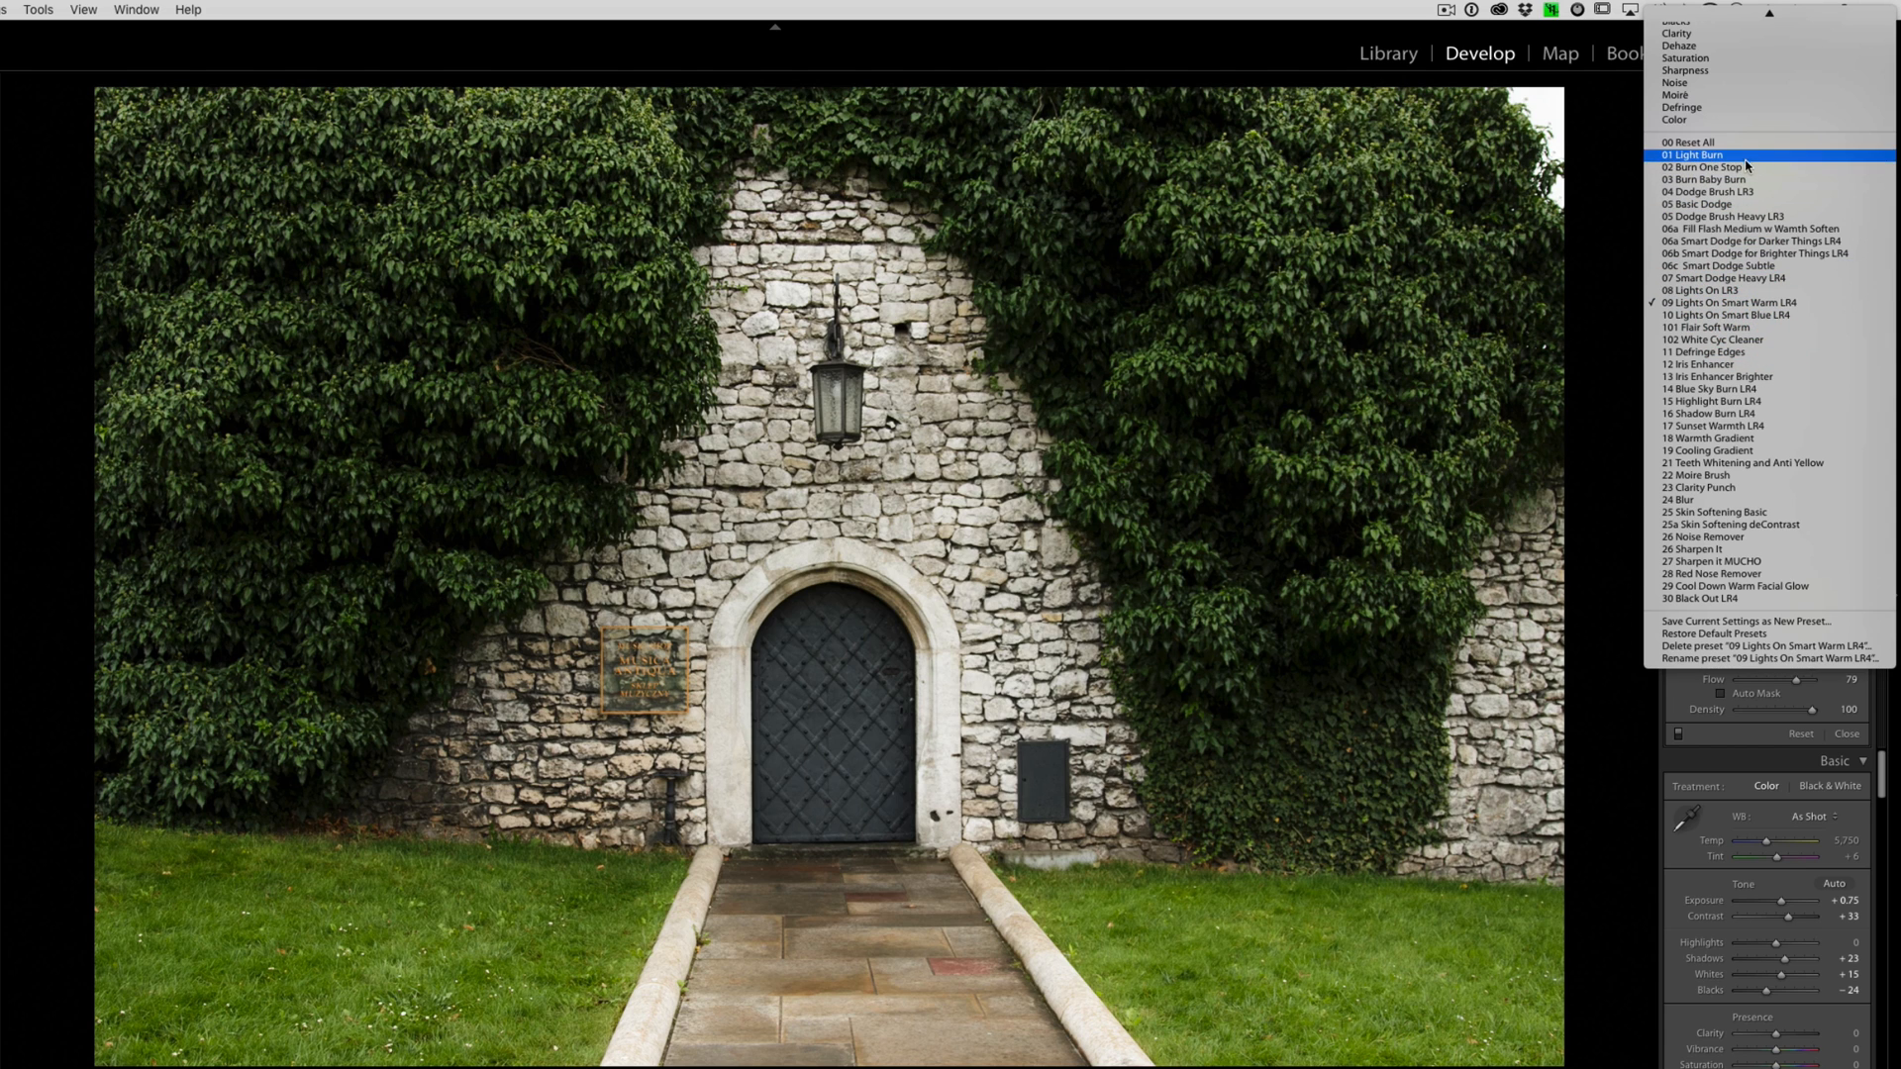
pyautogui.click(1691, 155)
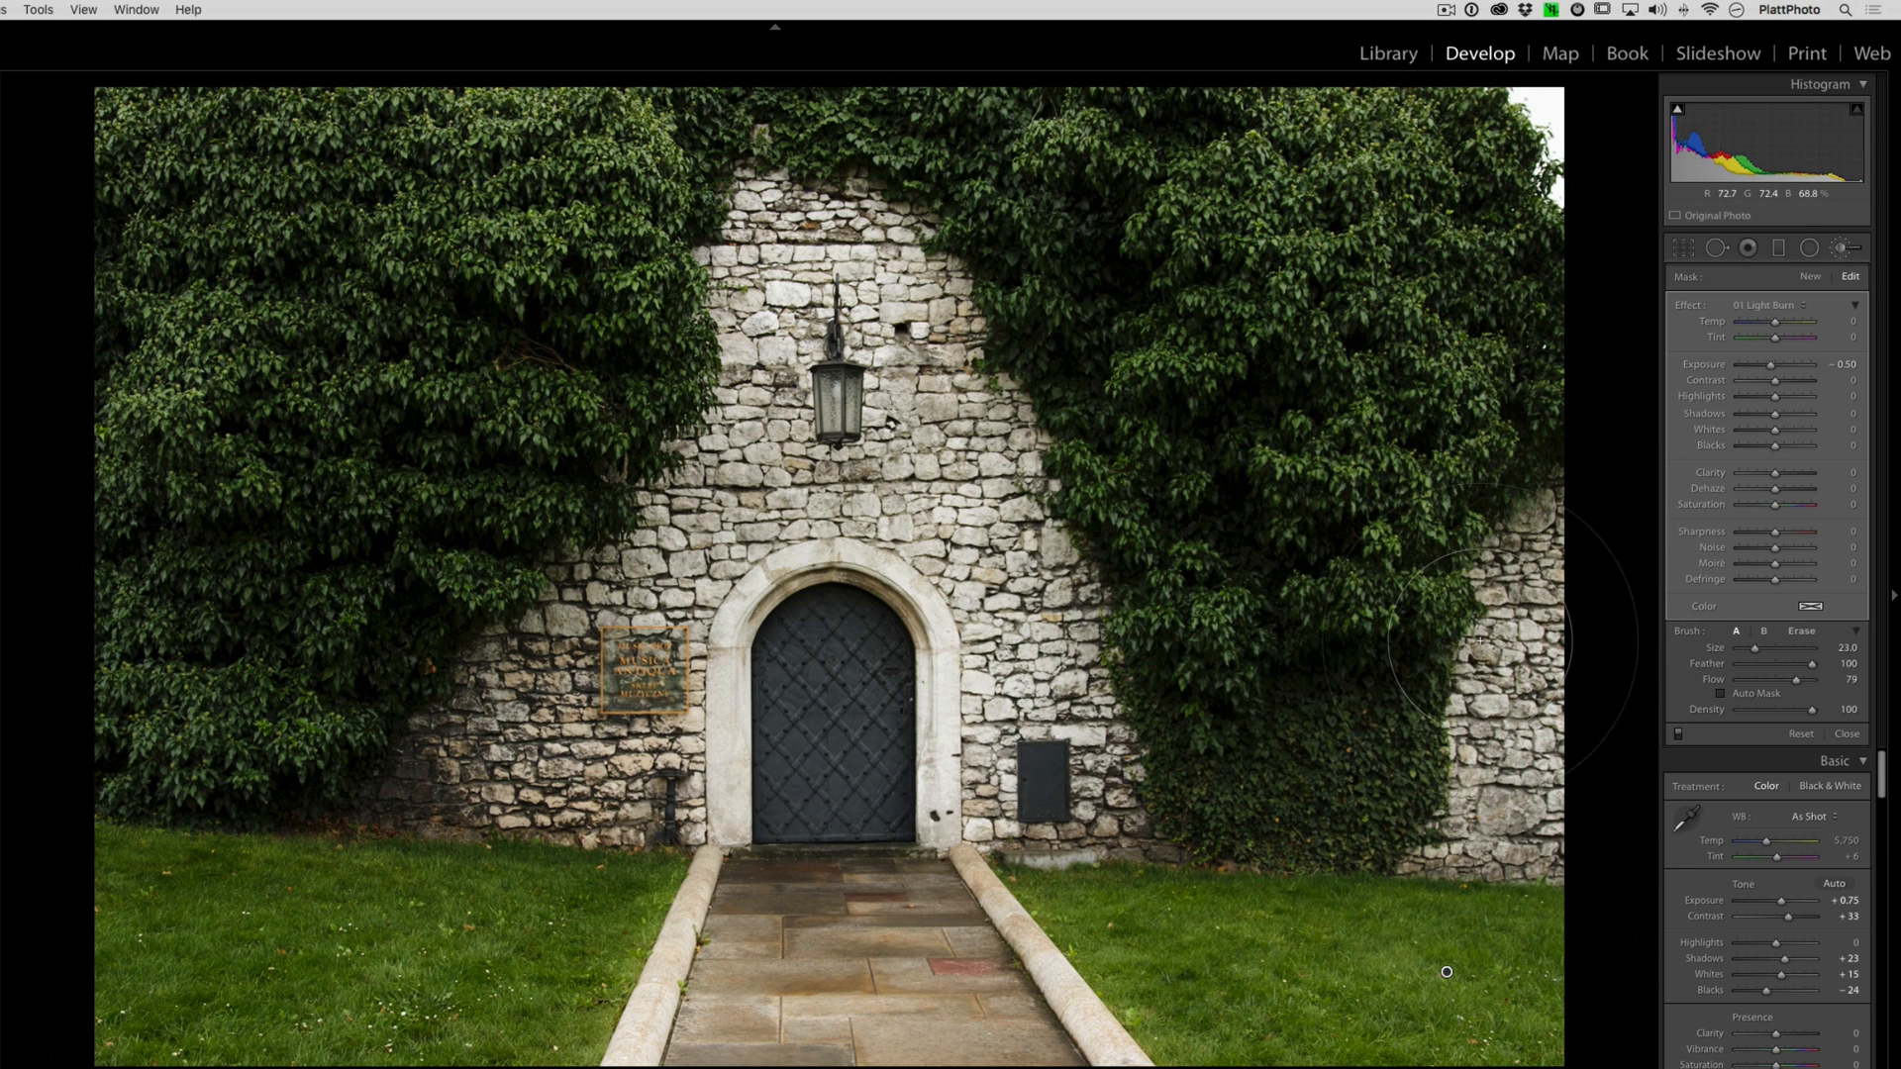
pyautogui.moveTo(803, 970)
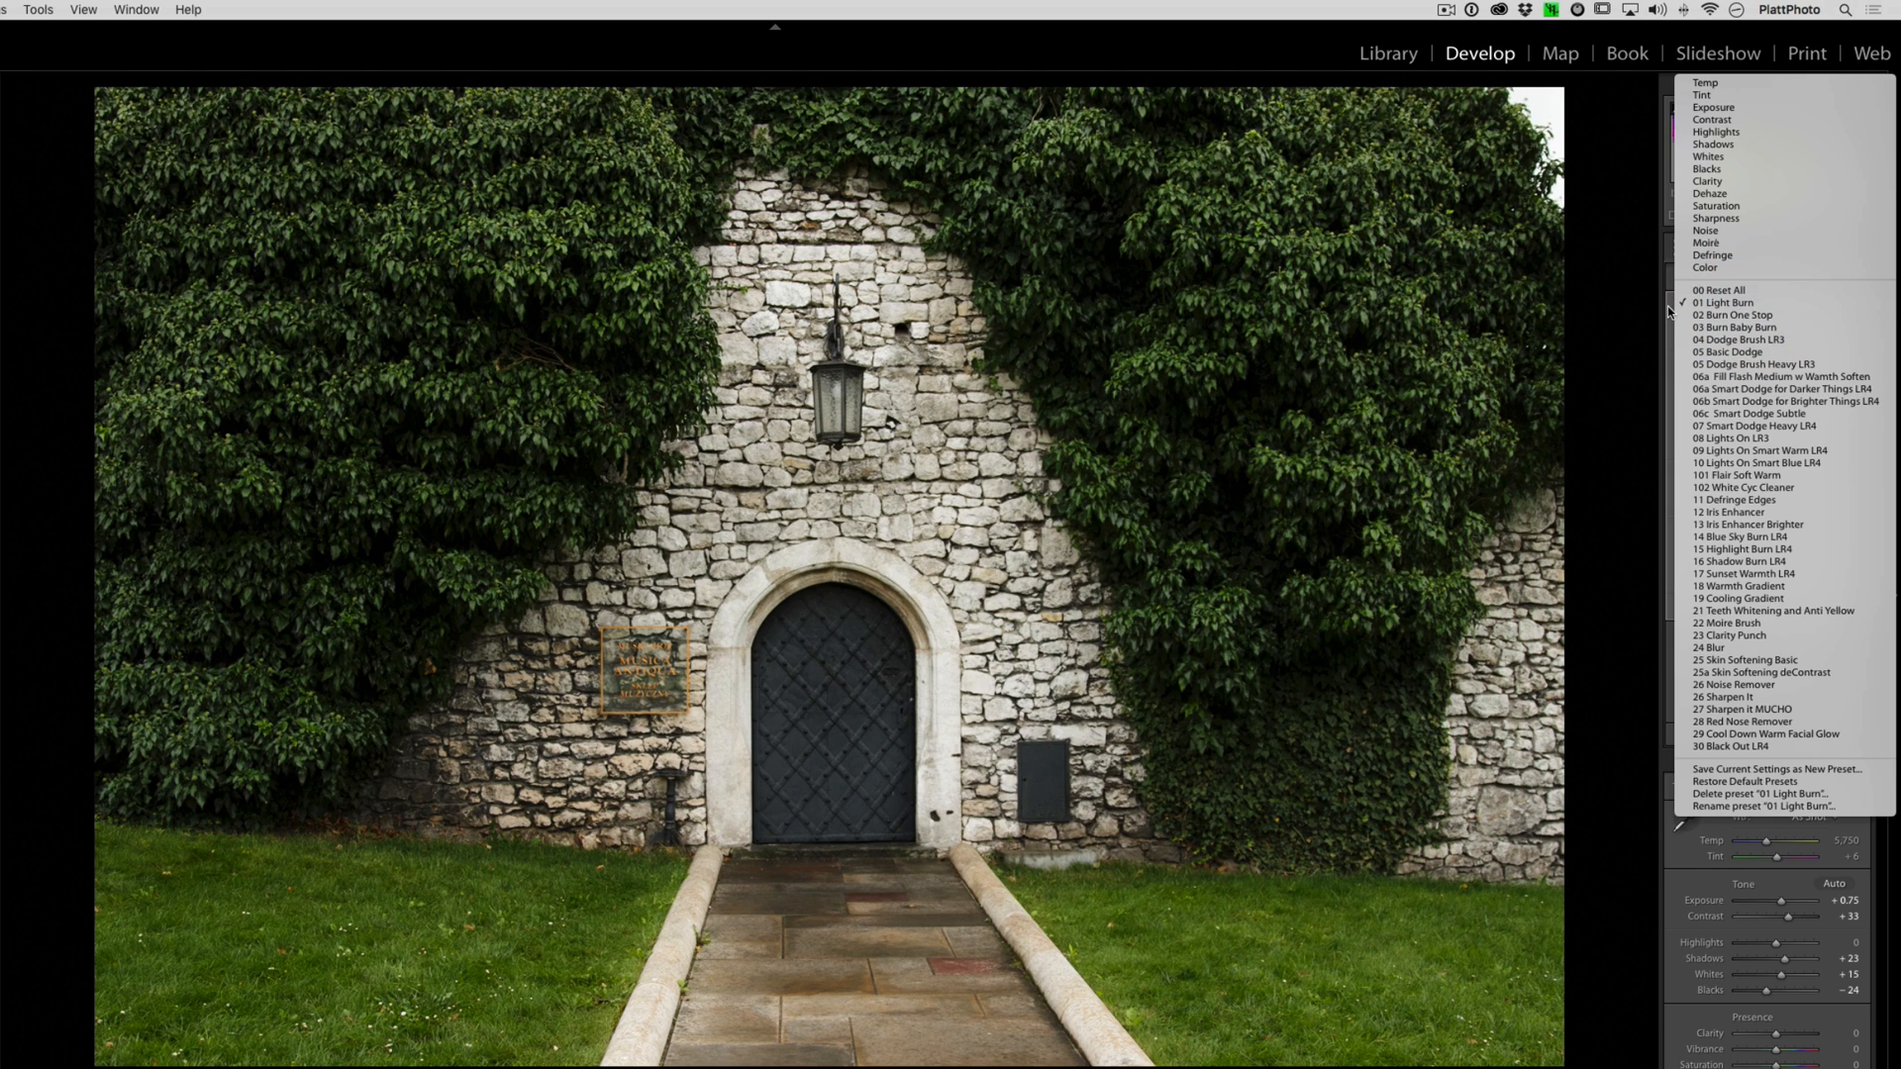
# - Start a new brush with 09 Lights On Smart Warm LR4 and paint light onto the lantern
pyautogui.click(1723, 302)
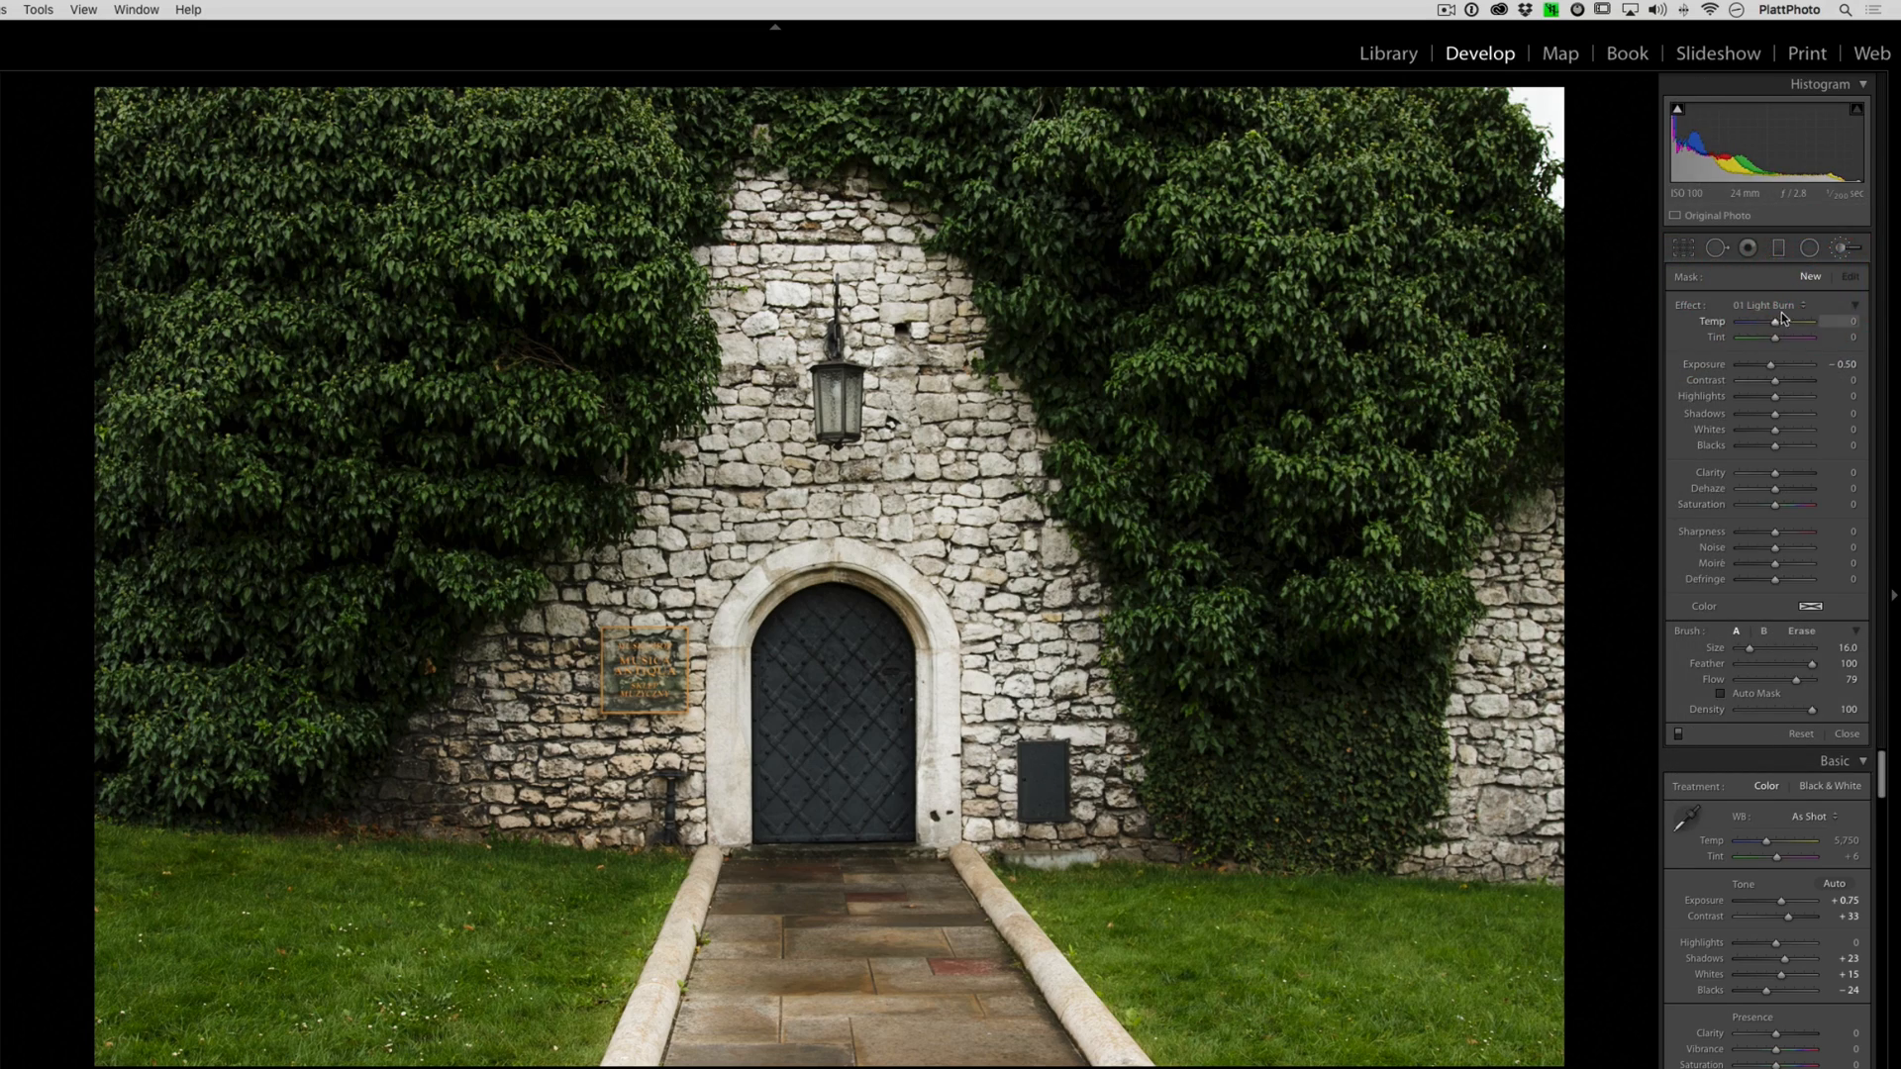
pyautogui.click(1774, 304)
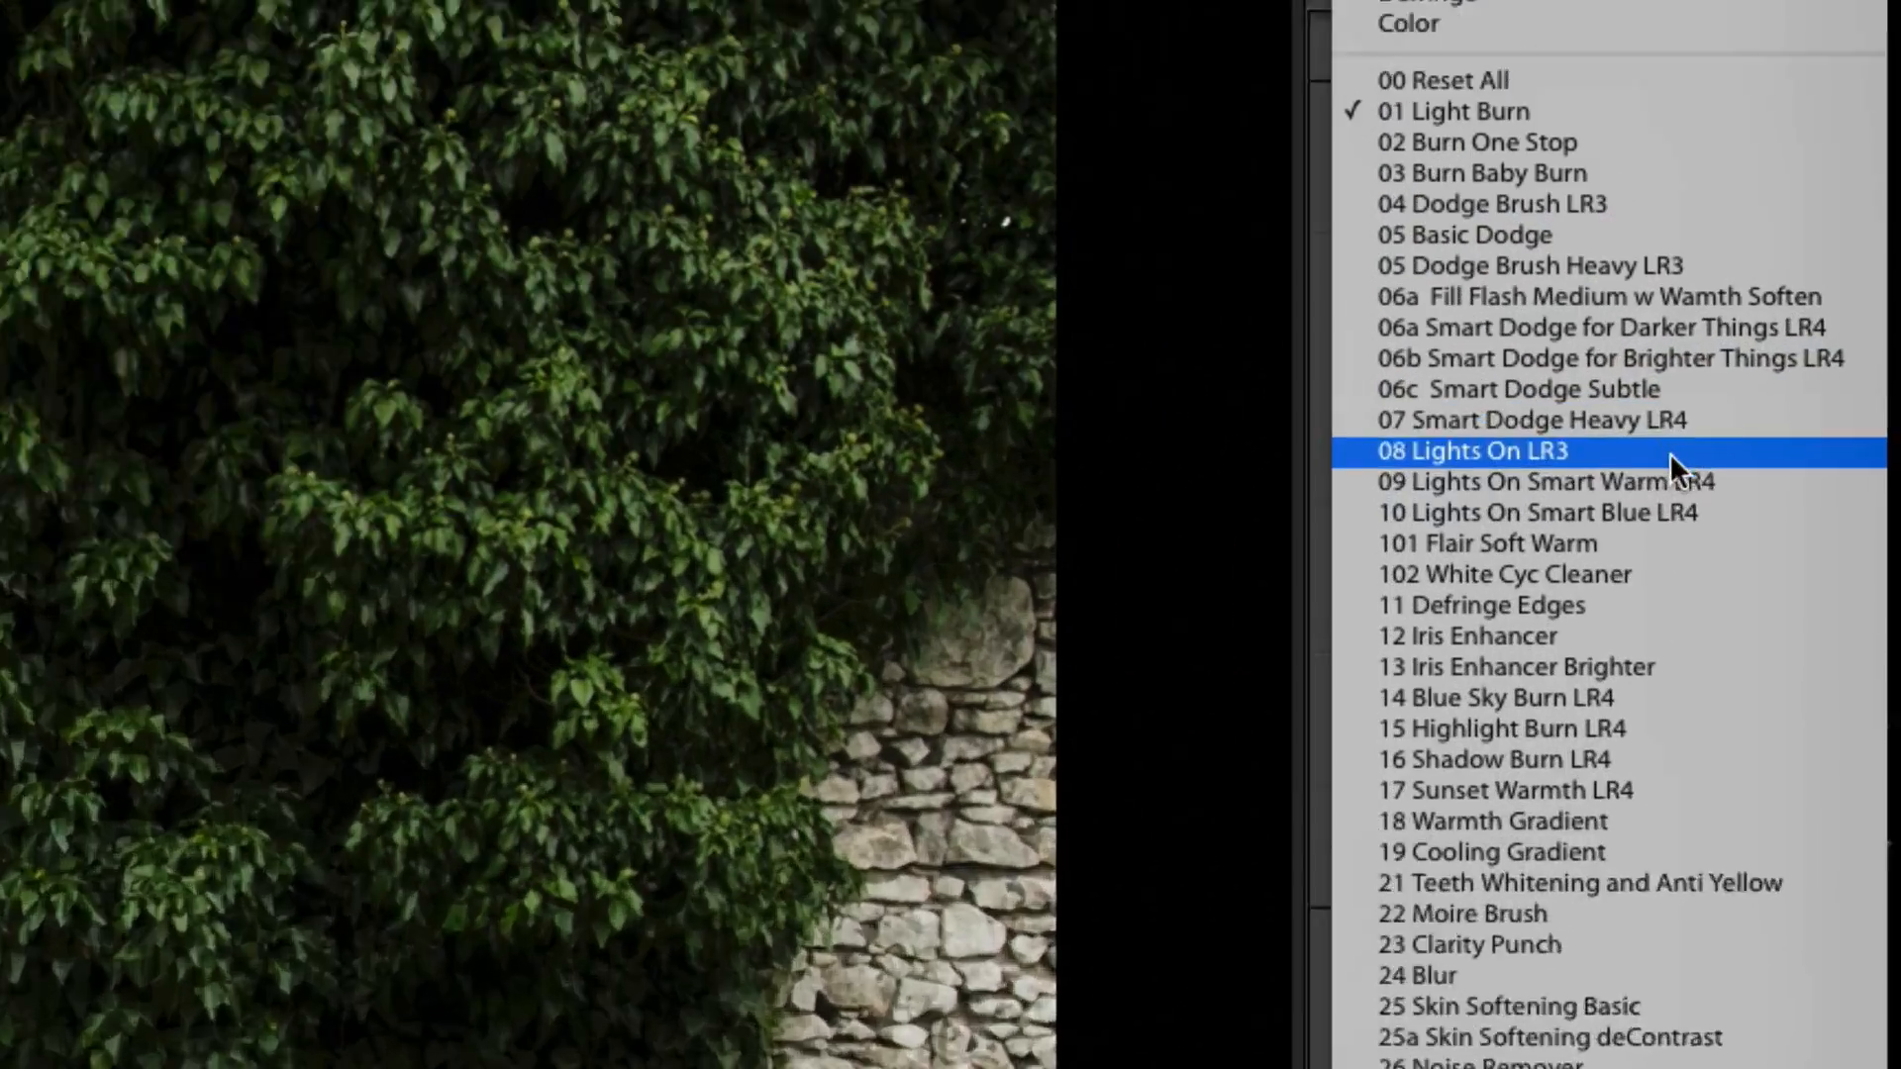
pyautogui.click(1539, 481)
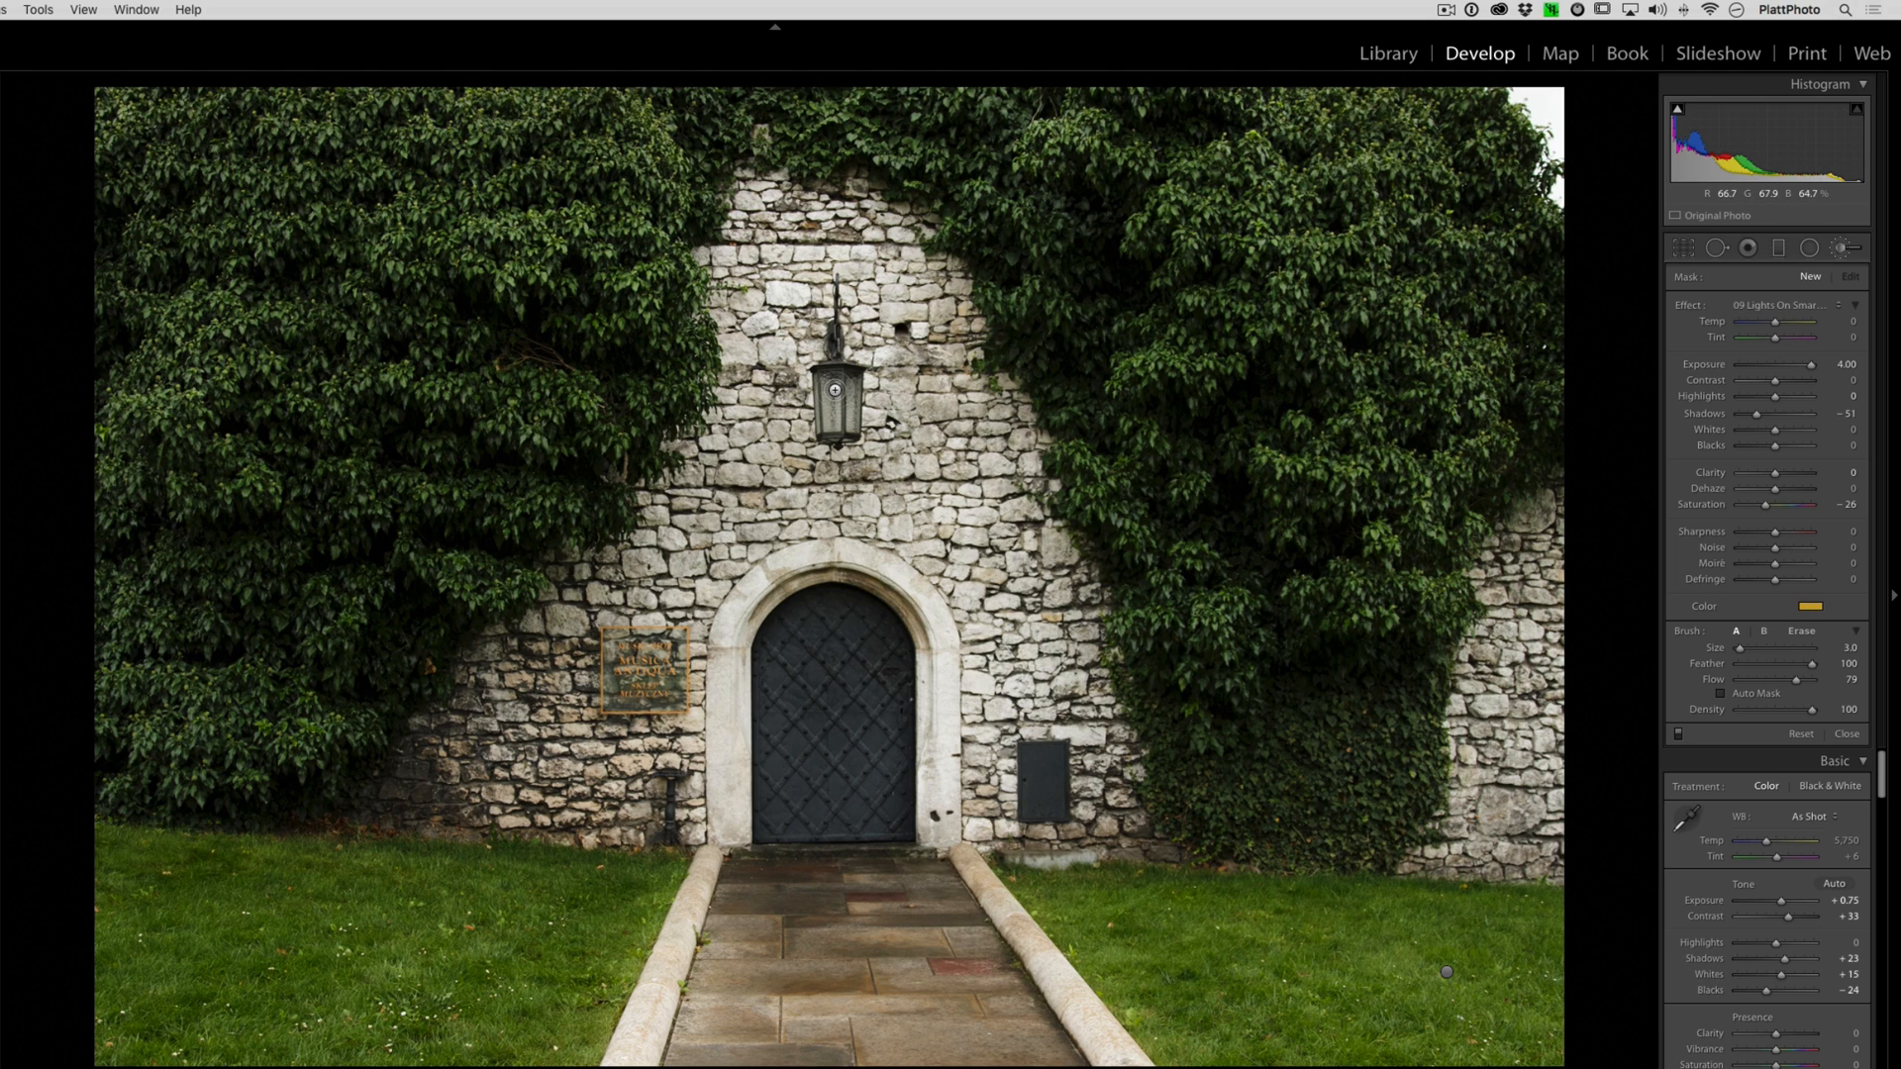
pyautogui.click(834, 390)
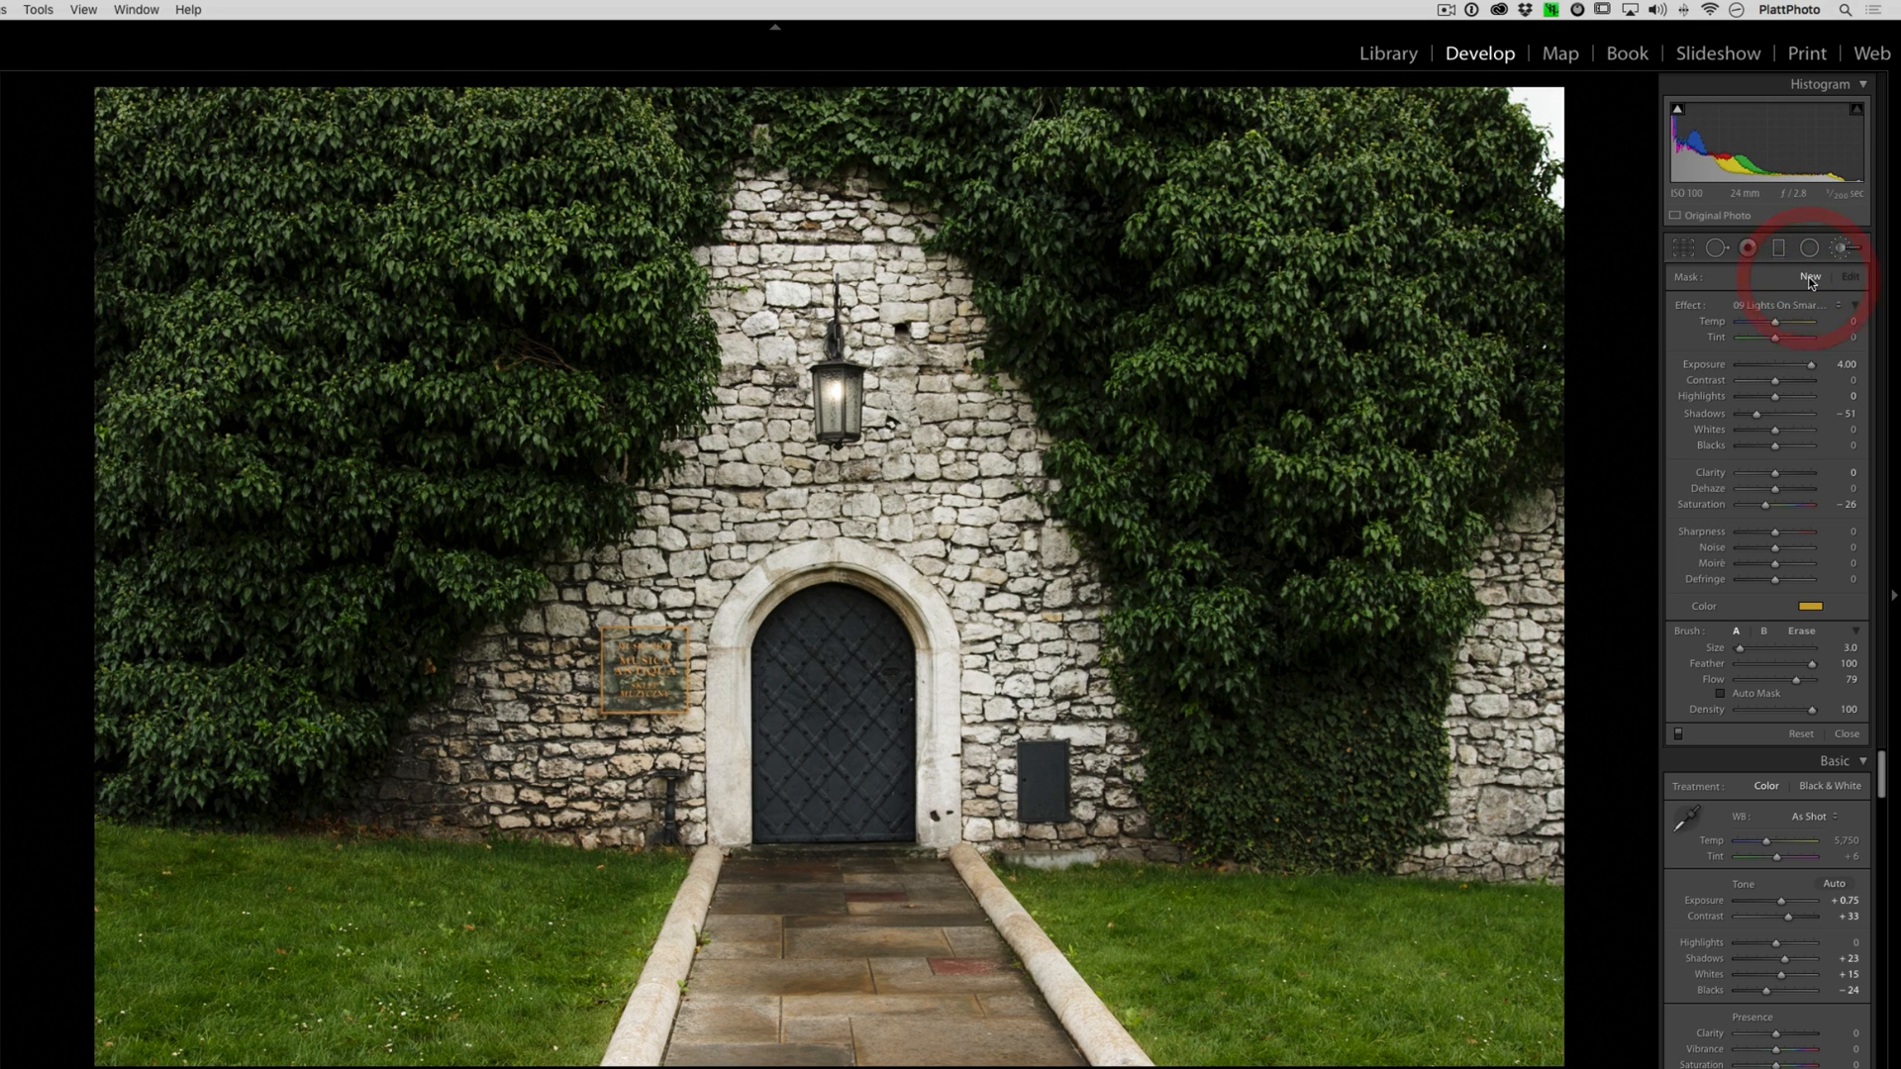
pyautogui.moveTo(1788, 698)
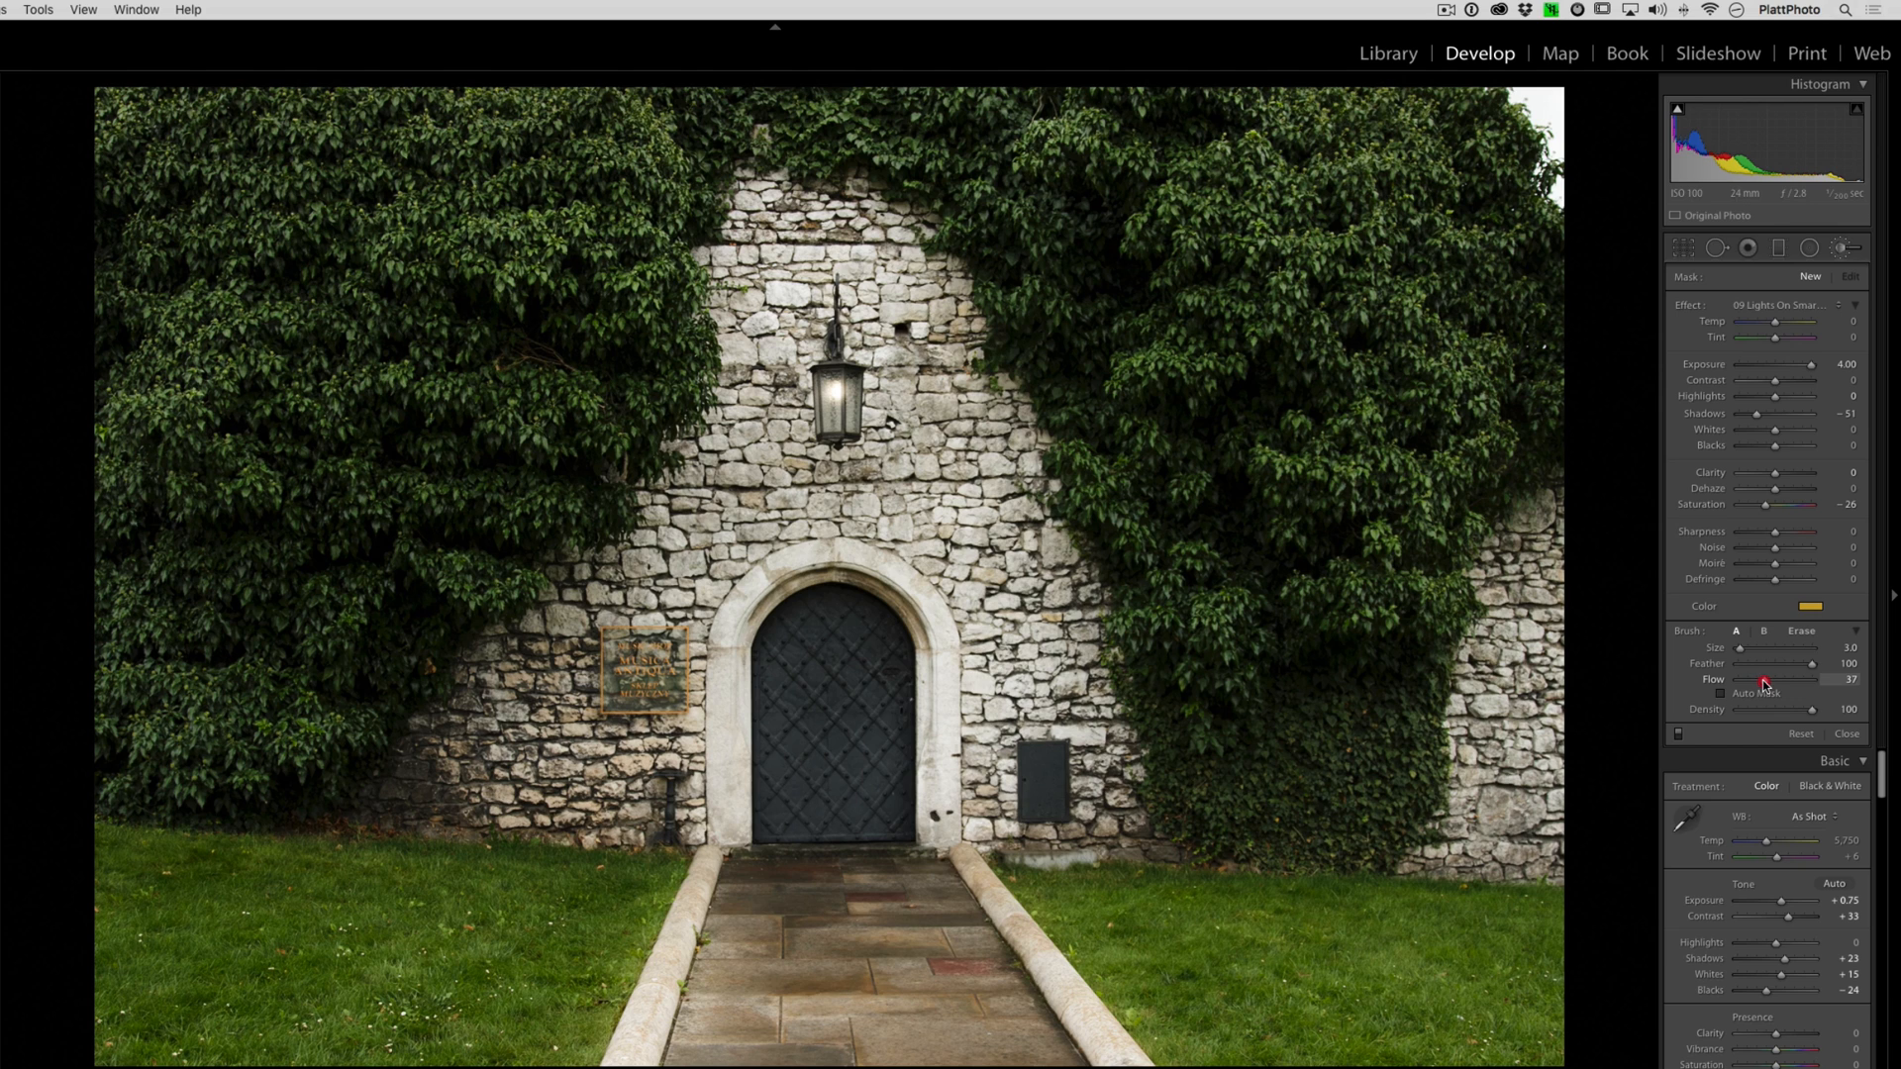
pyautogui.moveTo(1696, 666)
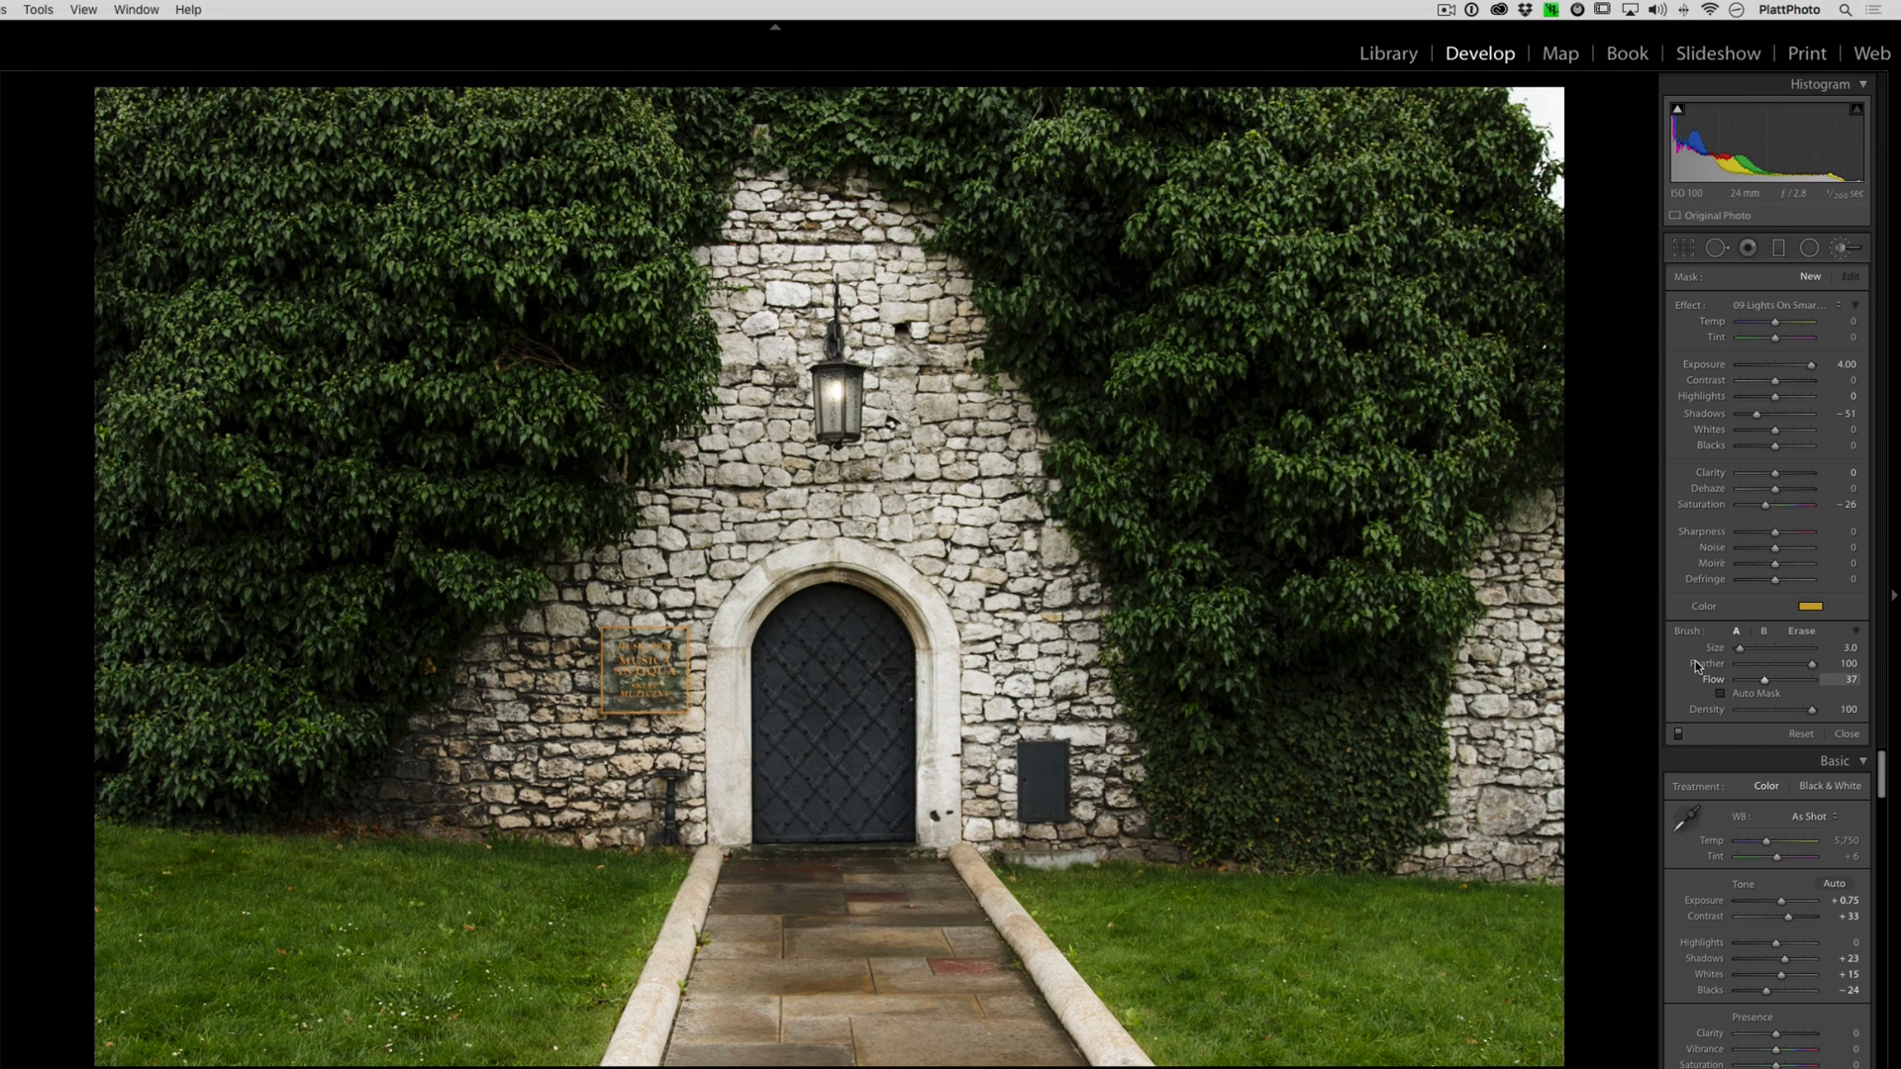
# - Paint a second, gentler Lights On Smart Warm stroke inside the lantern at flow 19, size 12
pyautogui.click(852, 380)
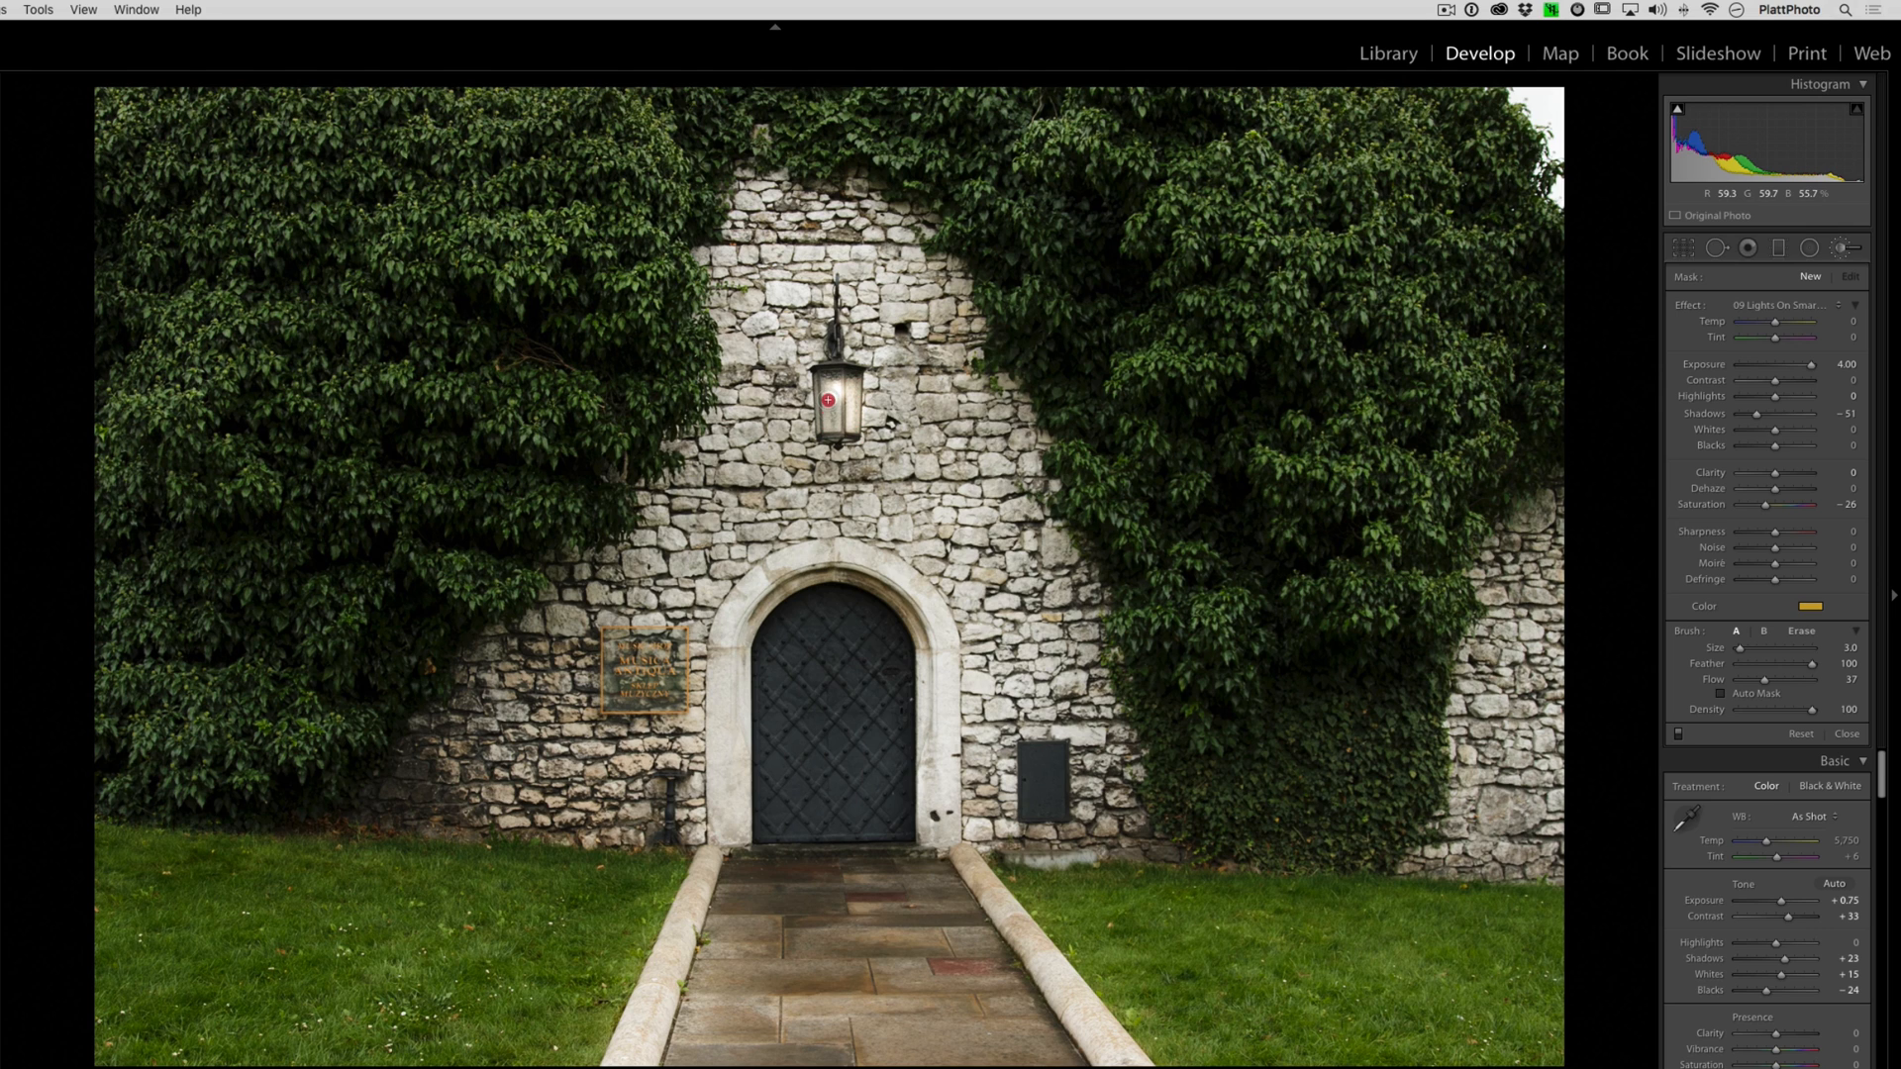
pyautogui.click(828, 400)
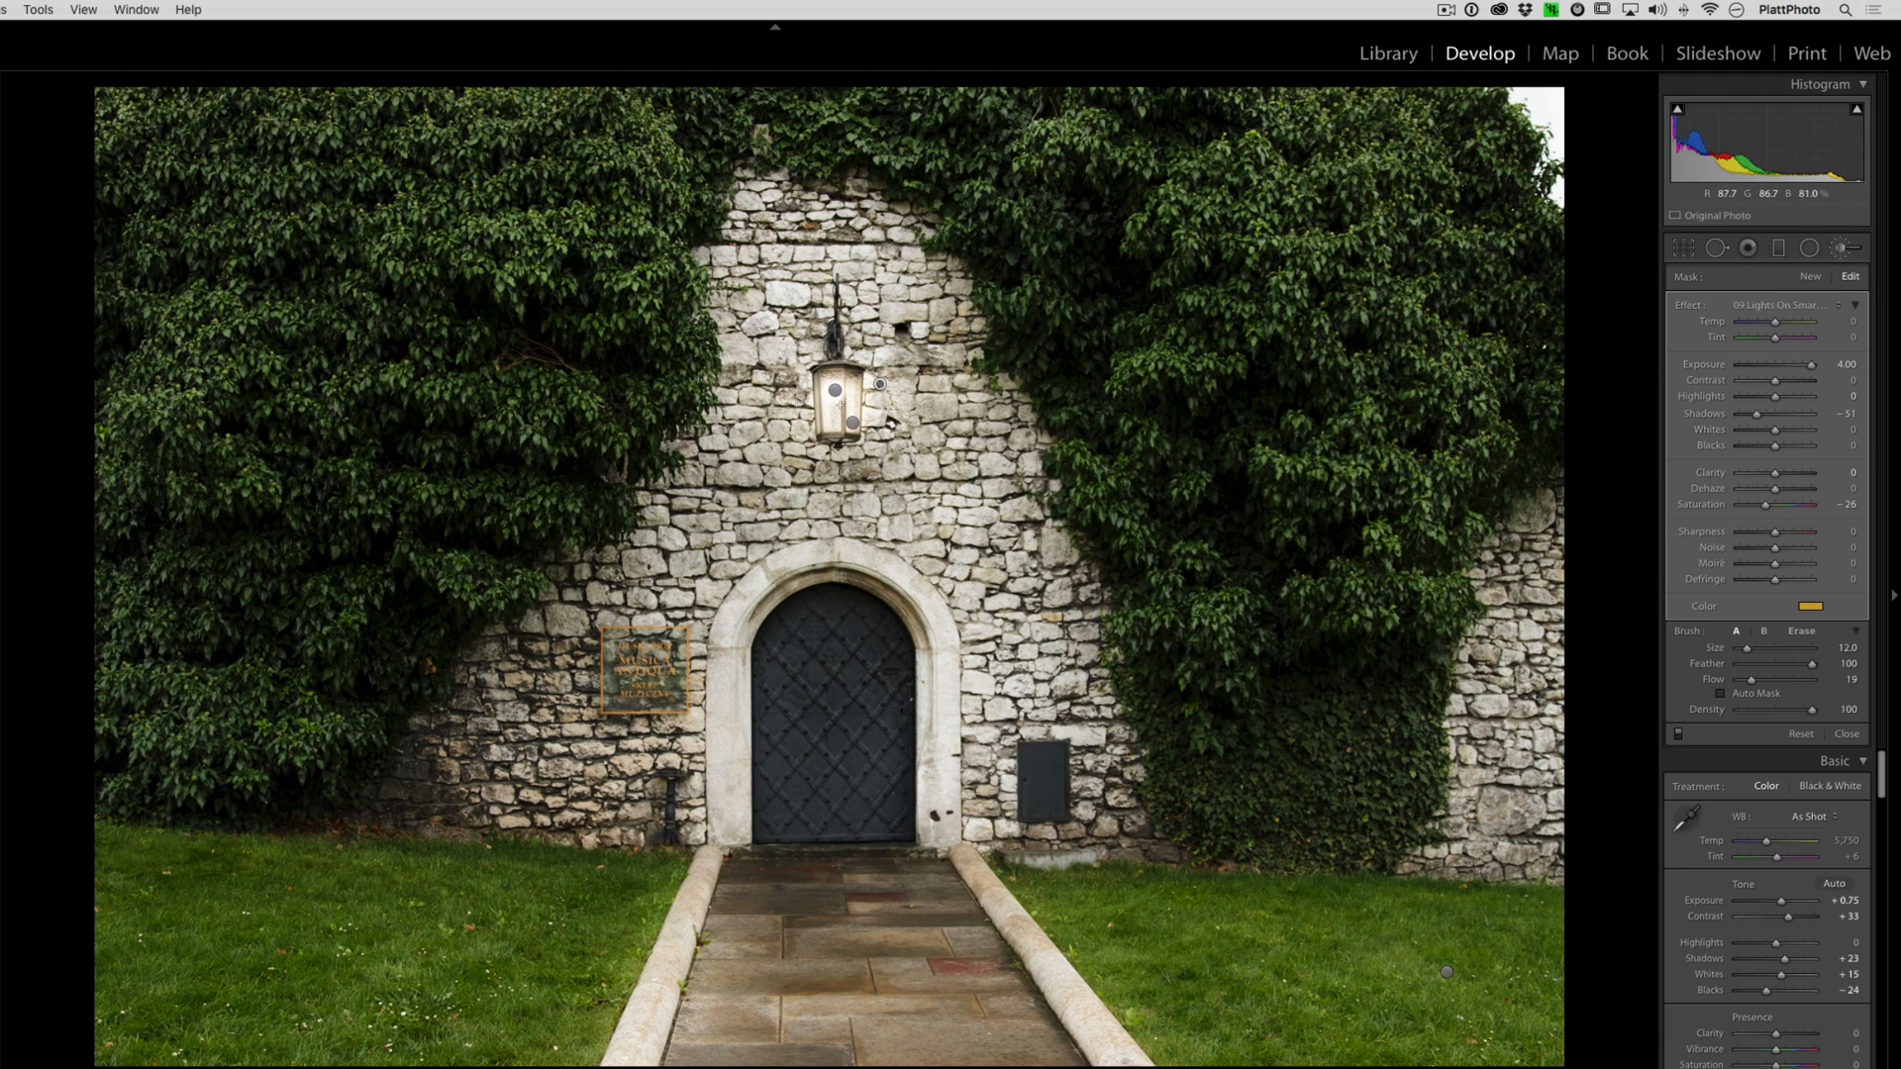
pyautogui.moveTo(1600, 329)
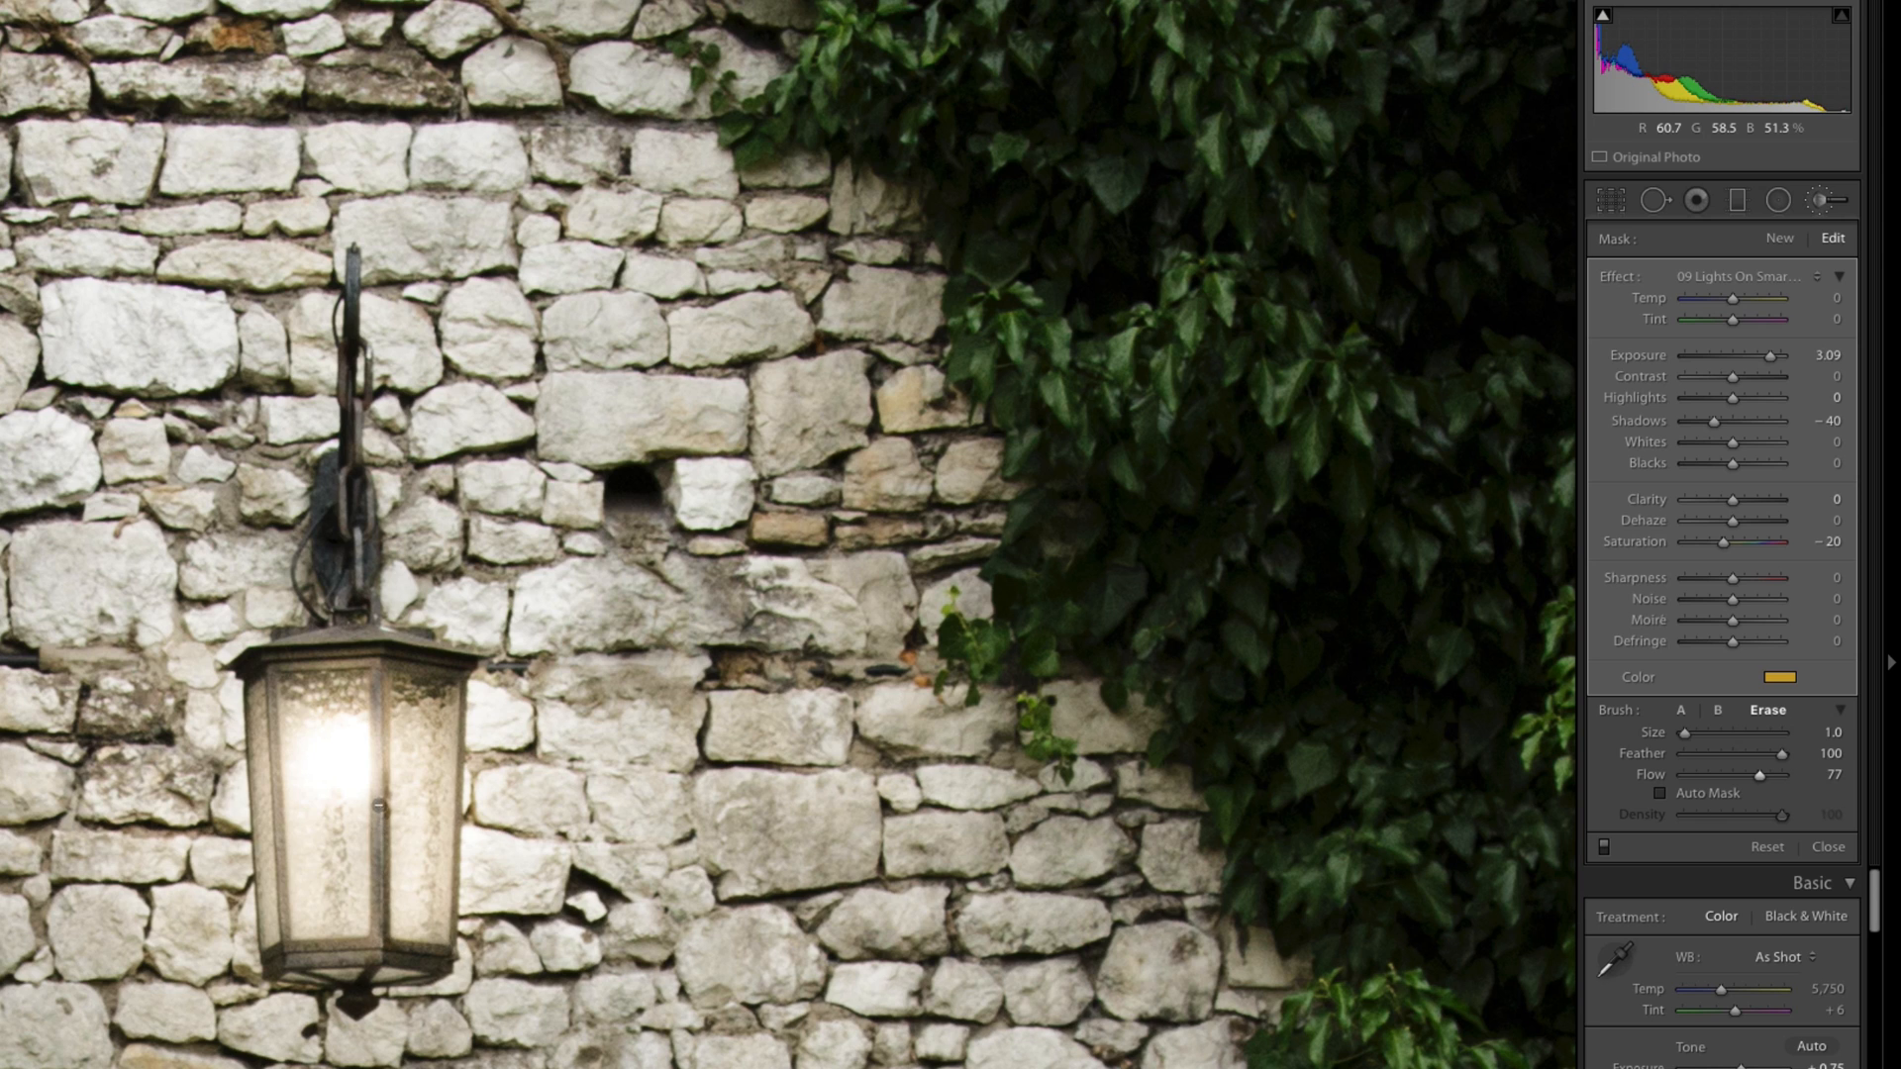
# - Refine the painted lantern area, leaving exposure 3.09, shadows -40 and saturation -20
pyautogui.click(417, 898)
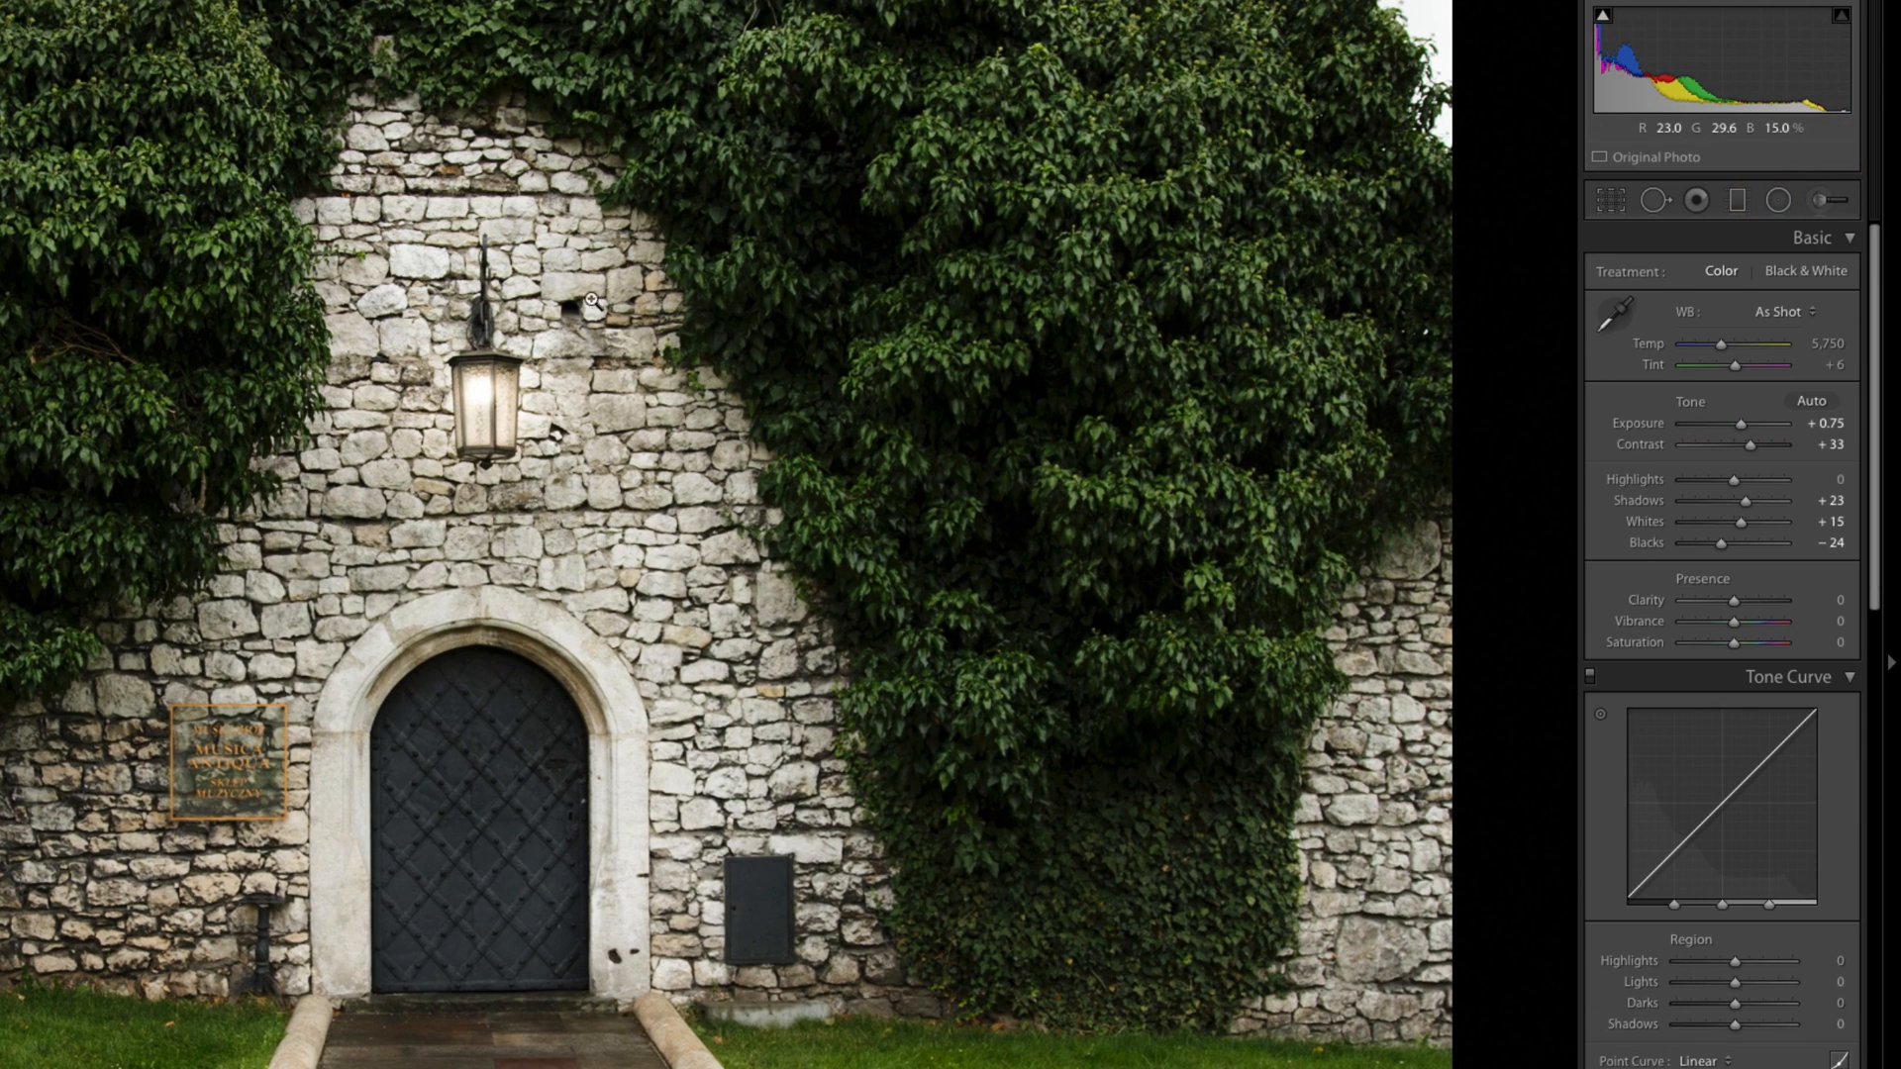
pyautogui.moveTo(1521, 841)
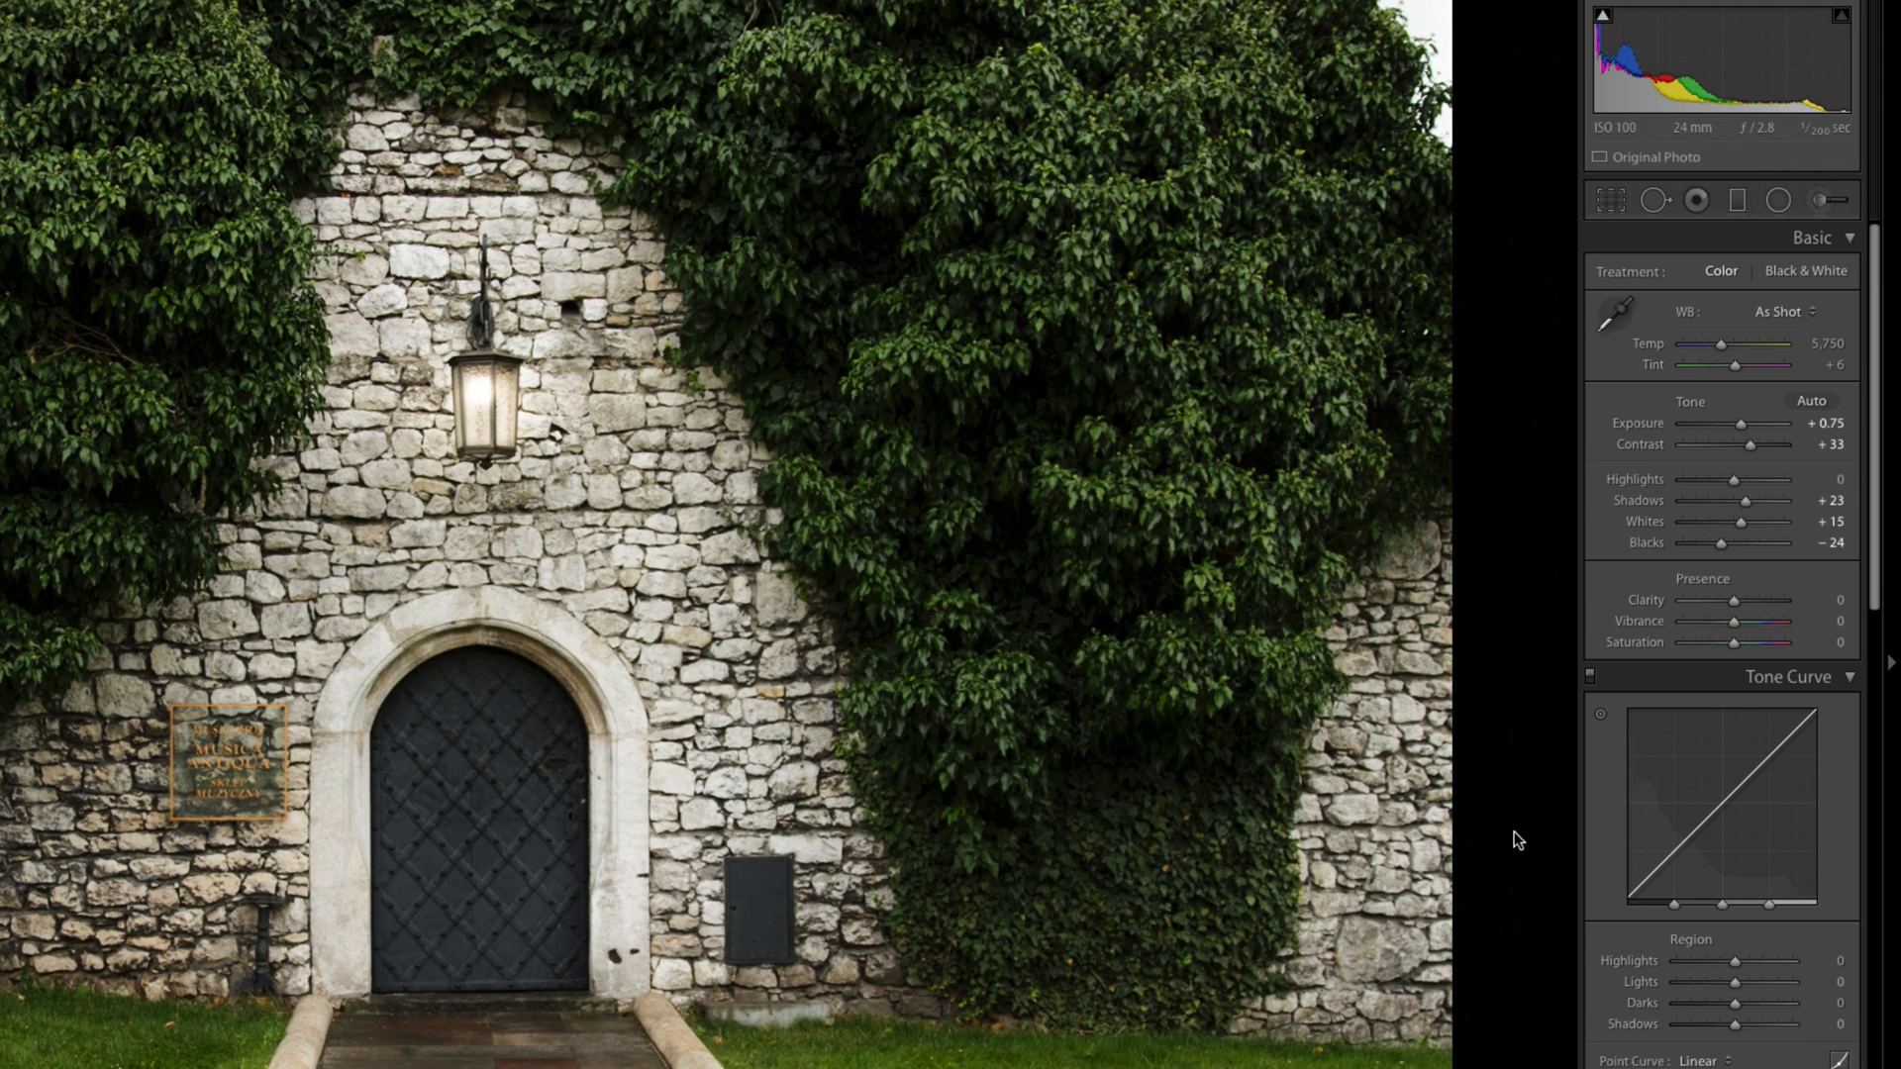
pyautogui.moveTo(995, 396)
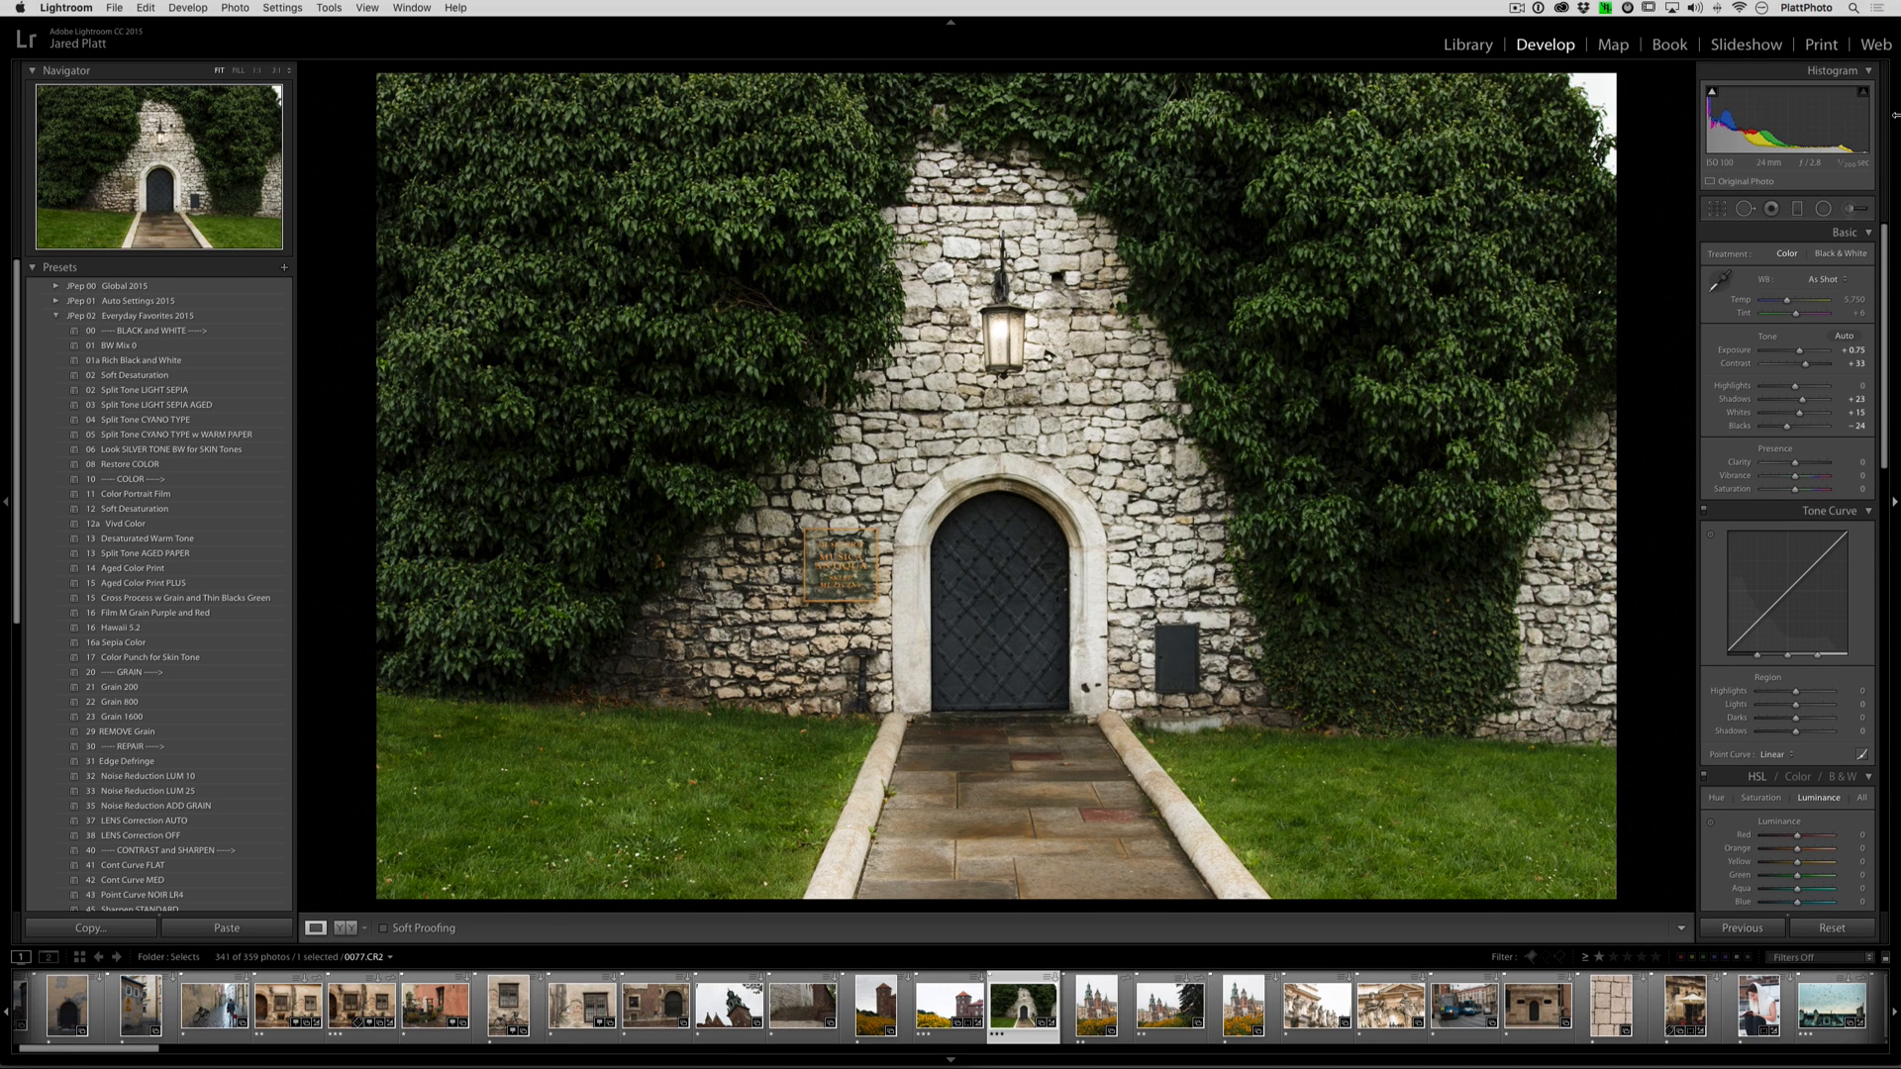
# - Reopen the Adjustment Brush with 09 Lights On Smart Warm at exposure 4.00, reviewing the preset list
pyautogui.click(1821, 207)
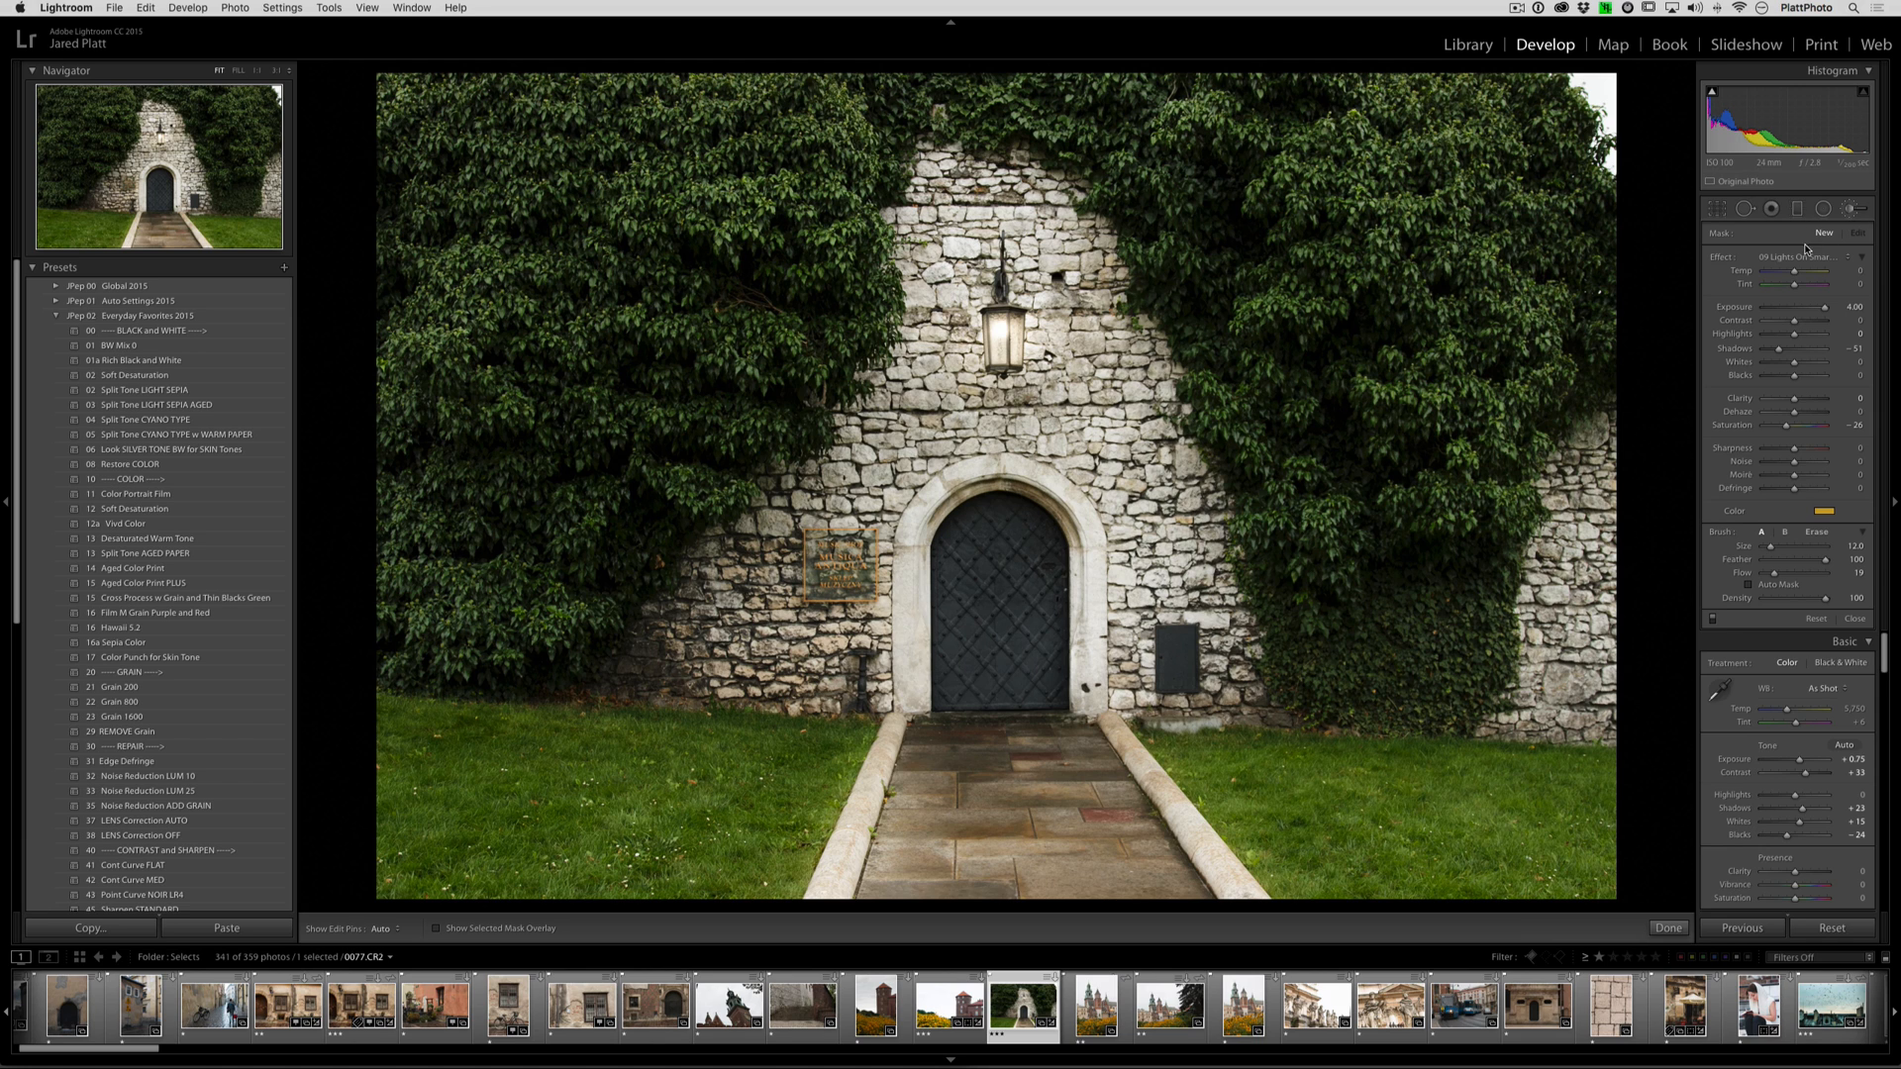
pyautogui.click(1806, 256)
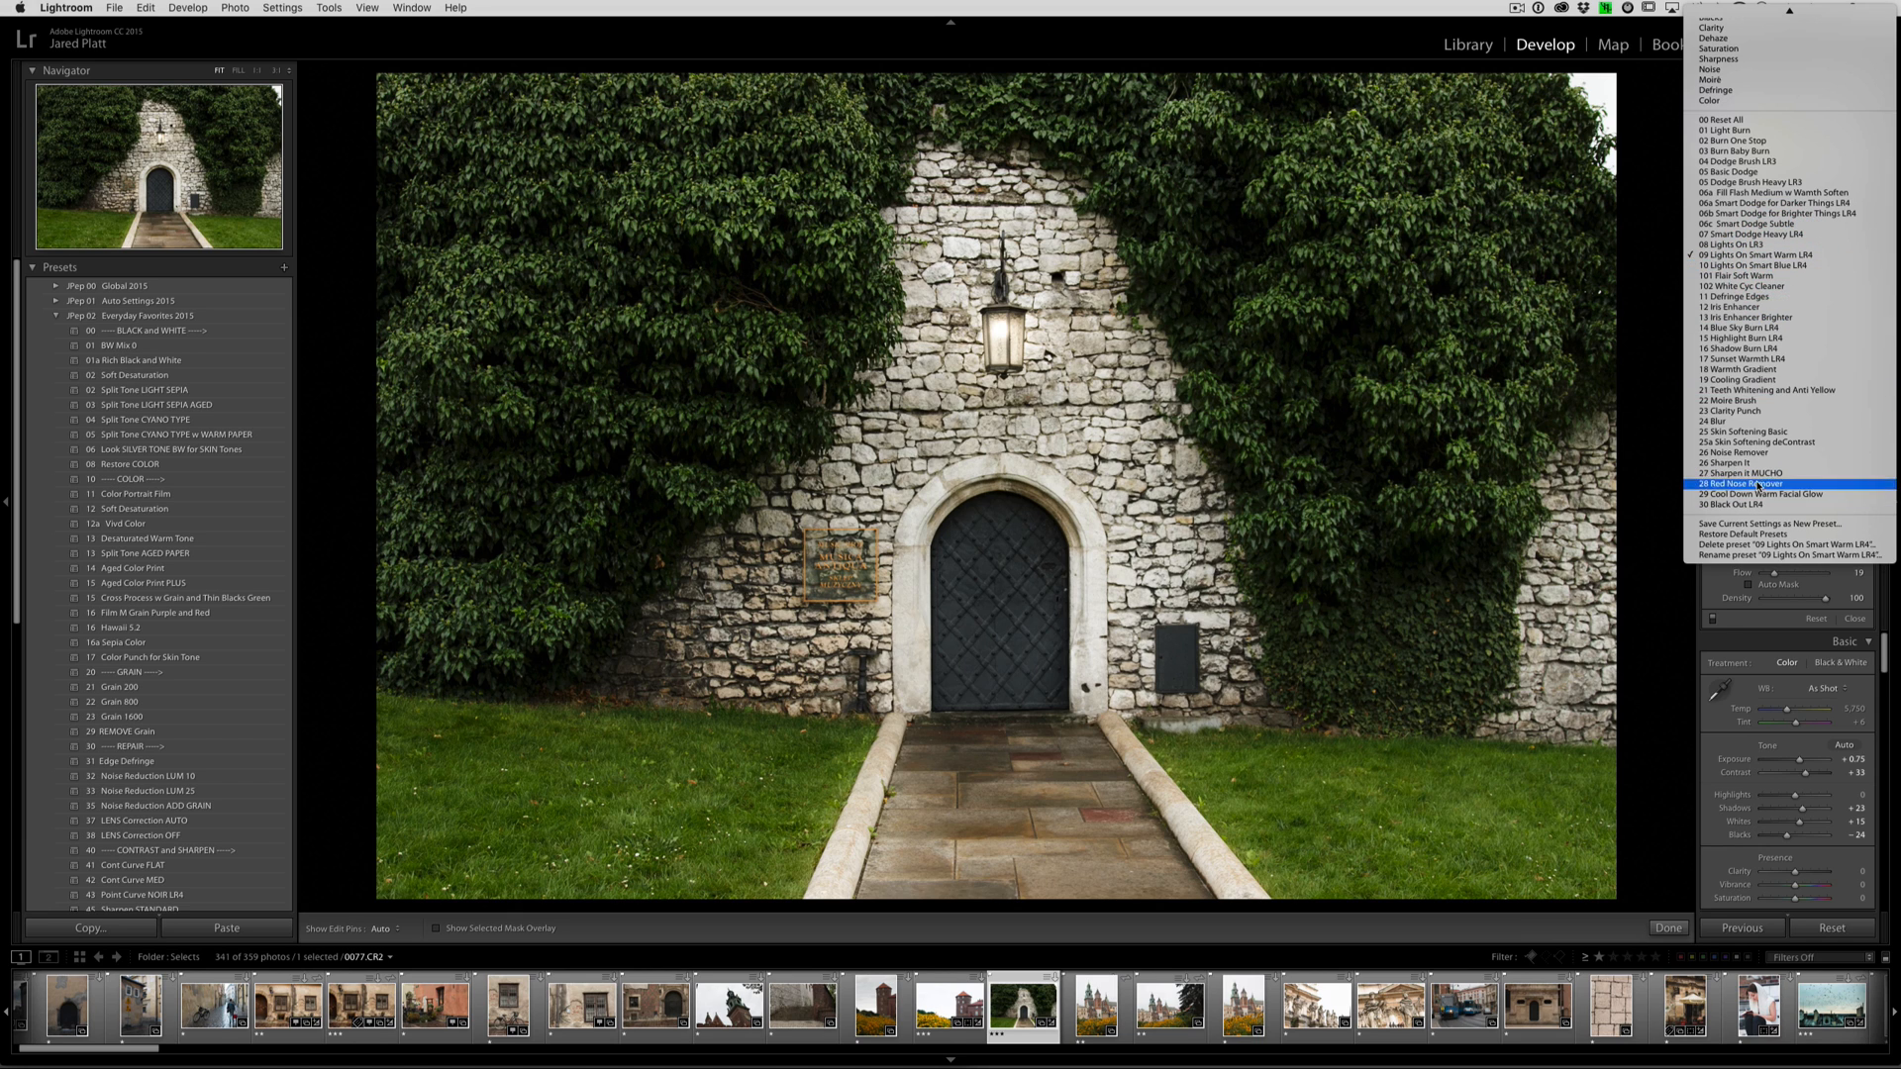
pyautogui.click(1745, 483)
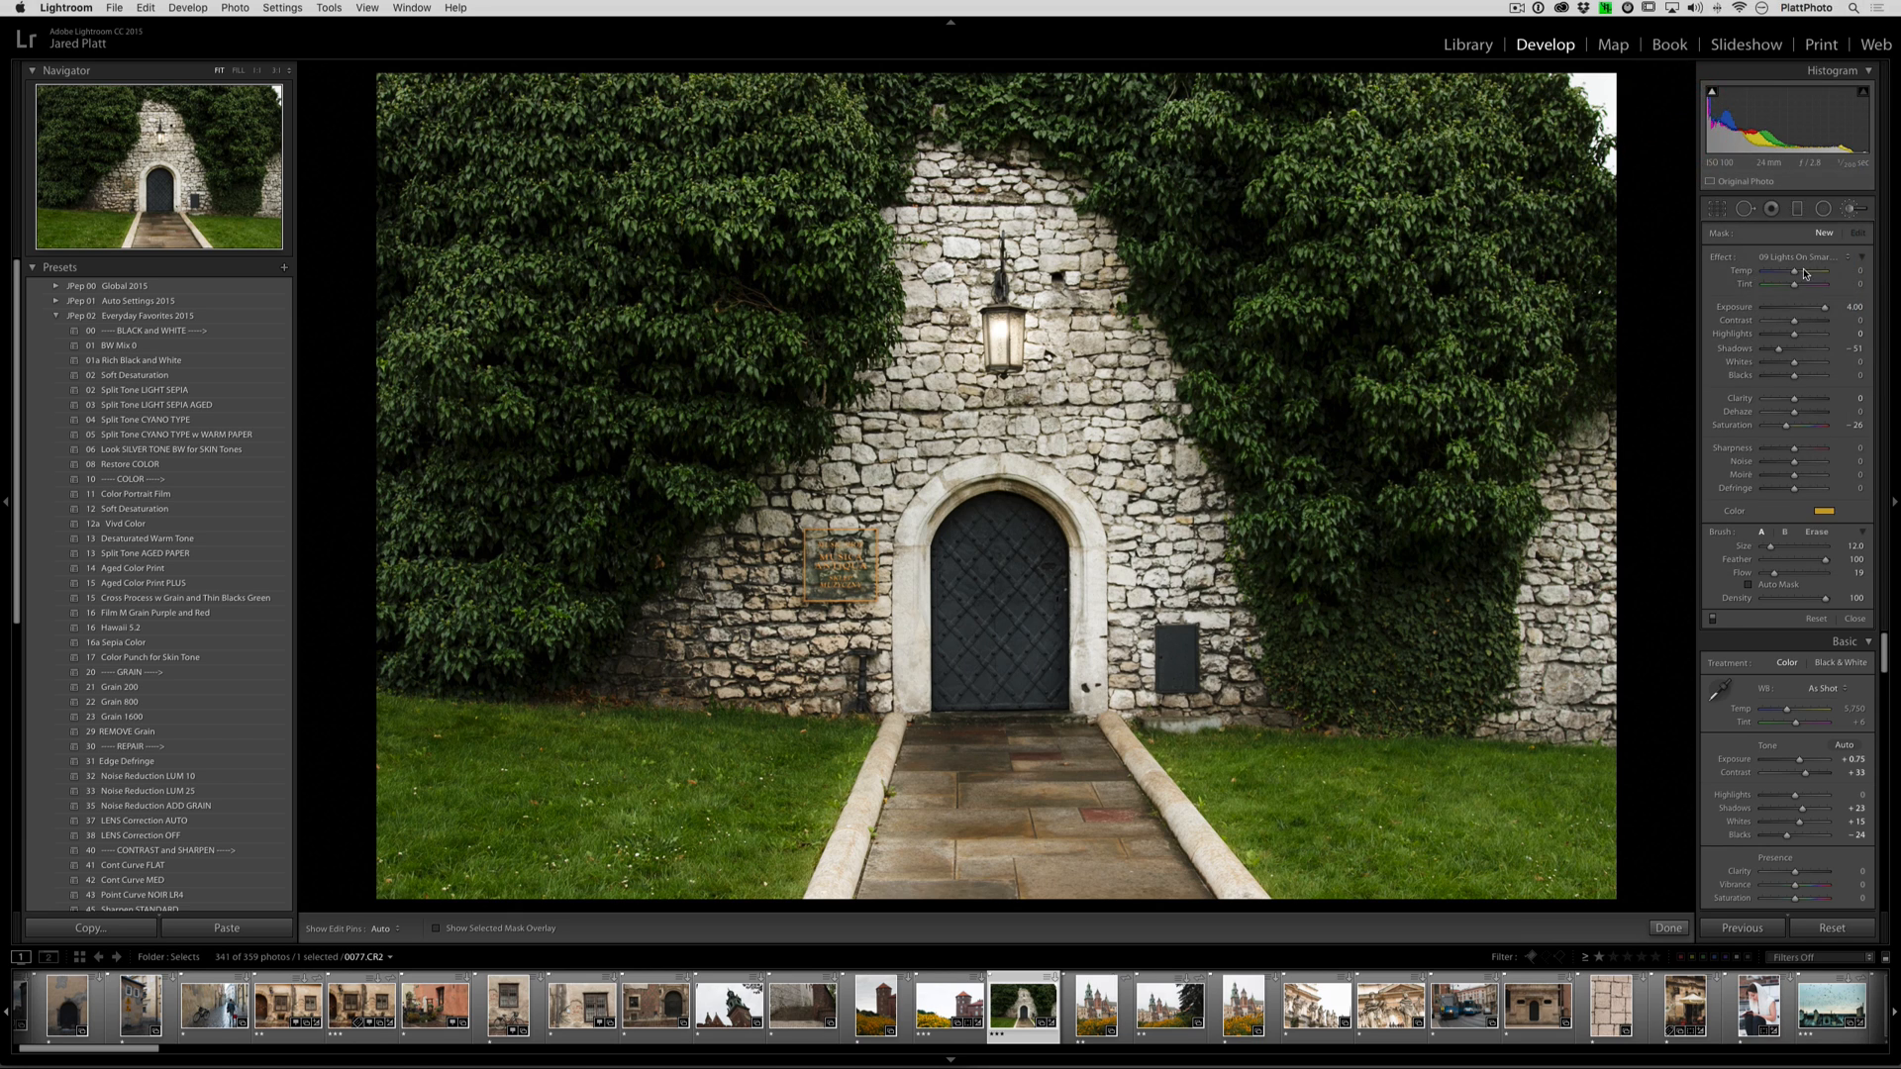
pyautogui.moveTo(1711, 400)
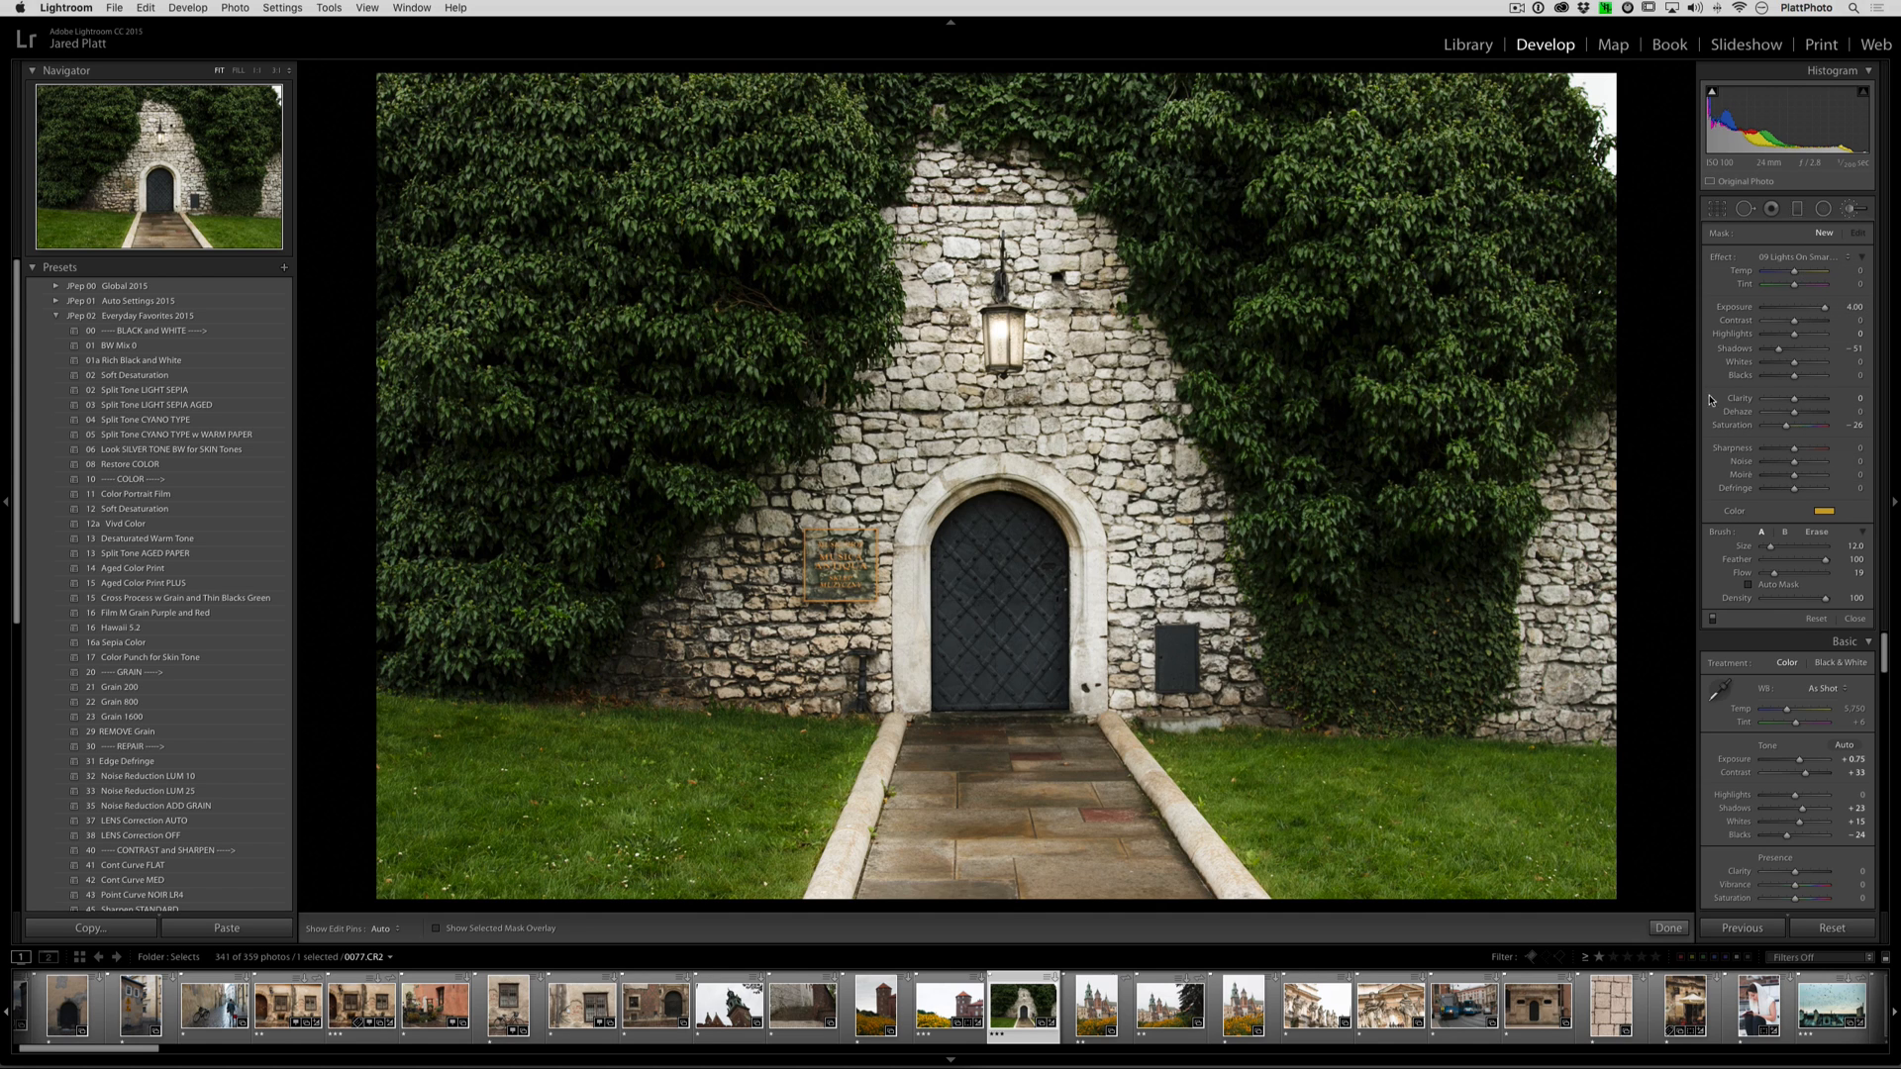
pyautogui.moveTo(1848, 209)
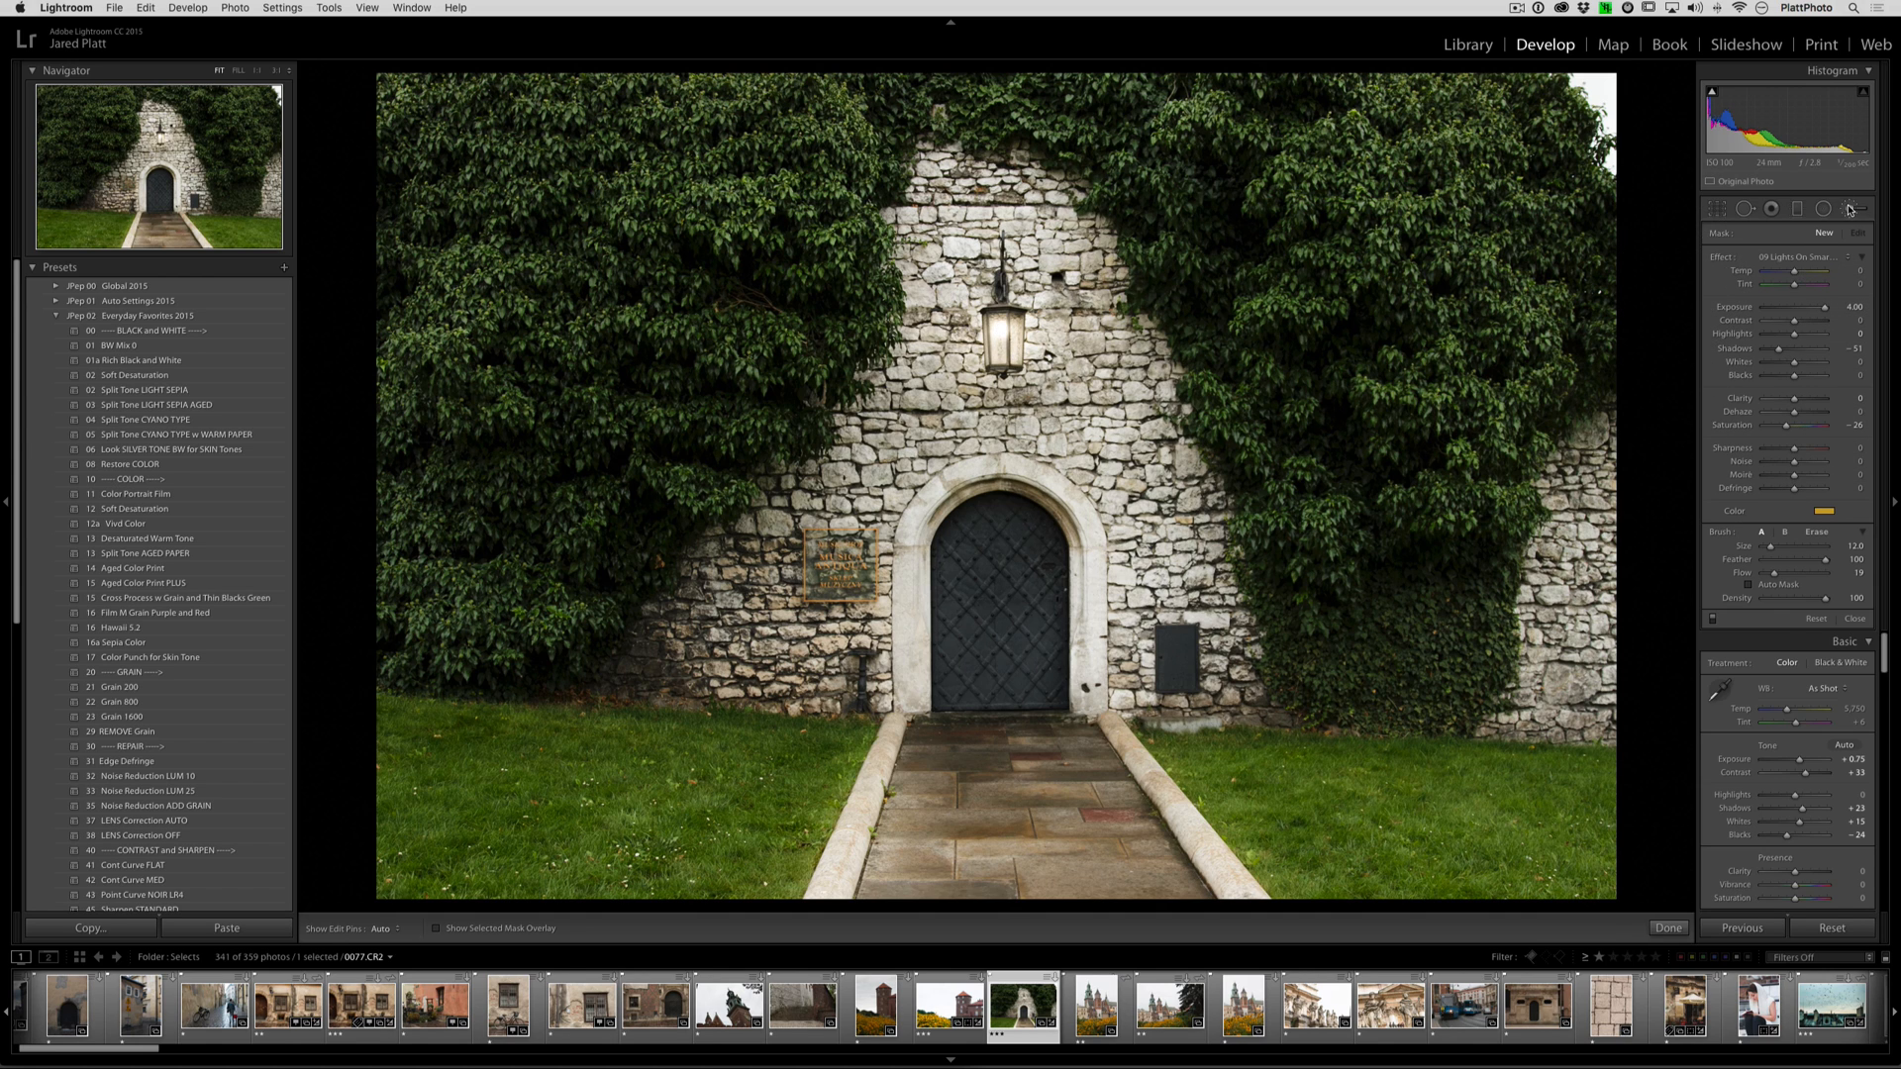